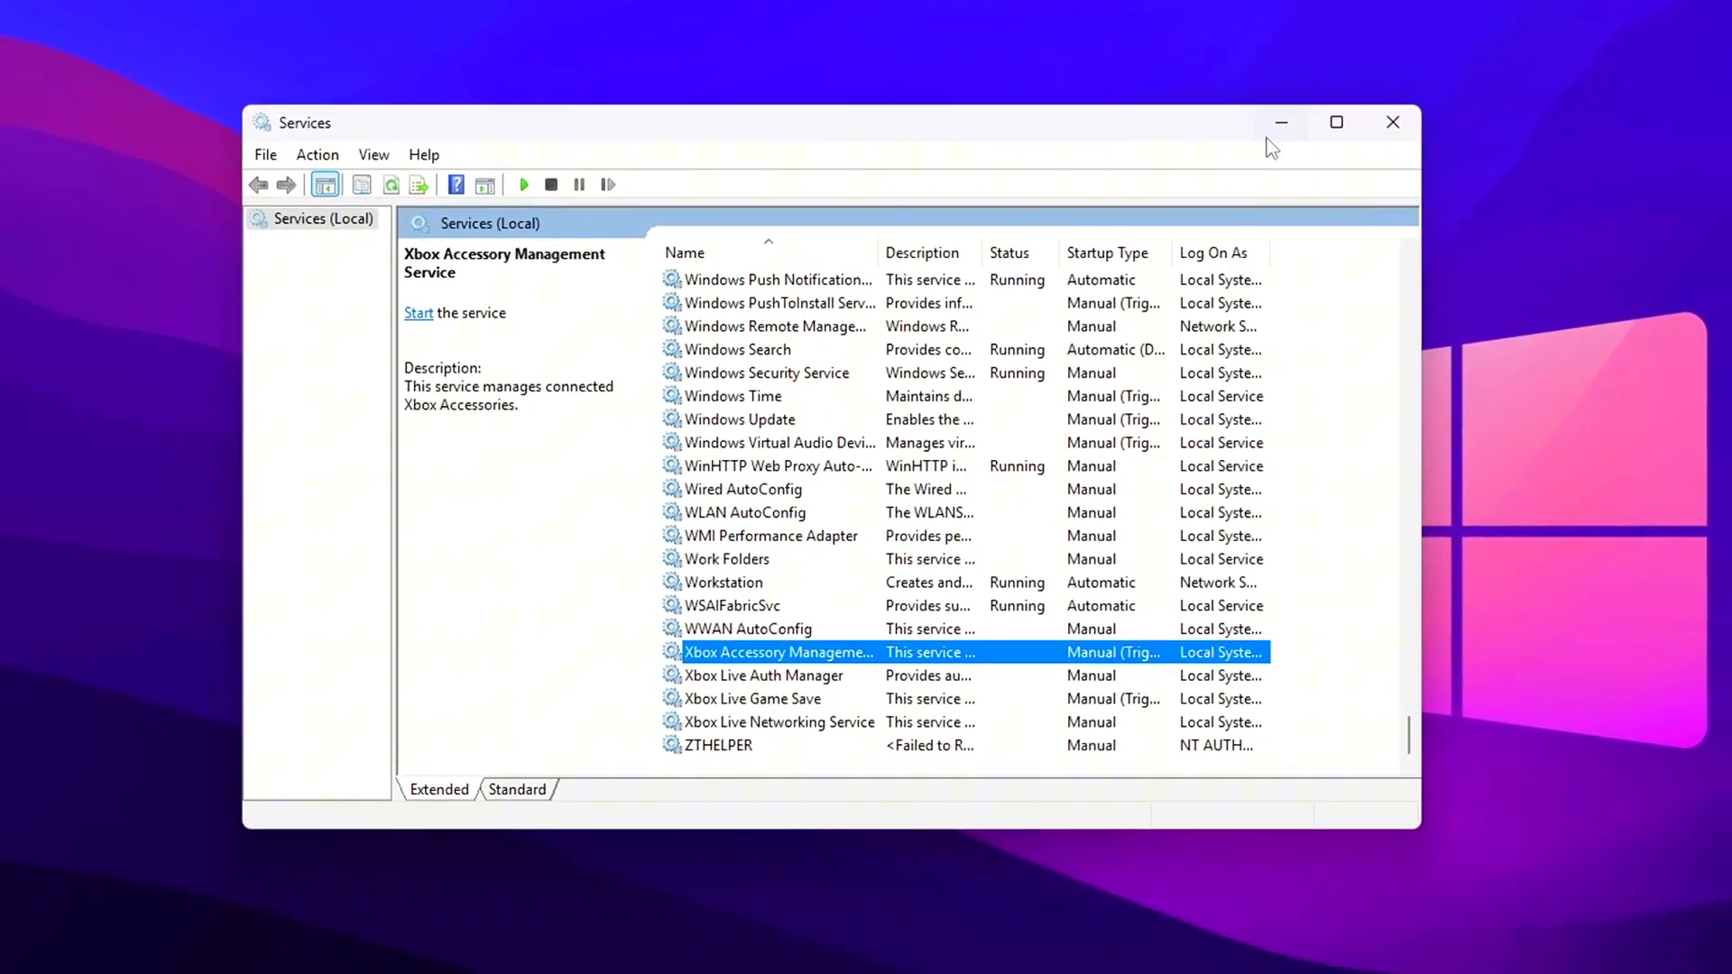
- Open the Properties dialog for Xbox Accessory Management Service from the Services list
{"action": "double_click", "coordinate": [777, 651]}
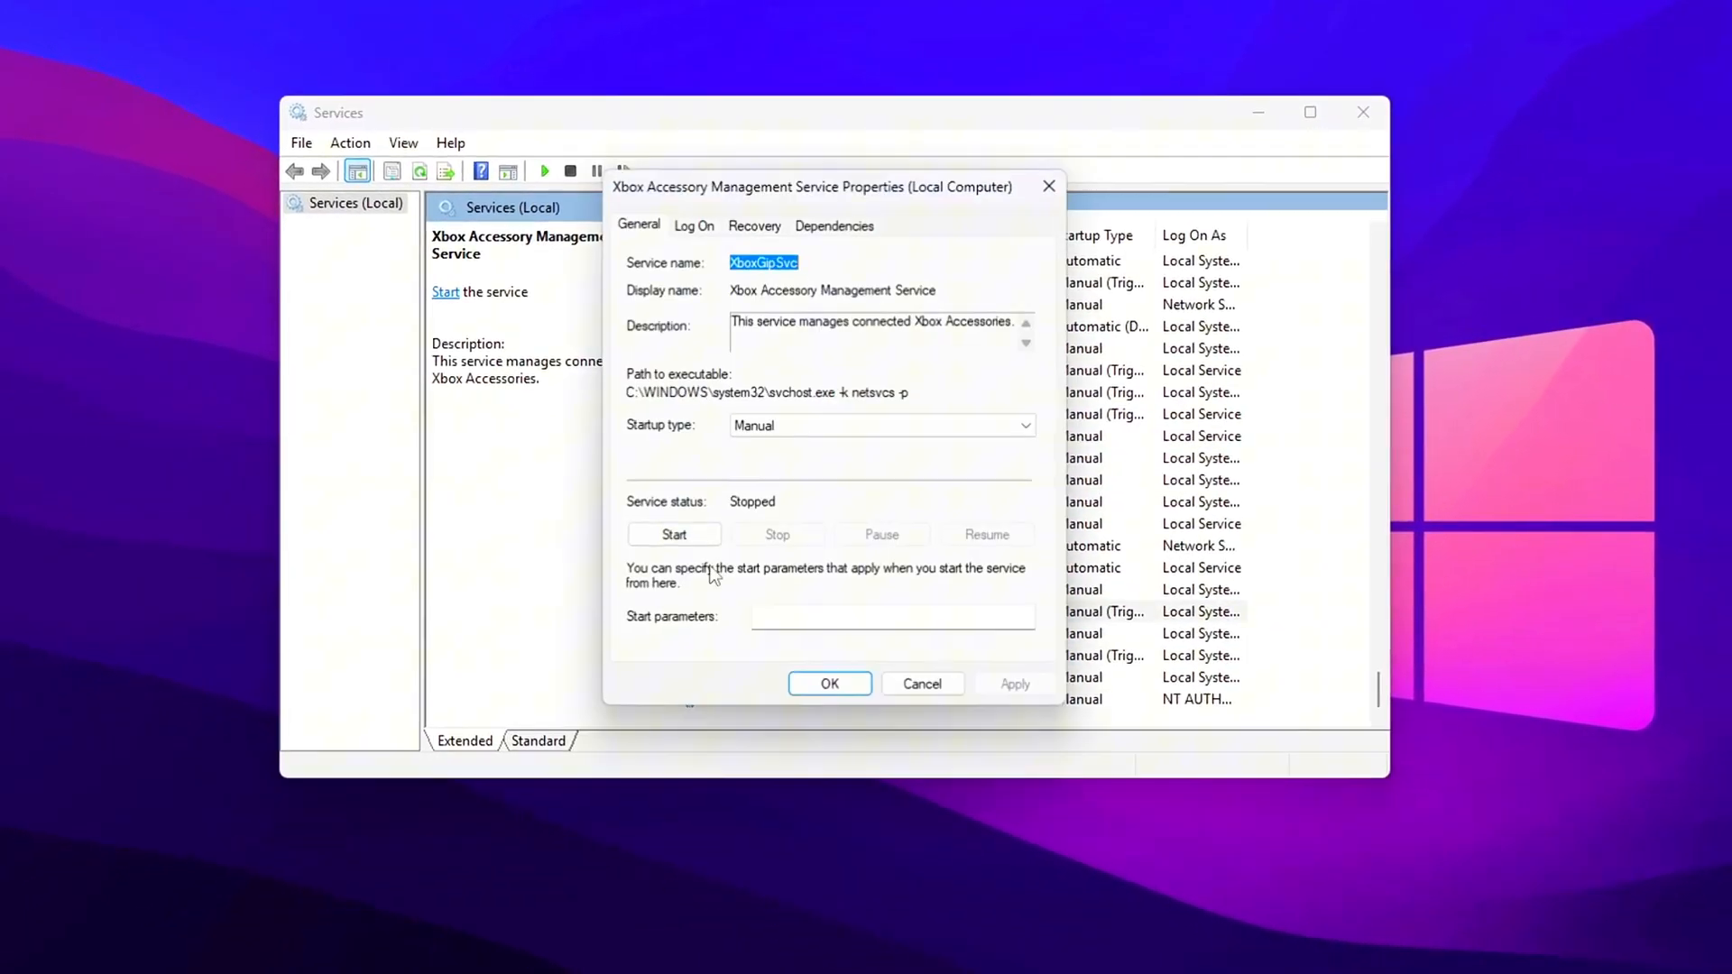
{"action": "left_click", "coordinate": [881, 425]}
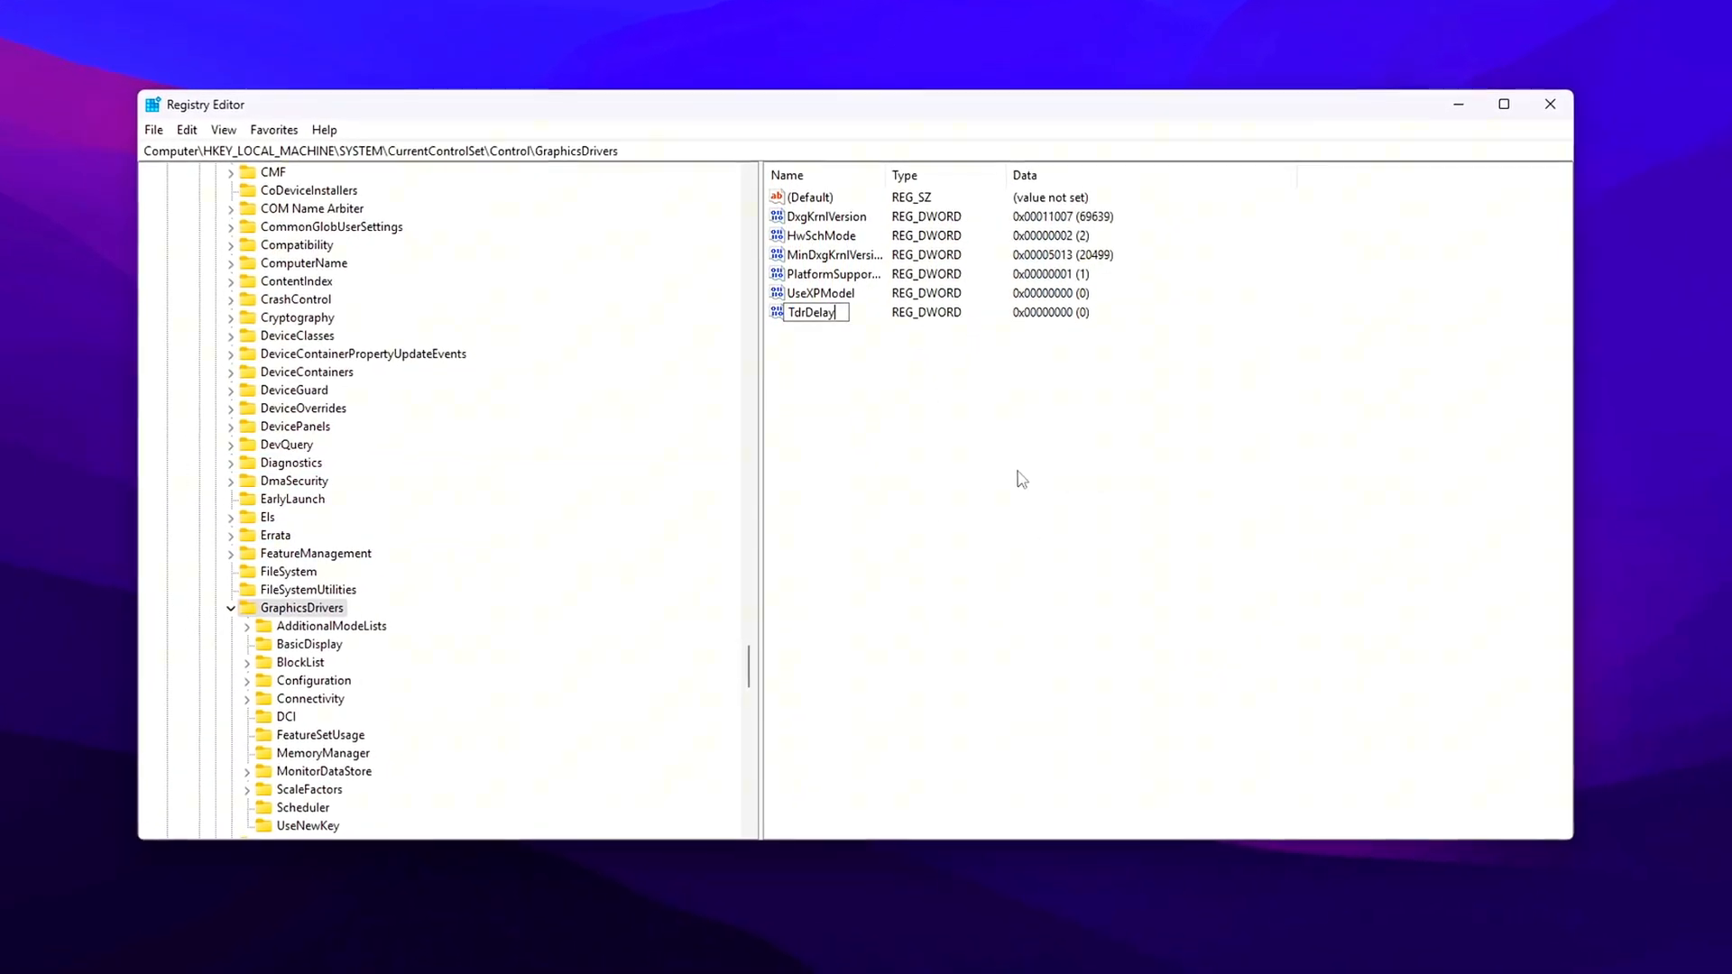
- Change TdrDelay's value data to 10 and confirm it
{"action": "double_click", "coordinate": [812, 313]}
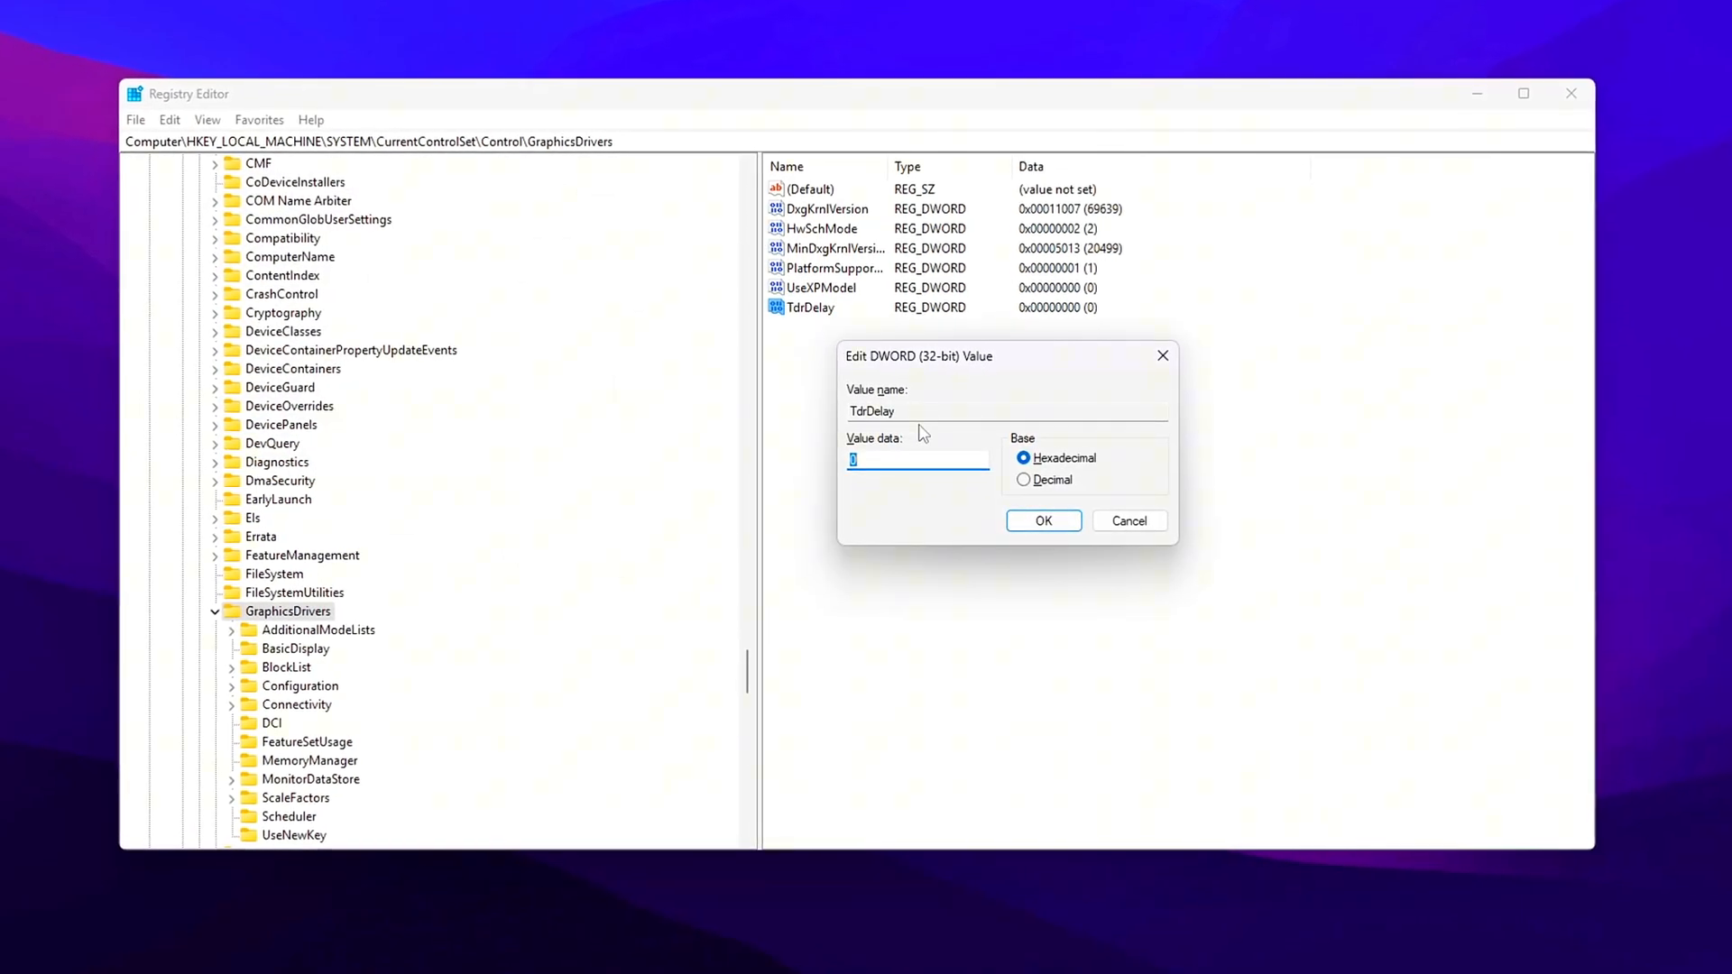
{"action": "type", "text": "10"}
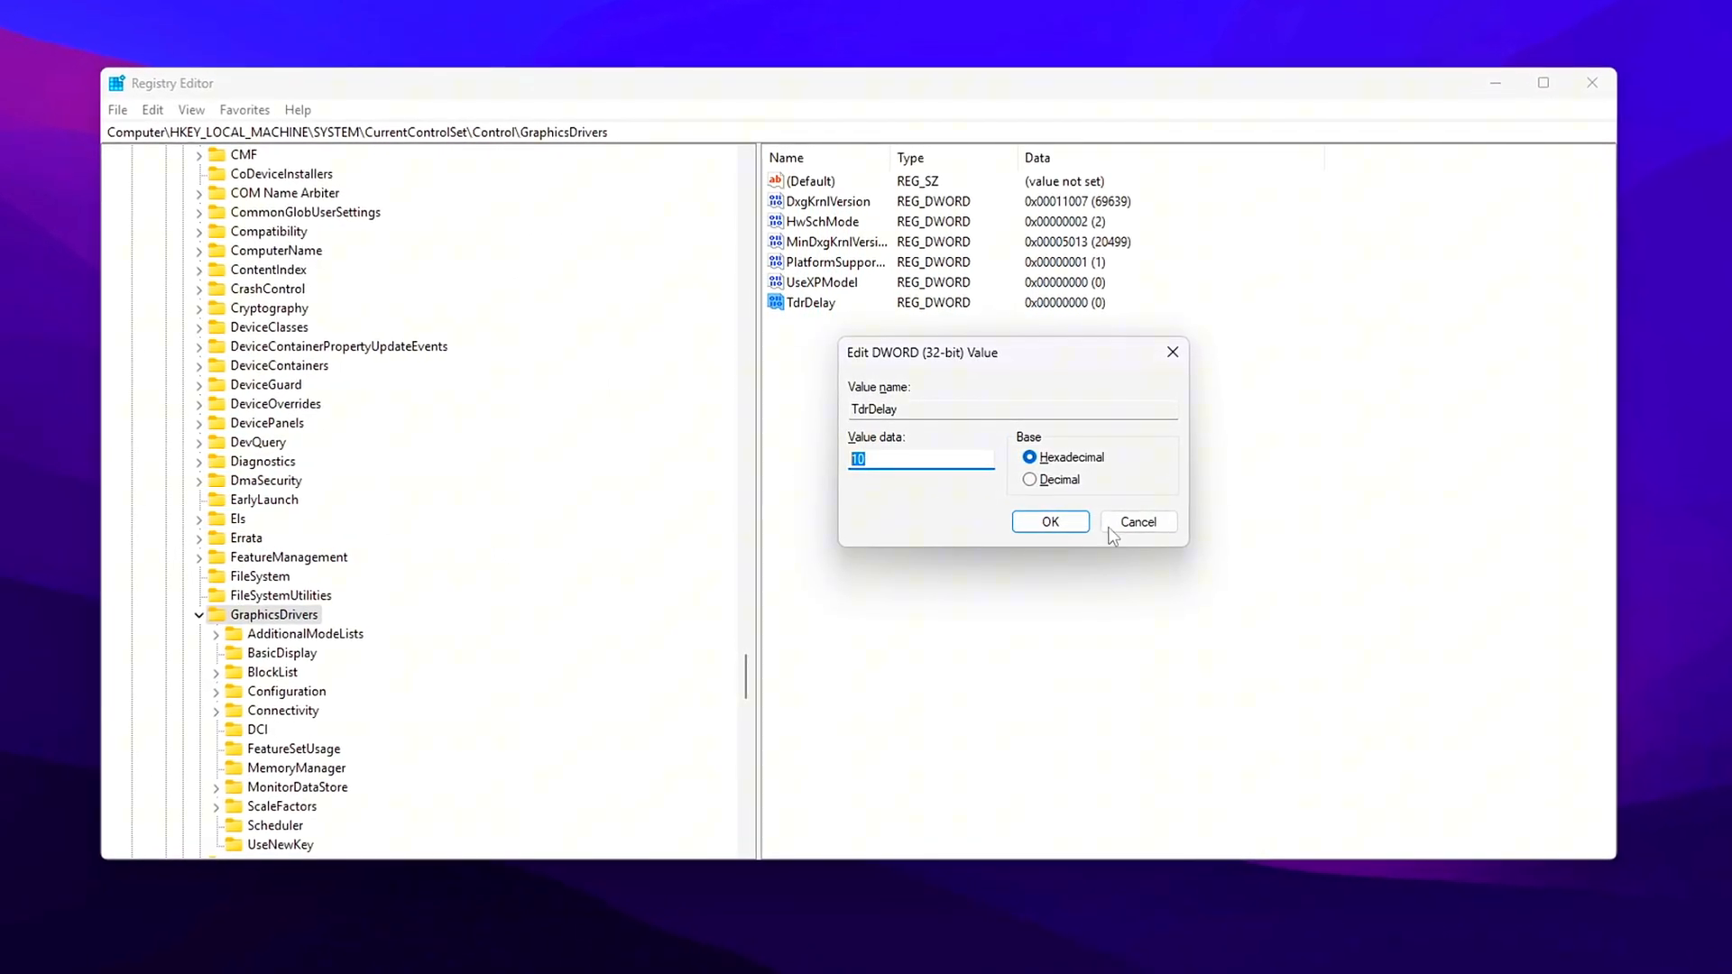
{"action": "left_click", "coordinate": [1047, 521]}
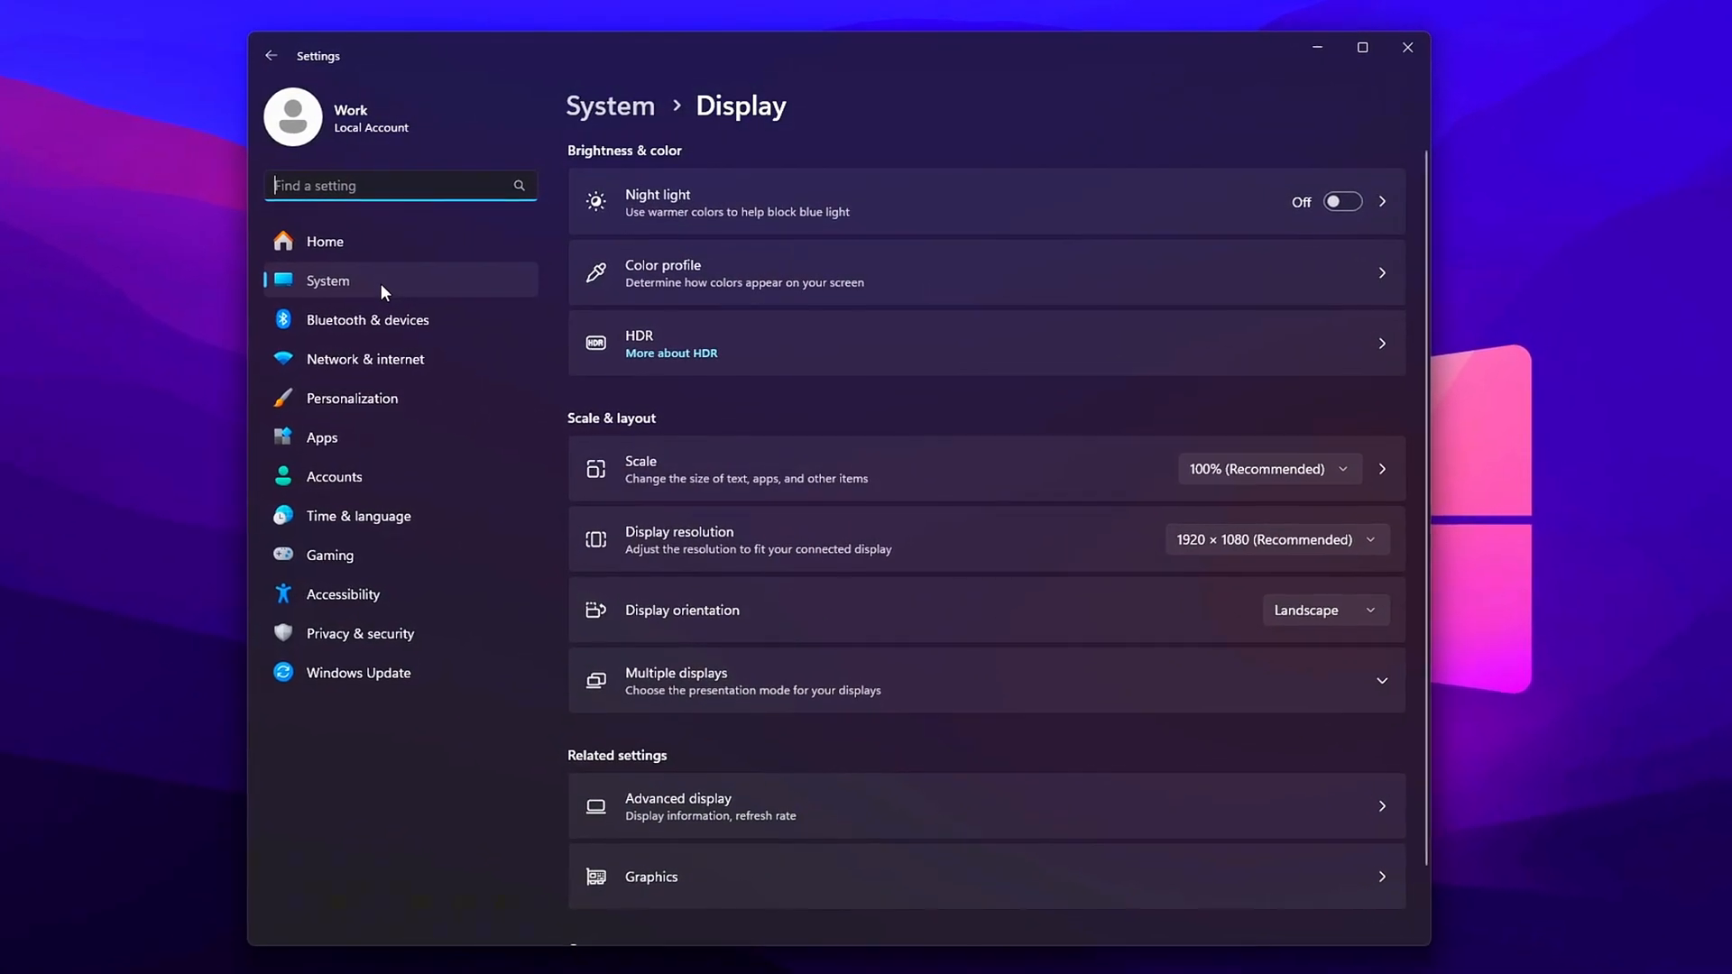
- Switch Hardware-accelerated GPU scheduling off under Graphics' advanced settings, then close Settings
{"action": "left_click", "coordinate": [239, 51]}
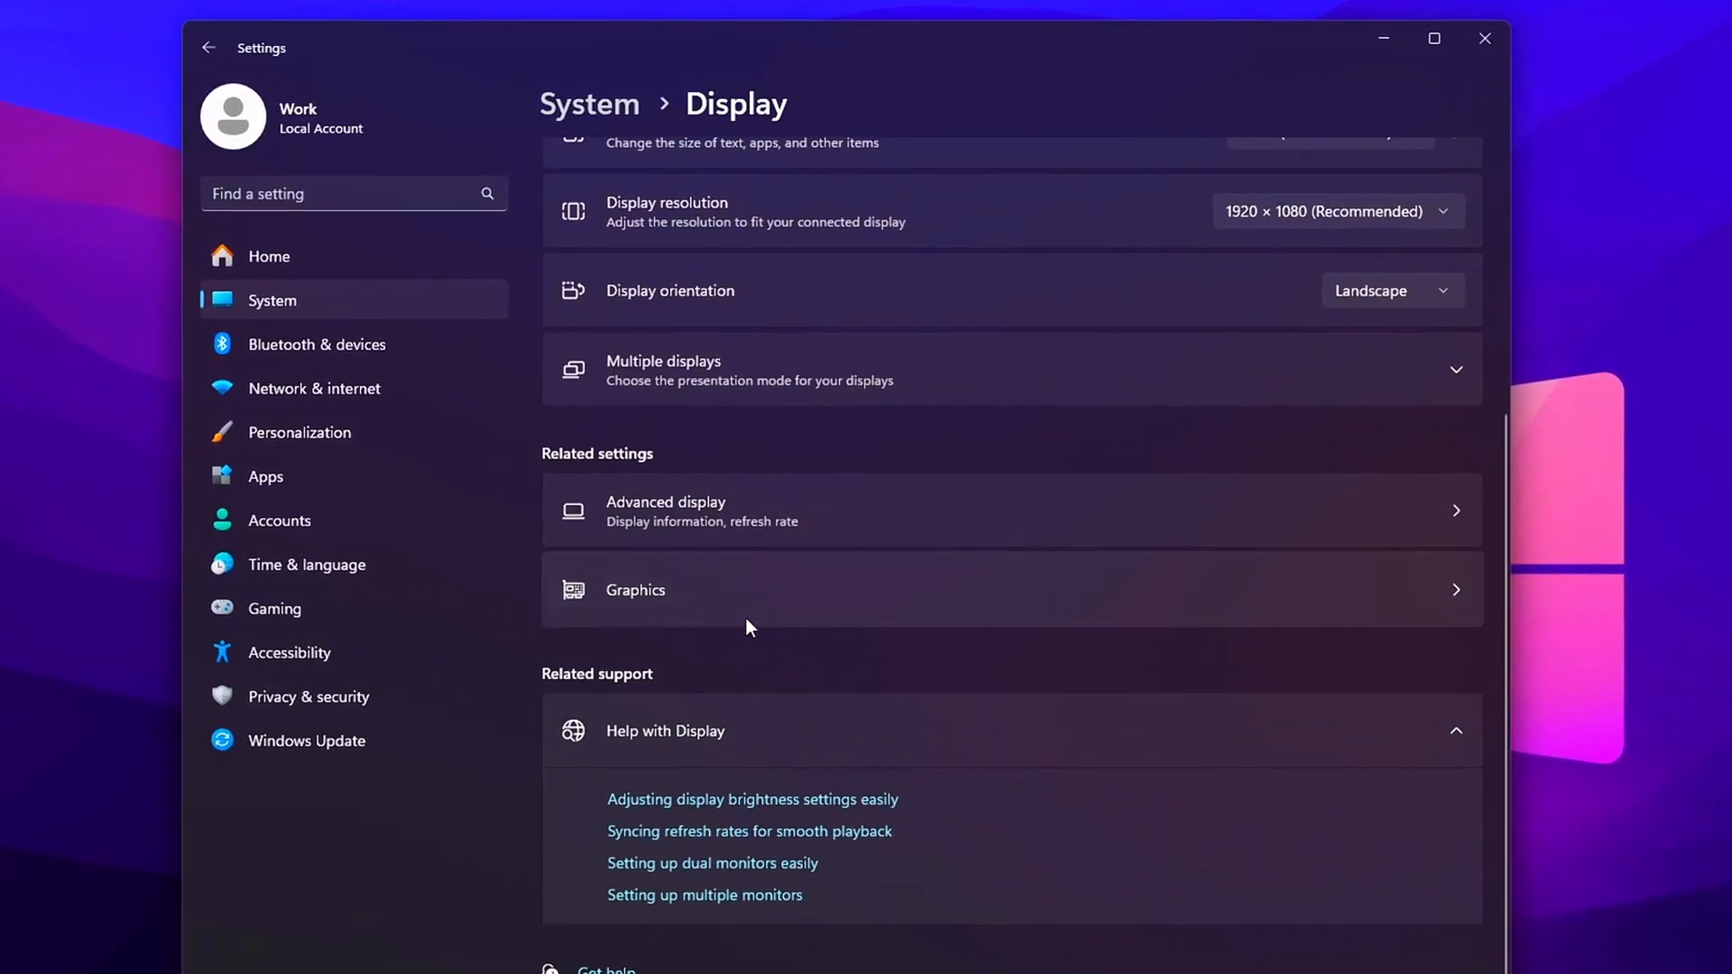
{"action": "left_click", "coordinate": [635, 589]}
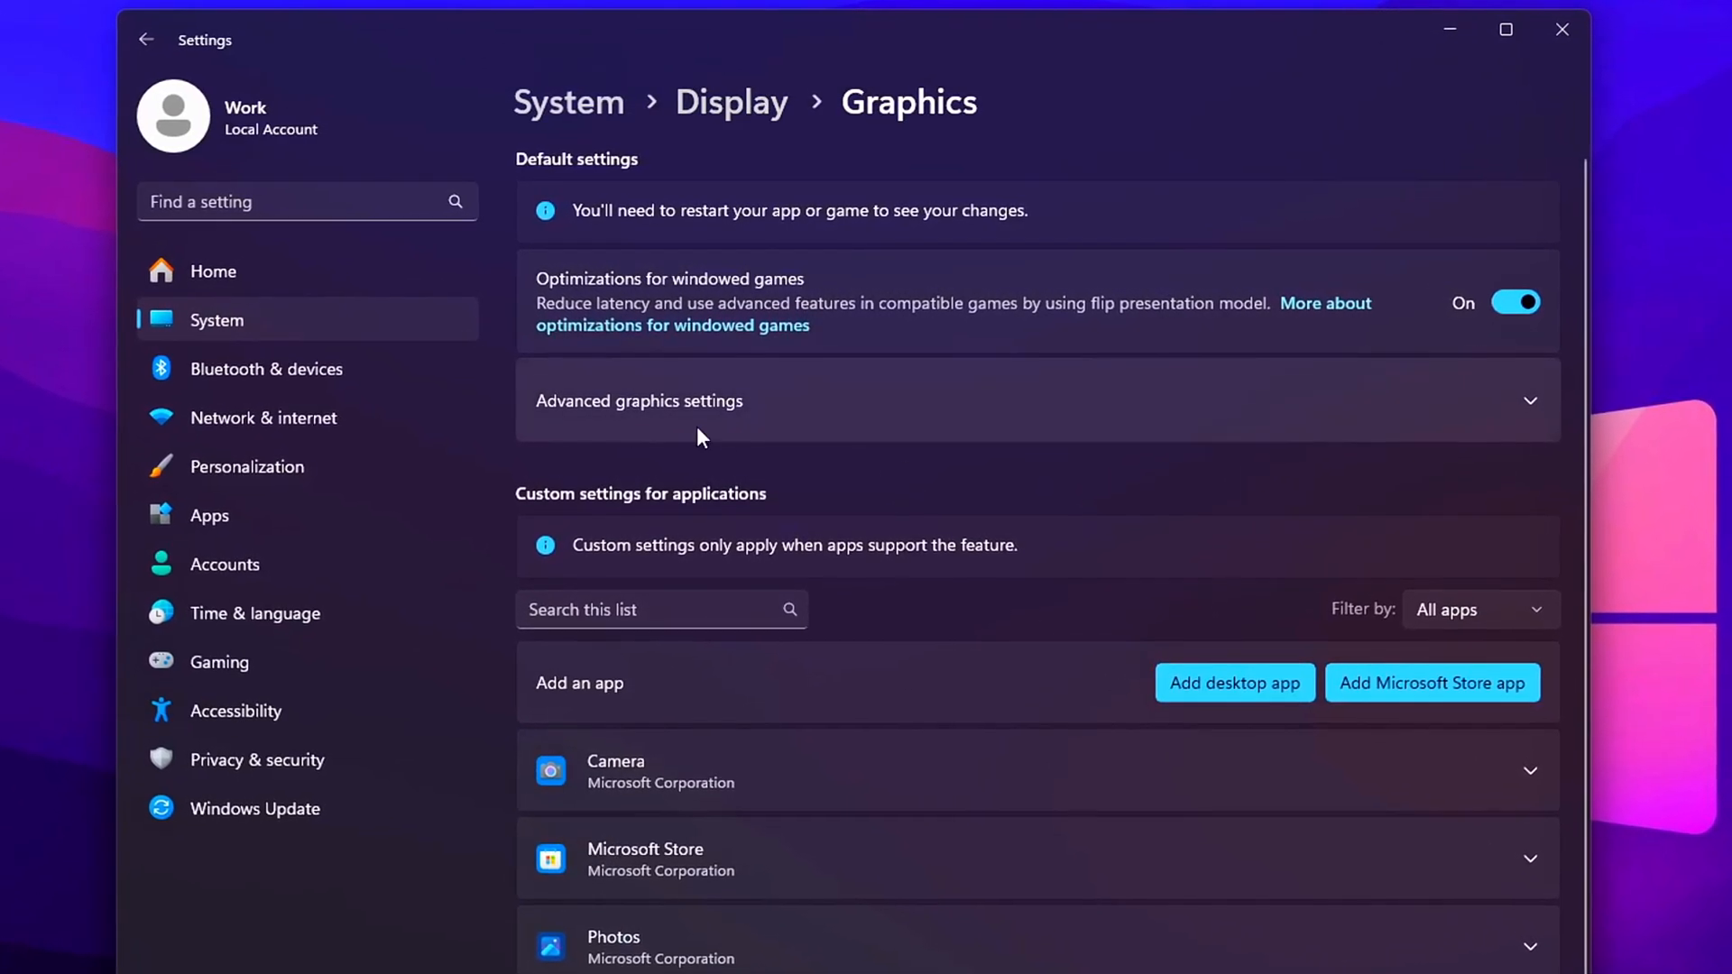
{"action": "left_click", "coordinate": [639, 401]}
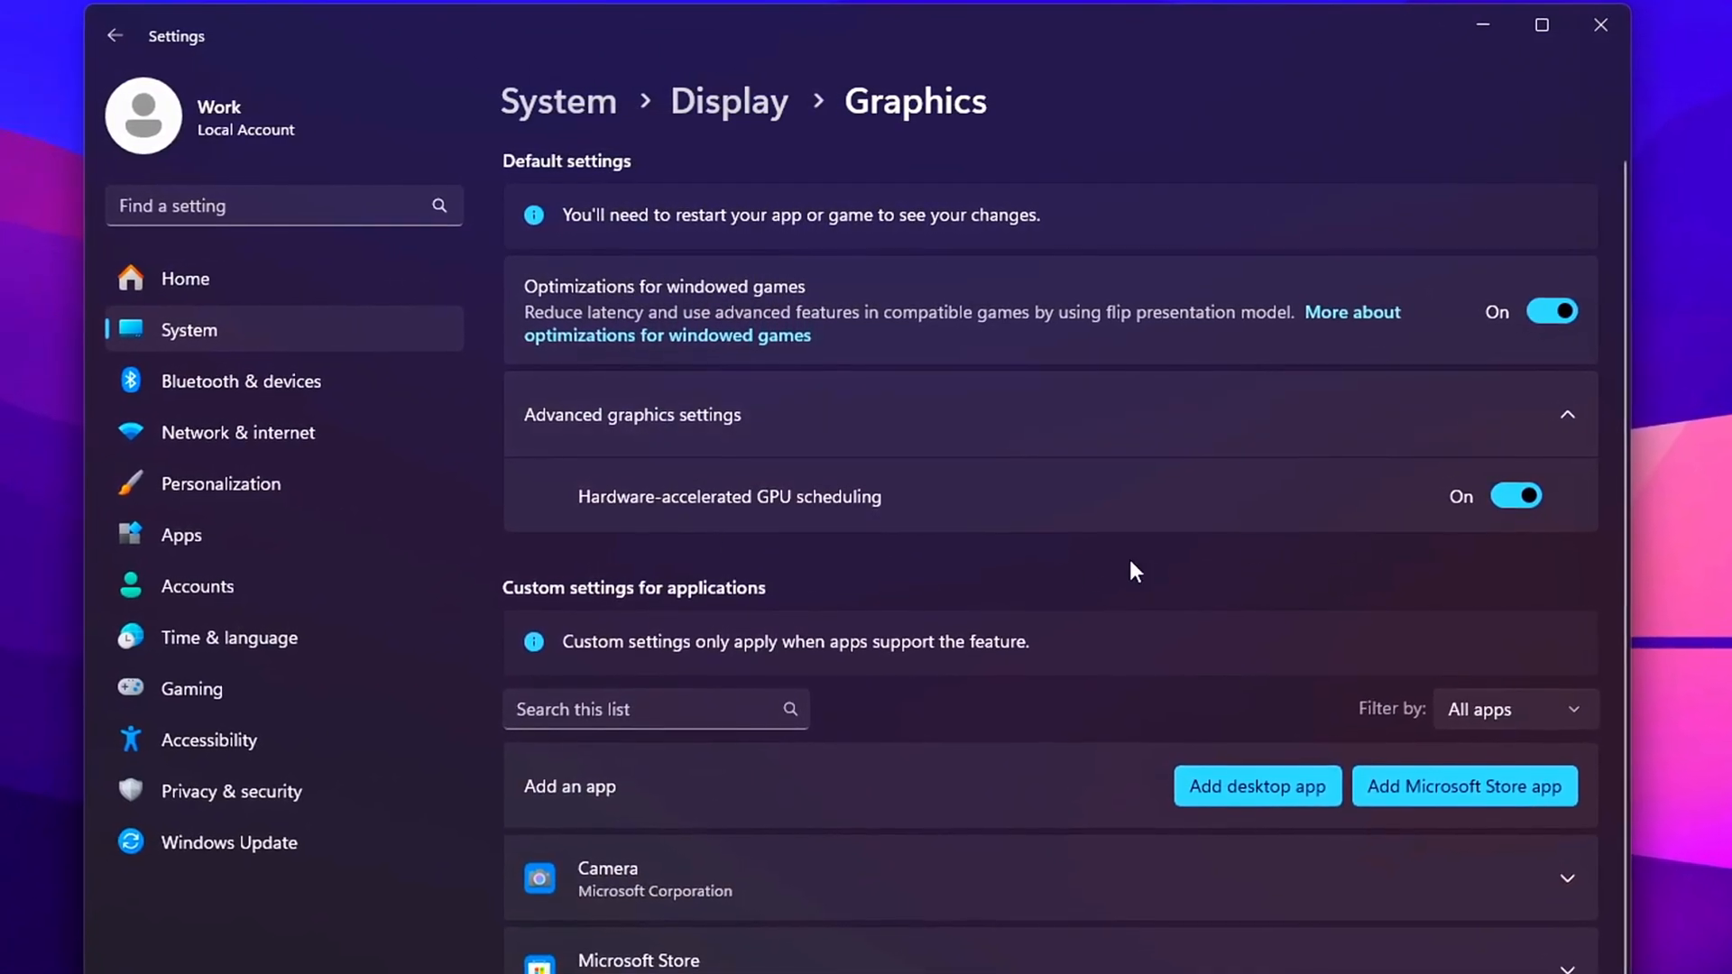
{"action": "left_click", "coordinate": [1517, 495]}
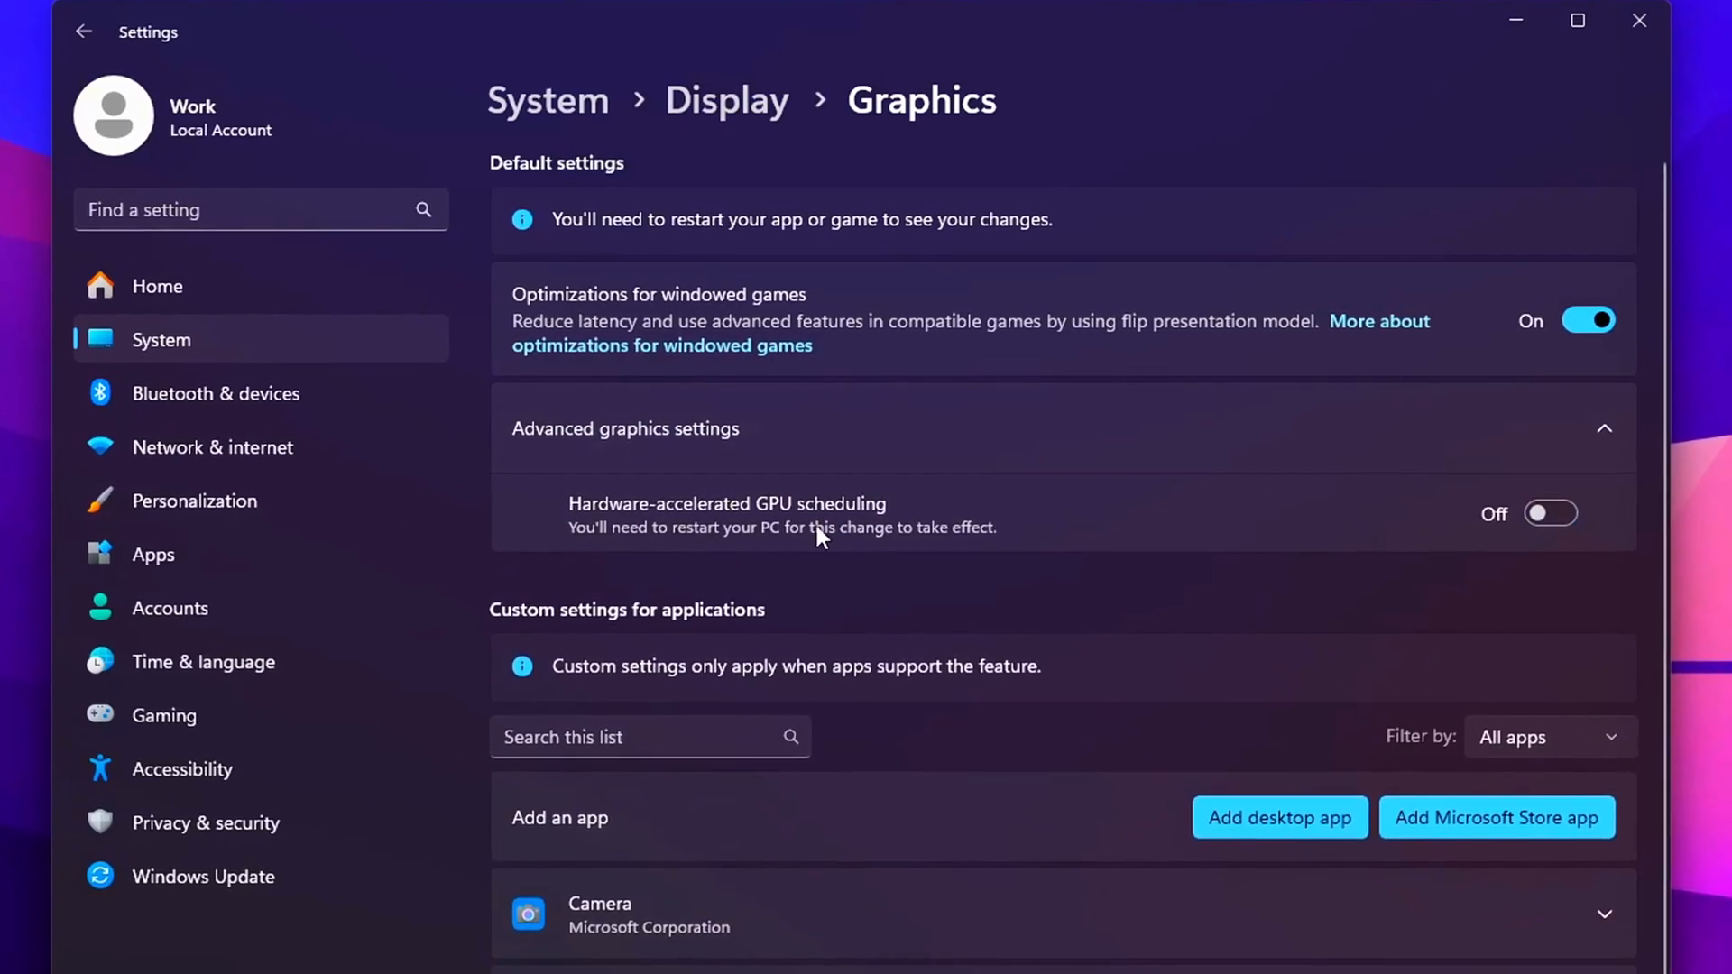
{"action": "left_click", "coordinate": [1551, 513]}
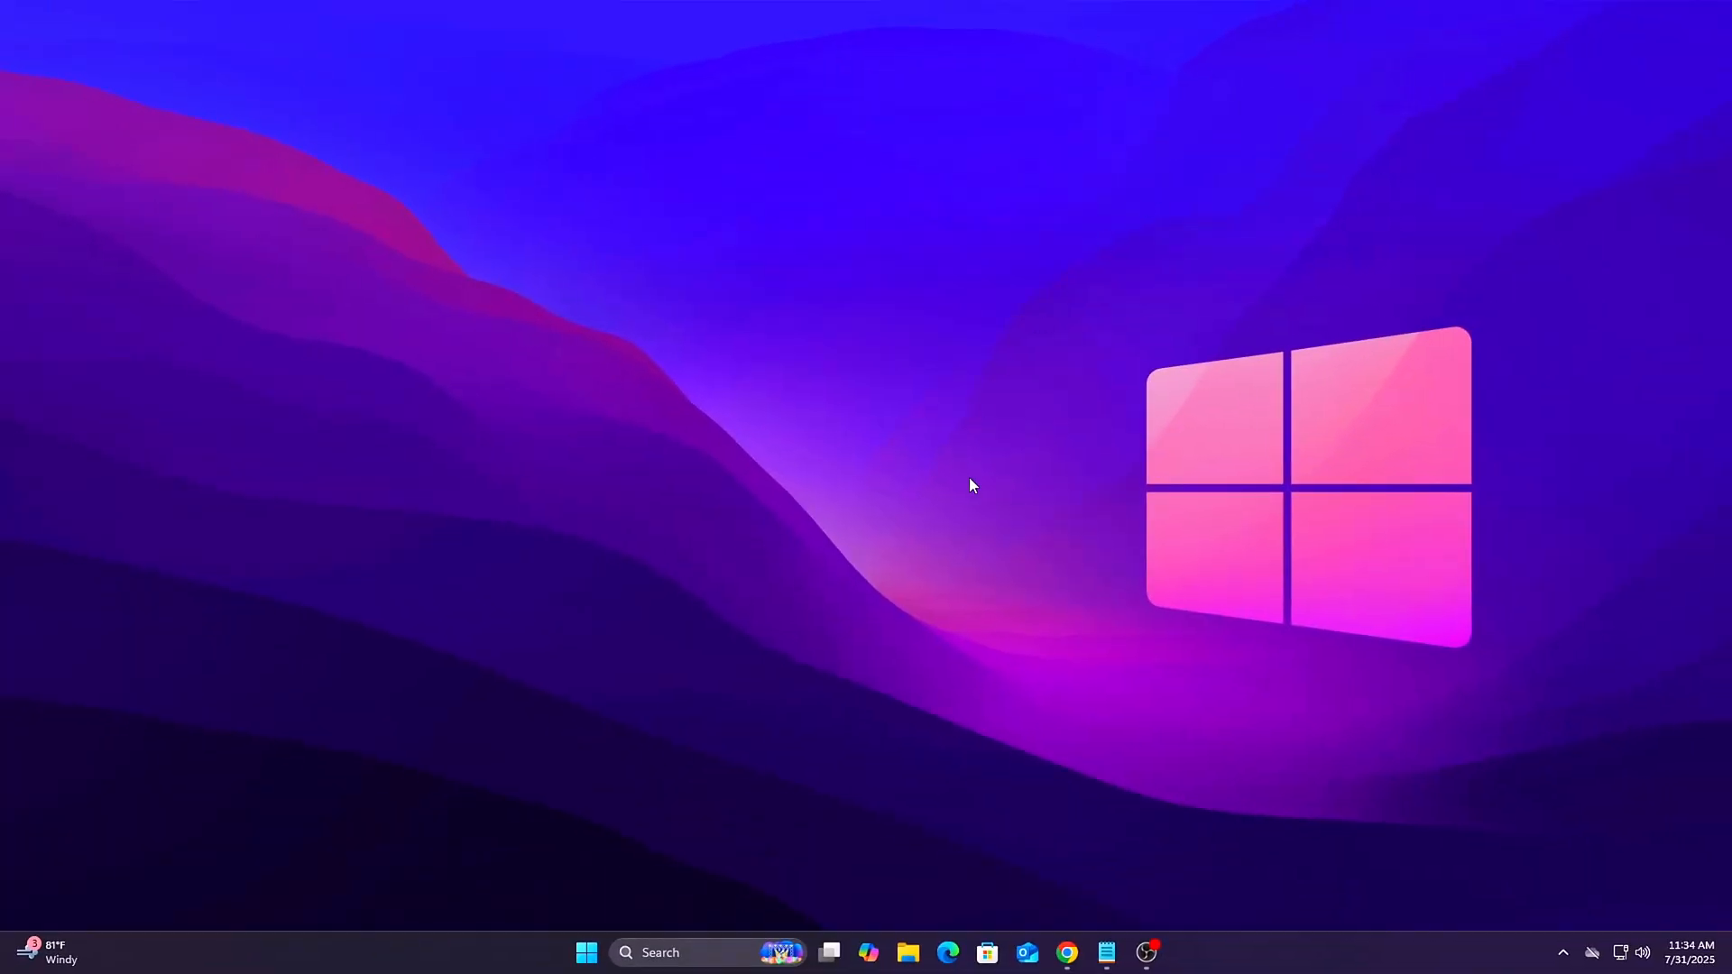
- Reopen Display settings from the desktop, toggle GPU scheduling off, then back on
{"action": "right_click", "coordinate": [971, 486]}
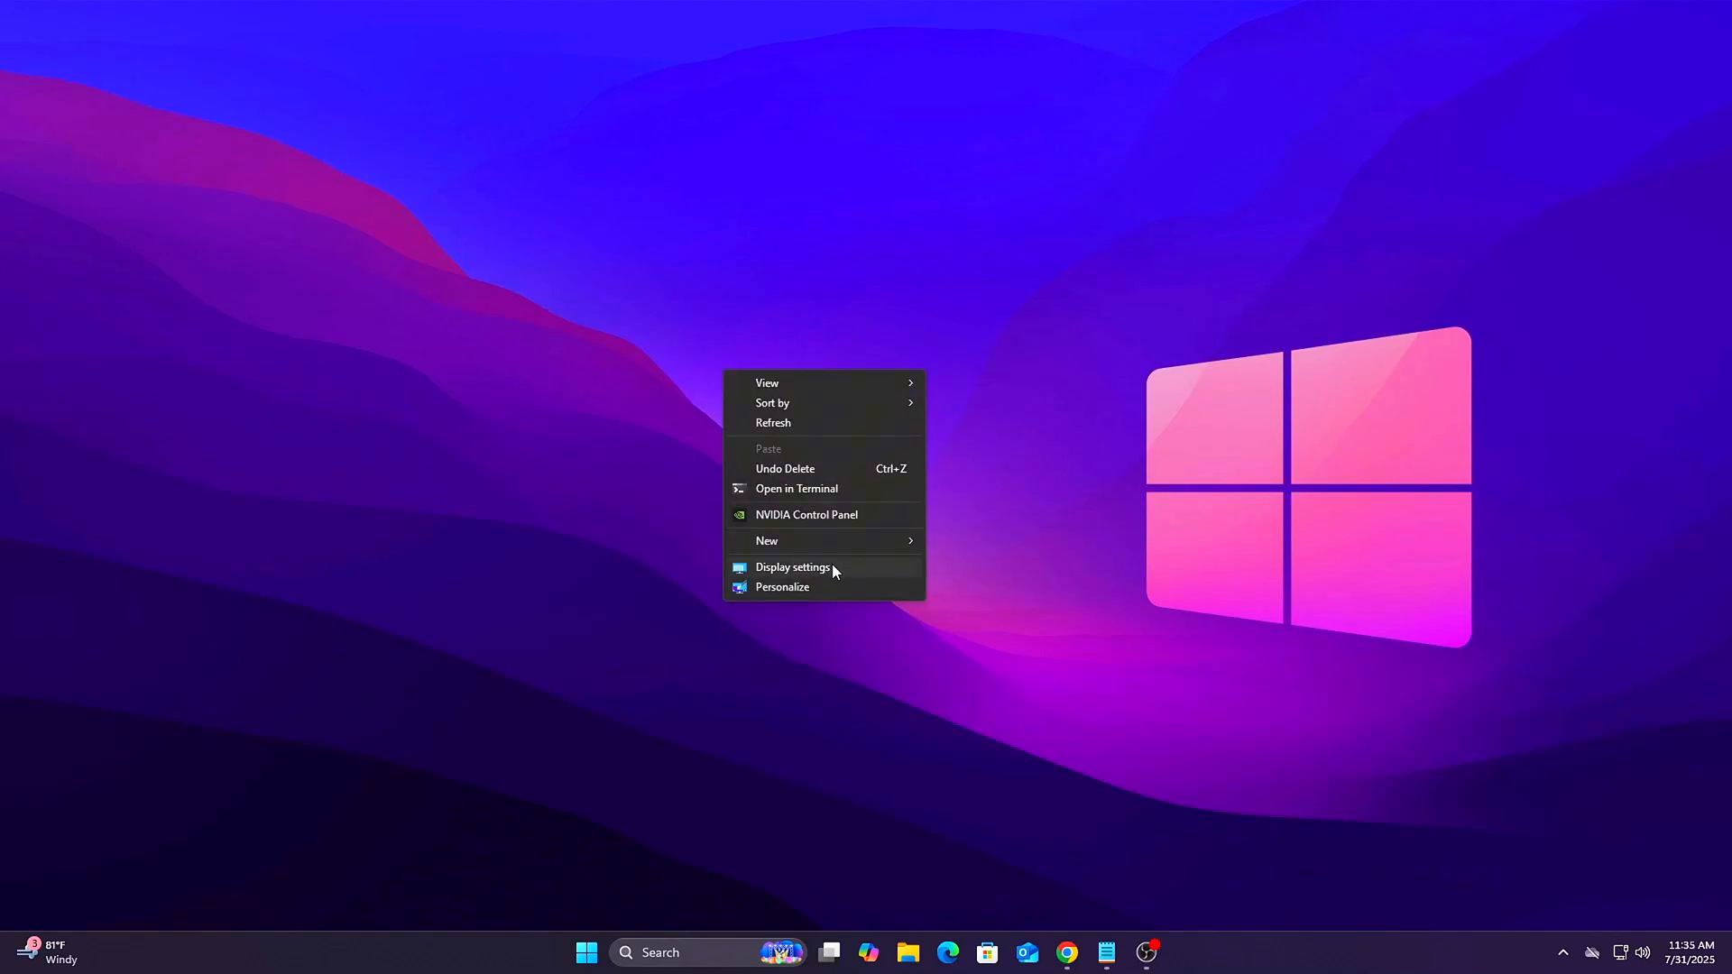
{"action": "left_click", "coordinate": [792, 566]}
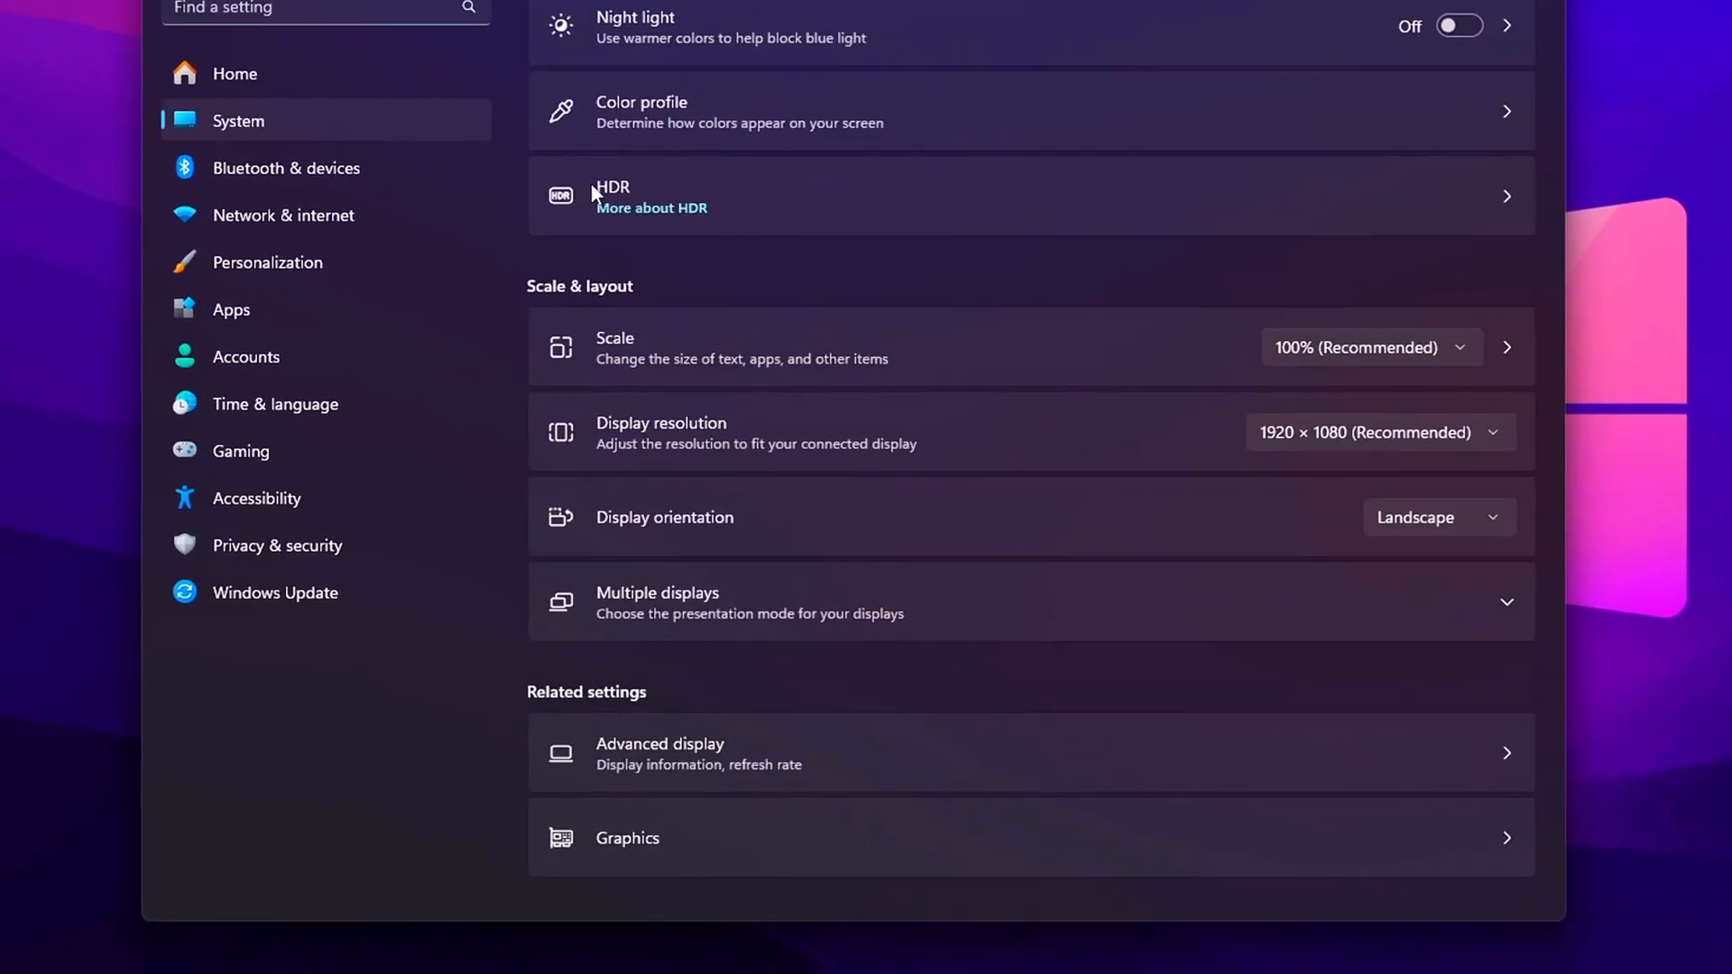
{"action": "scroll", "scroll_direction": "down", "scroll_amount": 3}
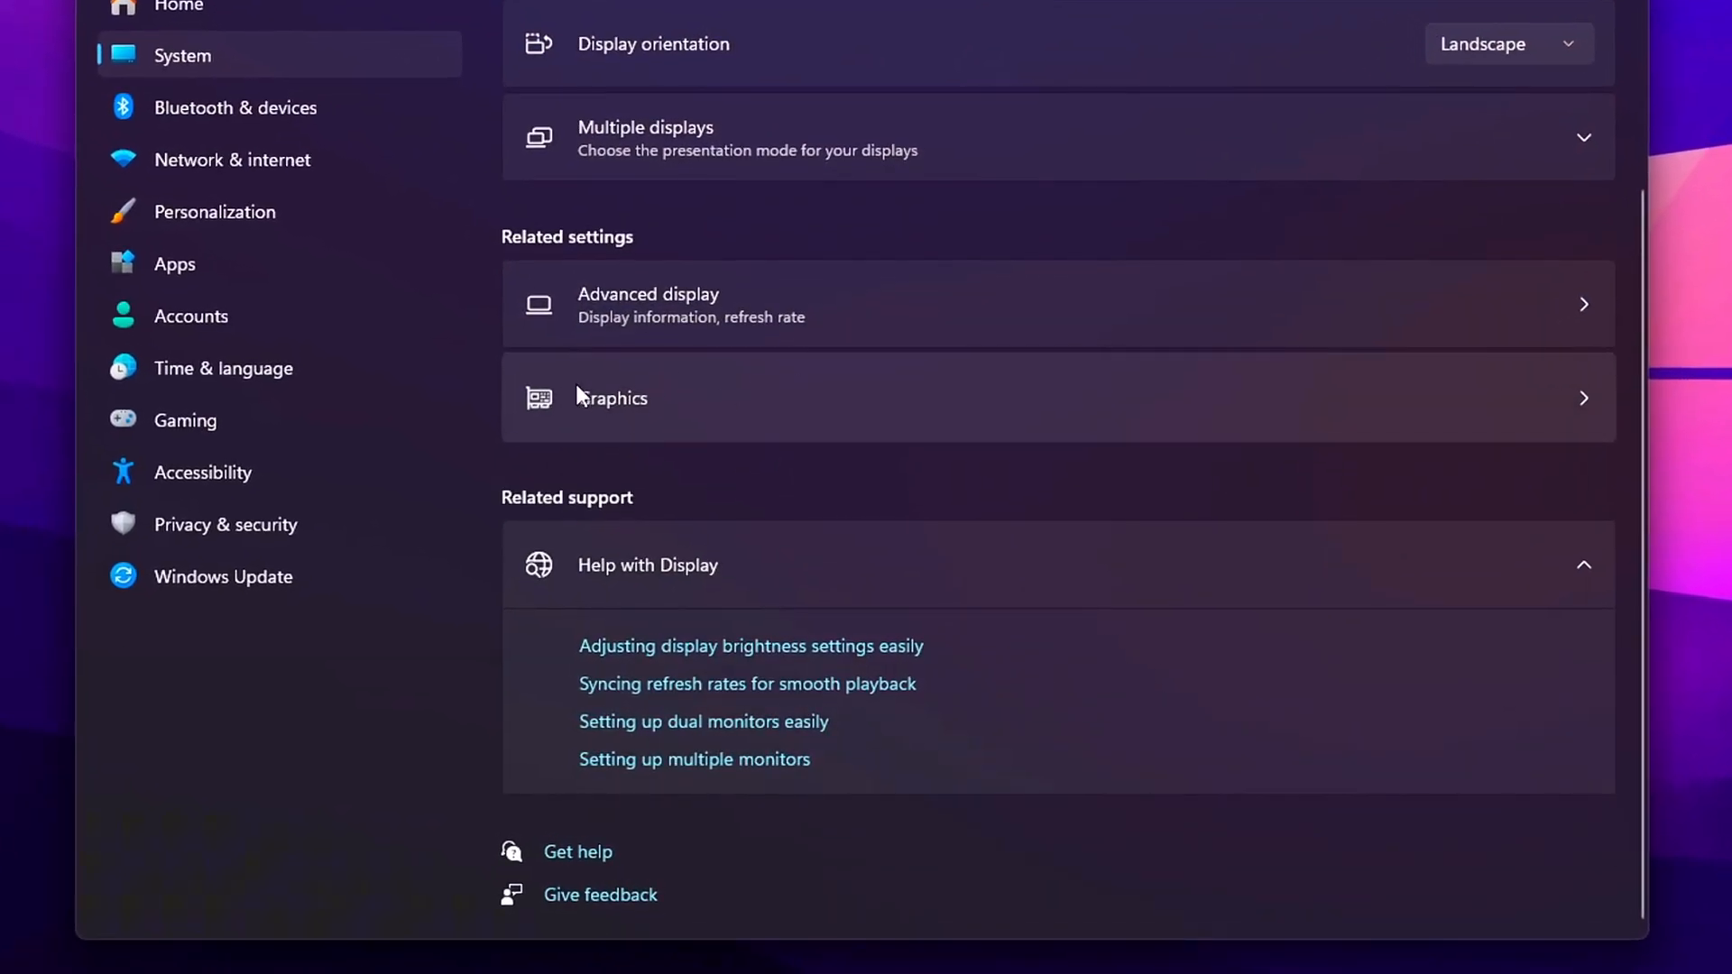
{"action": "left_click", "coordinate": [611, 398]}
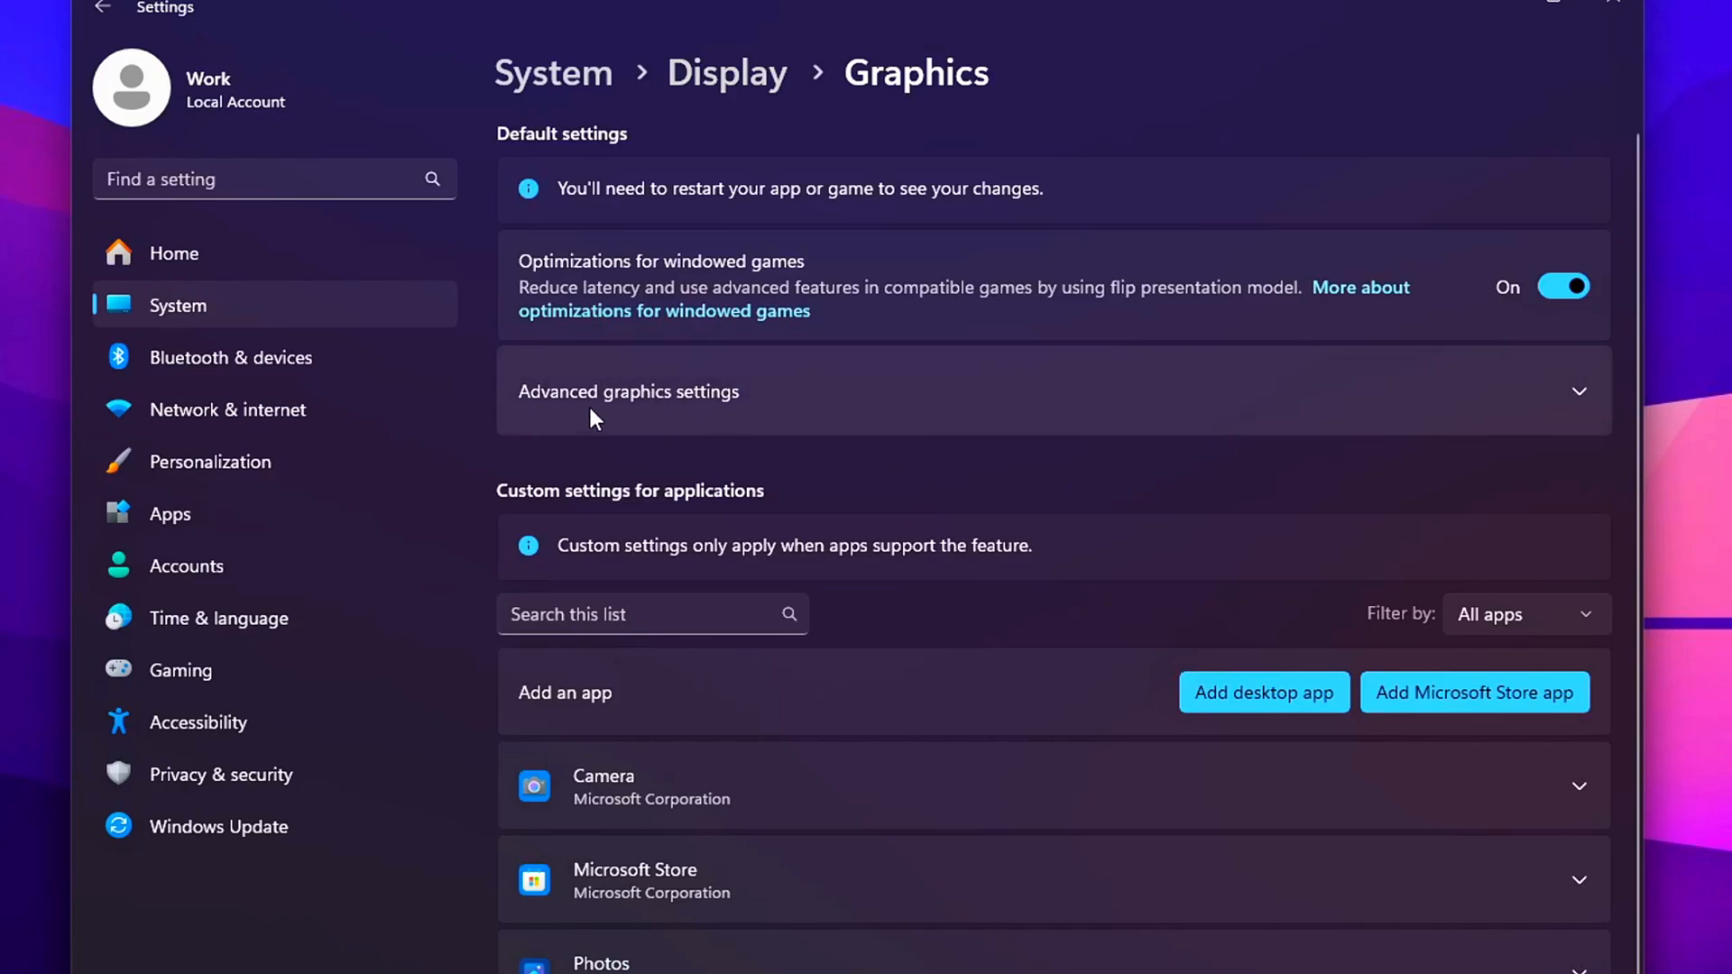
{"action": "left_click", "coordinate": [628, 391]}
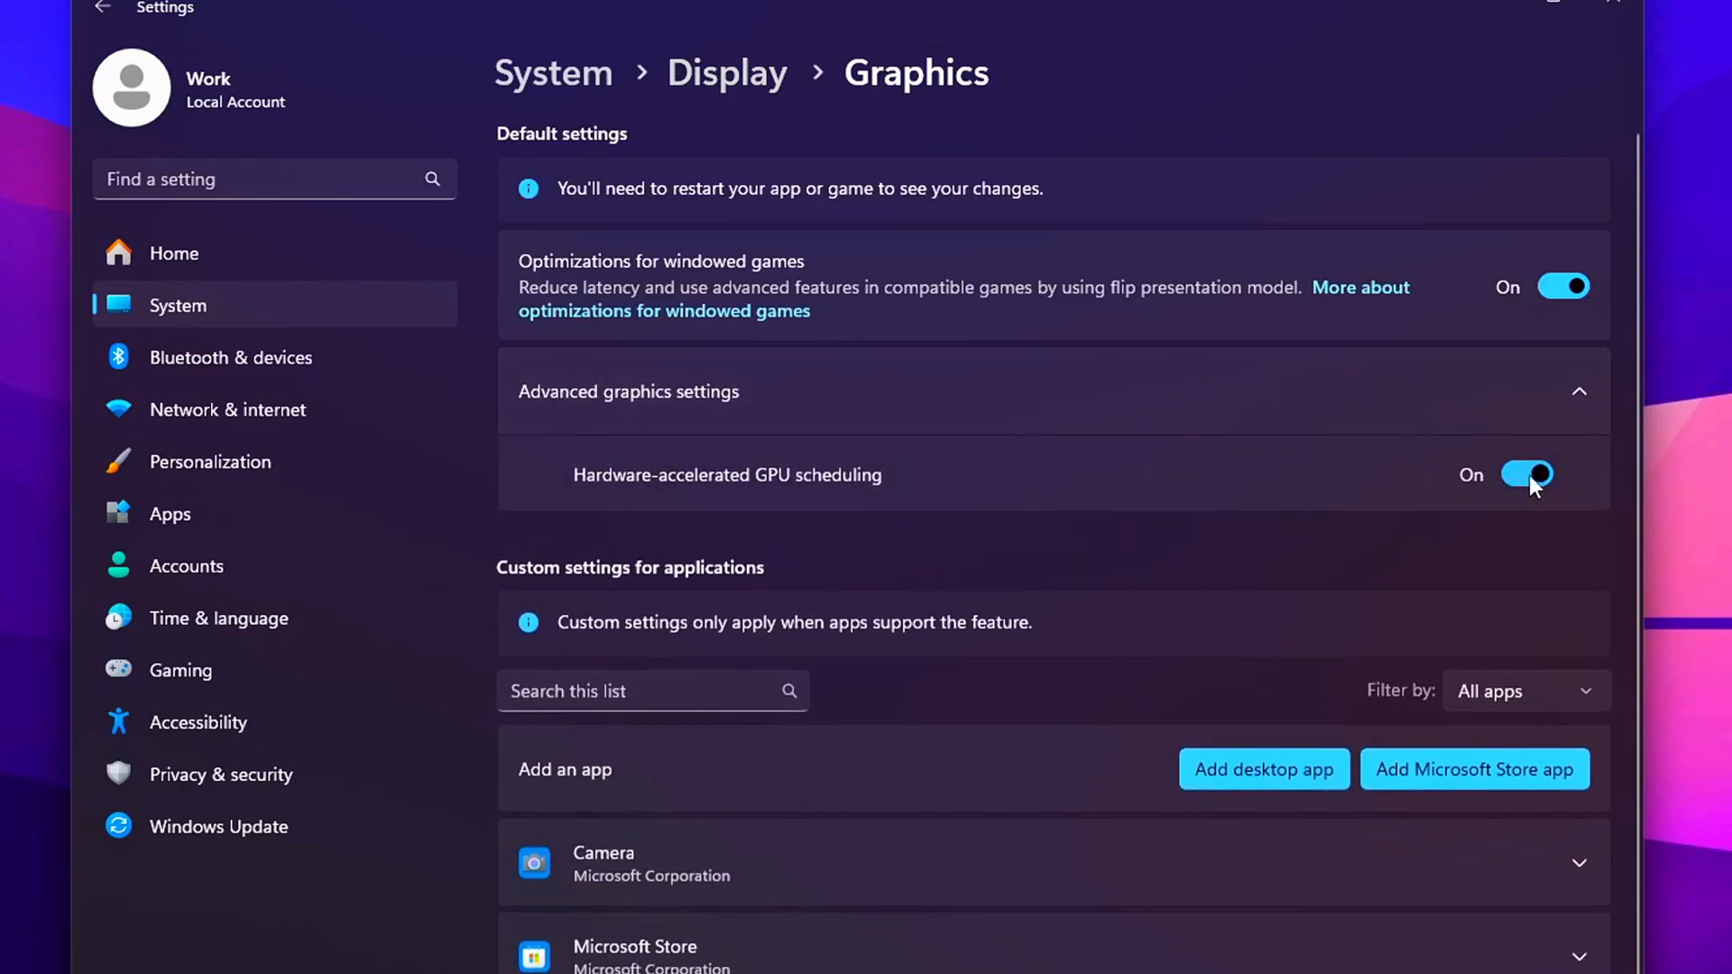
{"action": "left_click", "coordinate": [1527, 474]}
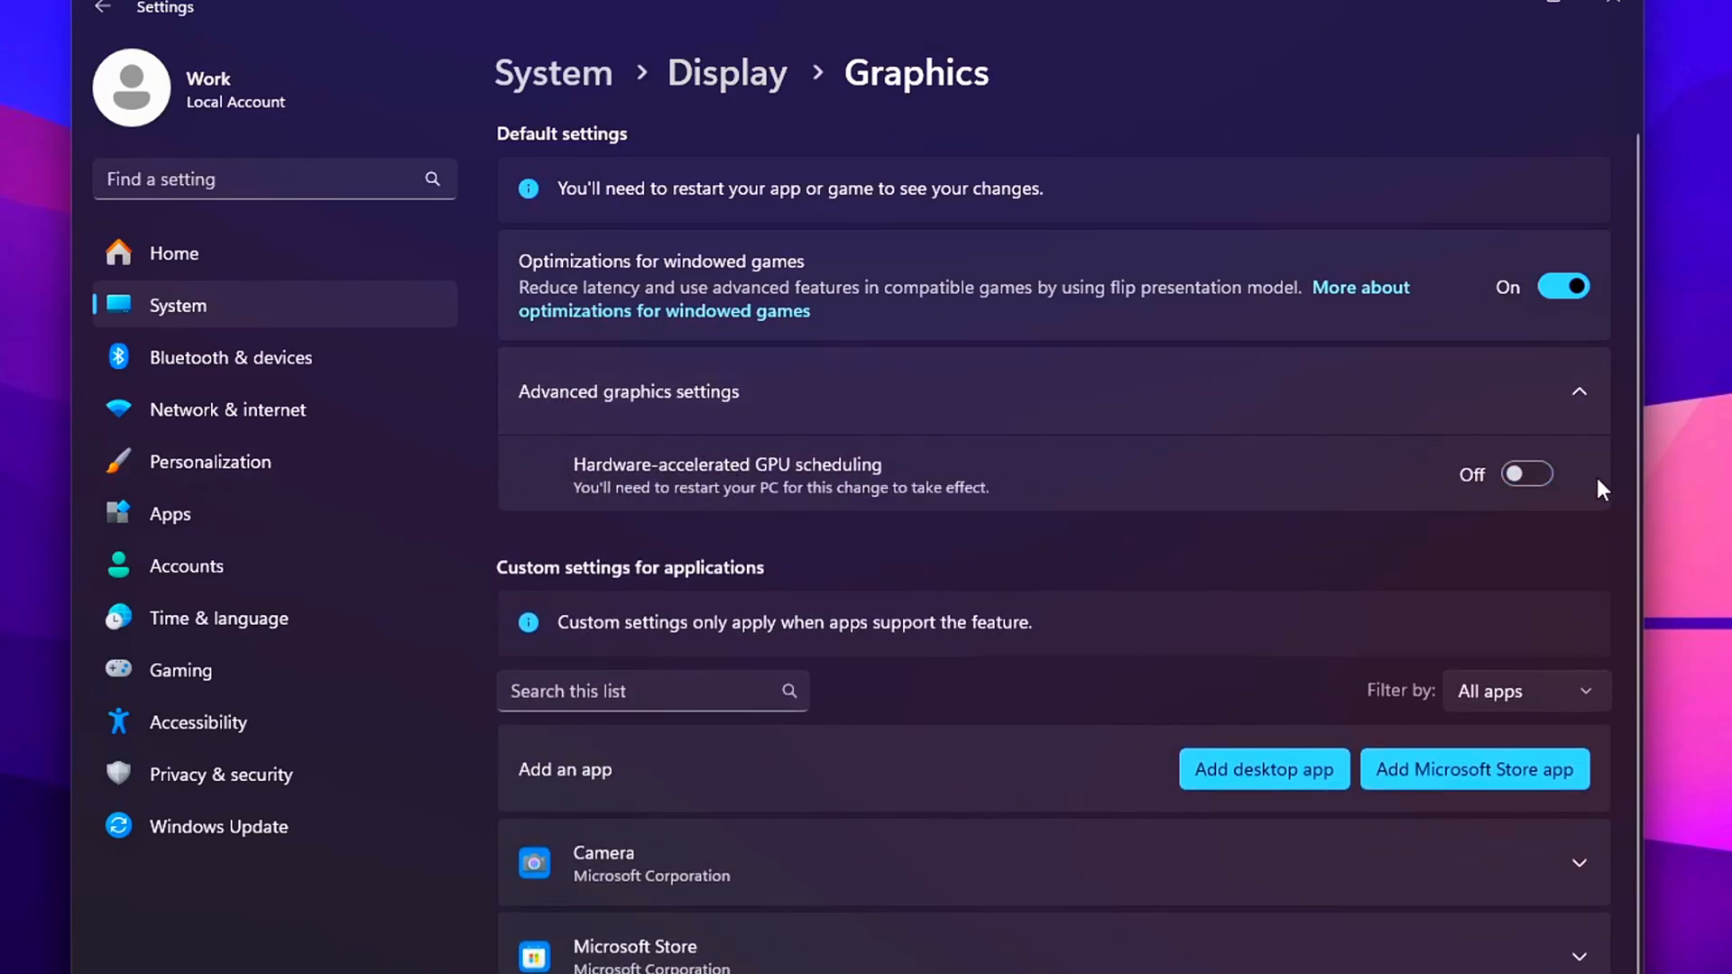
{"action": "left_click", "coordinate": [1527, 473]}
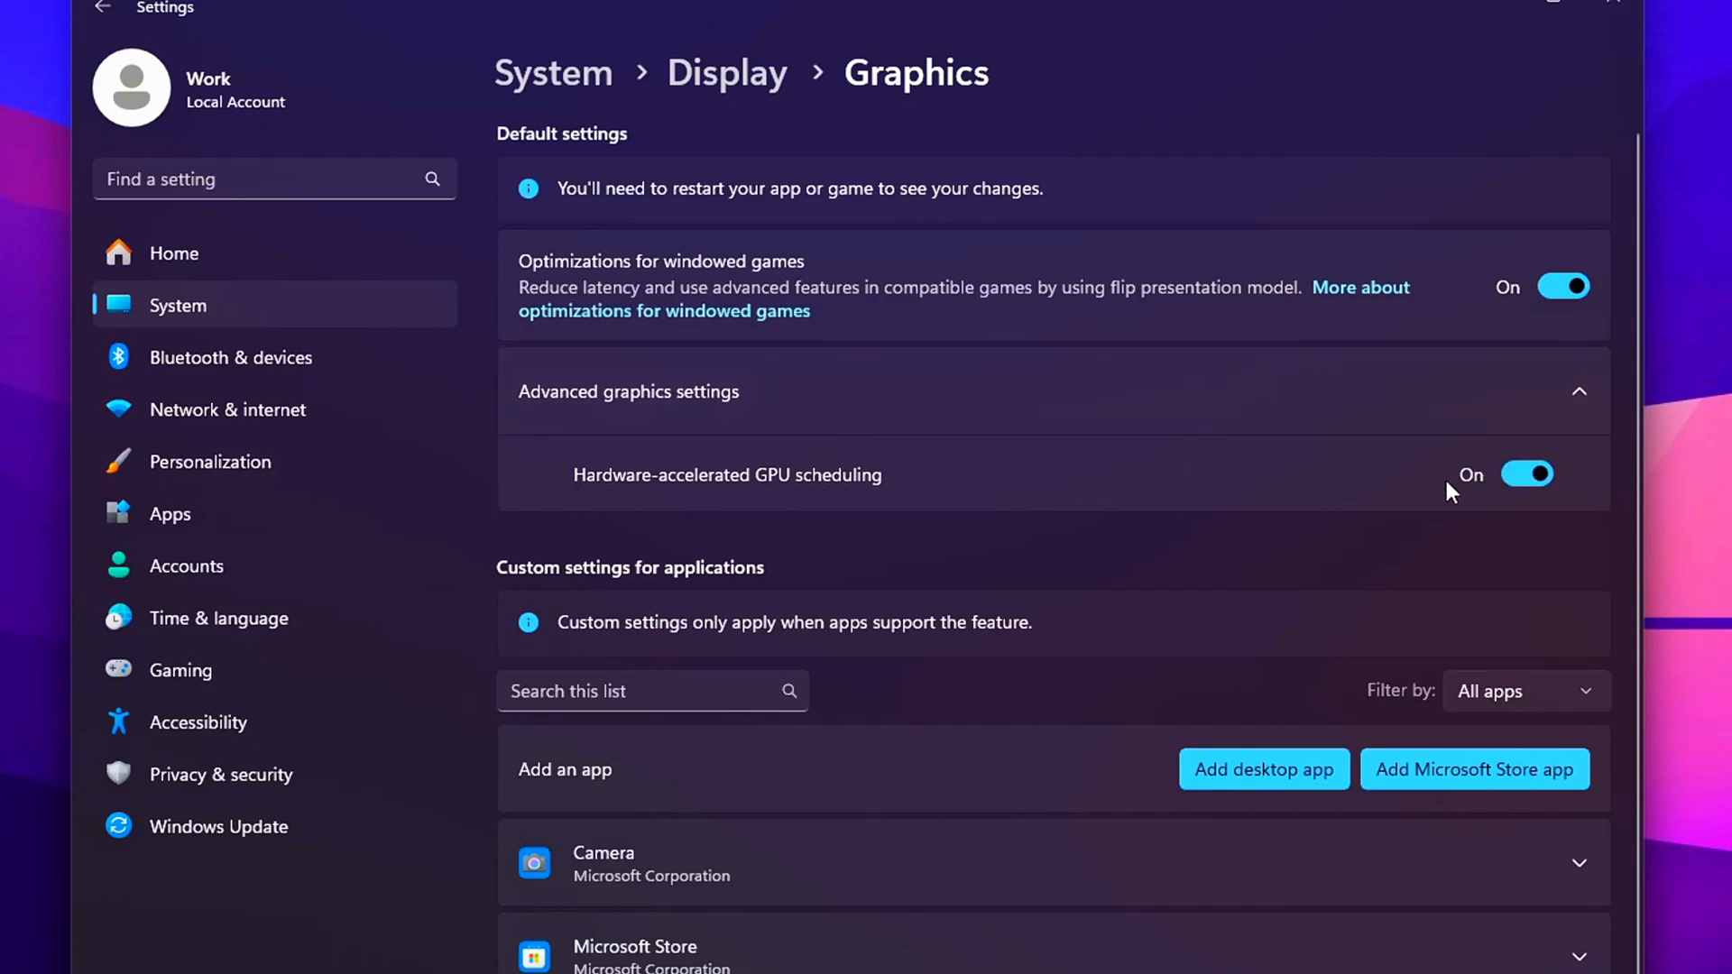
{"action": "mouse_move", "coordinate": [981, 496]}
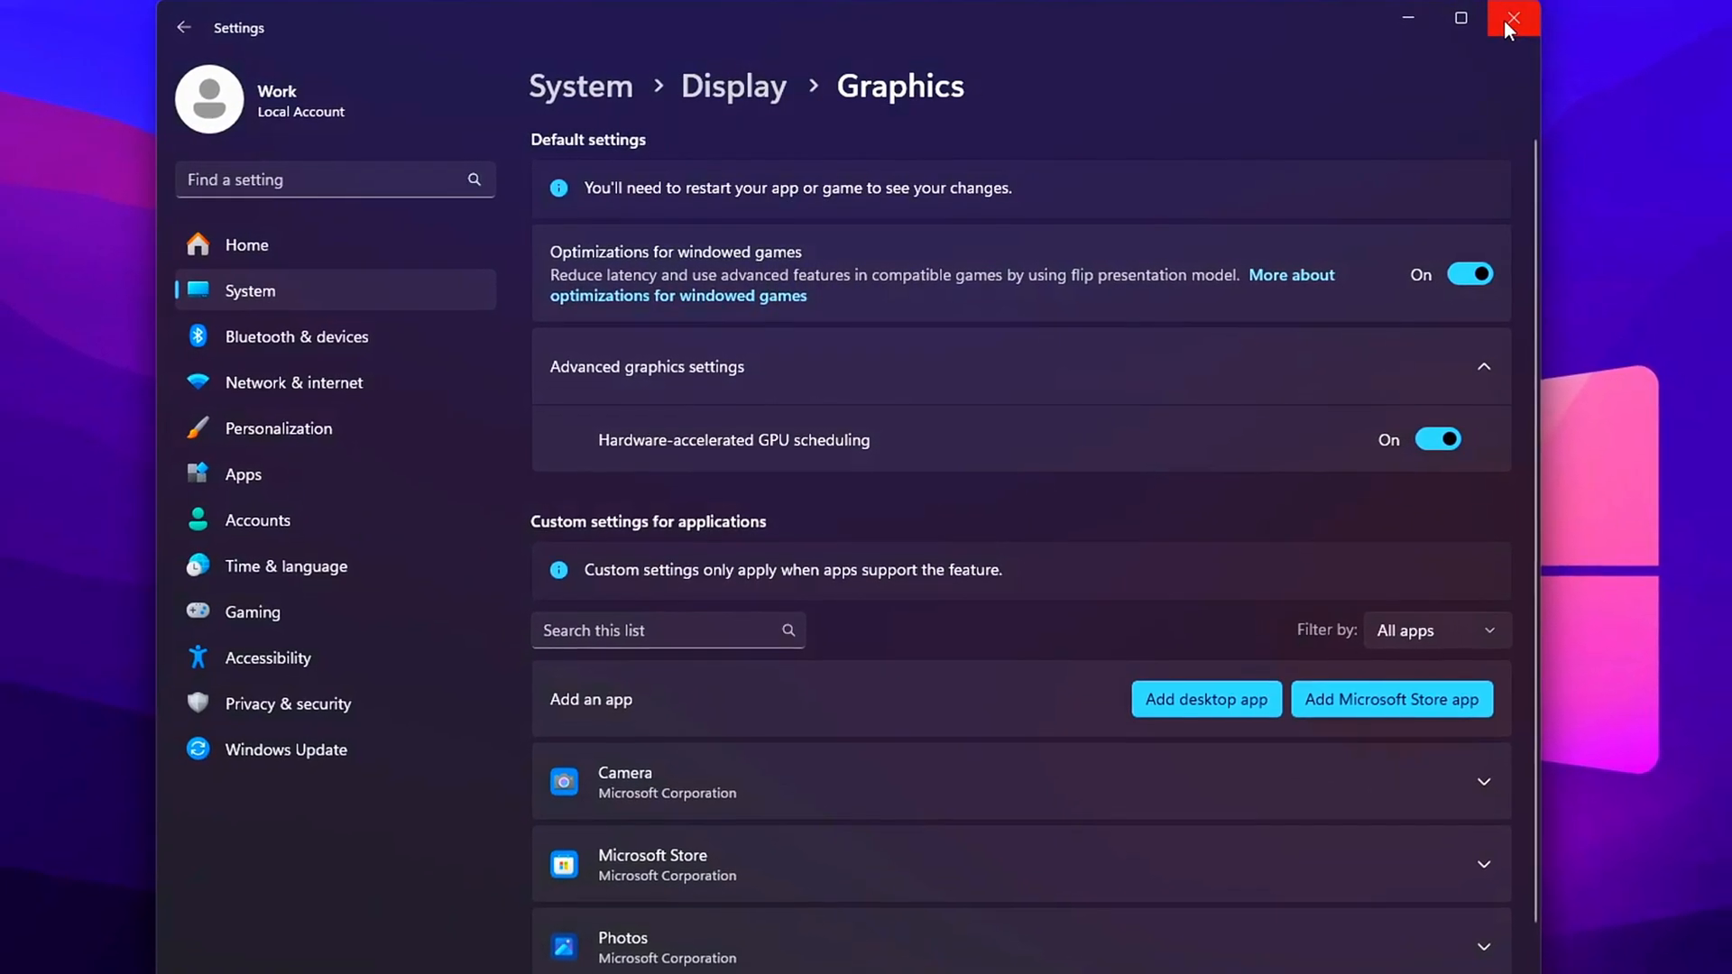
- Close Settings and run dxdiag from the Run dialog
{"action": "left_click", "coordinate": [1513, 19]}
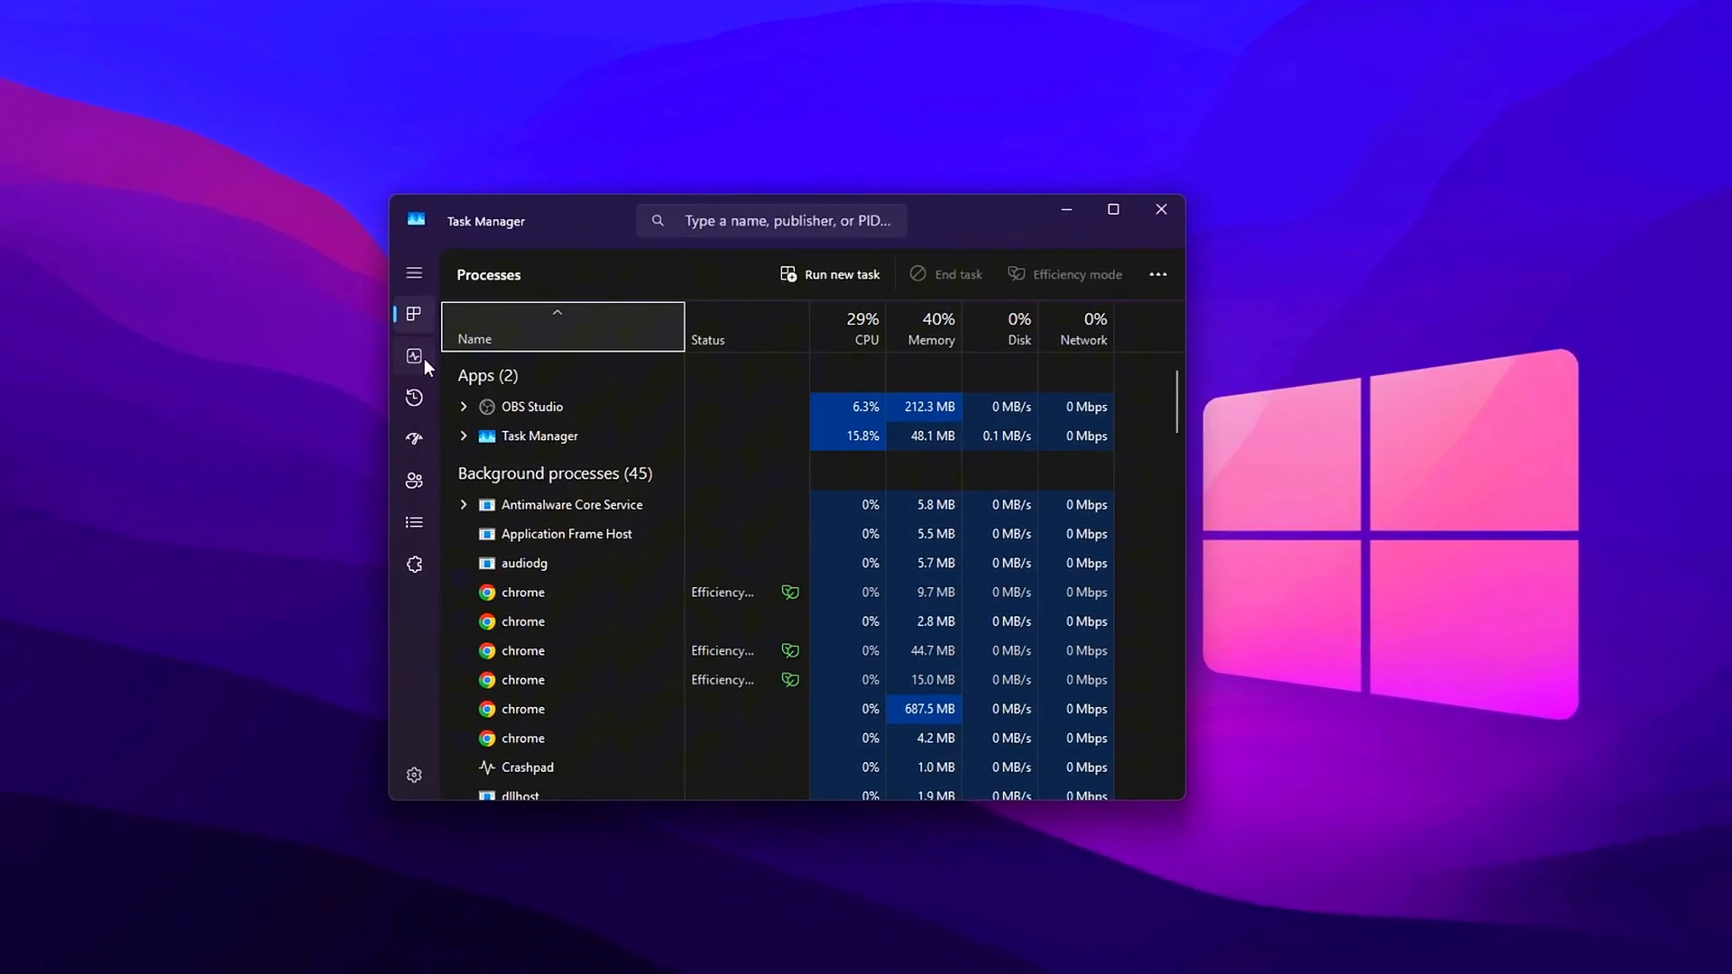
{"action": "left_click", "coordinate": [414, 355]}
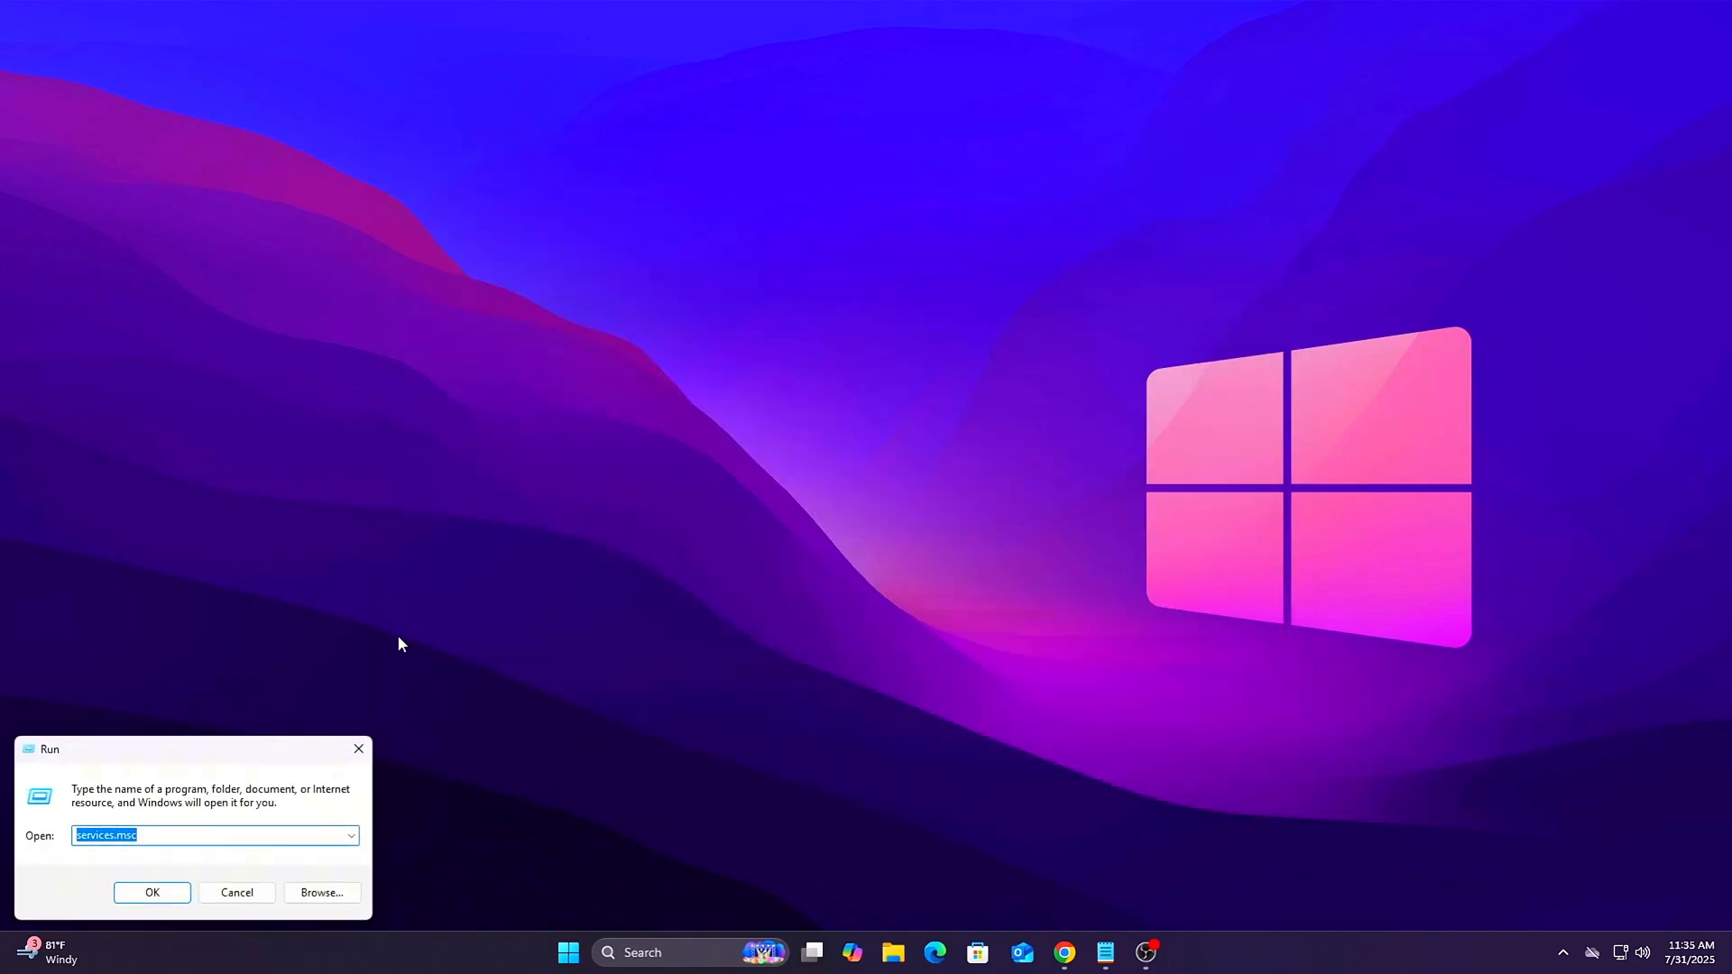
{"action": "type", "text": "dxdiag"}
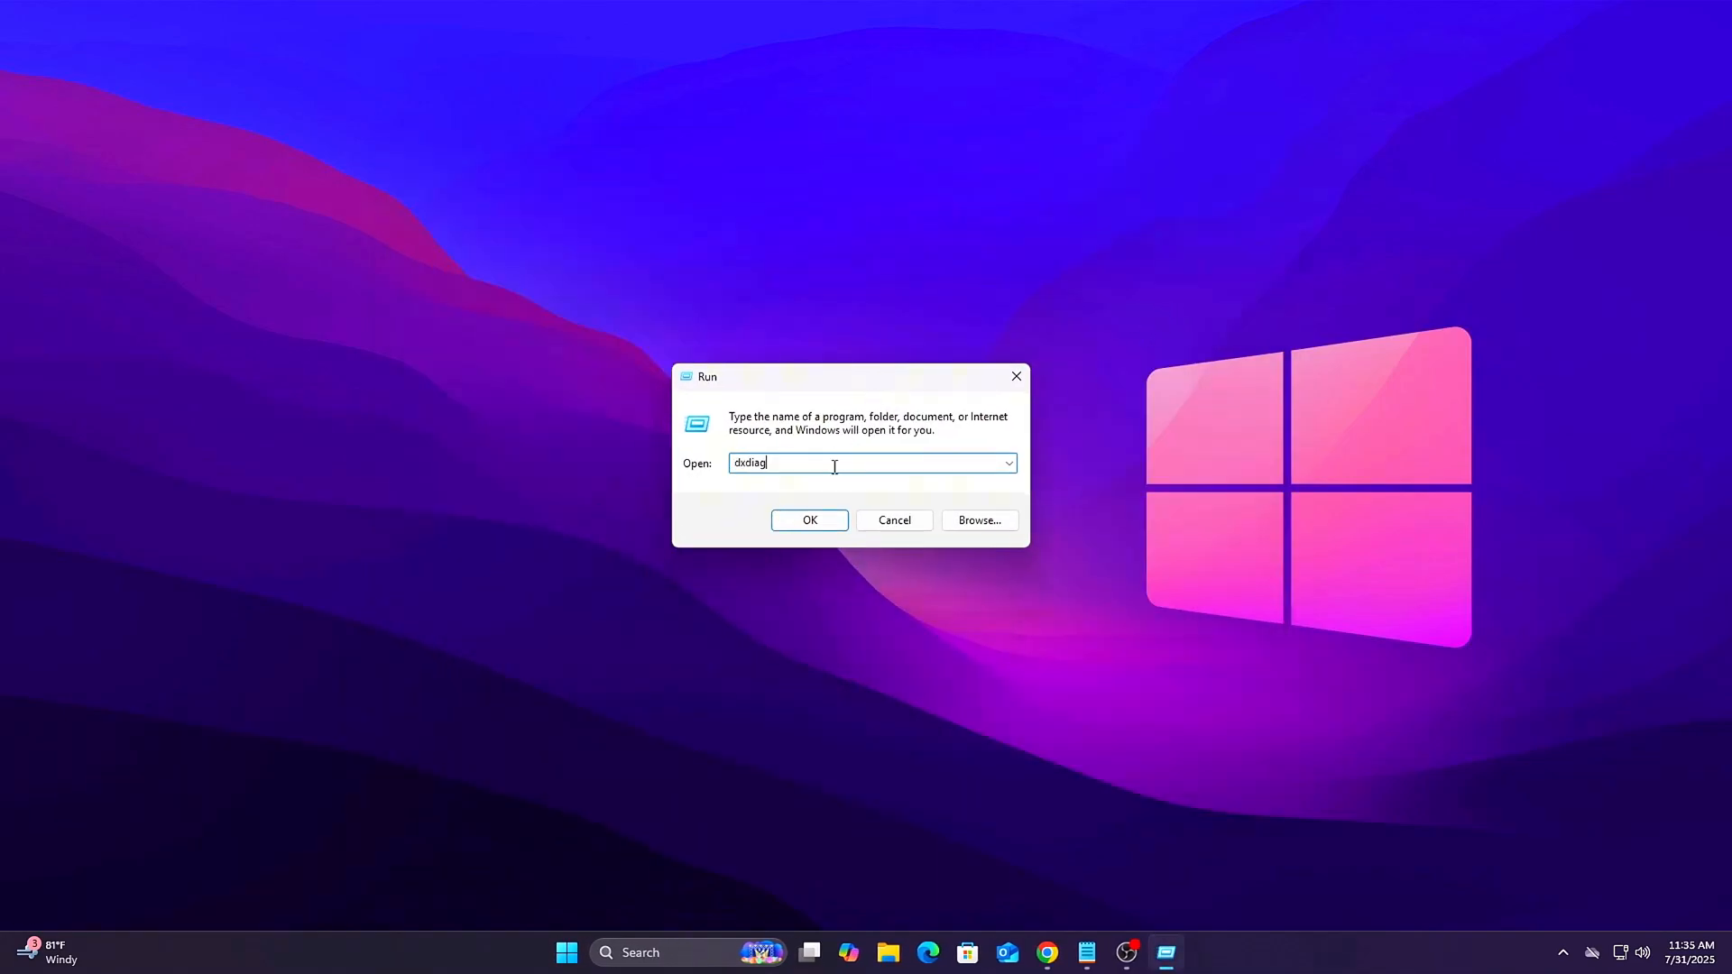
{"action": "left_click", "coordinate": [809, 521]}
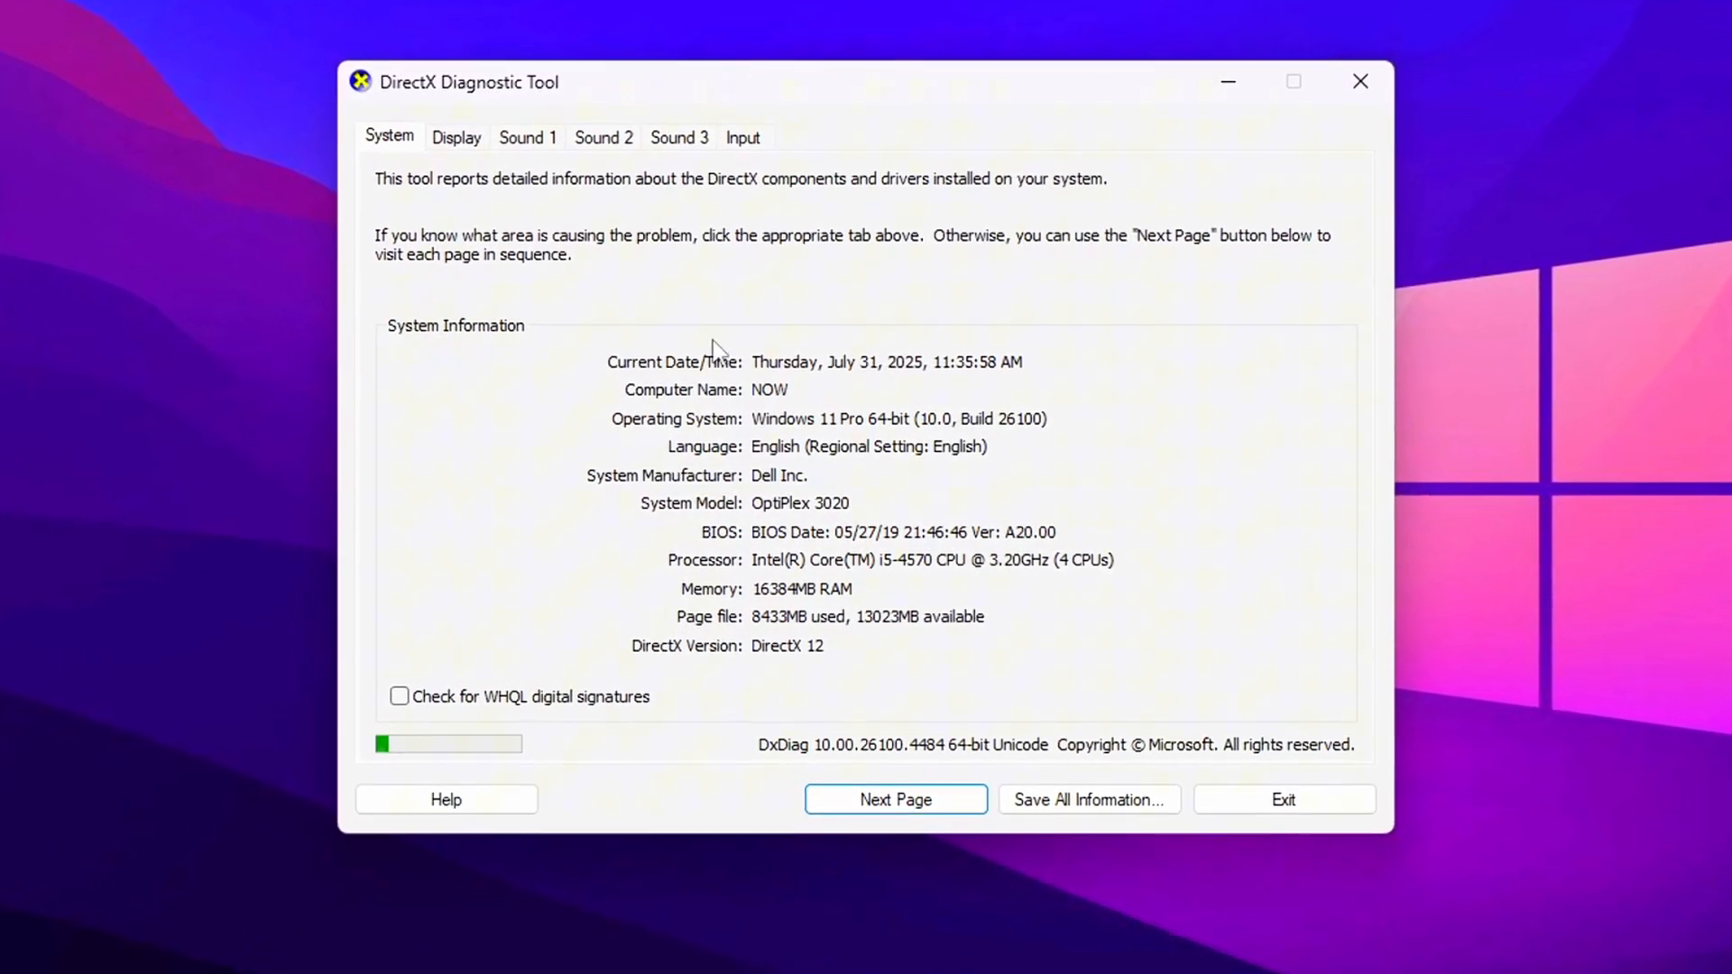
- Switch to the Display tab and scroll through the GTX 1050 Ti device details
{"action": "left_click", "coordinate": [455, 137]}
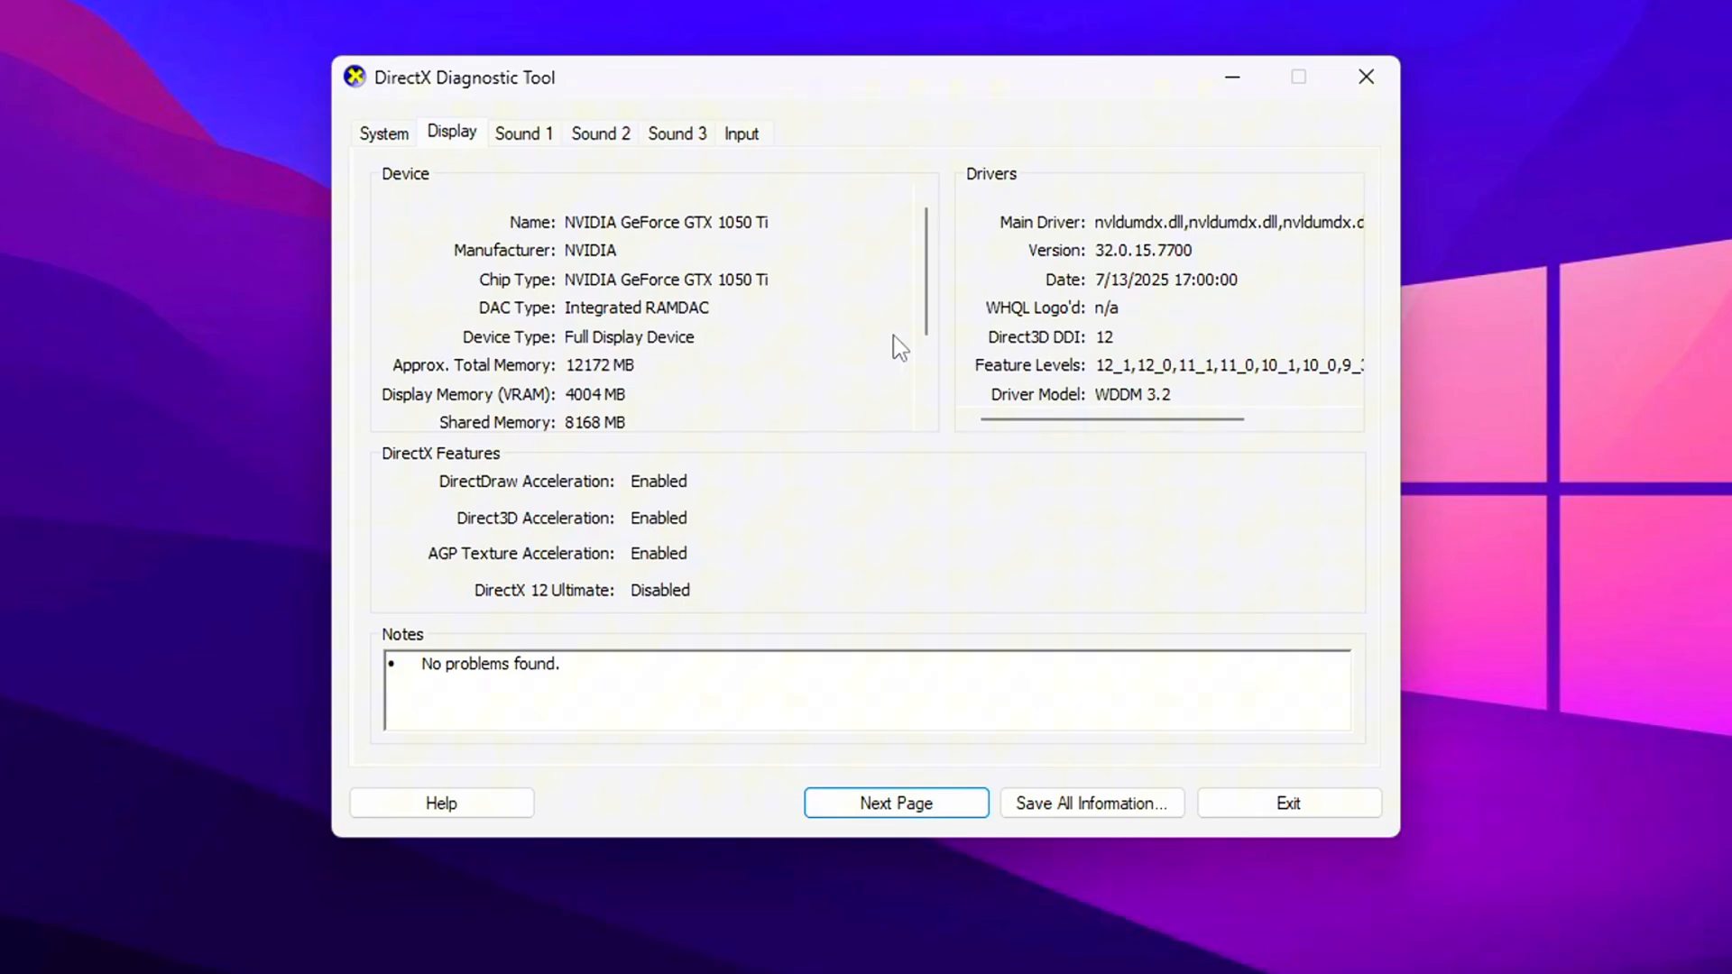
{"action": "scroll", "scroll_direction": "down", "scroll_amount": 3}
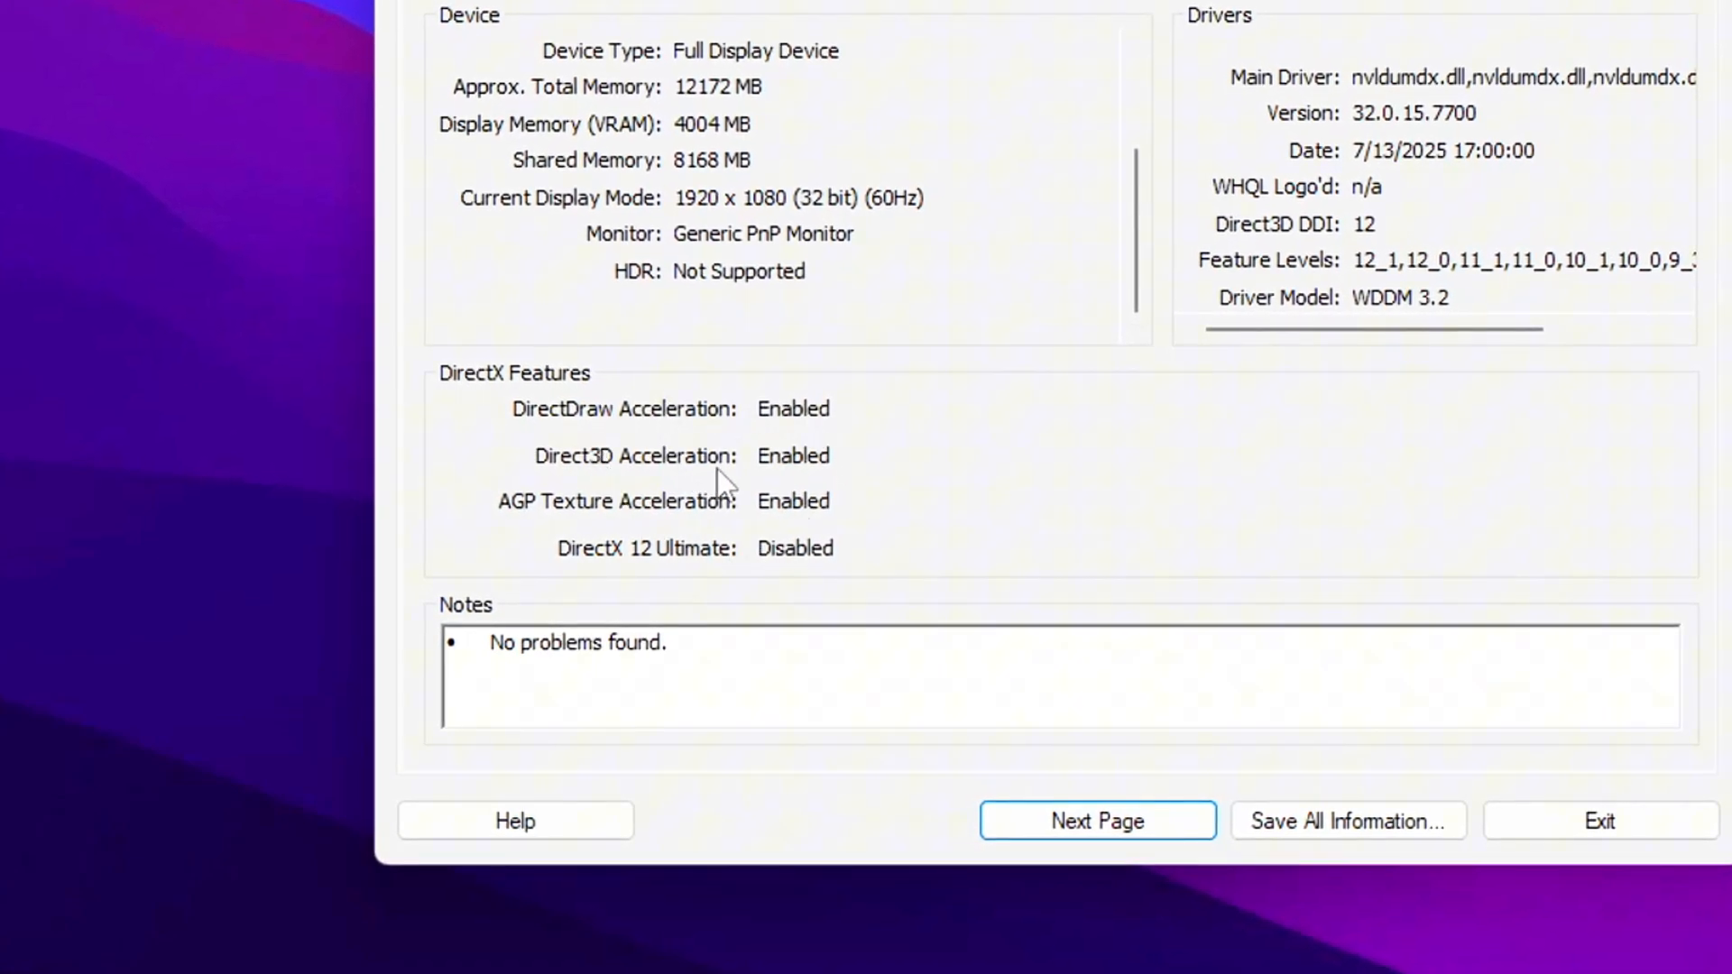
{"action": "mouse_move", "coordinate": [828, 370]}
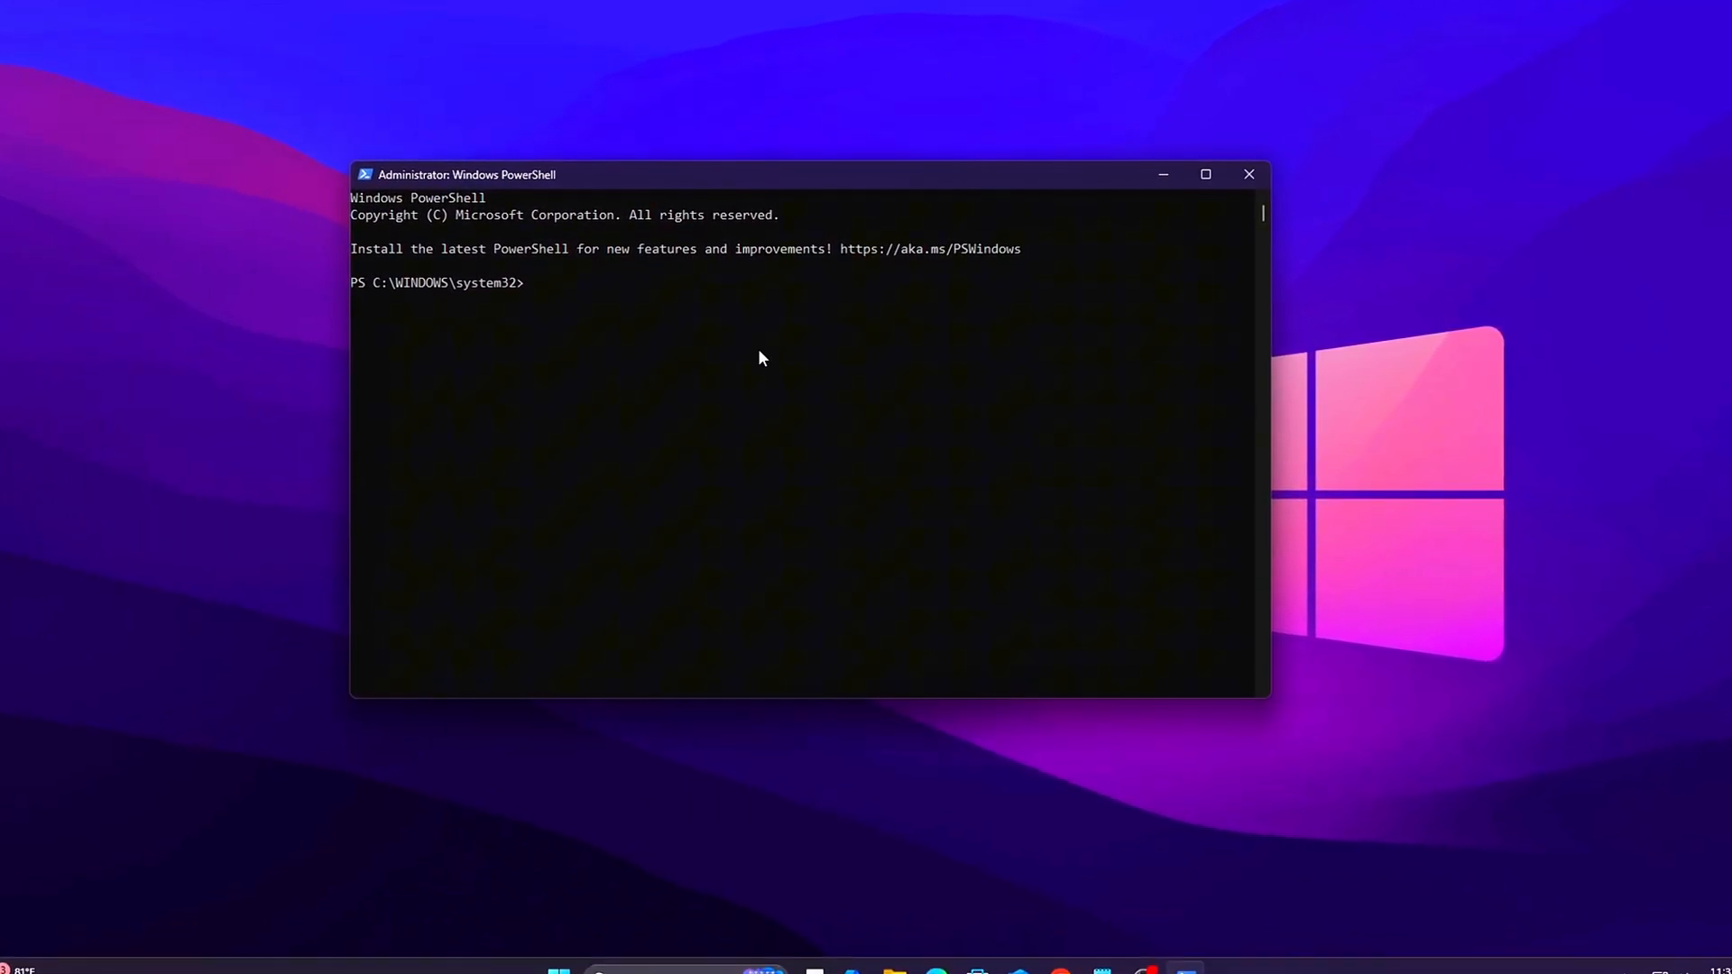
- Run Disable-MMAgent -MemoryCompression, check it with Get-MMAgent, clear the console and recheck
{"action": "type", "text": "Disable-MMAgent -MemoryCompression"}
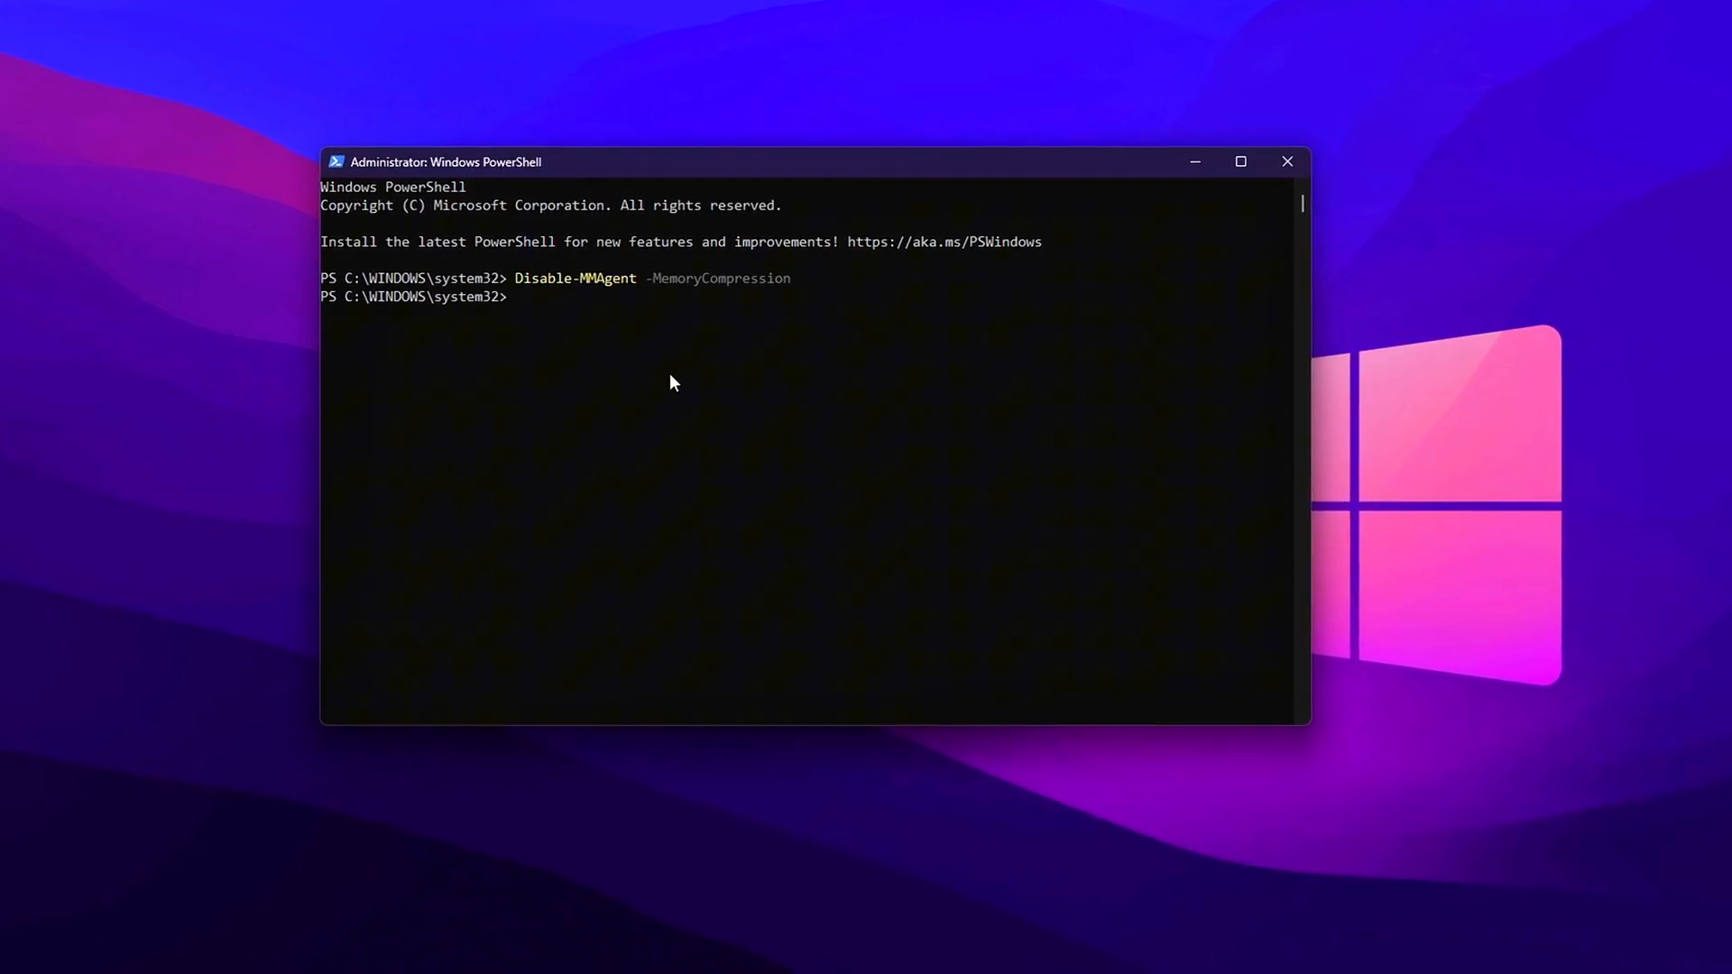
{"action": "type", "text": "Get-MMAgent"}
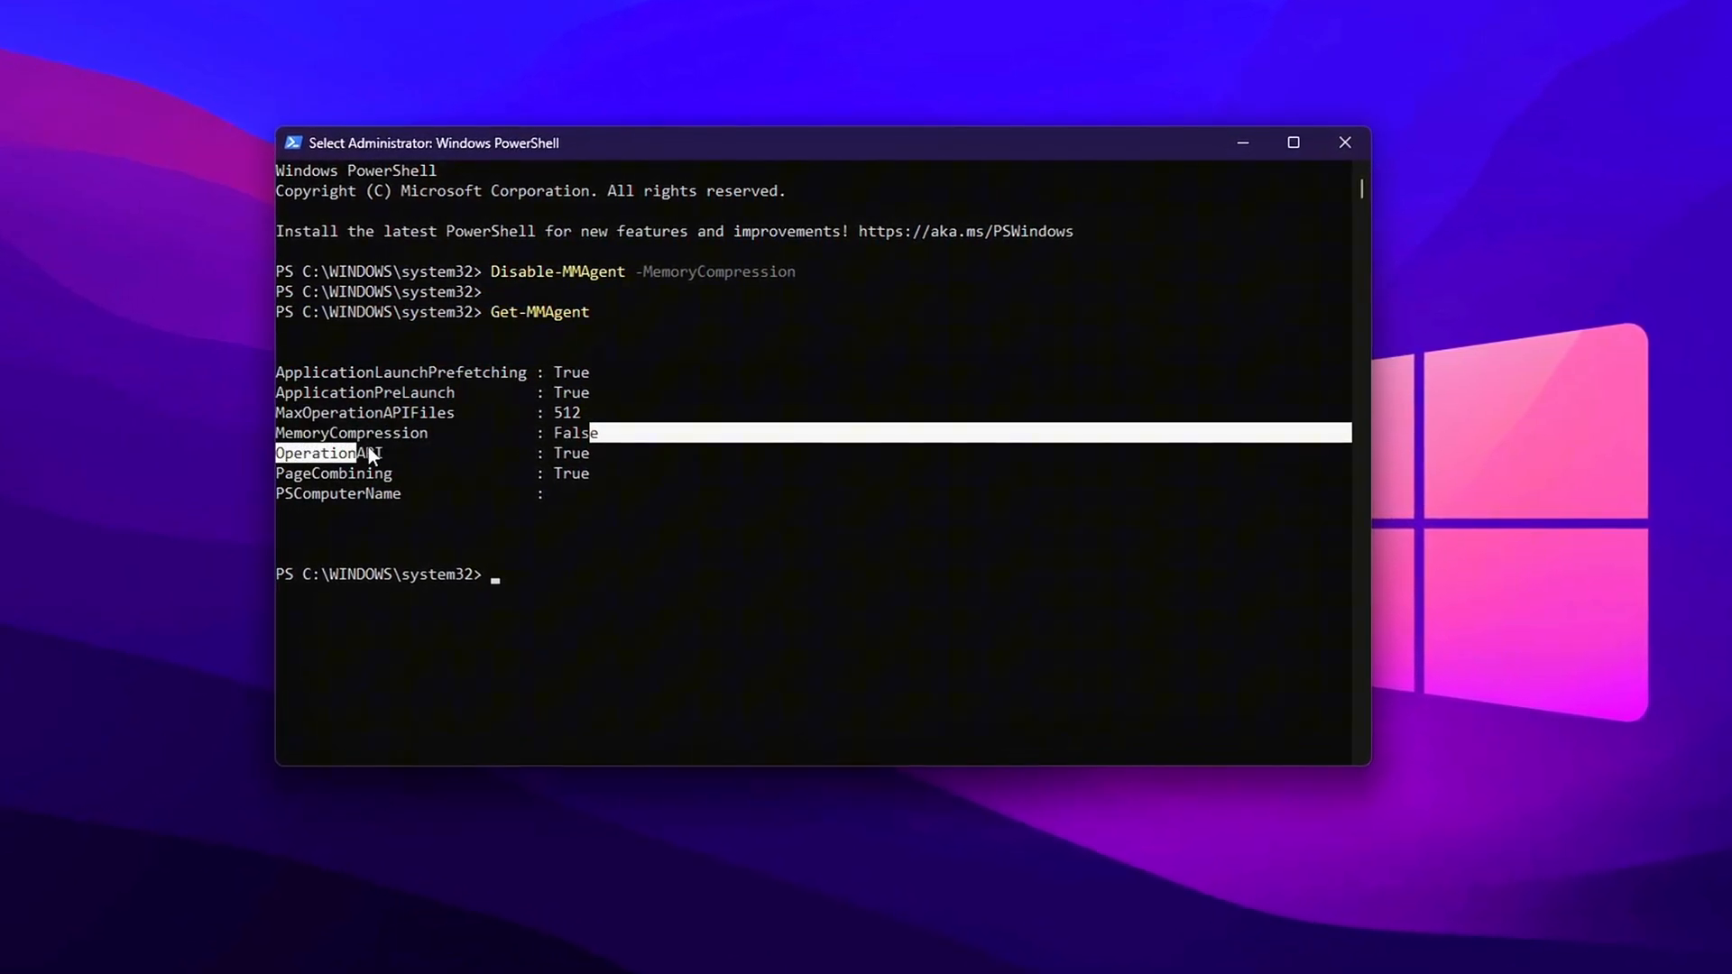
{"action": "type", "text": "c"}
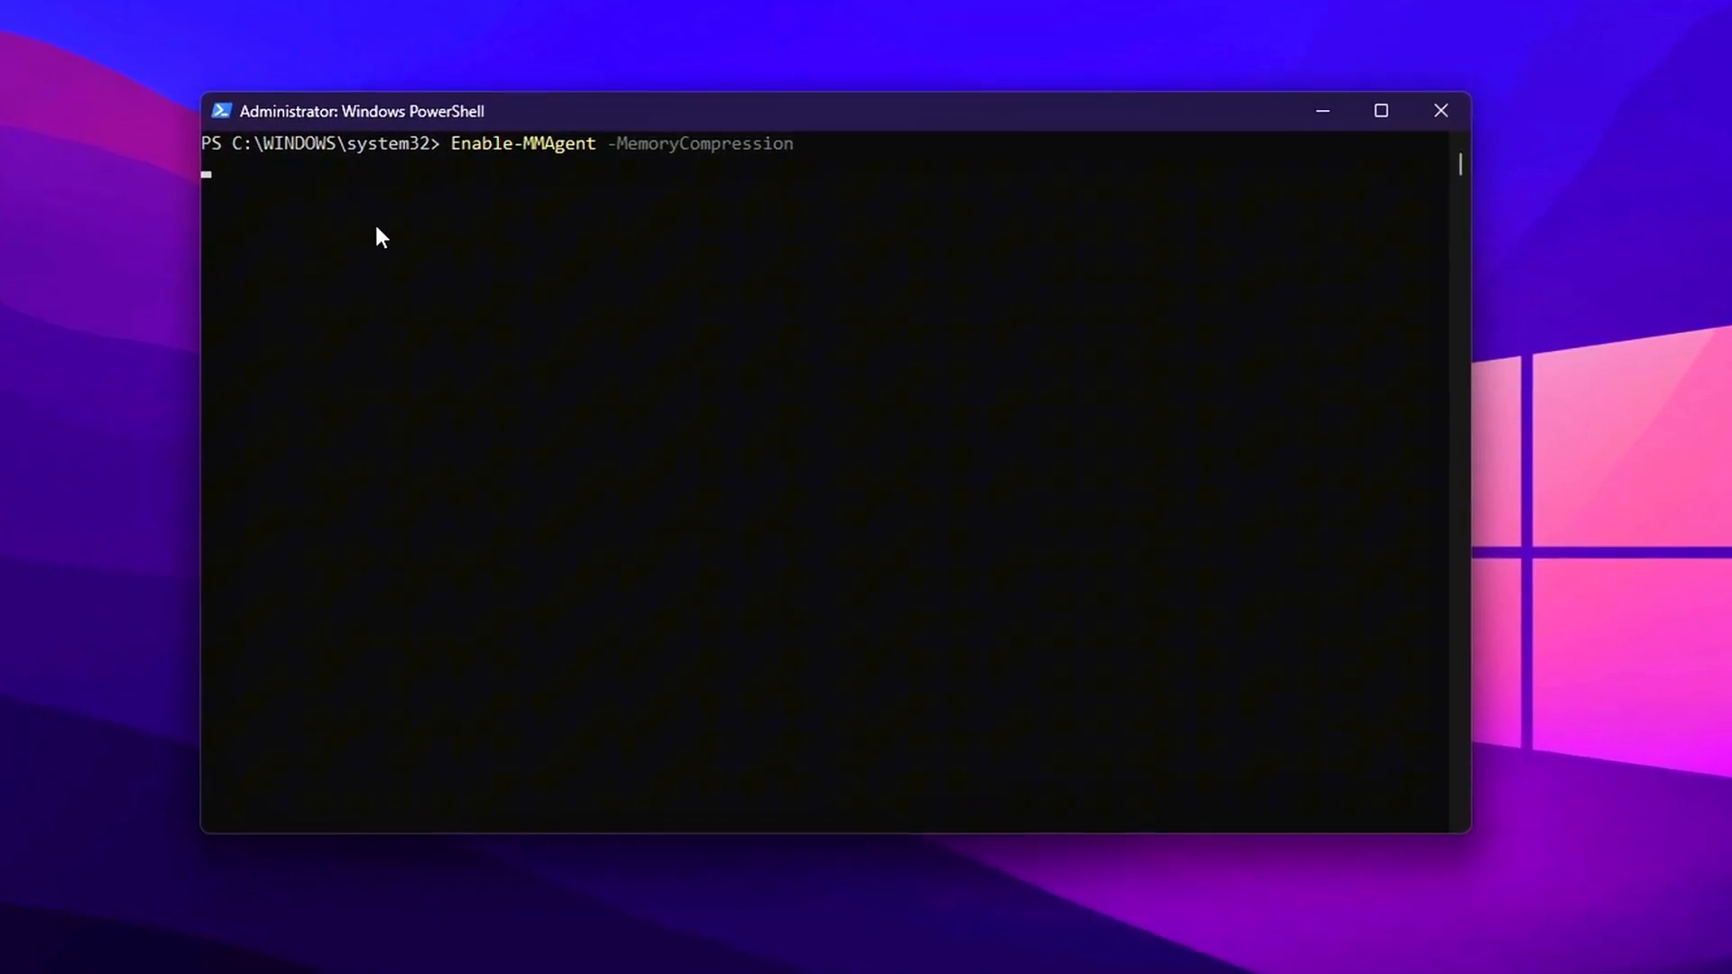
{"action": "type", "text": "cls"}
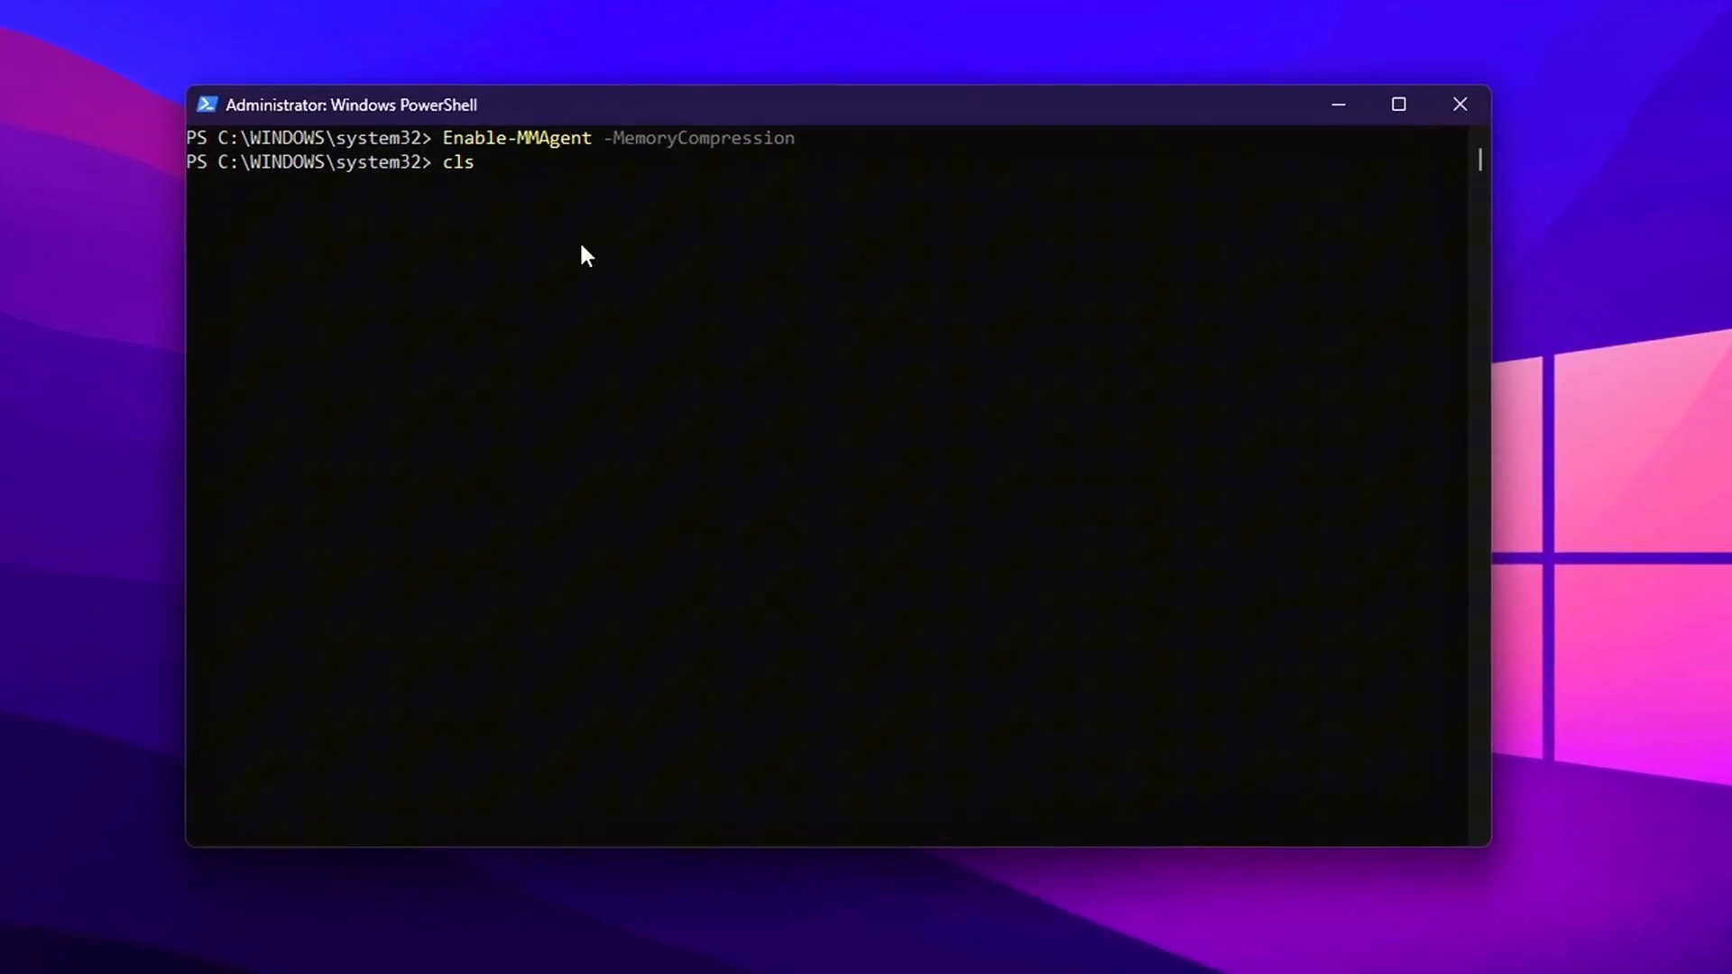
{"action": "type", "text": "Get-MMAgent"}
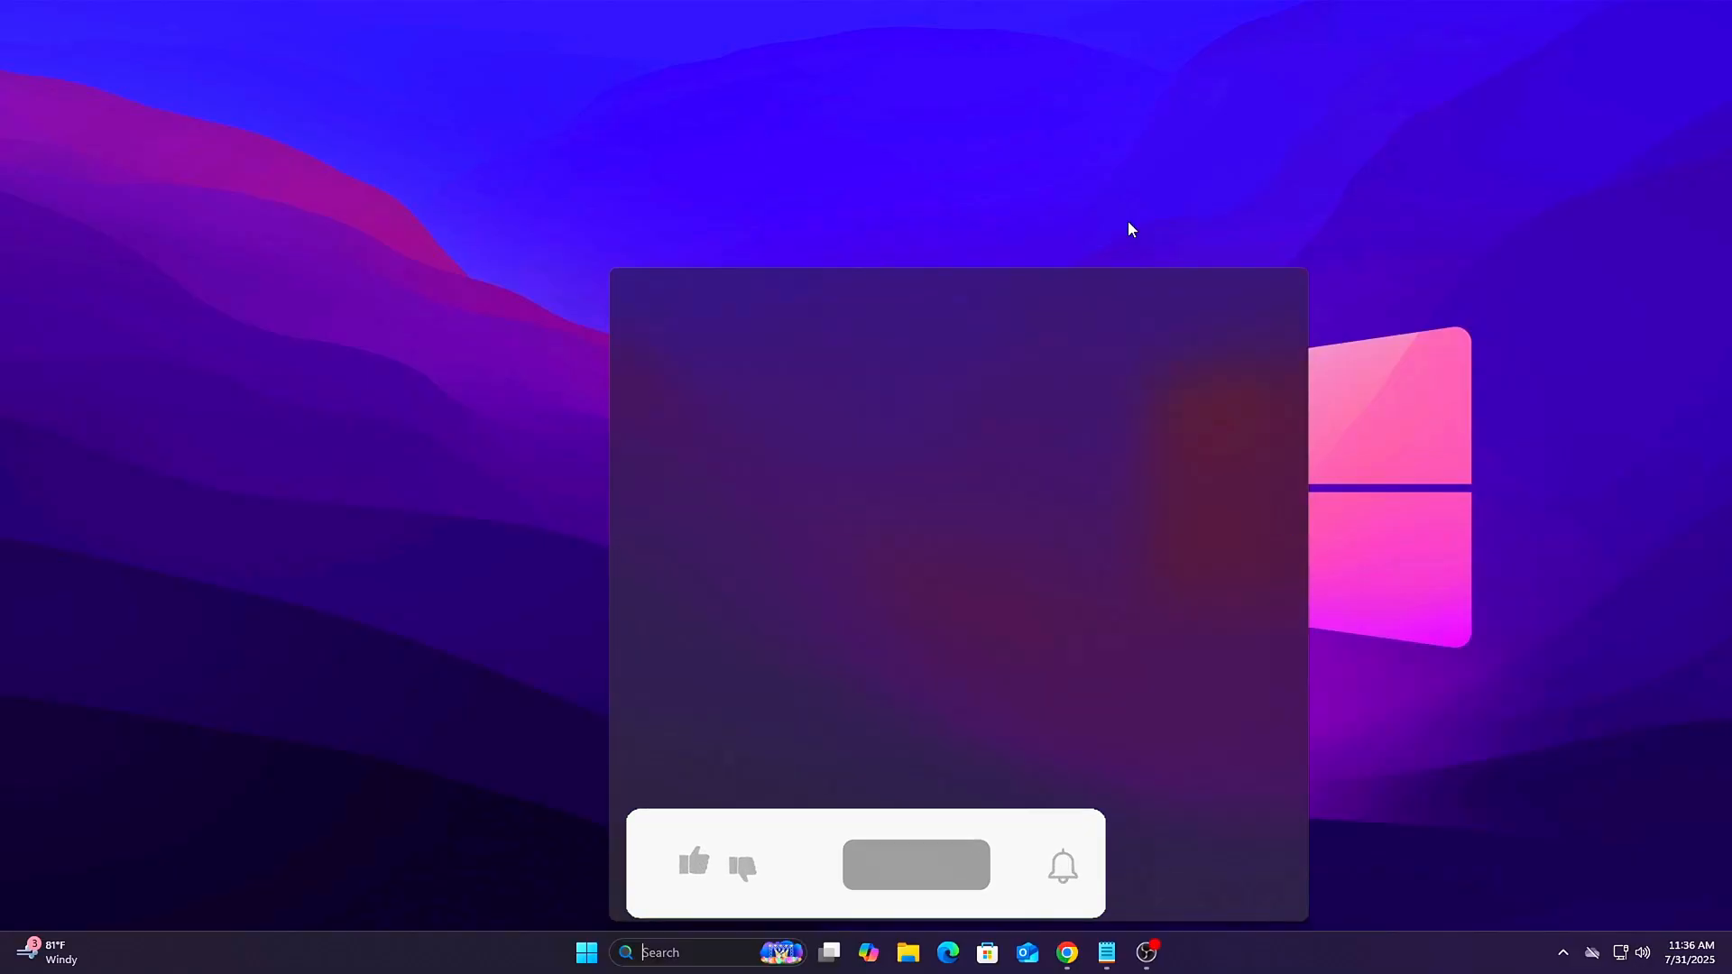
- Search for PowerShell and launch Windows PowerShell as Administrator
{"action": "type", "text": "powerse"}
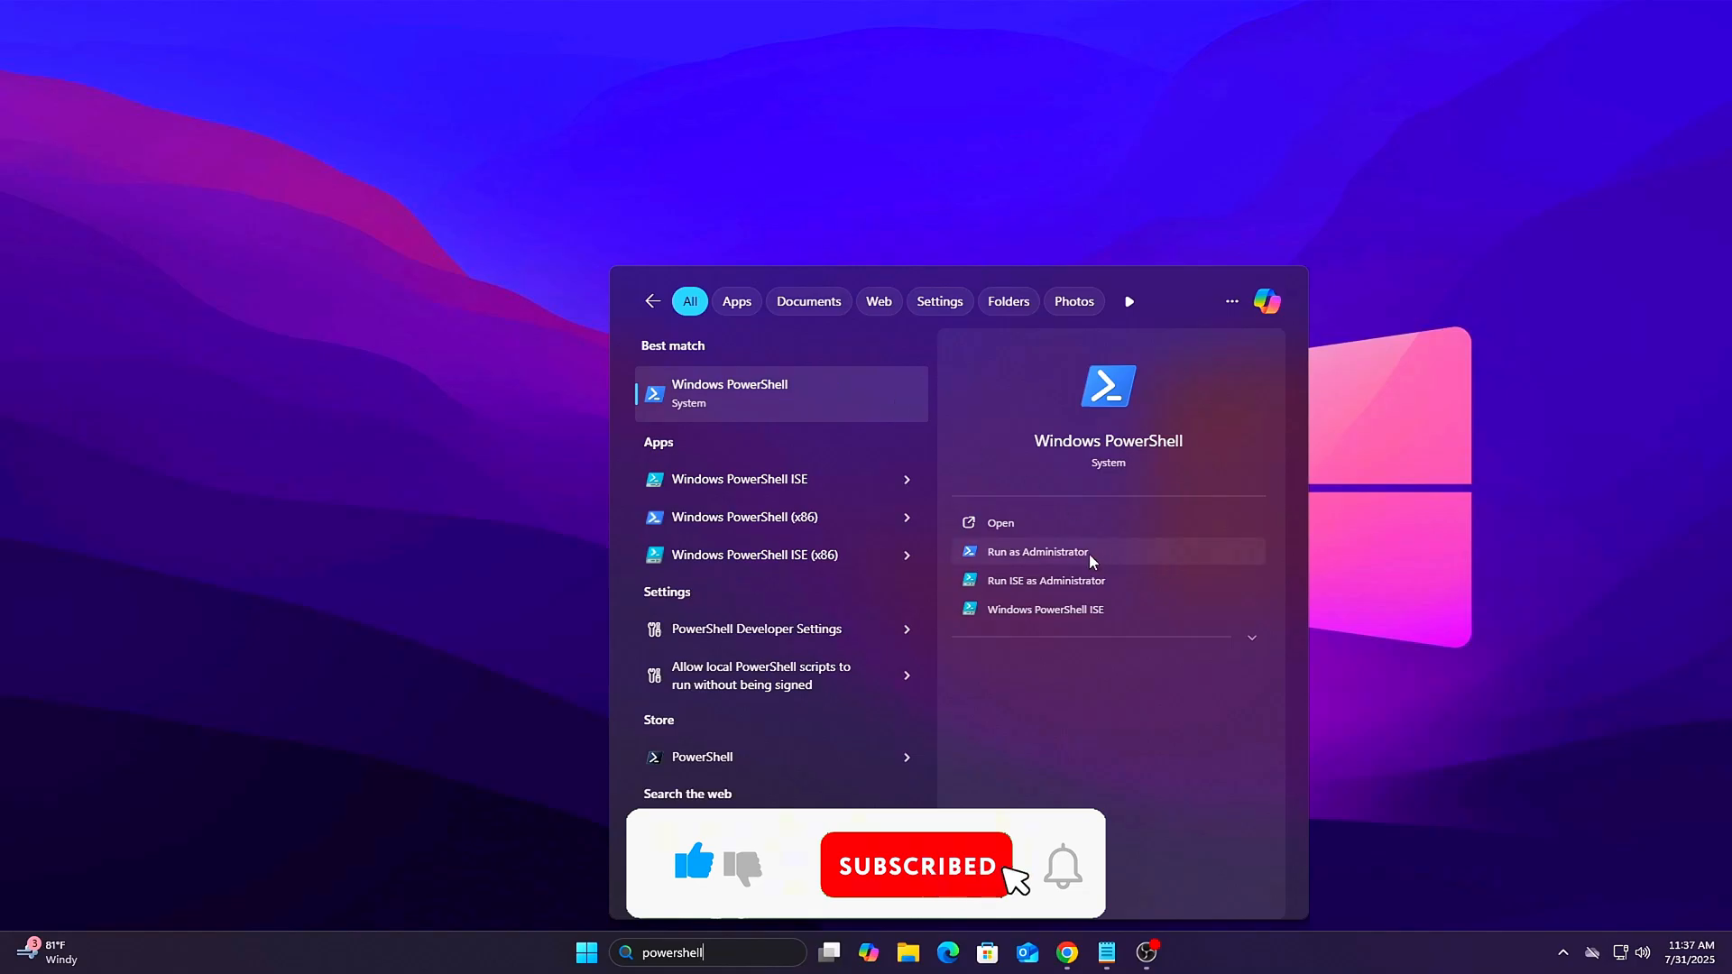
{"action": "left_click", "coordinate": [1035, 552]}
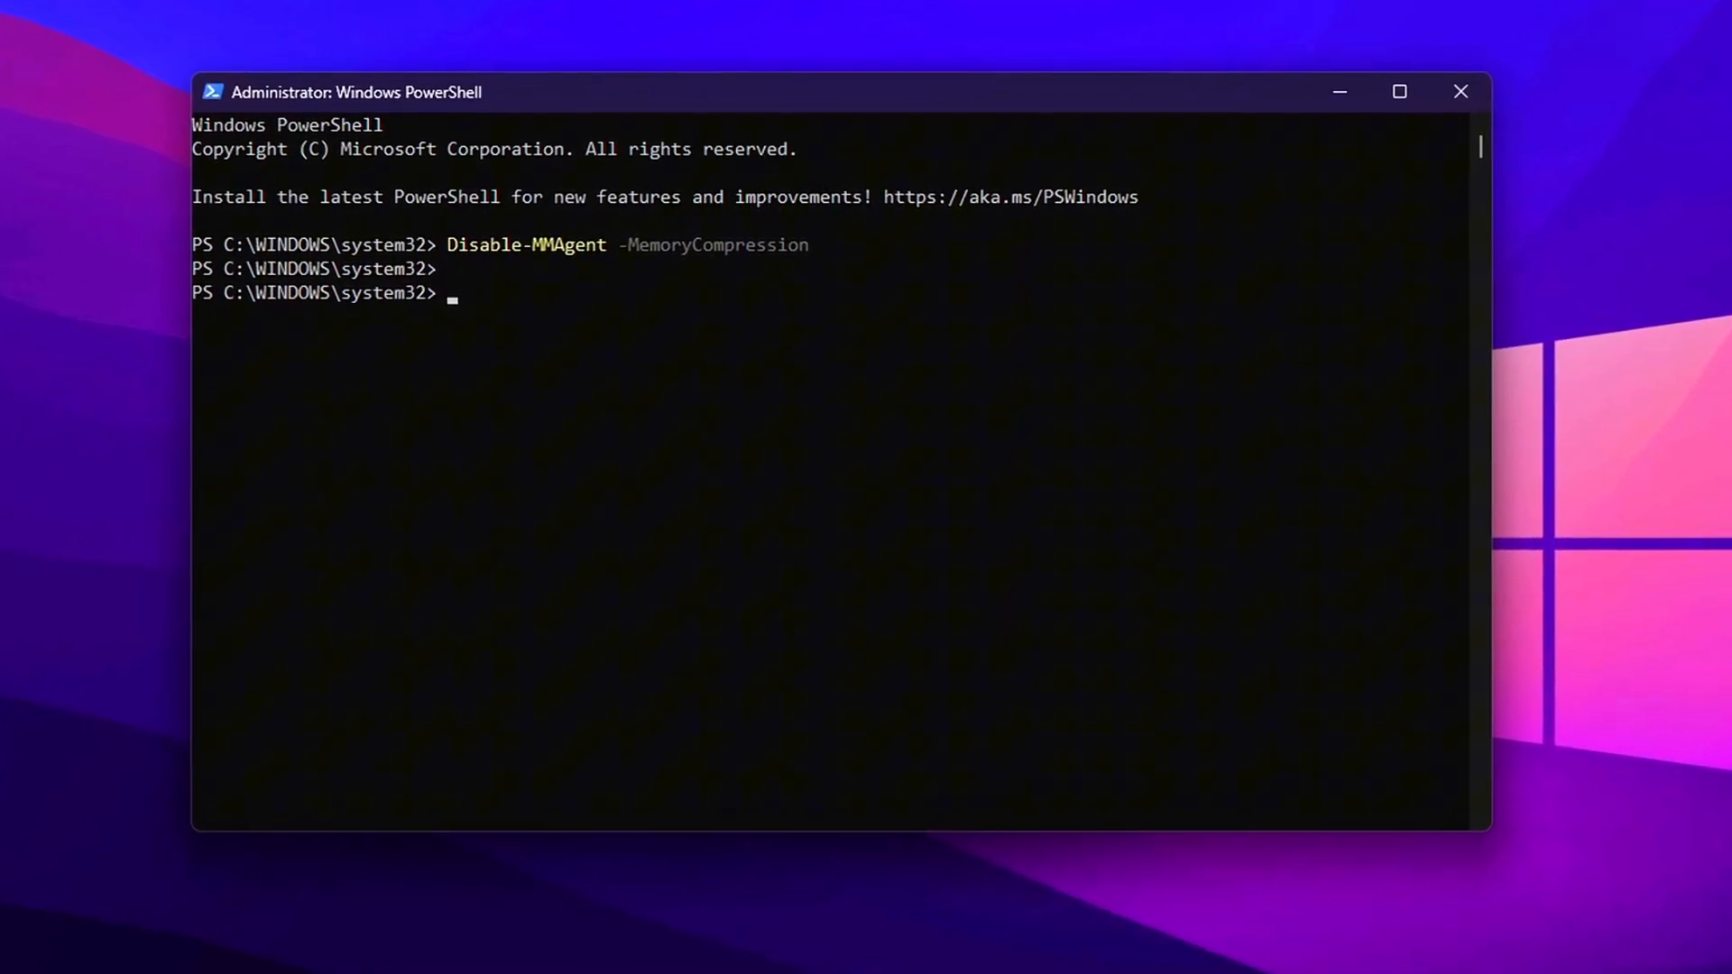
- Check Get-MMAgent, run Enable-MMAgent -MemoryCompression, then clear the console with cls
{"action": "type", "text": "Get-MMAgent"}
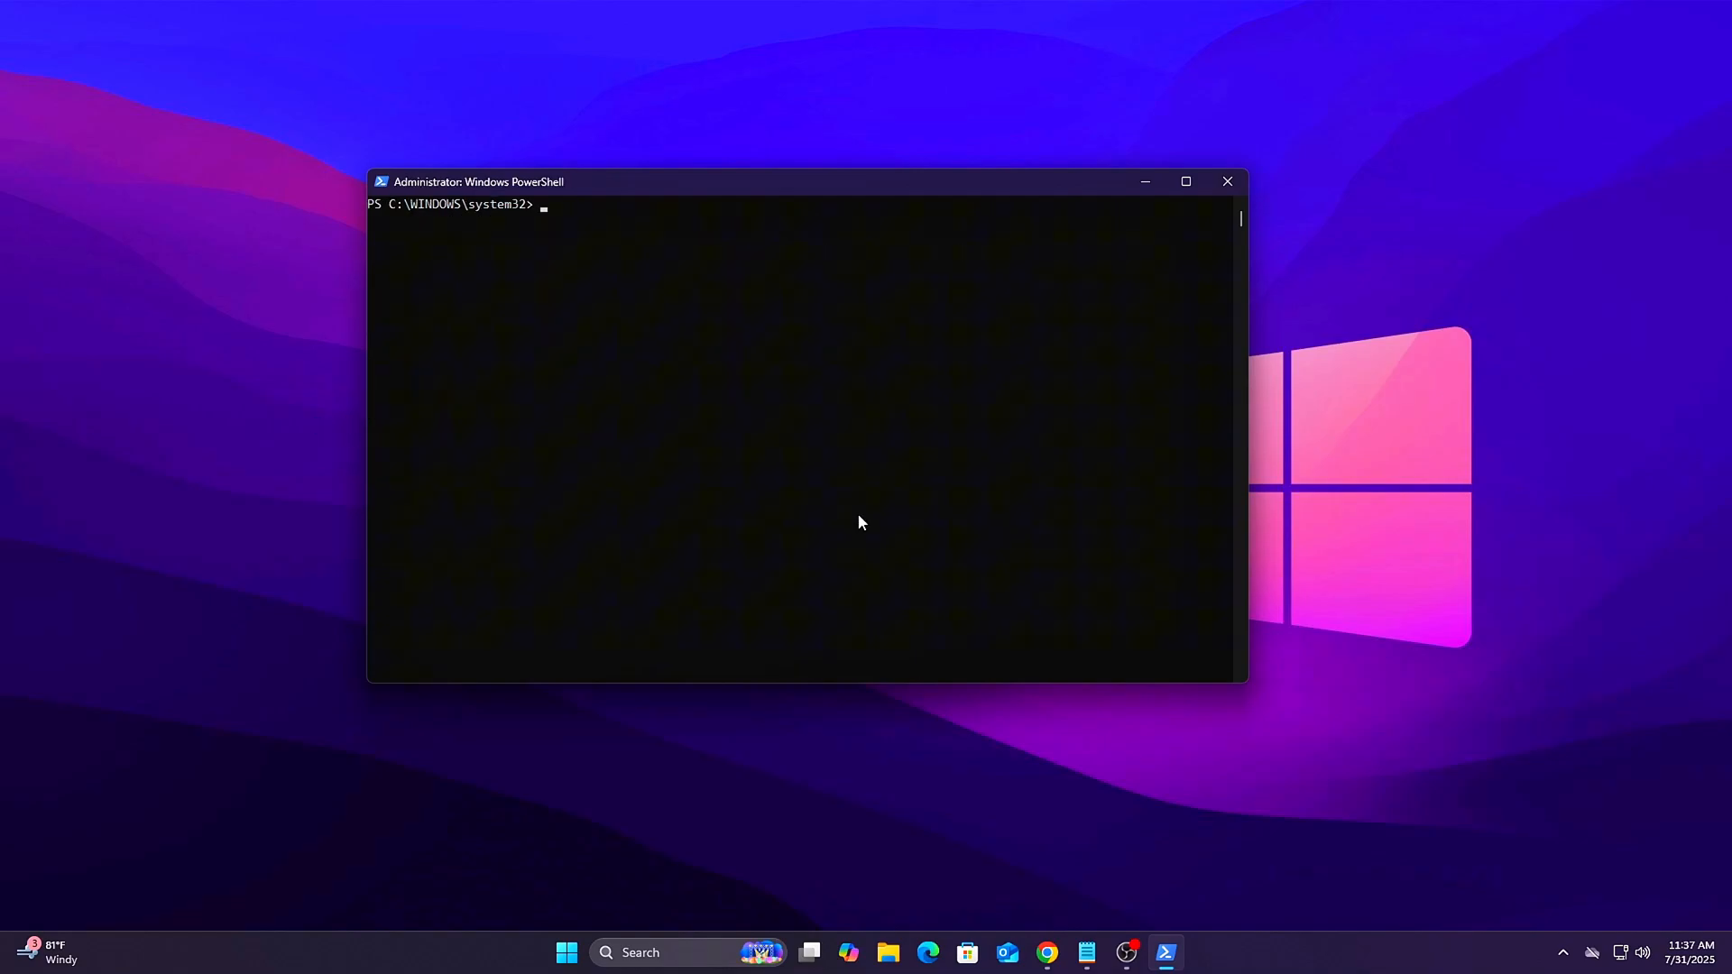
{"action": "type", "text": "Enable-MMAgent -MemoryCompression"}
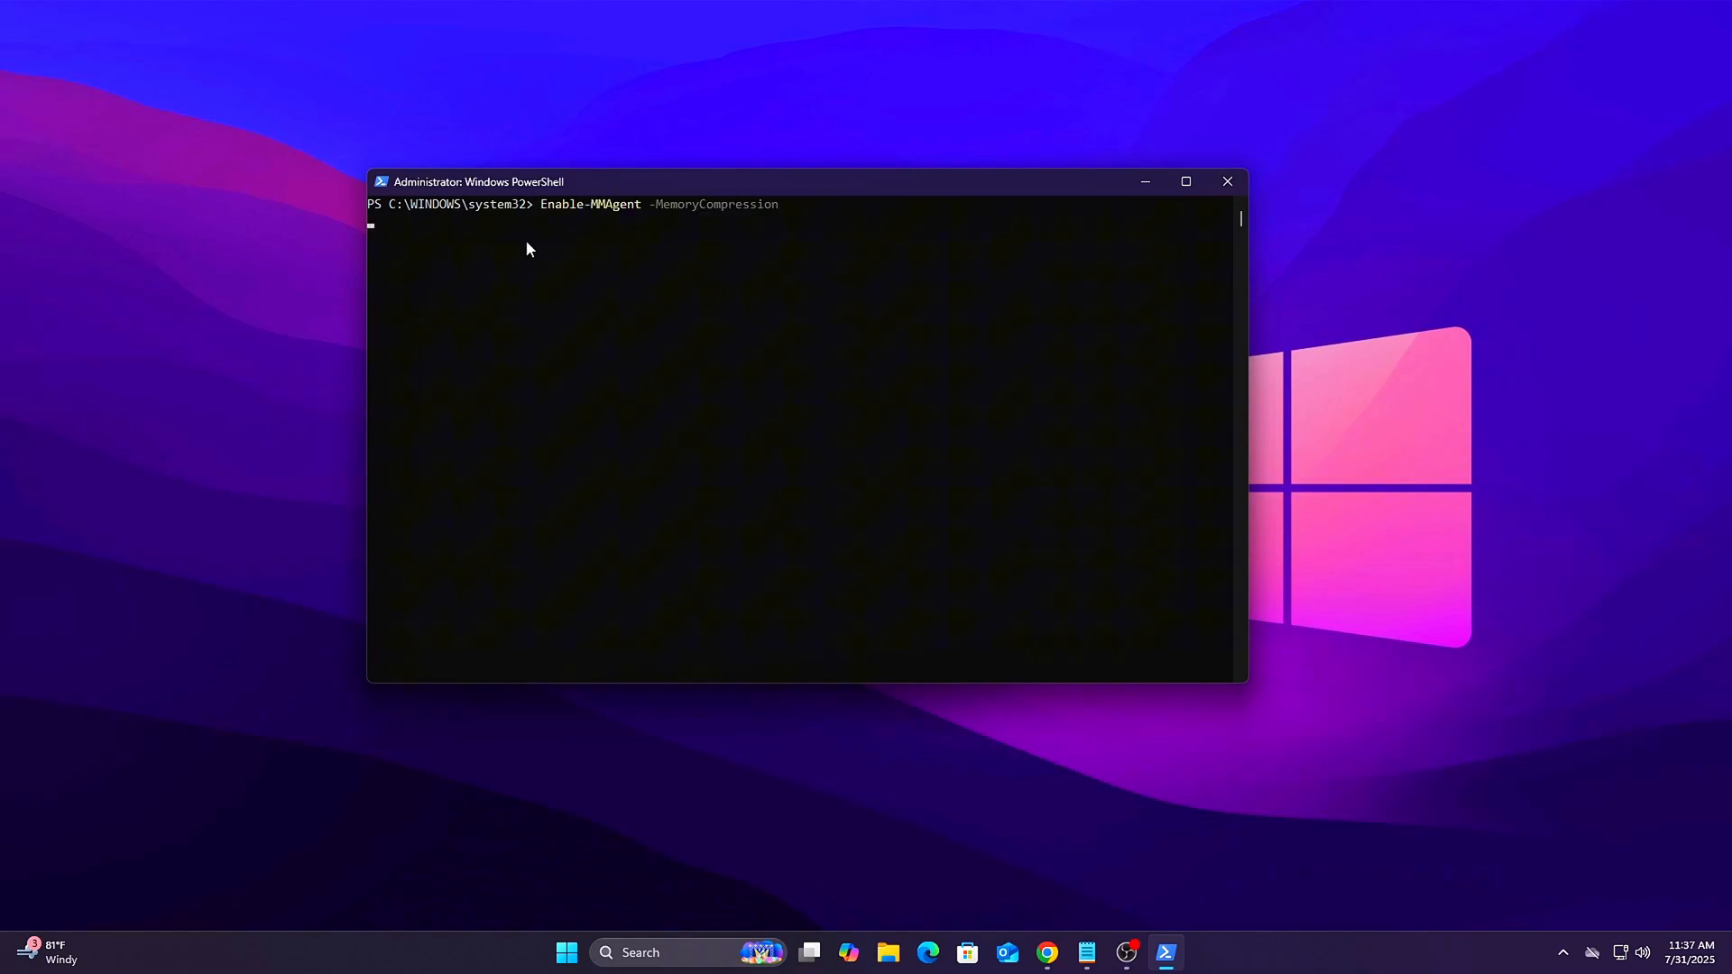
{"action": "type", "text": "cls"}
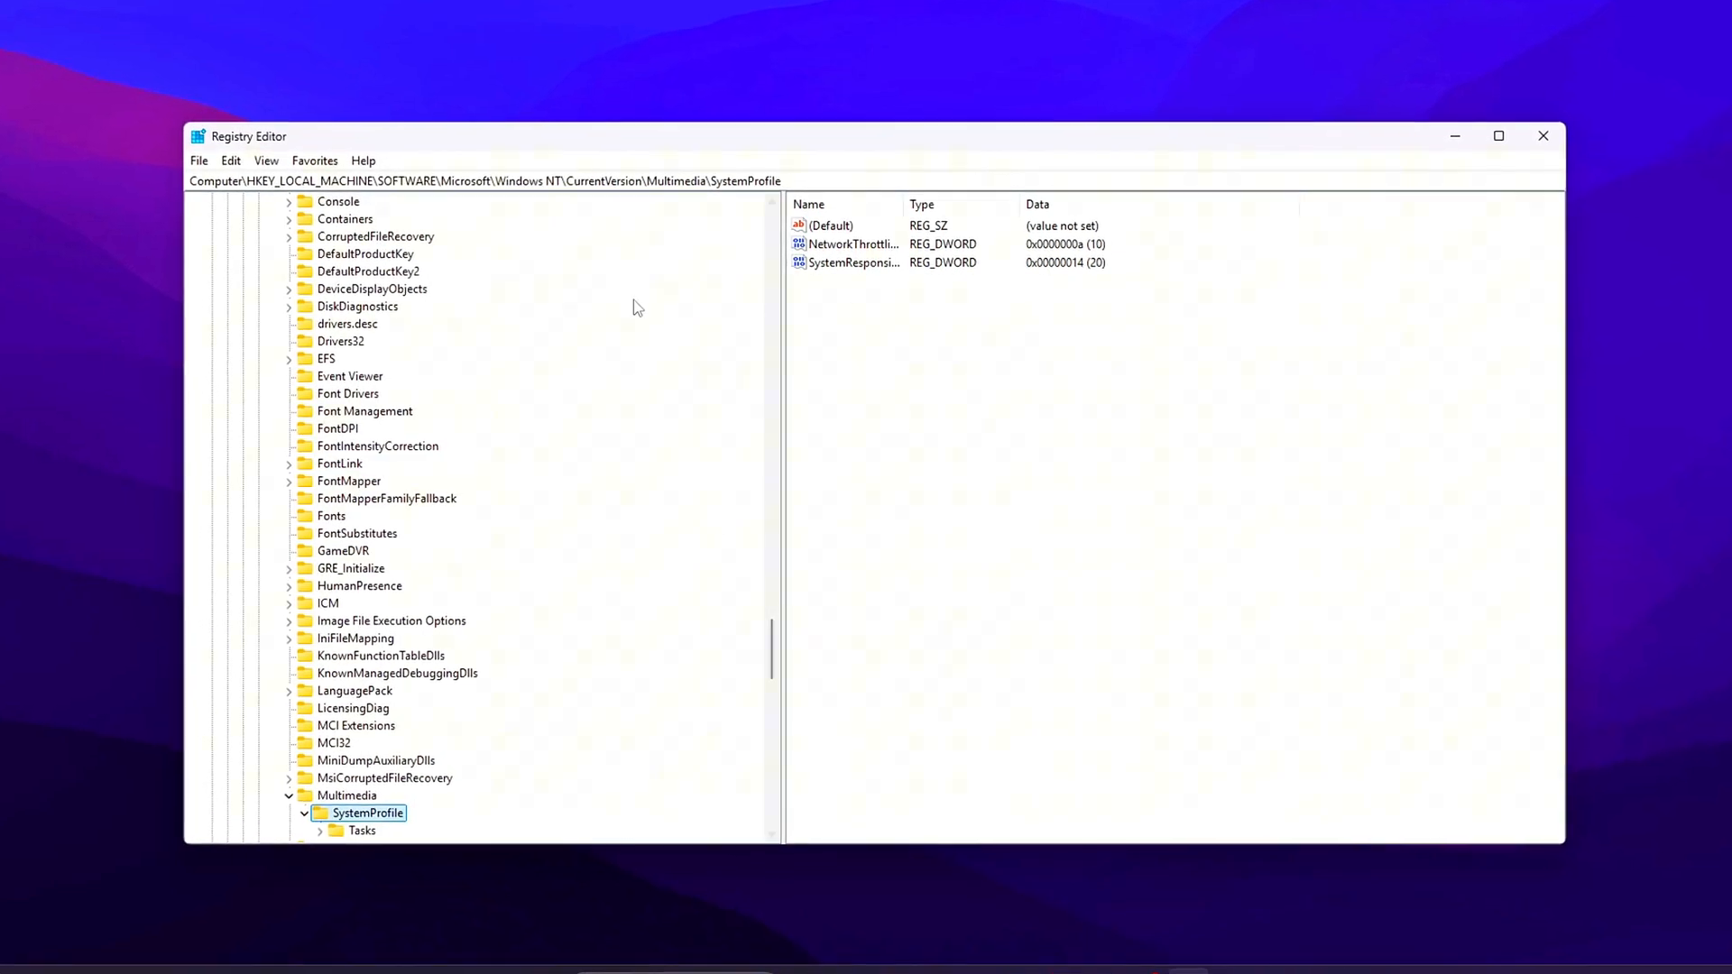
- Enter ffffffff as NetworkThrottlingIndex's hexadecimal value data
{"action": "left_click", "coordinate": [845, 244]}
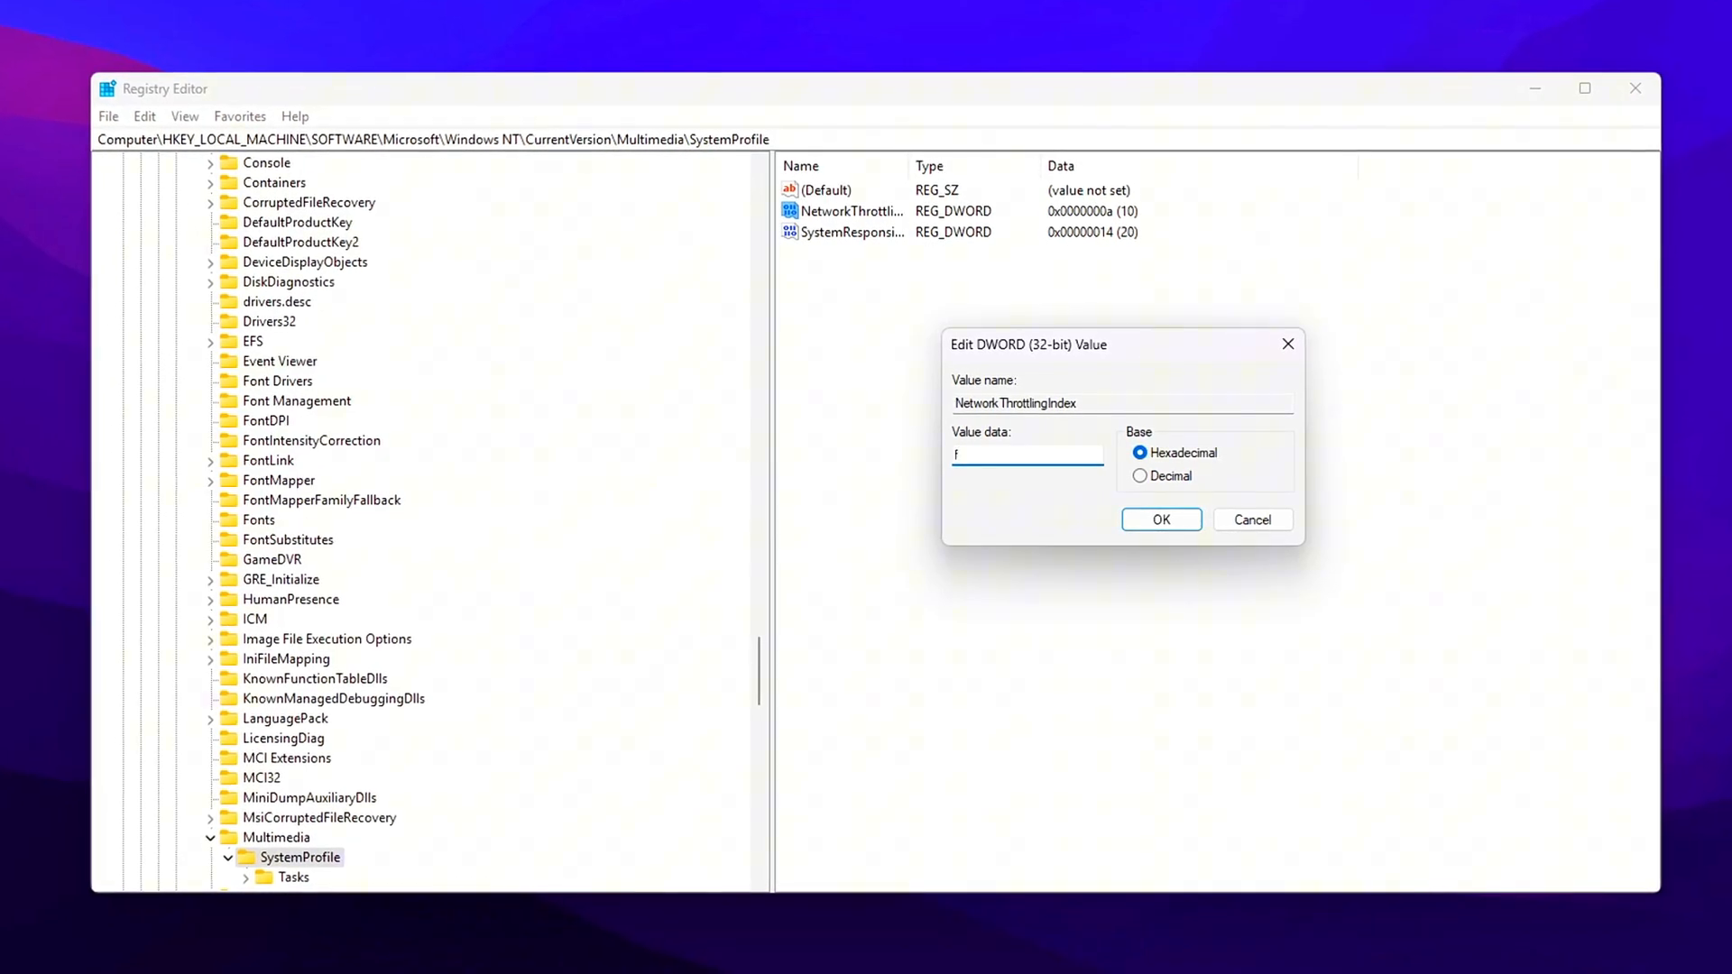
{"action": "type", "text": "fffff"}
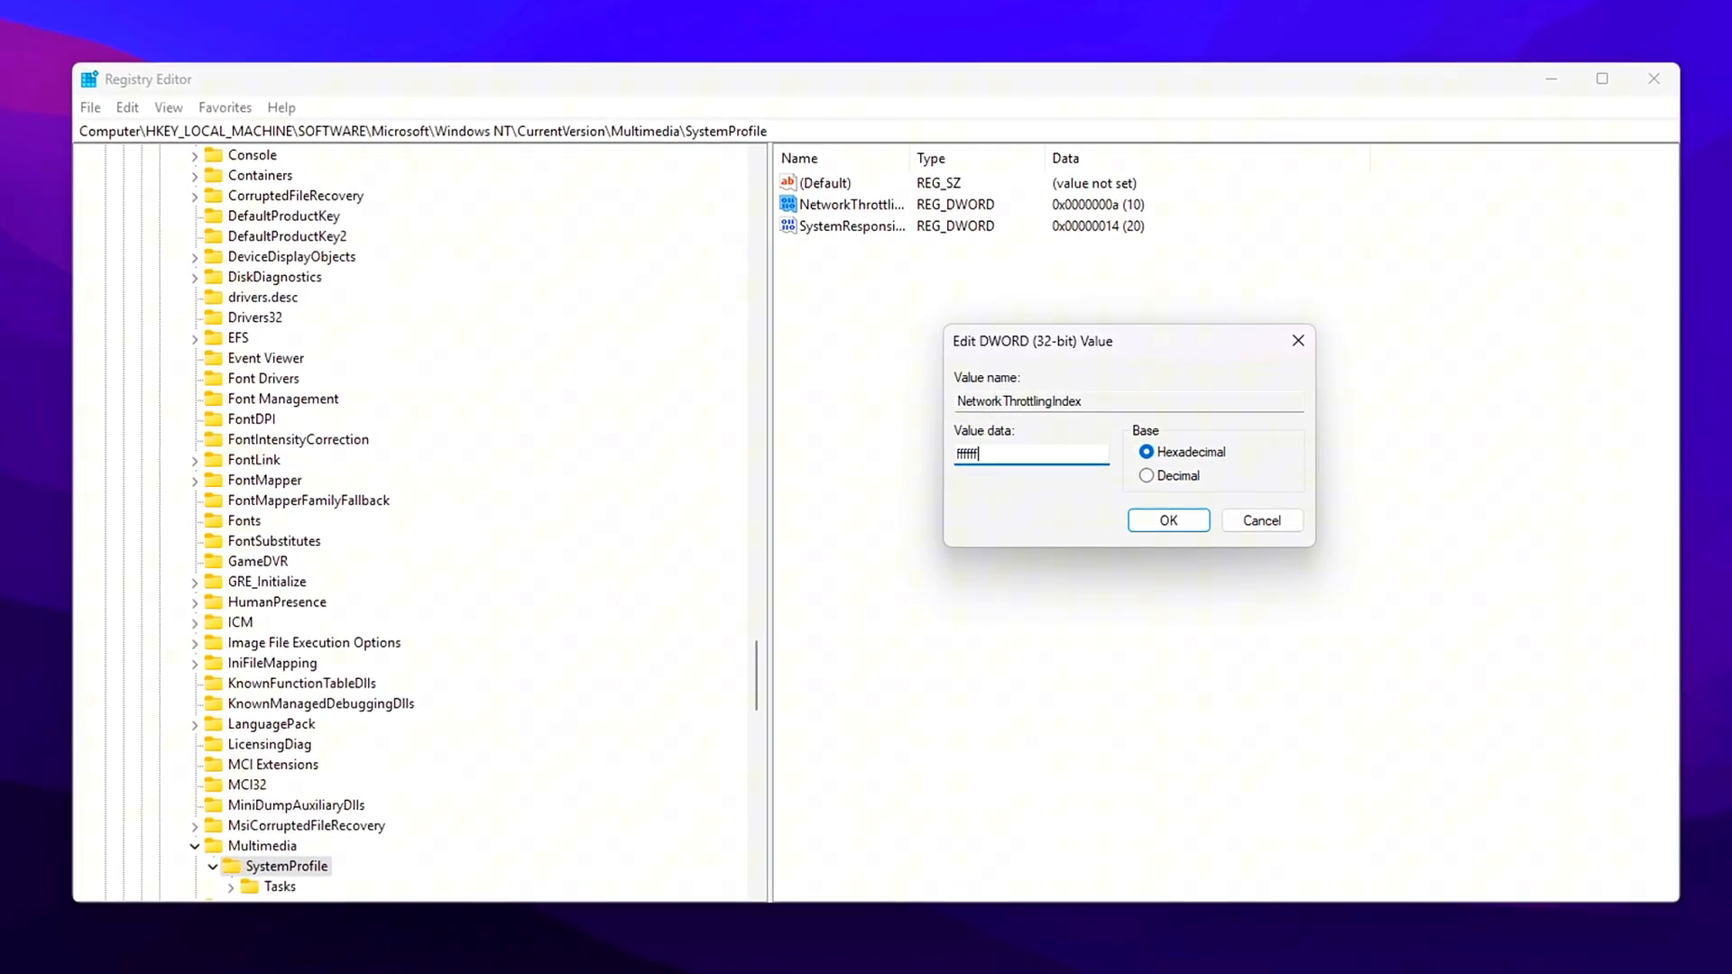
{"action": "type", "text": "ff"}
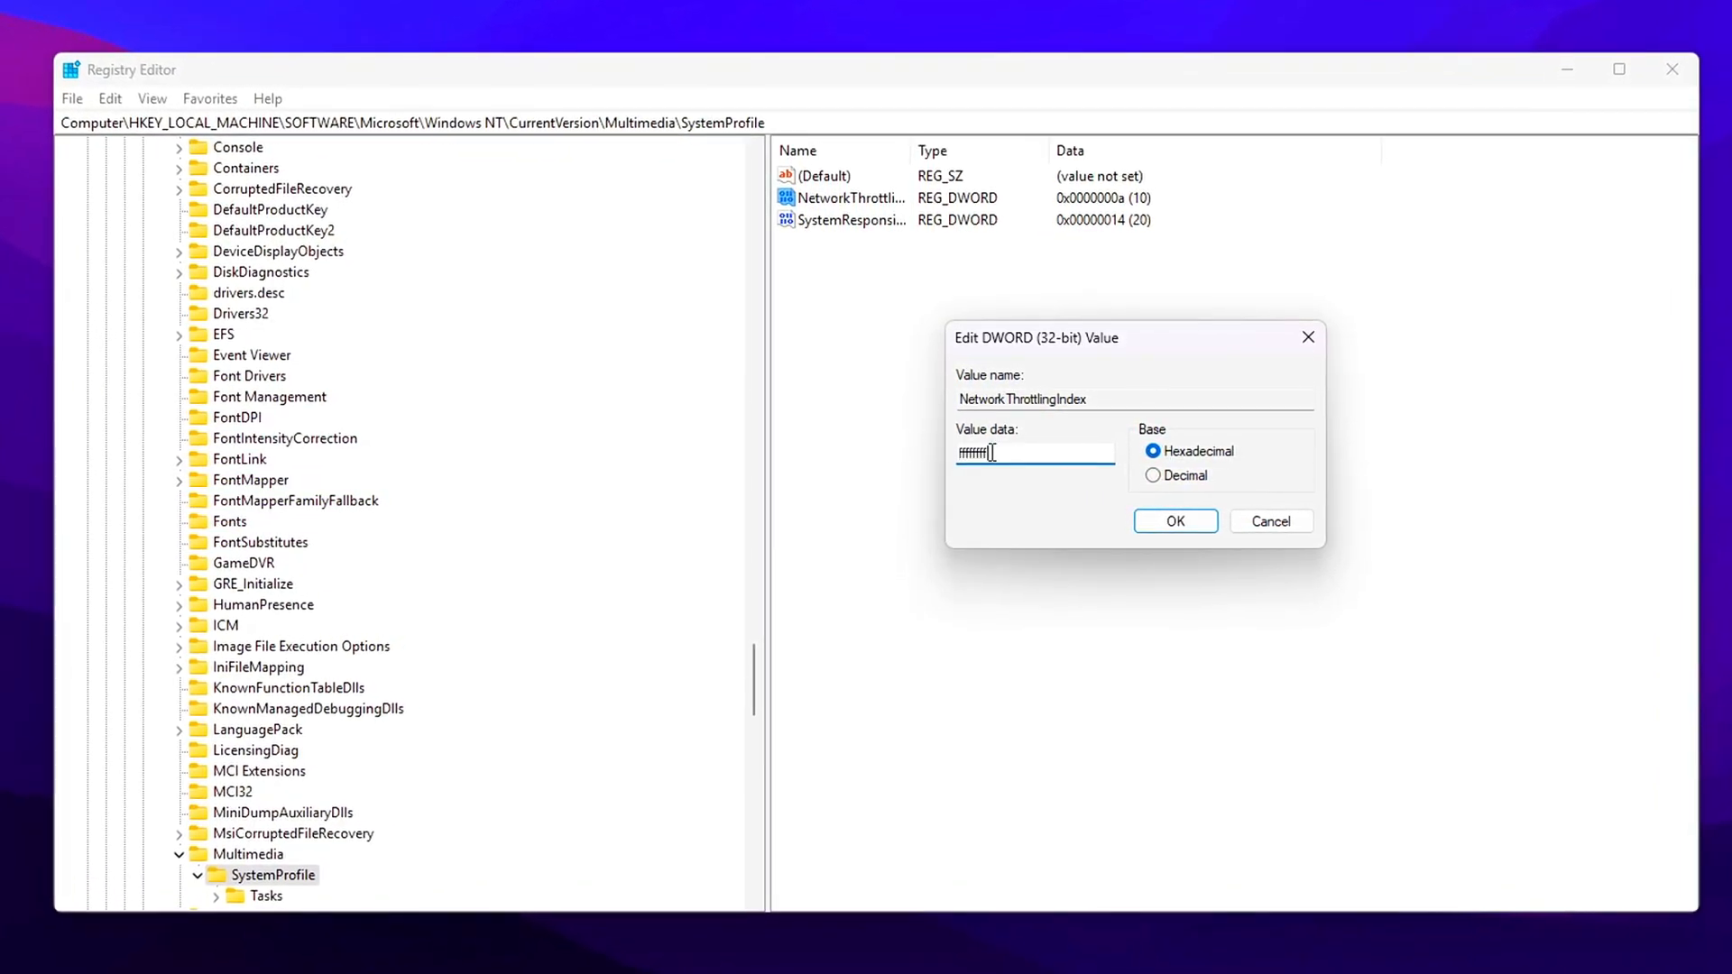
{"action": "left_click", "coordinate": [1173, 520]}
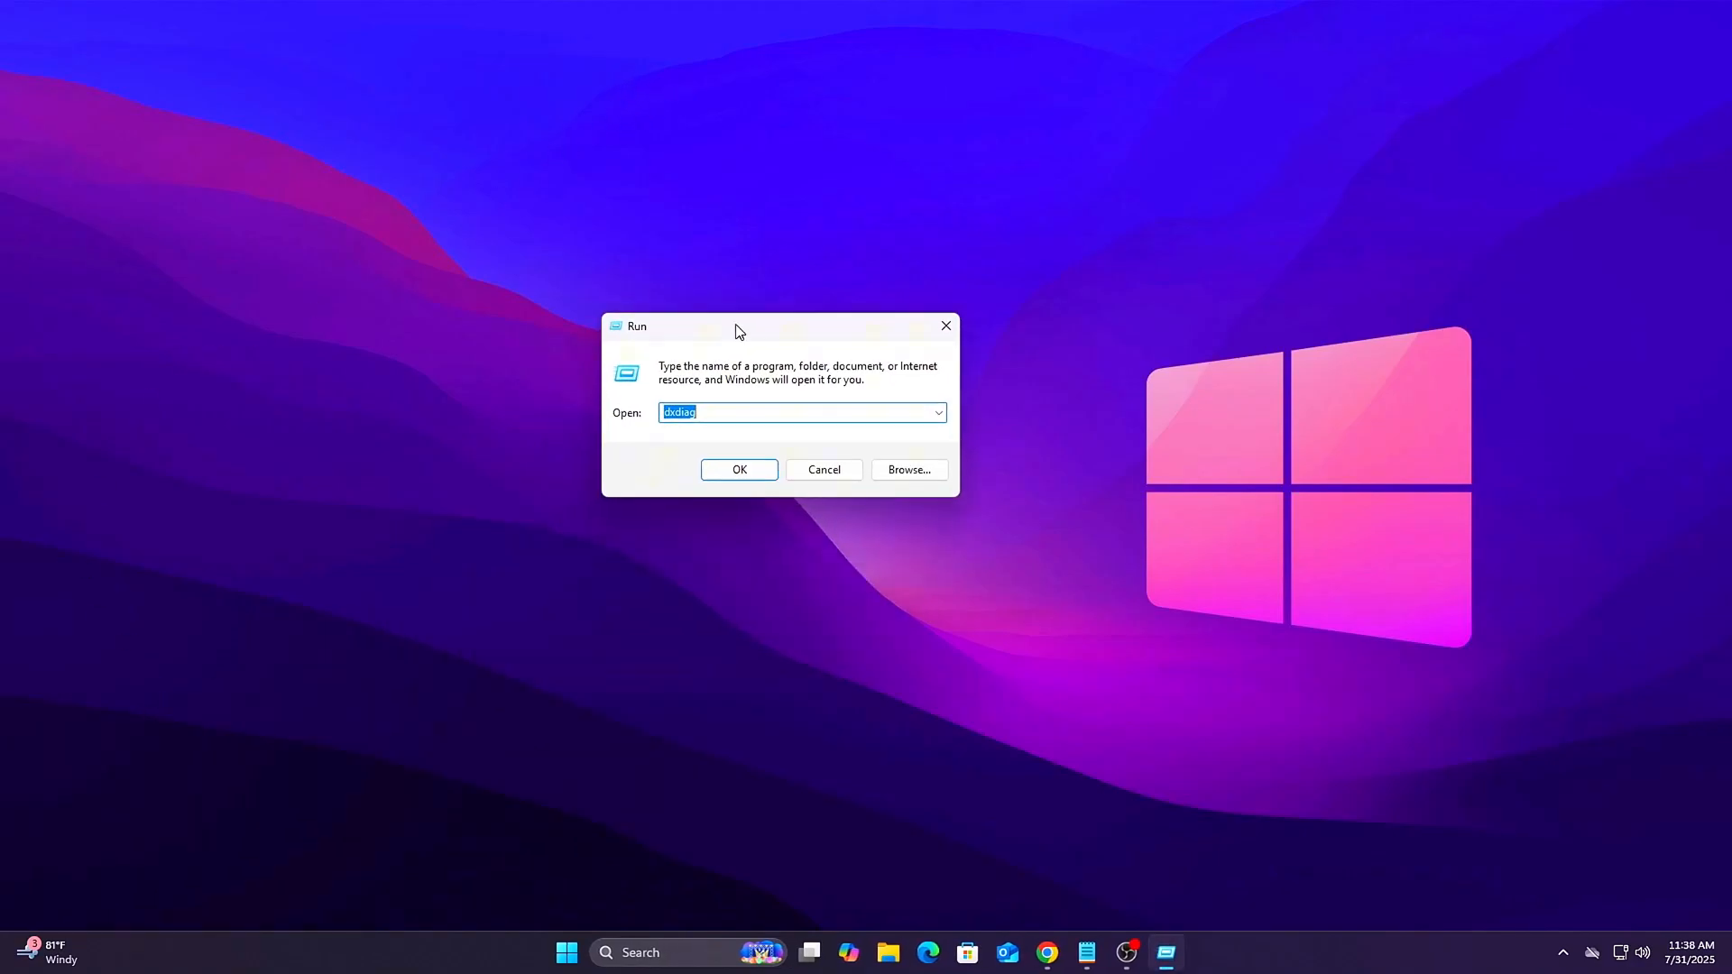
- Relaunch regedit, go to Multimedia\SystemProfile, and open NetworkThrottlingIndex (currently 0xa) for editing
{"action": "type", "text": "regedit"}
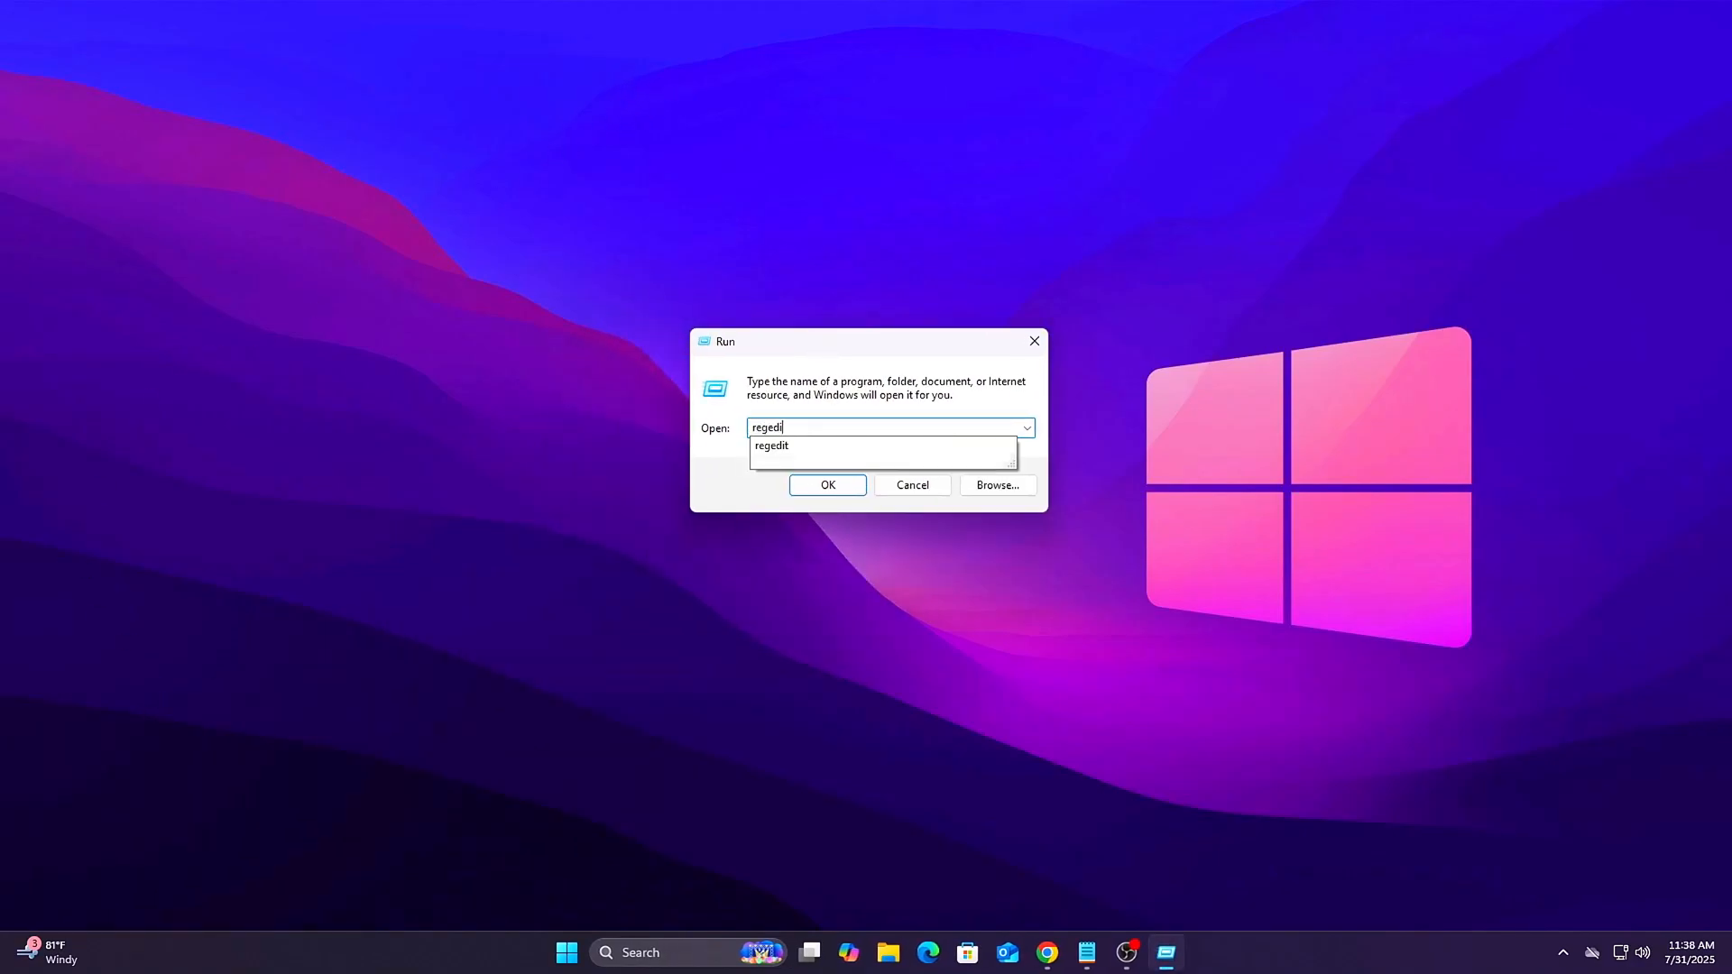
{"action": "left_click", "coordinate": [828, 485]}
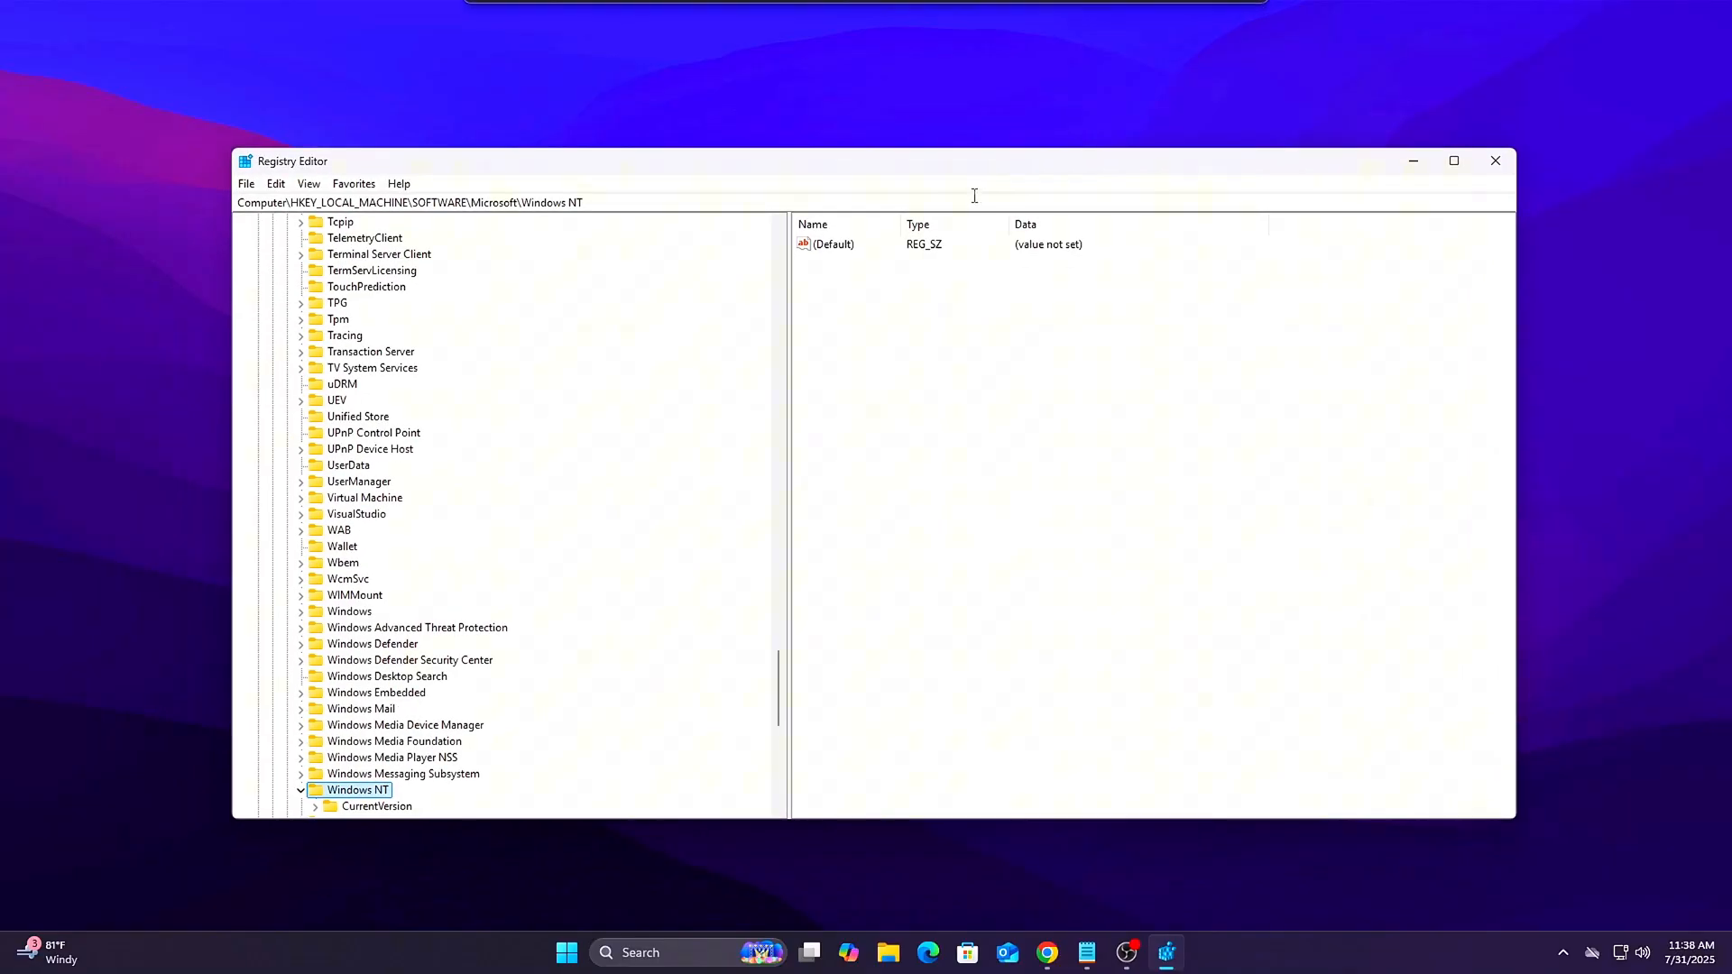
{"action": "type", "text": "HKEY_LOCAL_MACHINE\\SOFTWARE\\Microsoft\\Windows NT\\CurrentVersion\\Multimedia\\SystemProfile"}
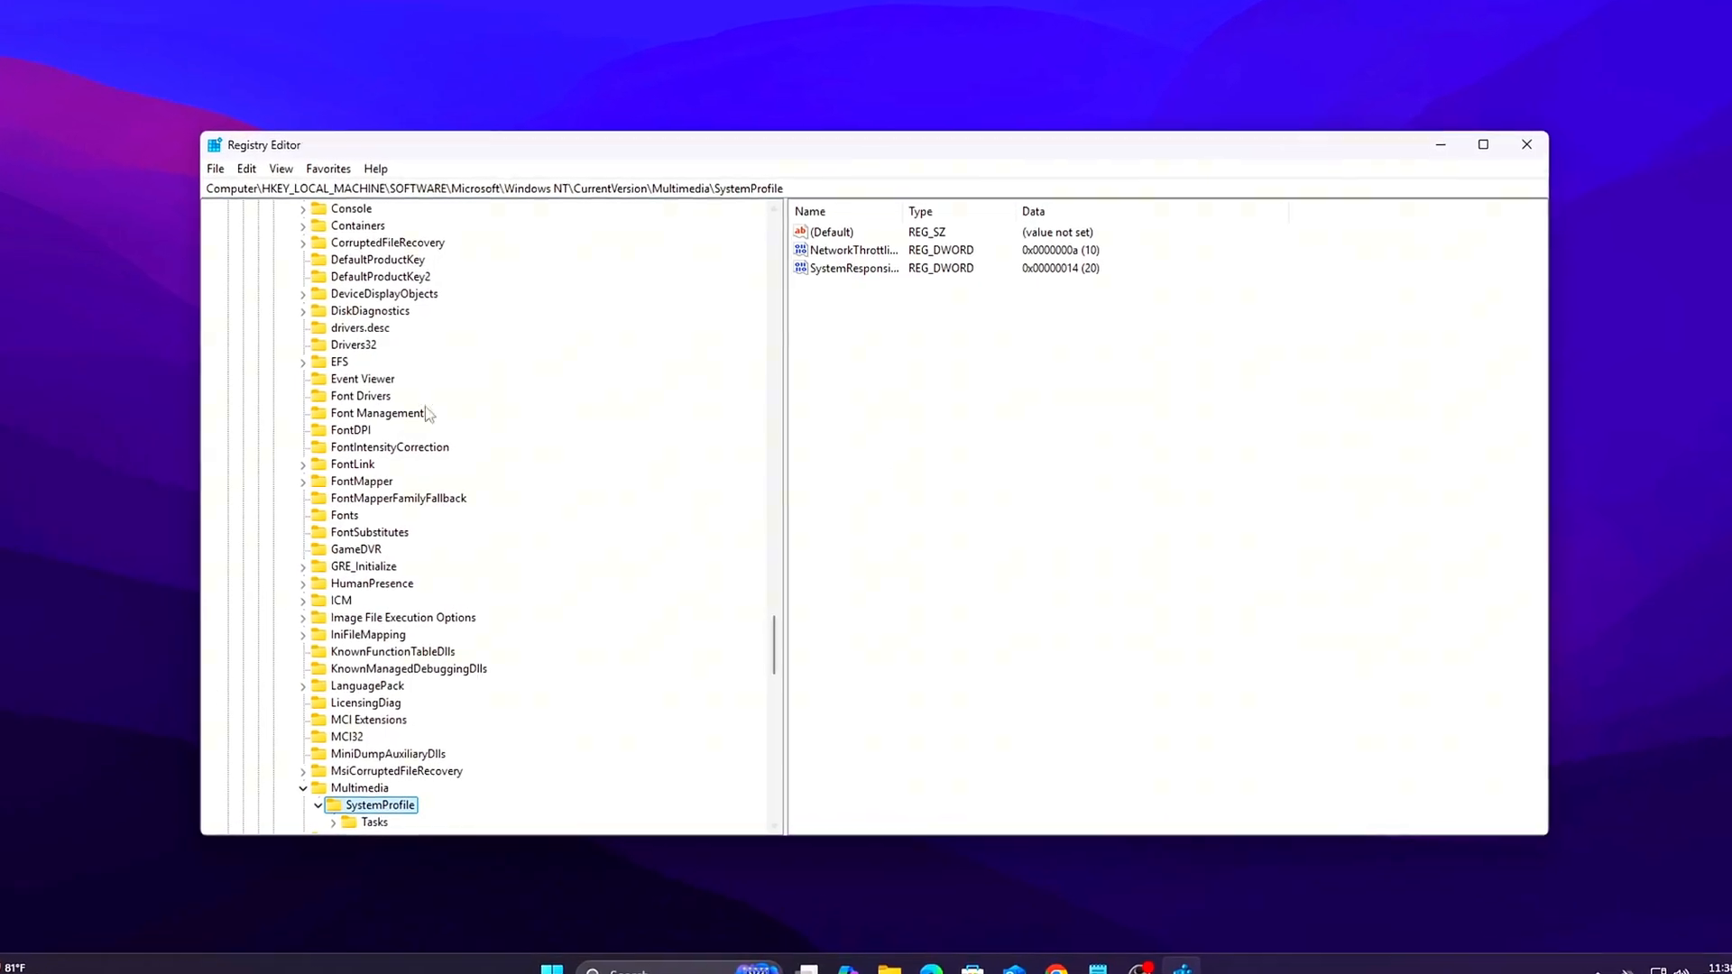
{"action": "left_click", "coordinate": [851, 250]}
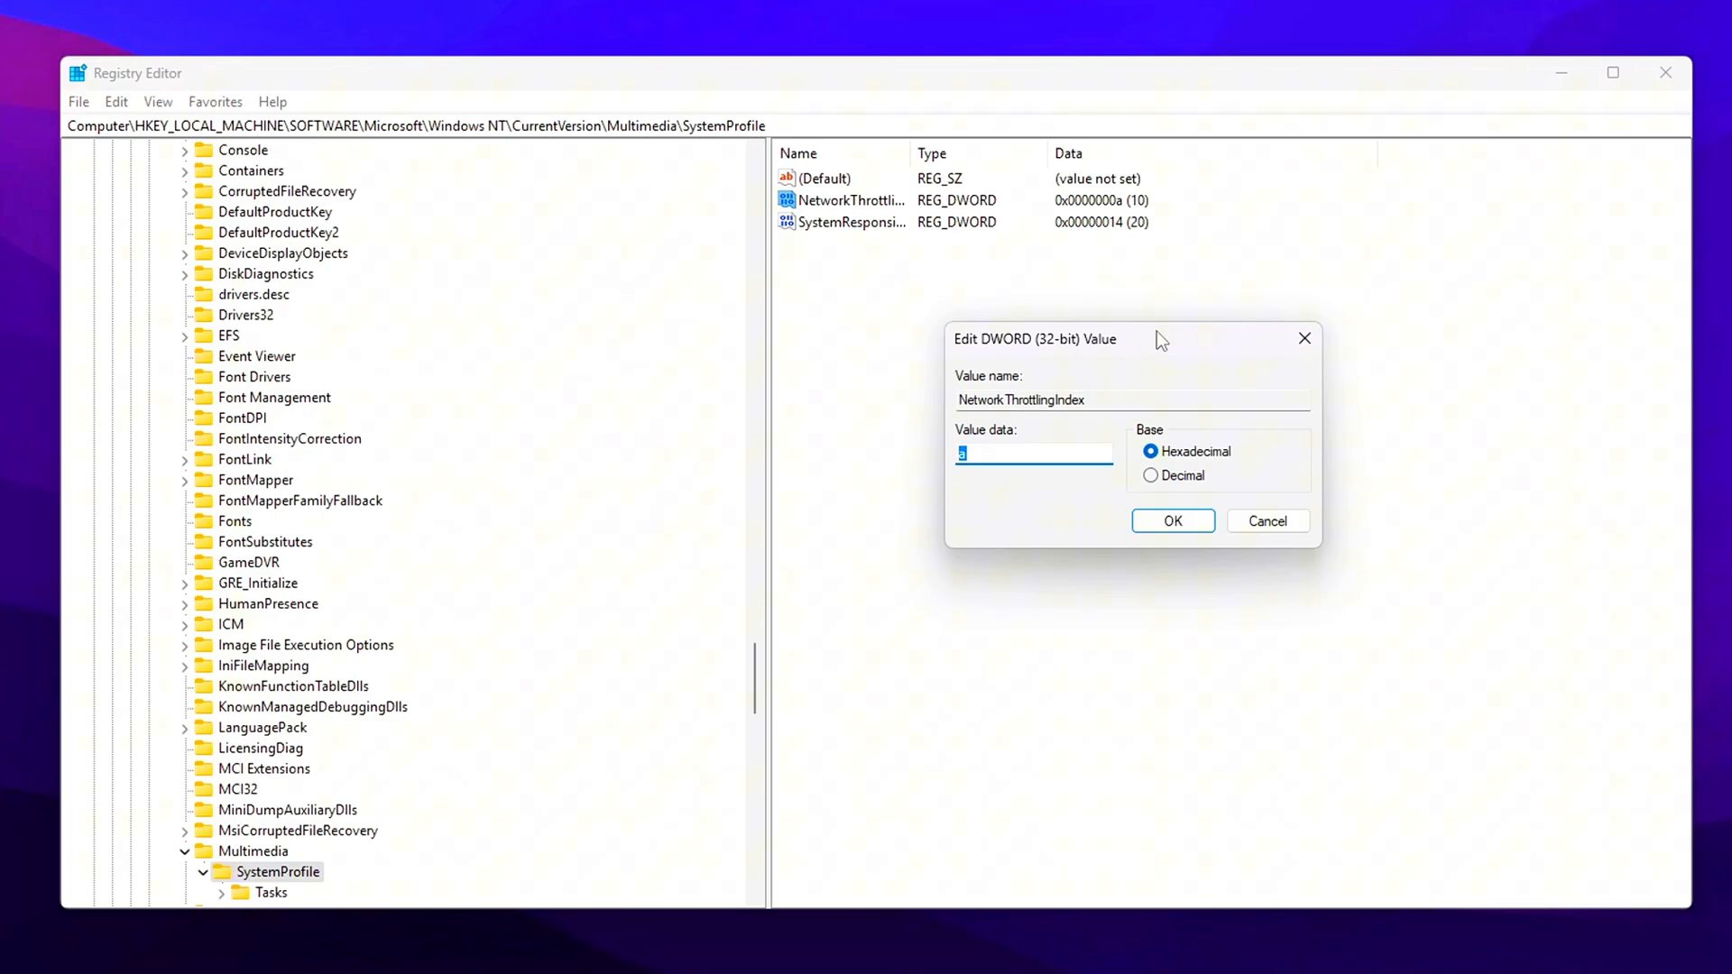
{"action": "type", "text": "ffffffff"}
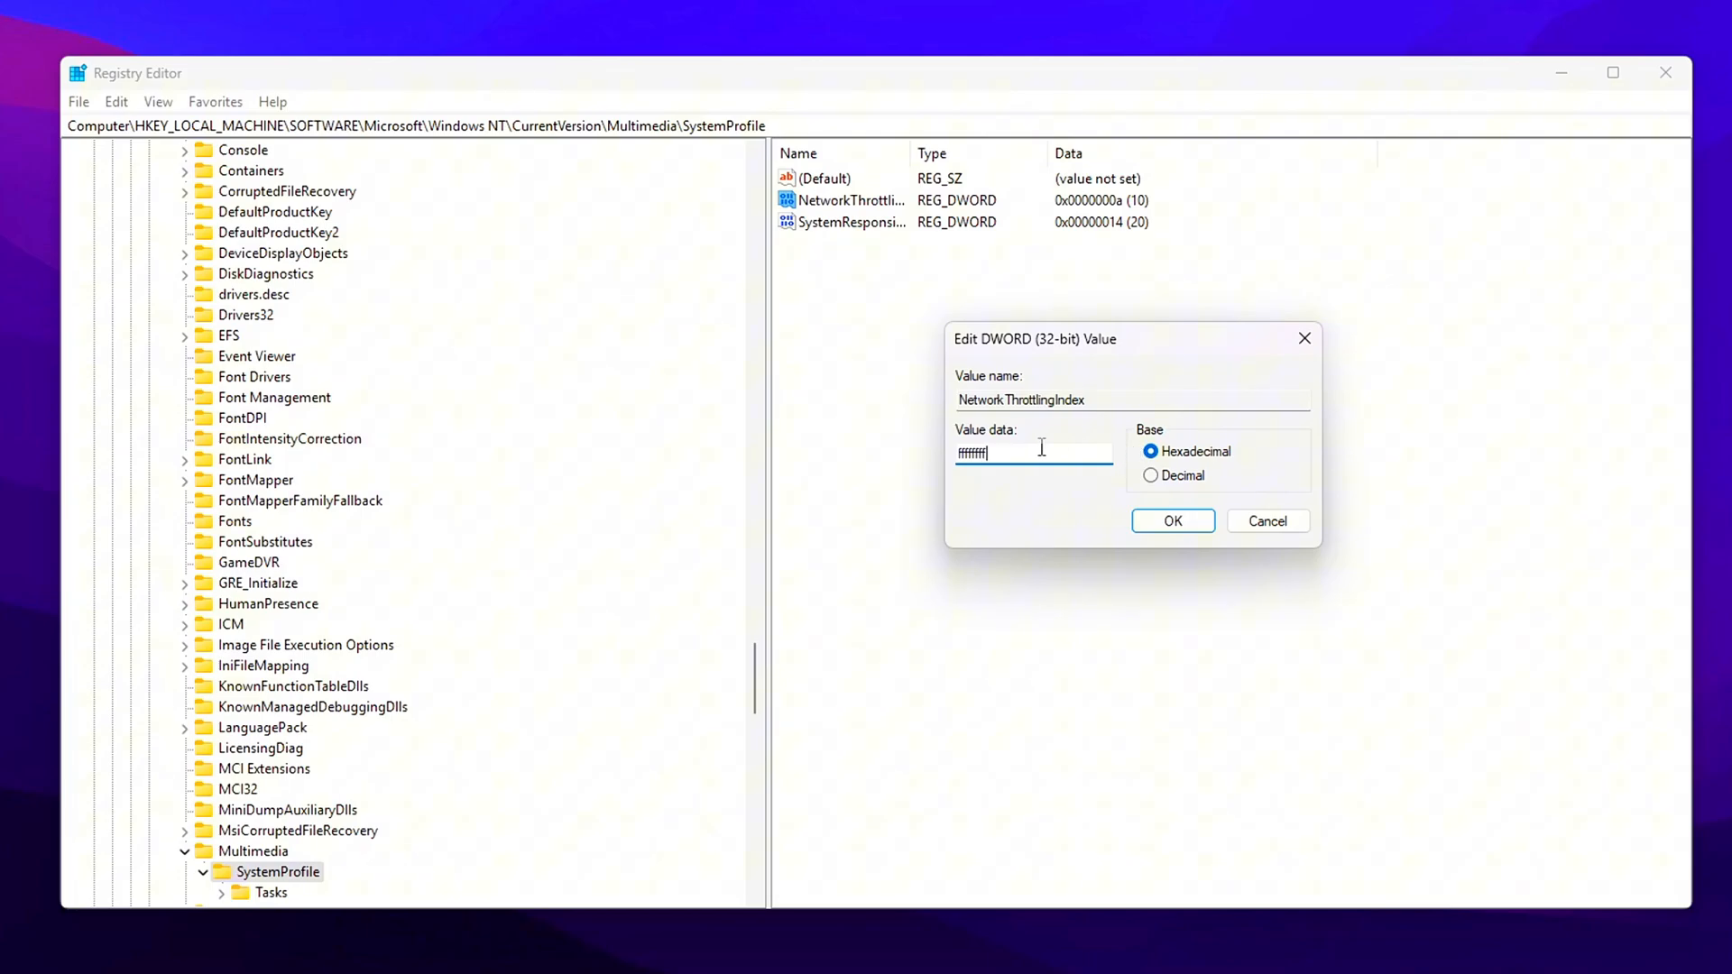
{"action": "left_click", "coordinate": [1172, 520]}
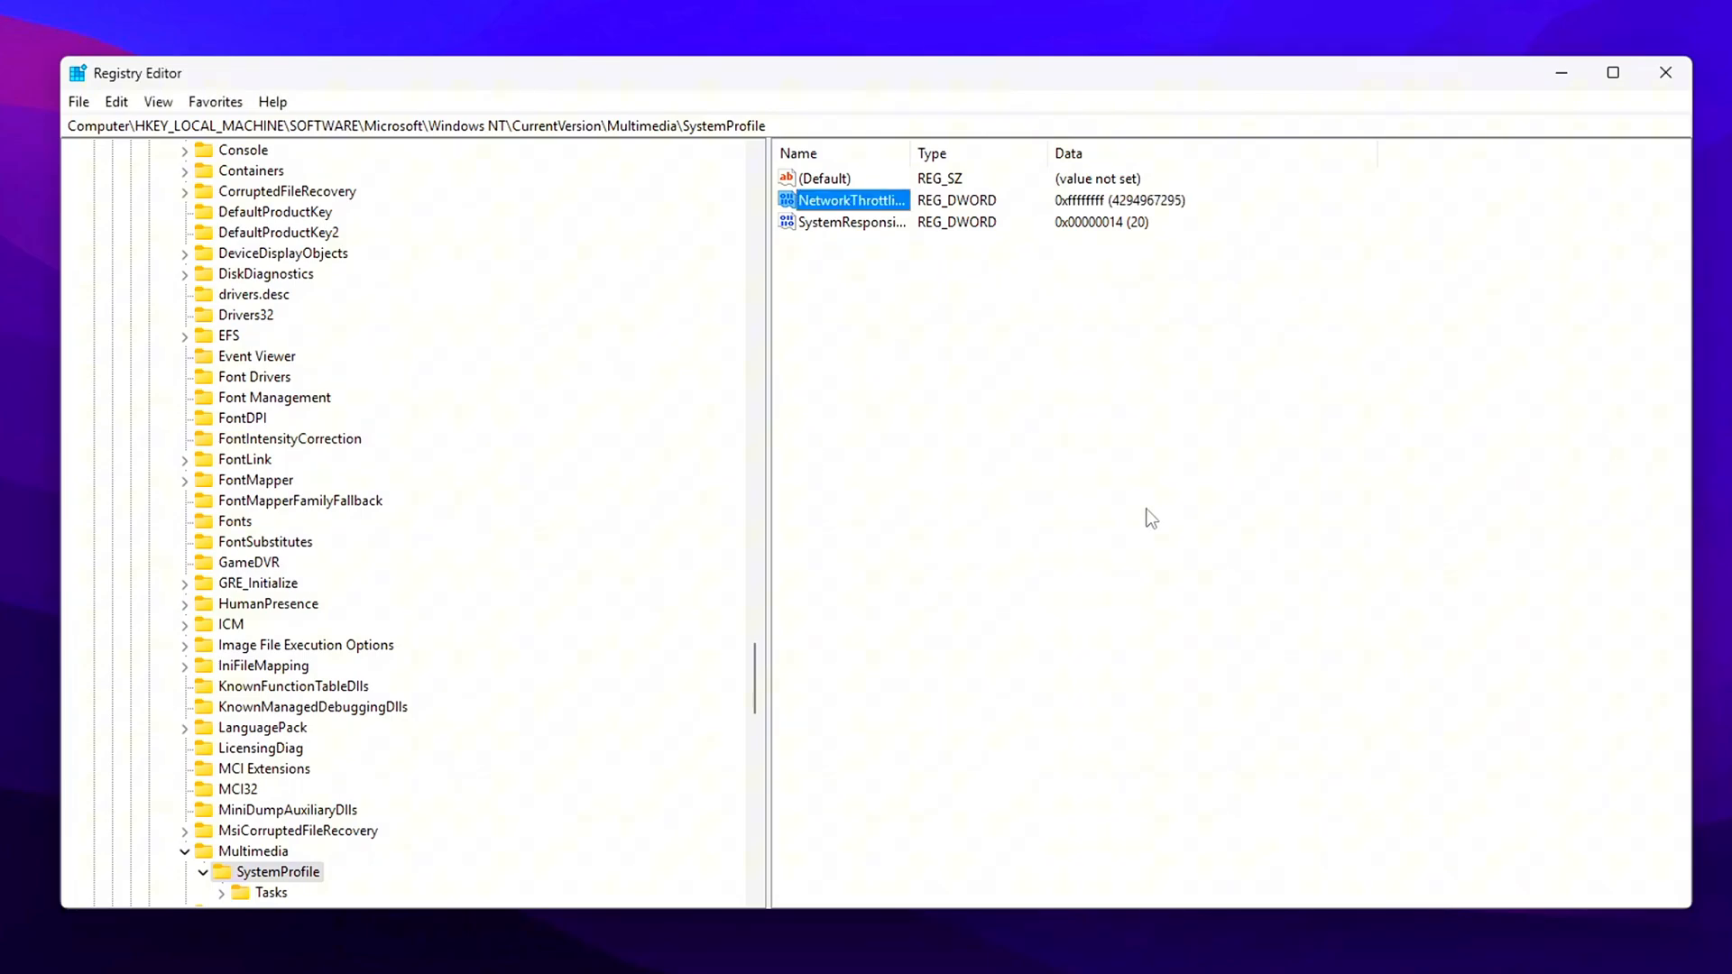
{"action": "left_click", "coordinate": [851, 222]}
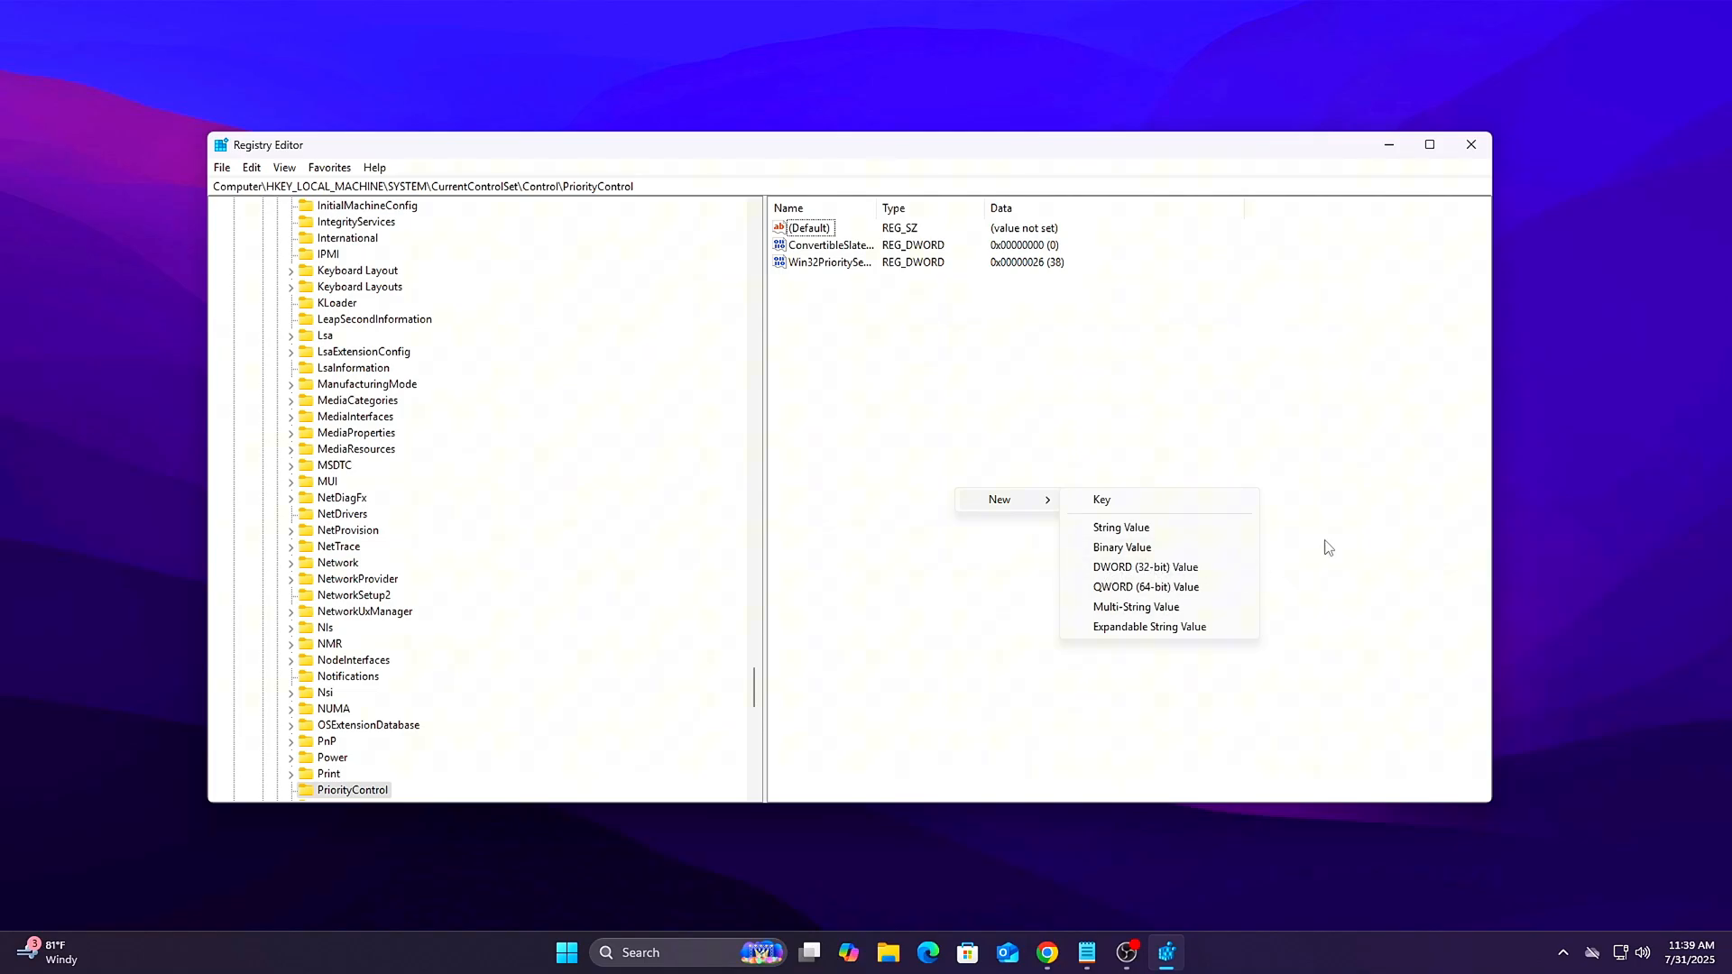
{"action": "double_click", "coordinate": [827, 262]}
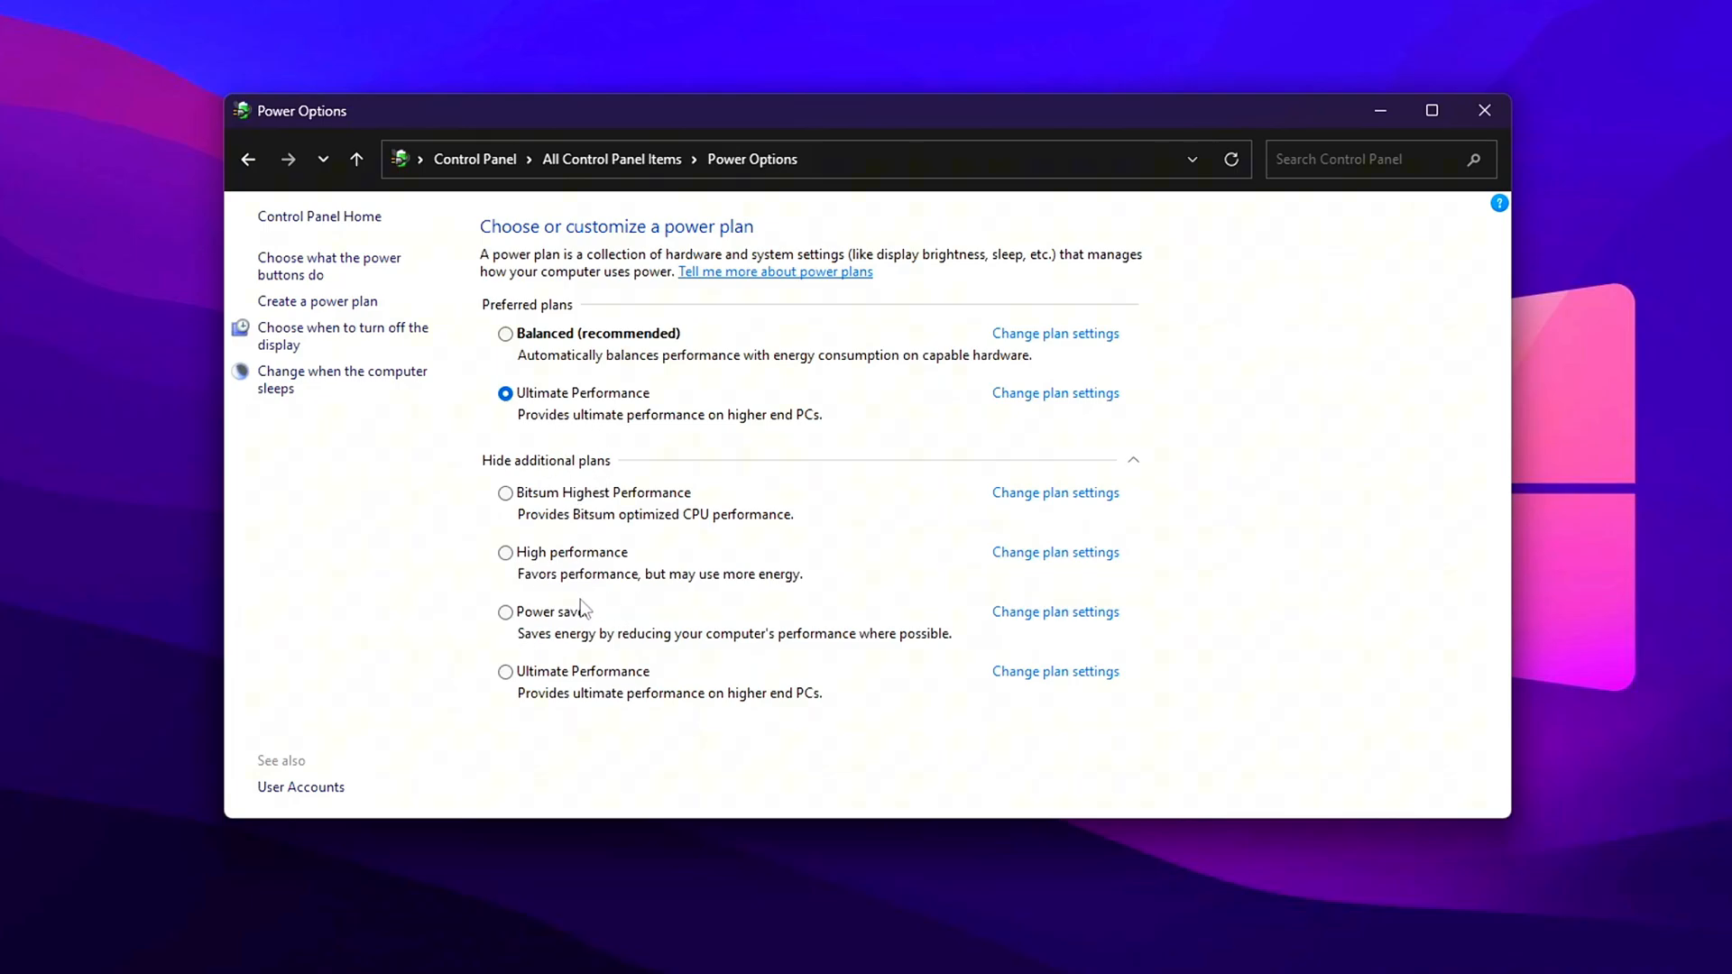
- Select the lower Ultimate Performance plan, reselect it after reopening Control Panel, then close Power Options
{"action": "left_click", "coordinate": [505, 672]}
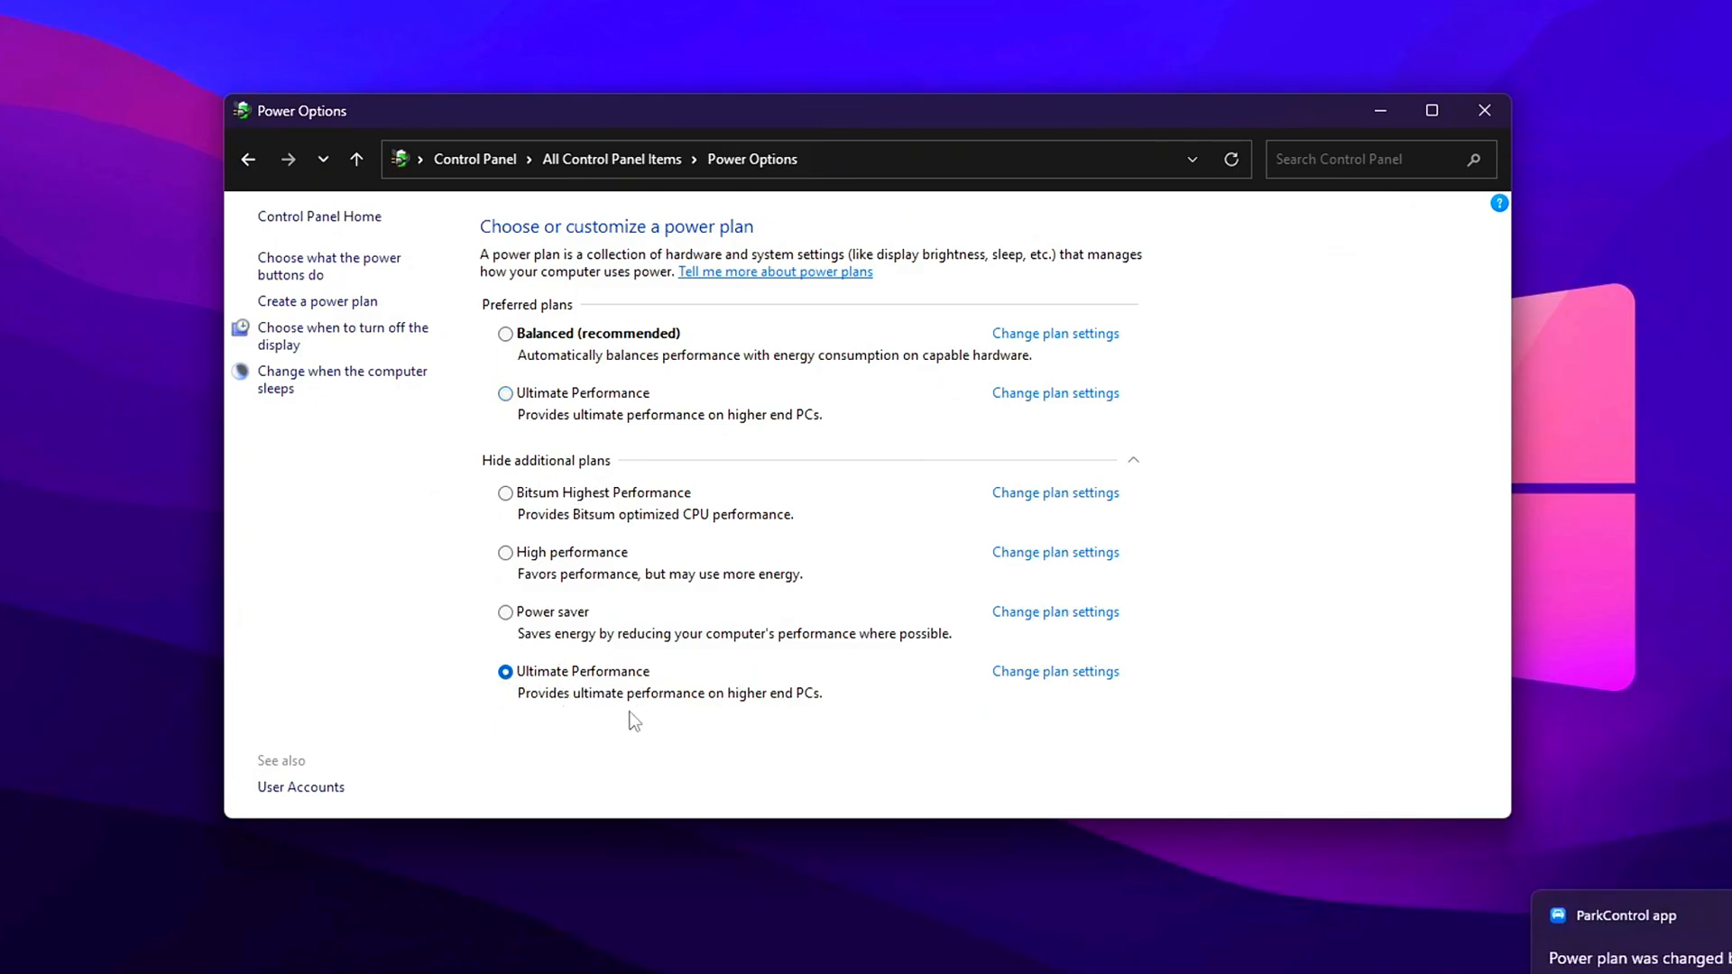
{"action": "left_click", "coordinate": [1483, 109]}
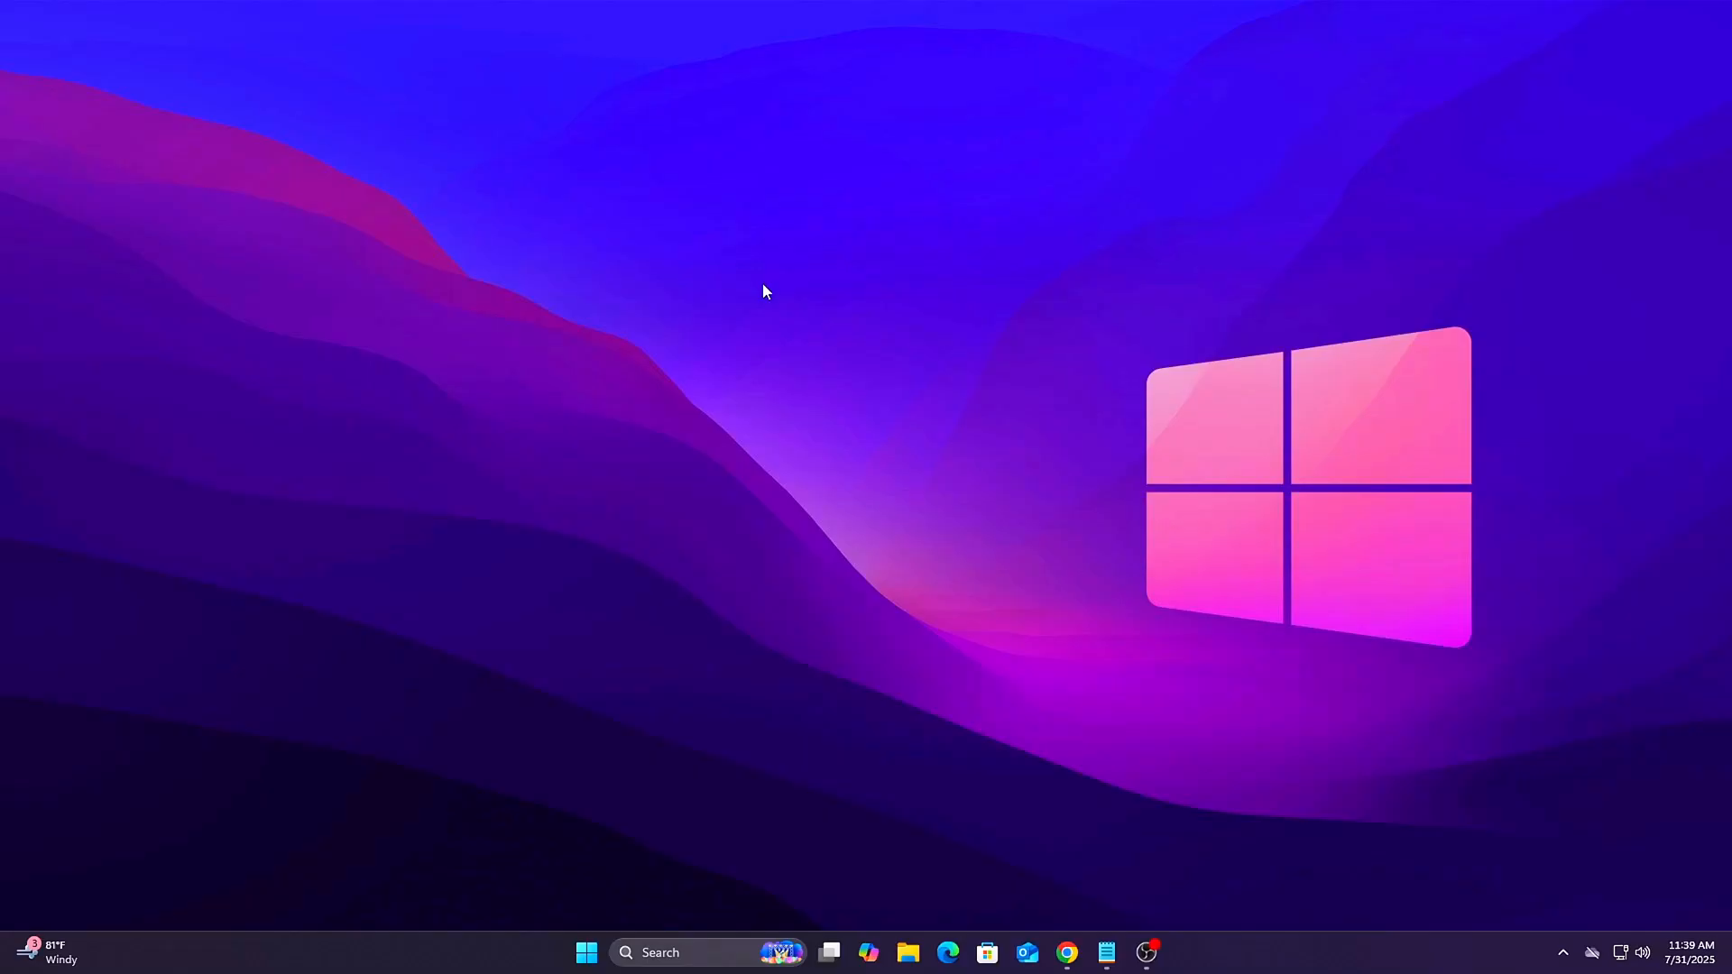
{"action": "type", "text": "cmo"}
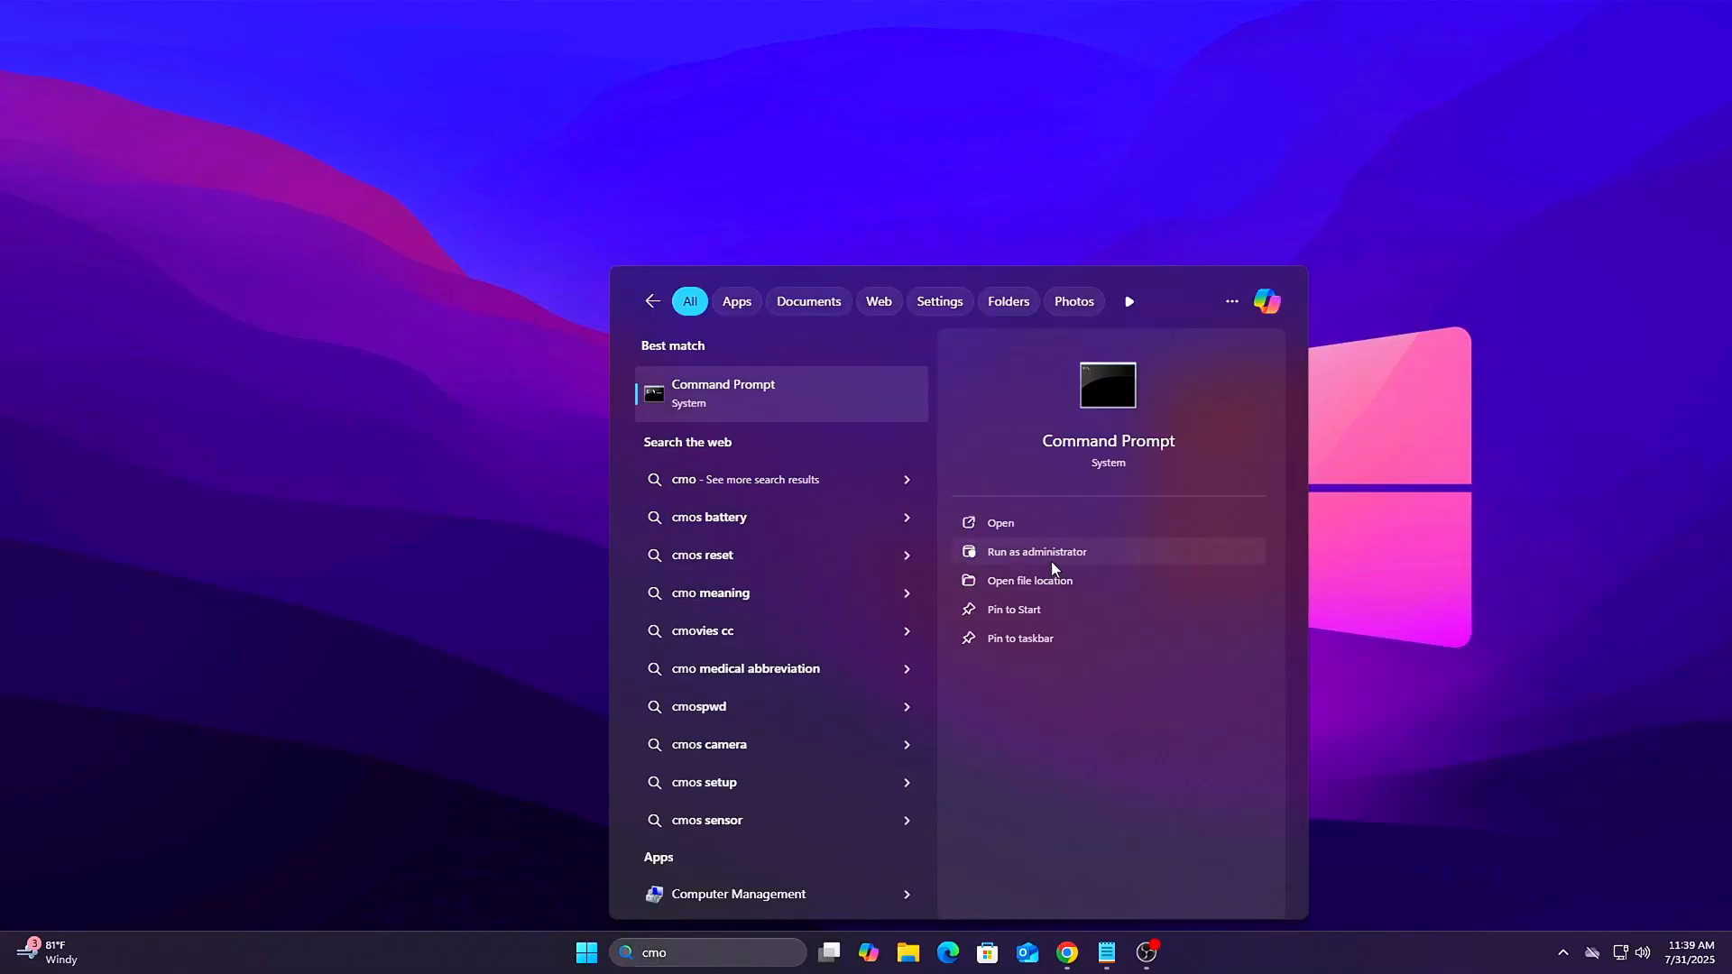
{"action": "left_click", "coordinate": [1037, 552]}
{"action": "type", "text": "pontr"}
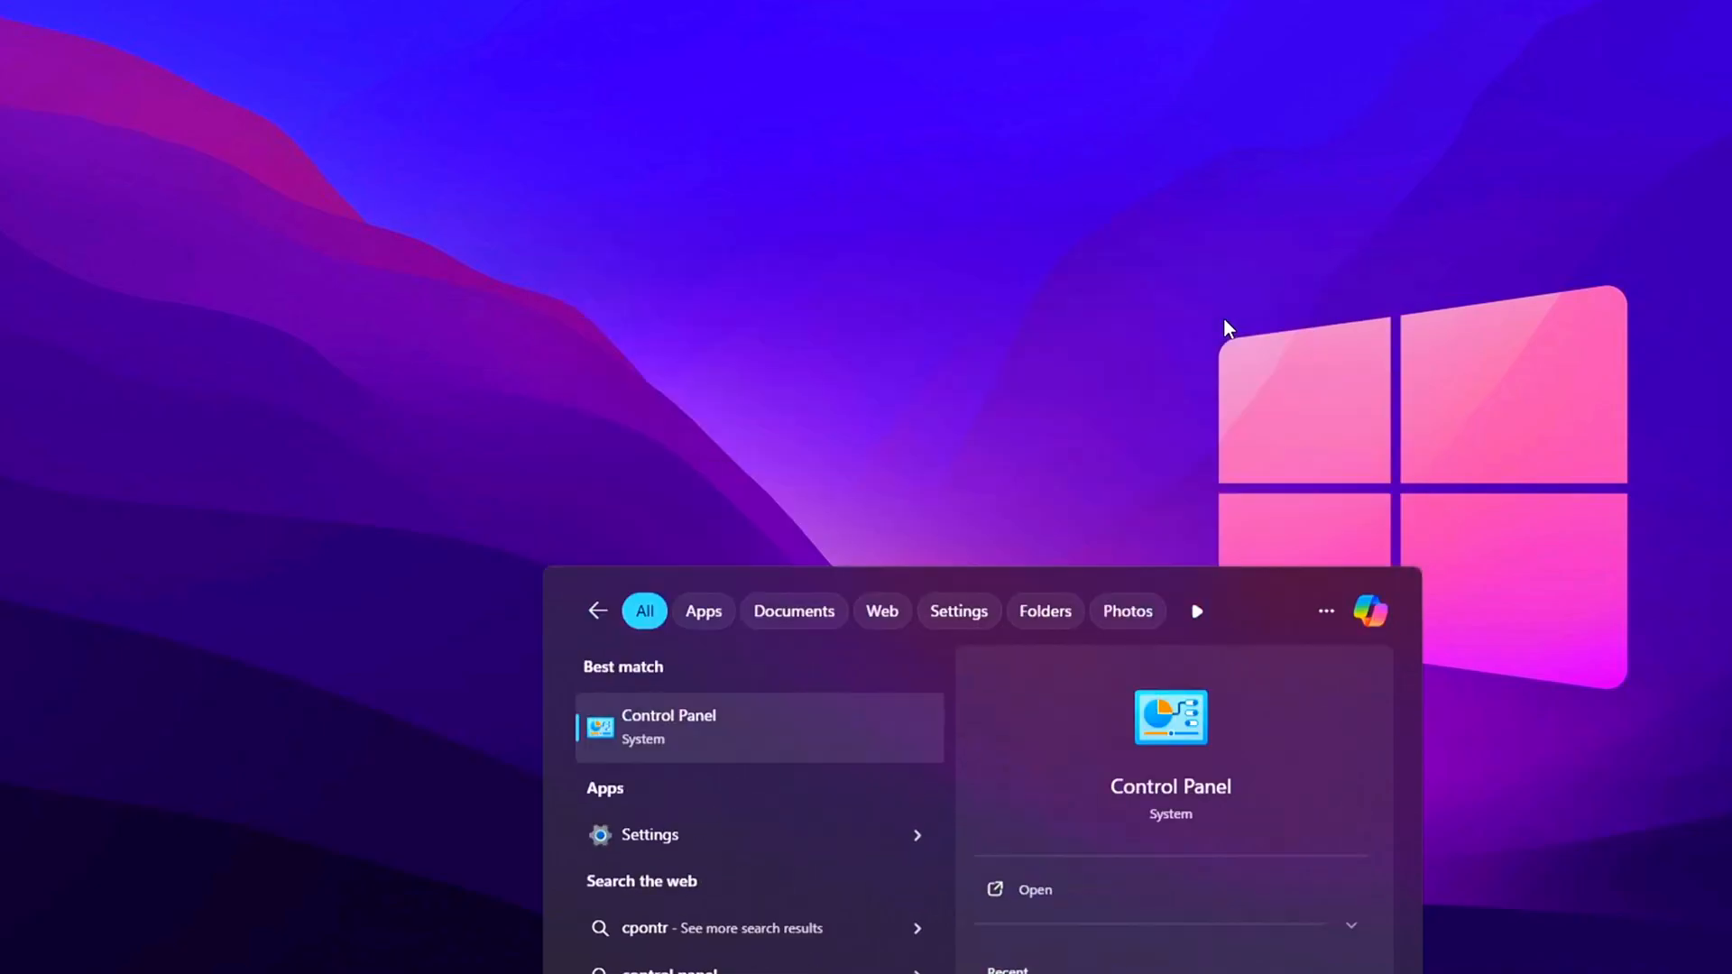
{"action": "left_click", "coordinate": [668, 726]}
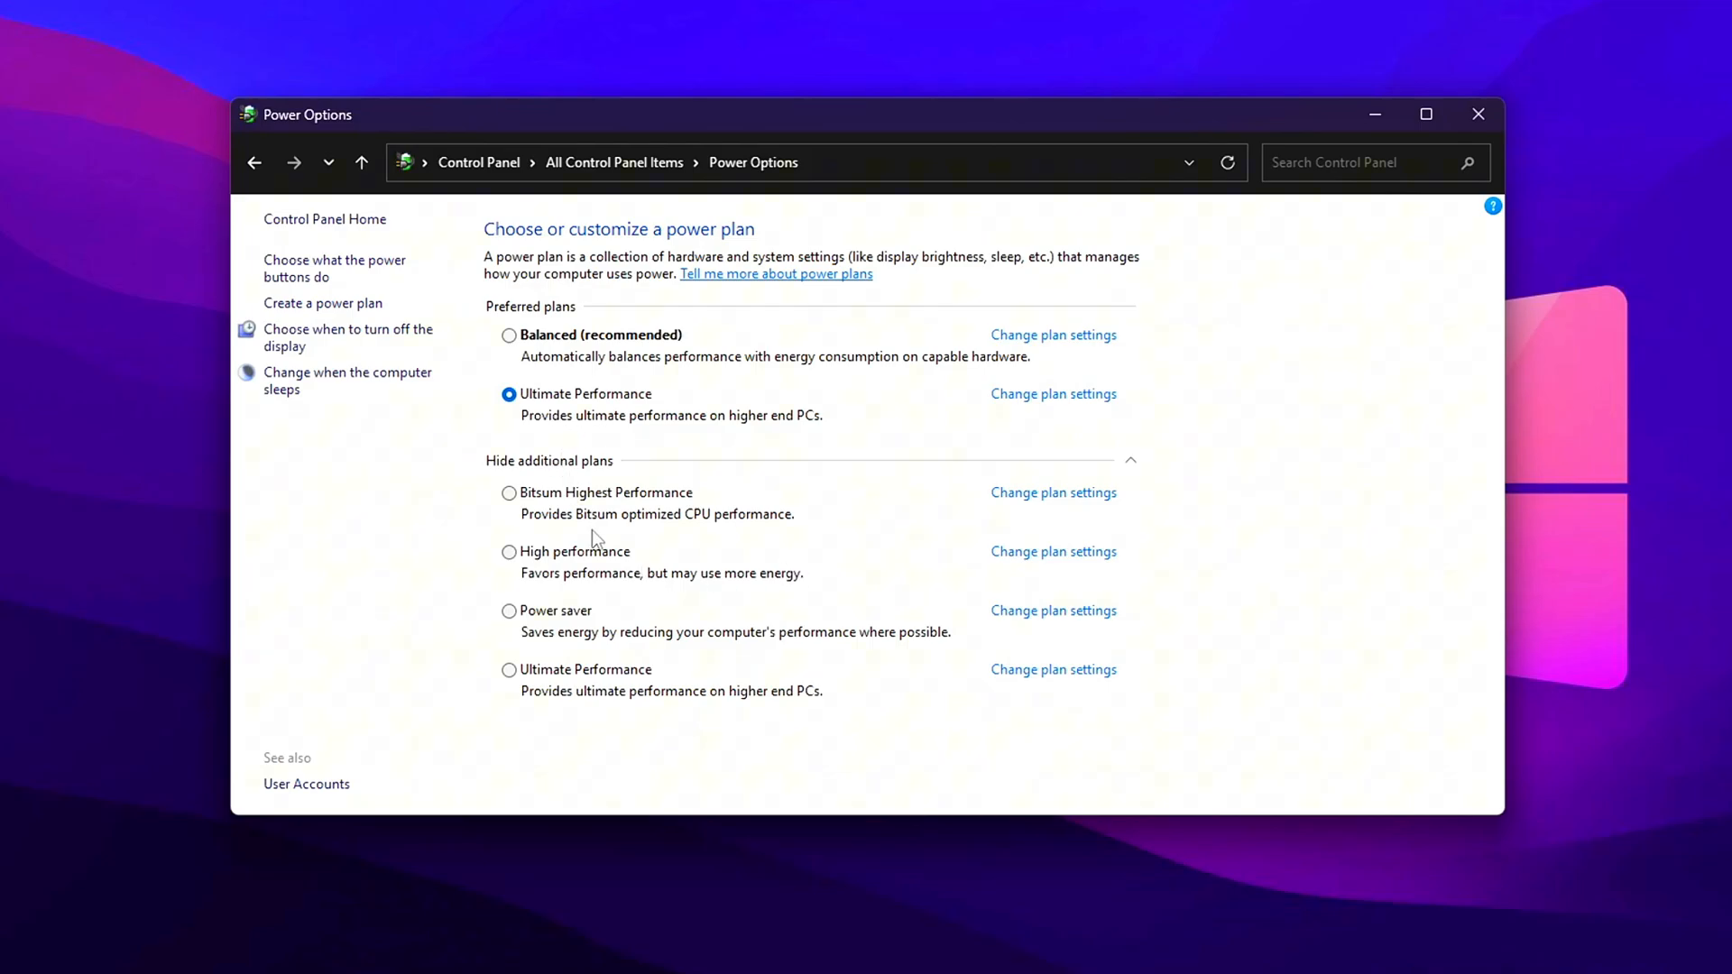
{"action": "left_click", "coordinate": [508, 670]}
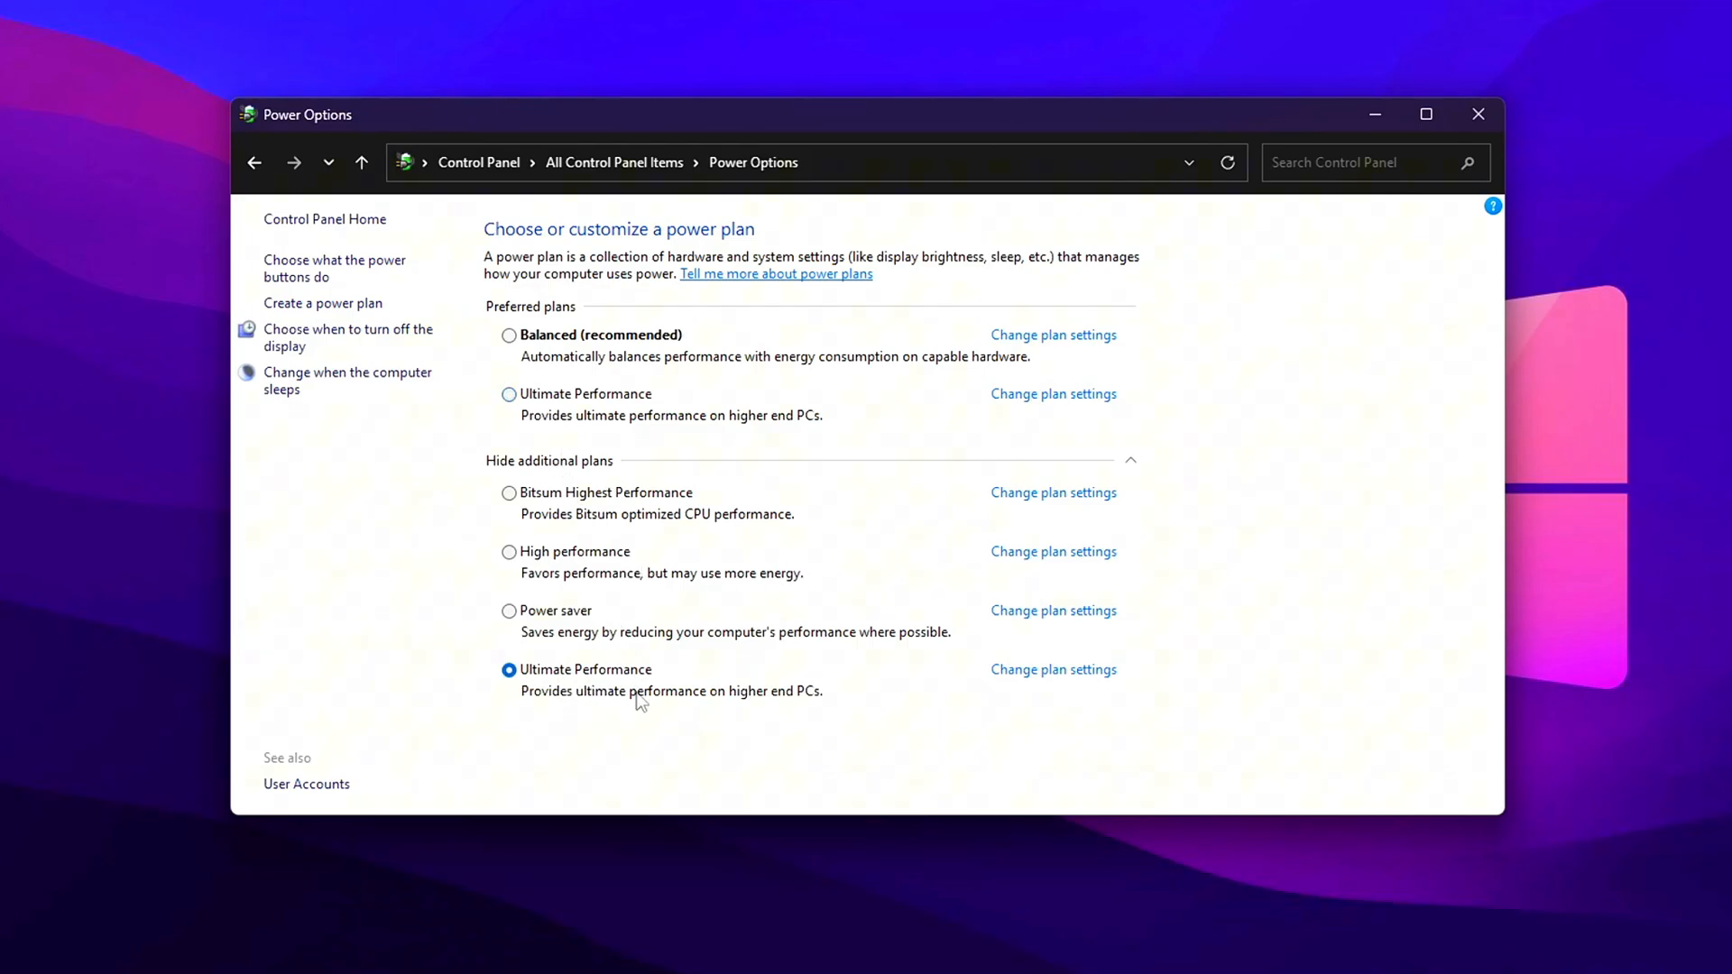
{"action": "left_click", "coordinate": [1477, 113]}
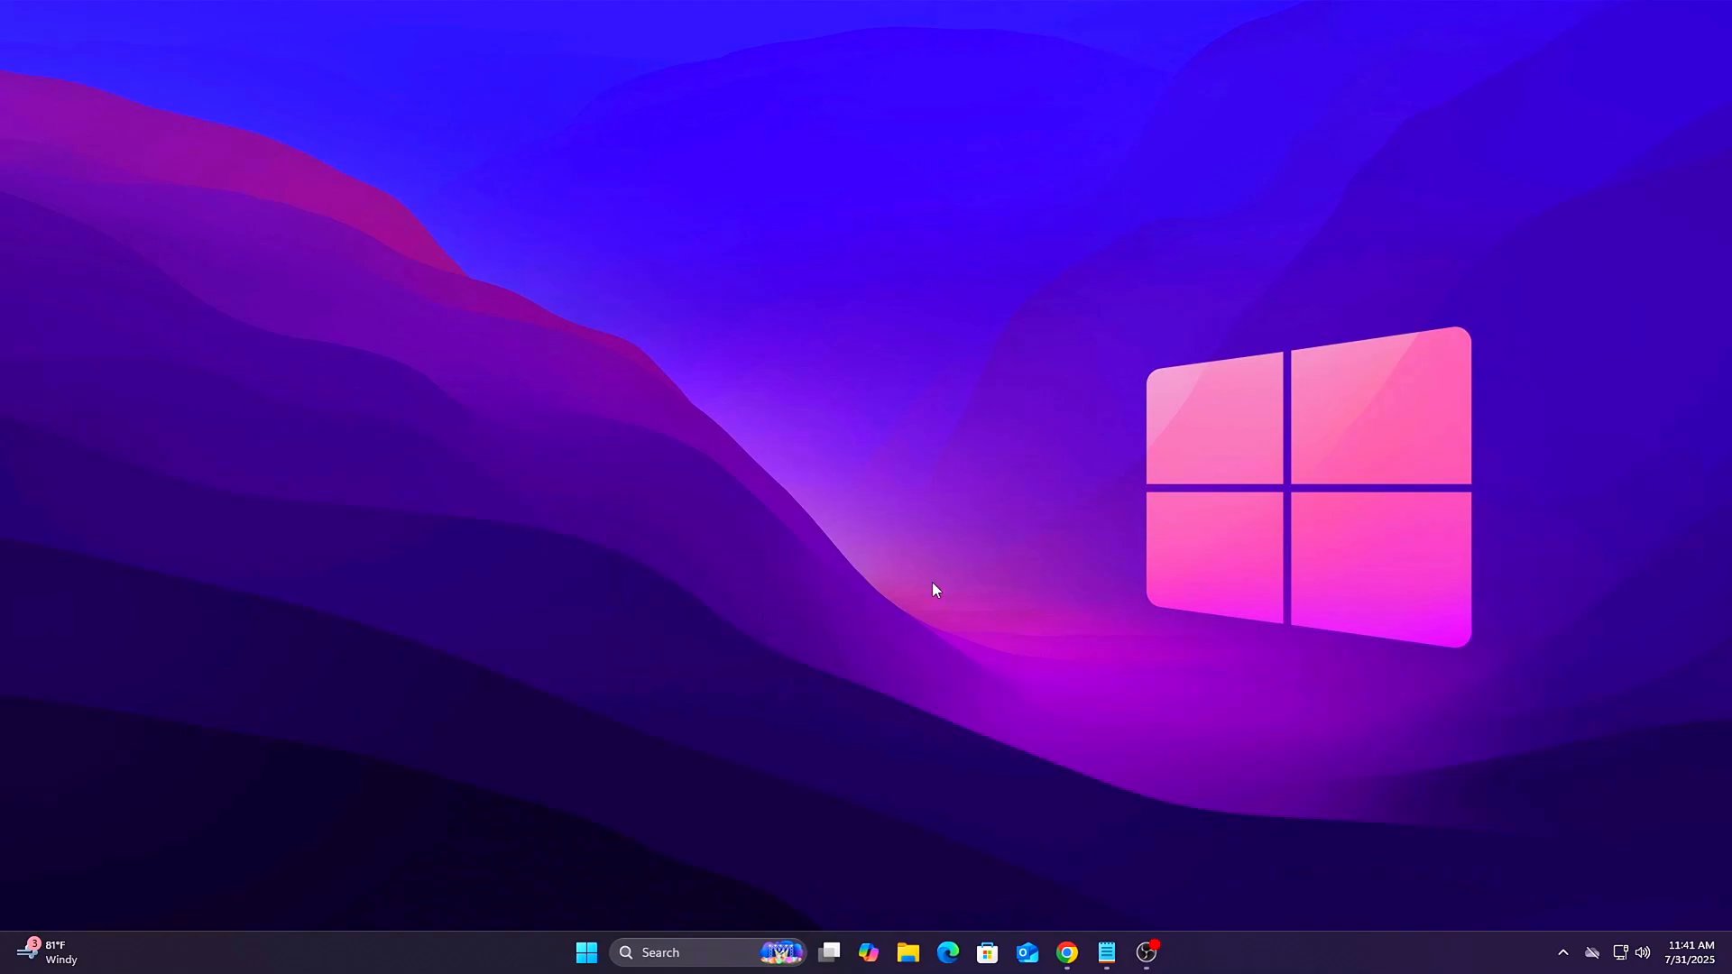
{"action": "mouse_move", "coordinate": [924, 654]}
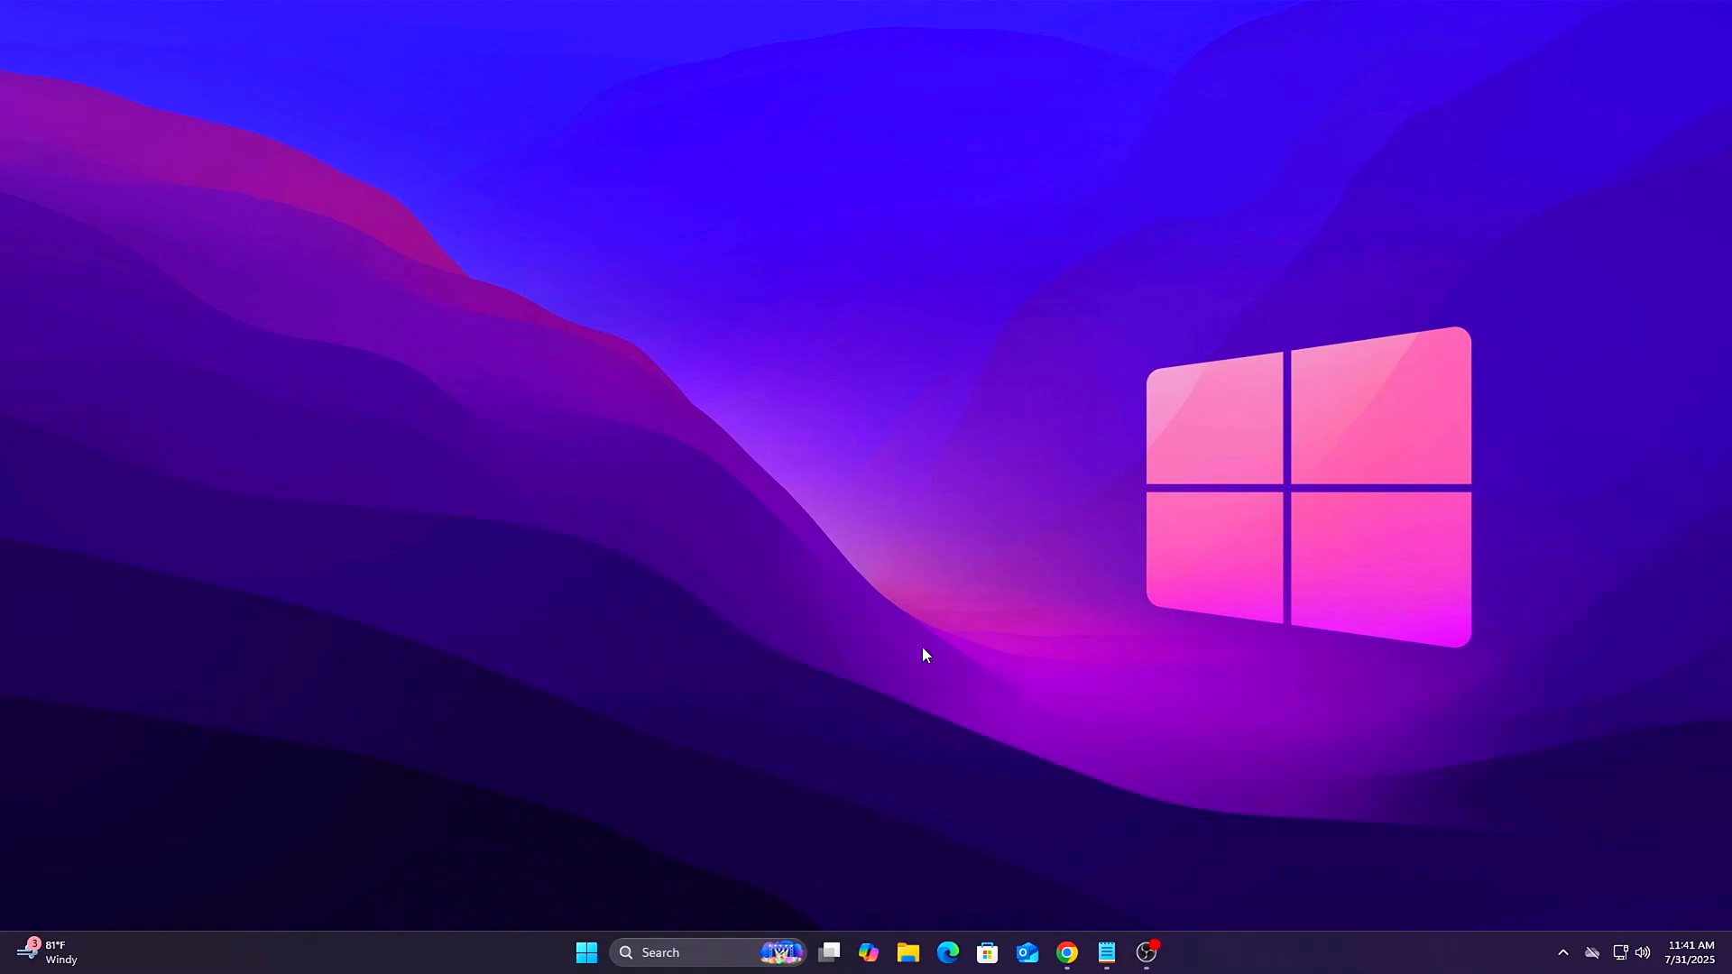
- Disable Xbox Accessory Management Service in services.msc, then open Xbox Live Game Save's startup type options
{"action": "type", "text": "services.msc"}
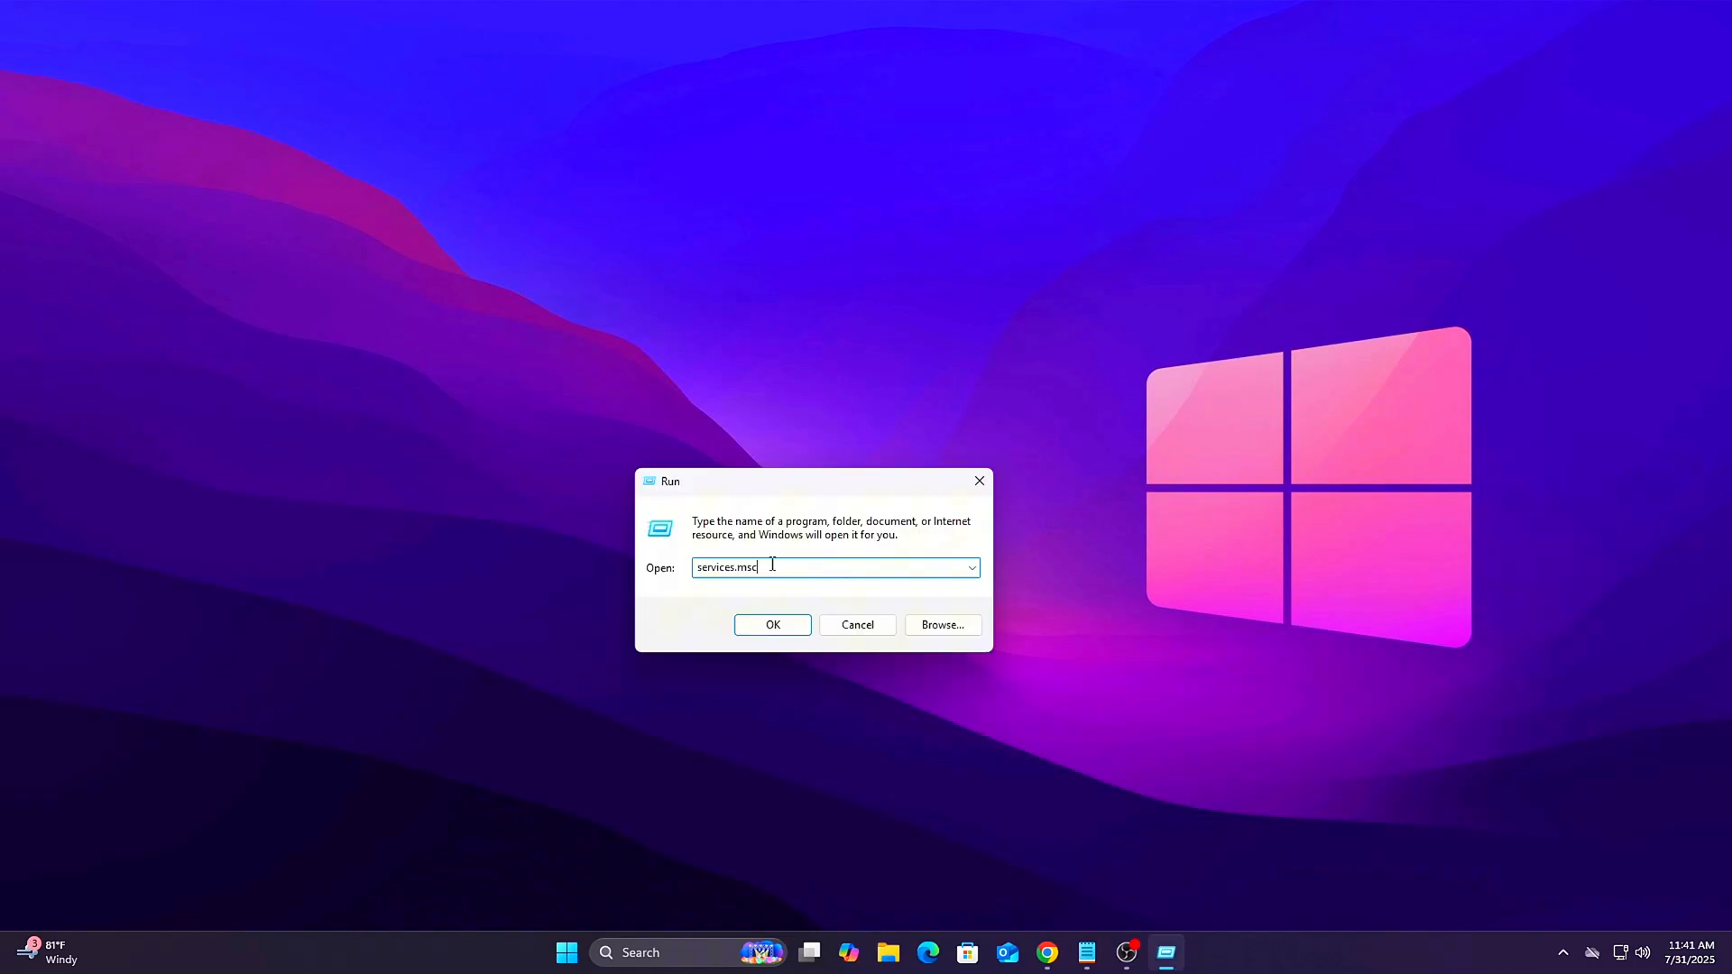
{"action": "left_click", "coordinate": [772, 625]}
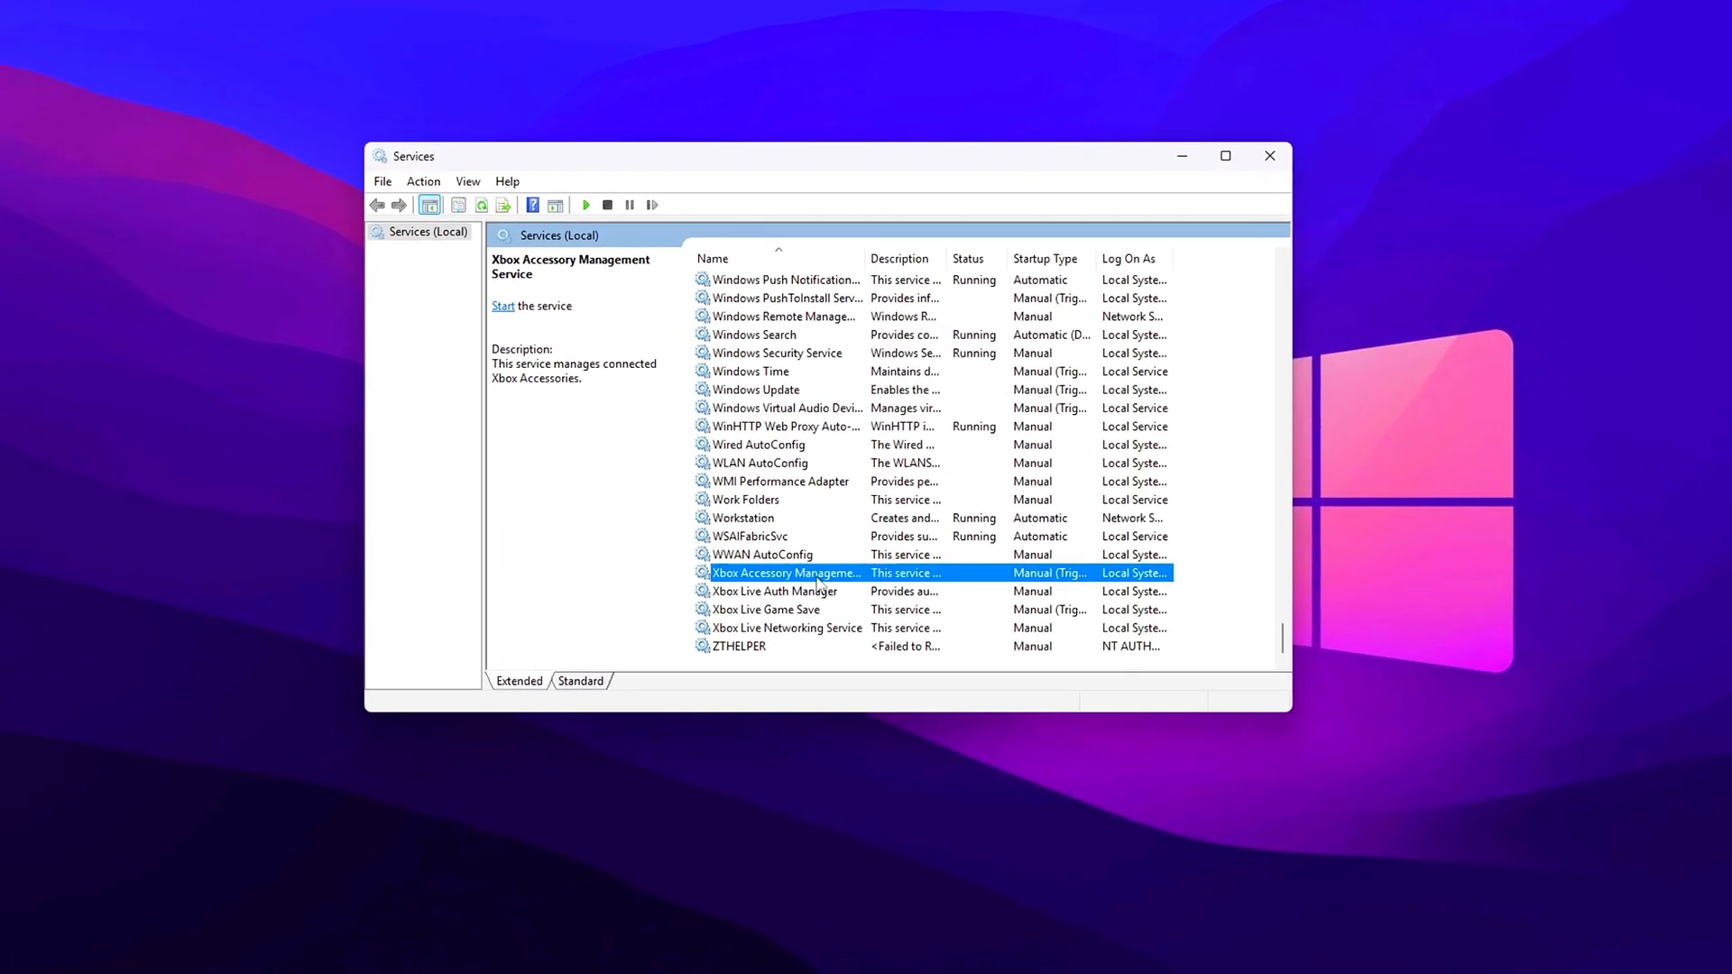
{"action": "double_click", "coordinate": [784, 572]}
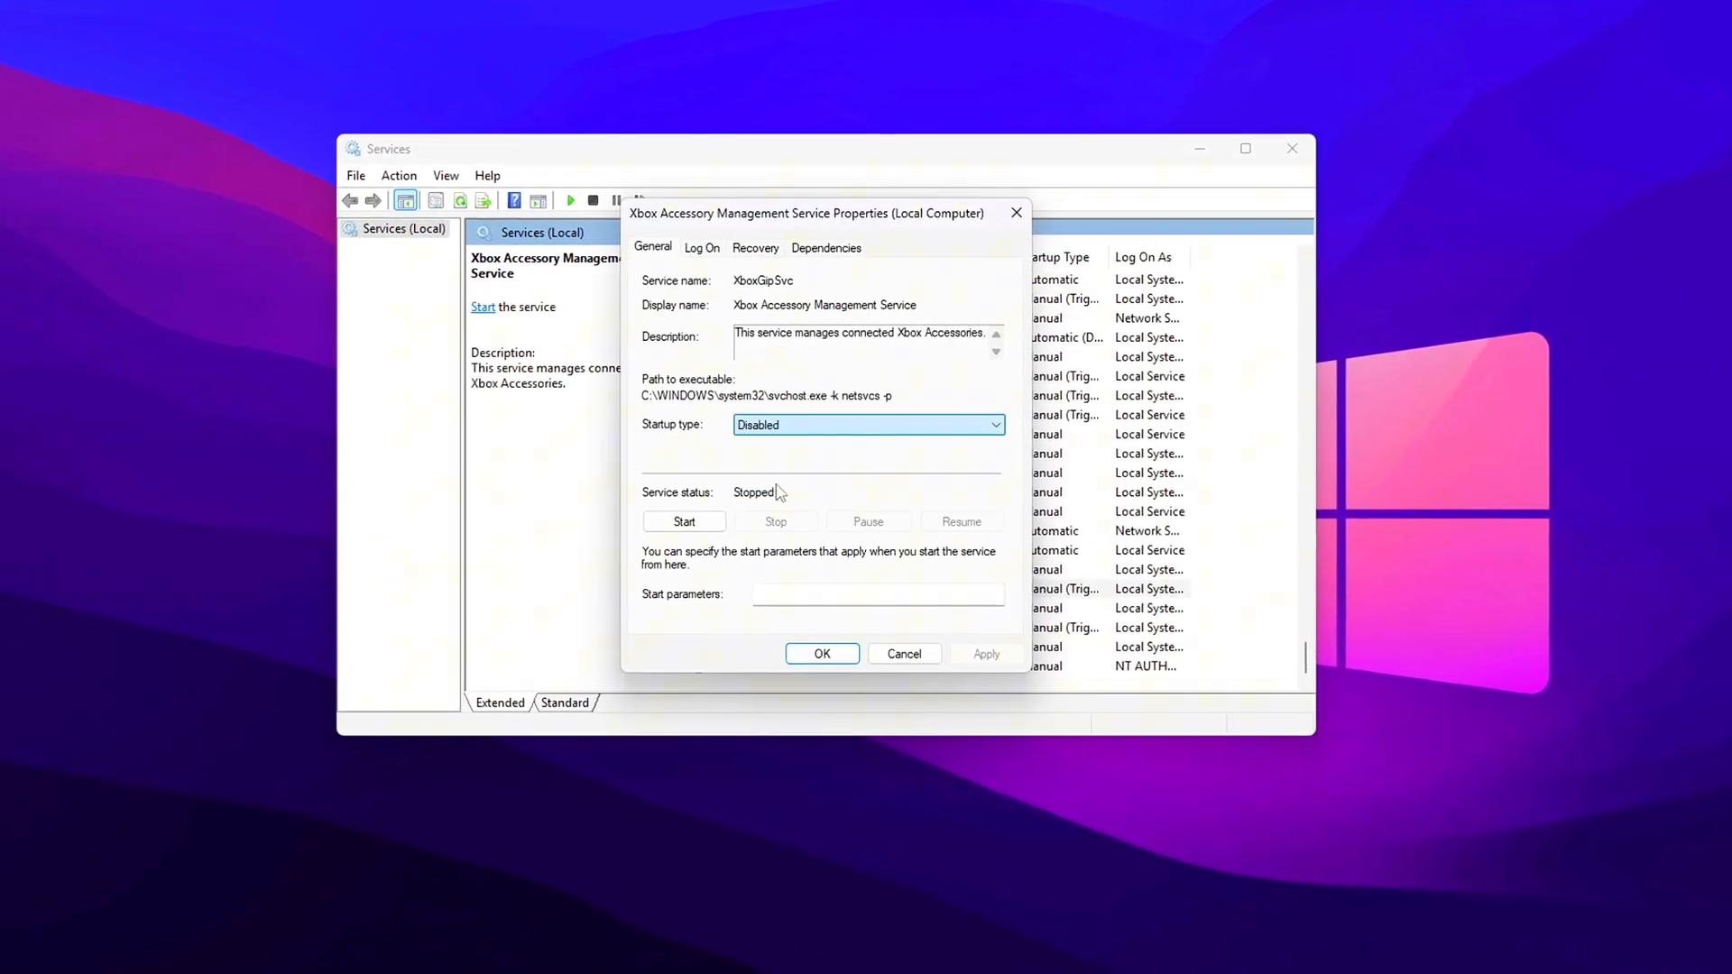
{"action": "left_click", "coordinate": [822, 654]}
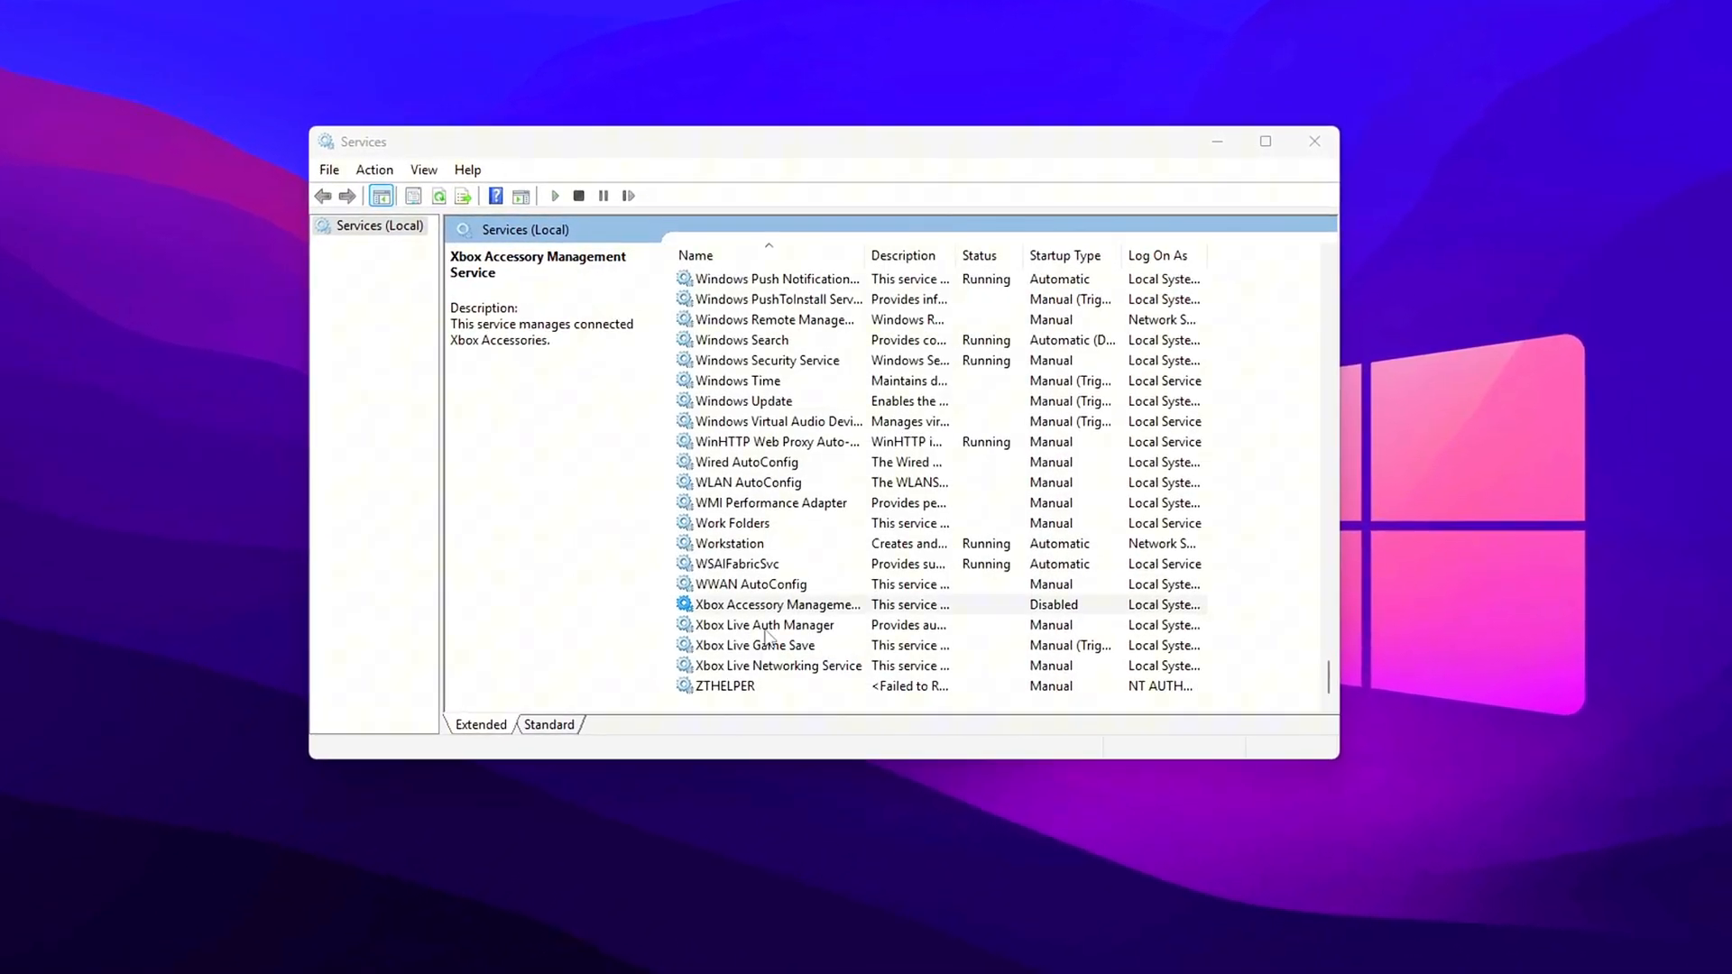
{"action": "double_click", "coordinate": [759, 625]}
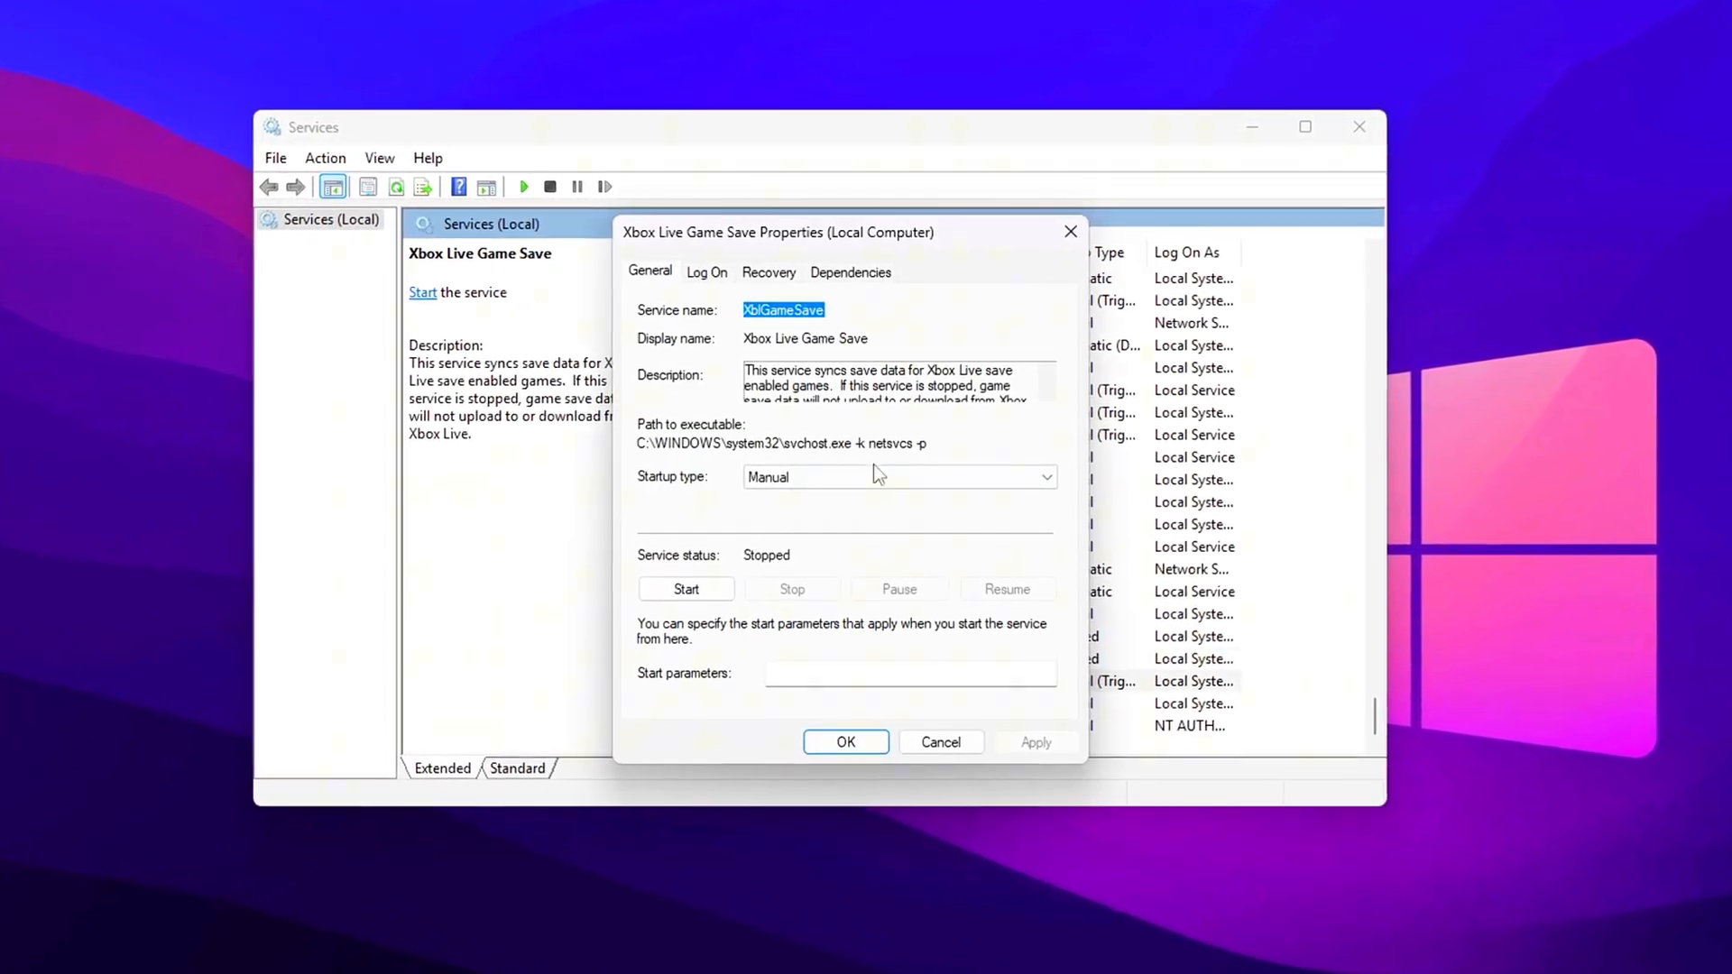
{"action": "left_click", "coordinate": [846, 741]}
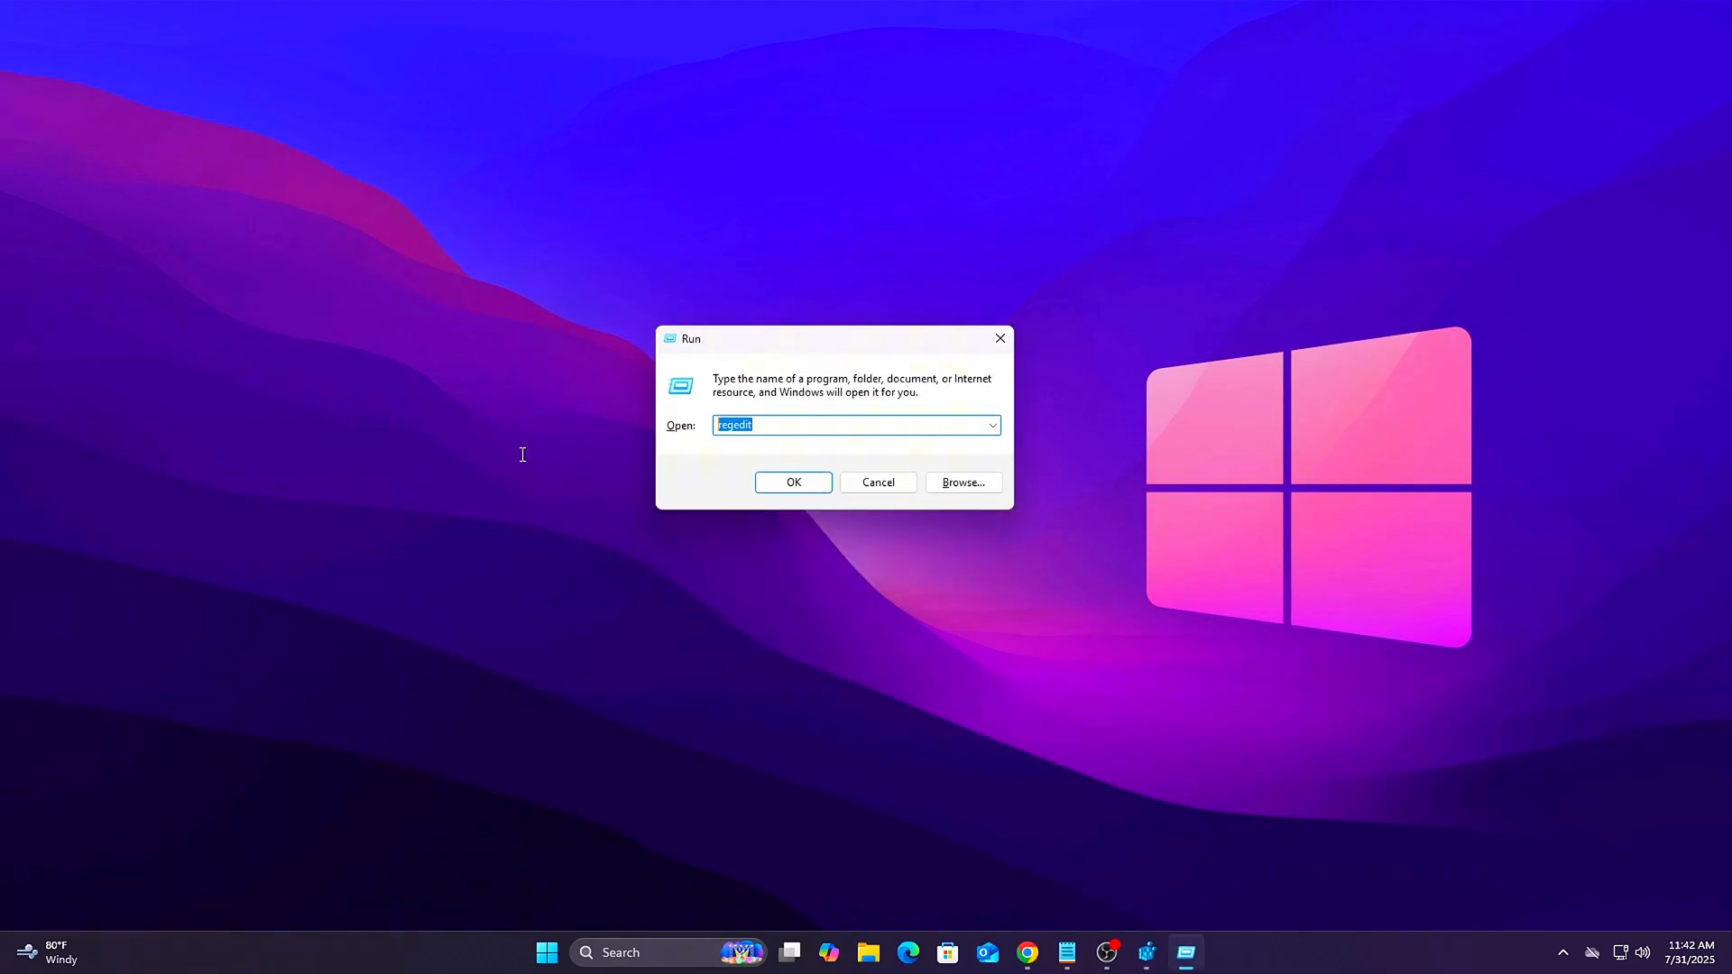
- In Registry Editor, open the Games task key's Priority value, confirm it is 6, and close it
{"action": "left_click", "coordinate": [792, 481]}
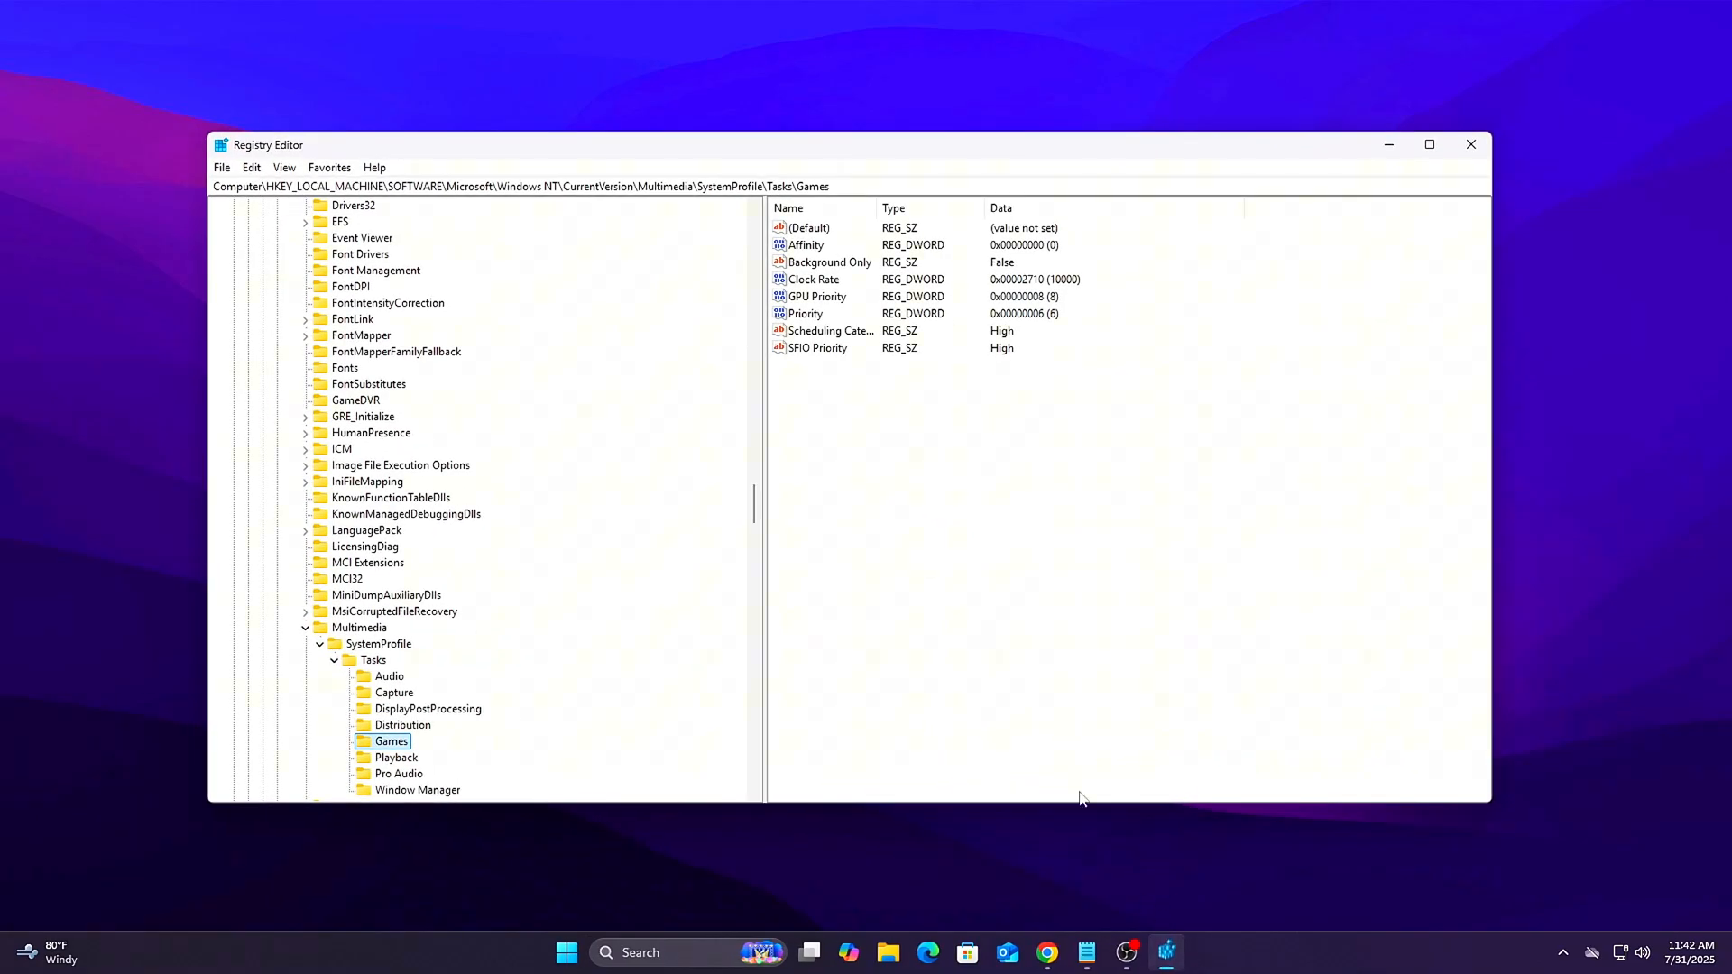
{"action": "left_click", "coordinate": [368, 563]}
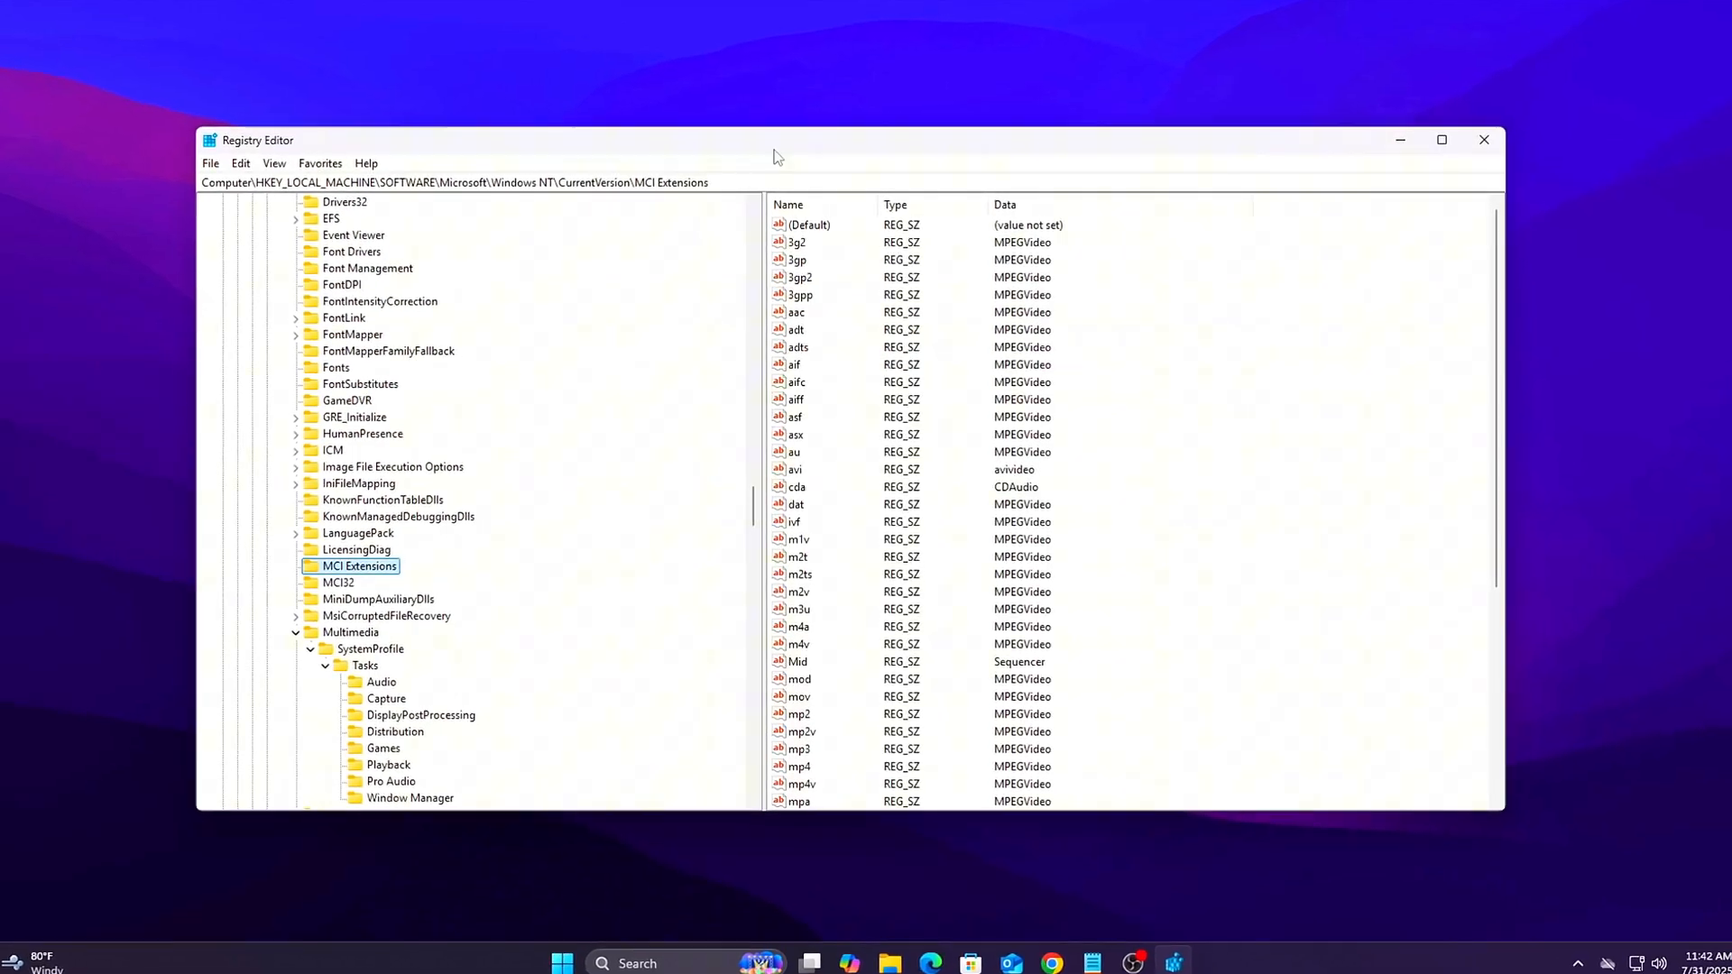
{"action": "left_click", "coordinate": [384, 748]}
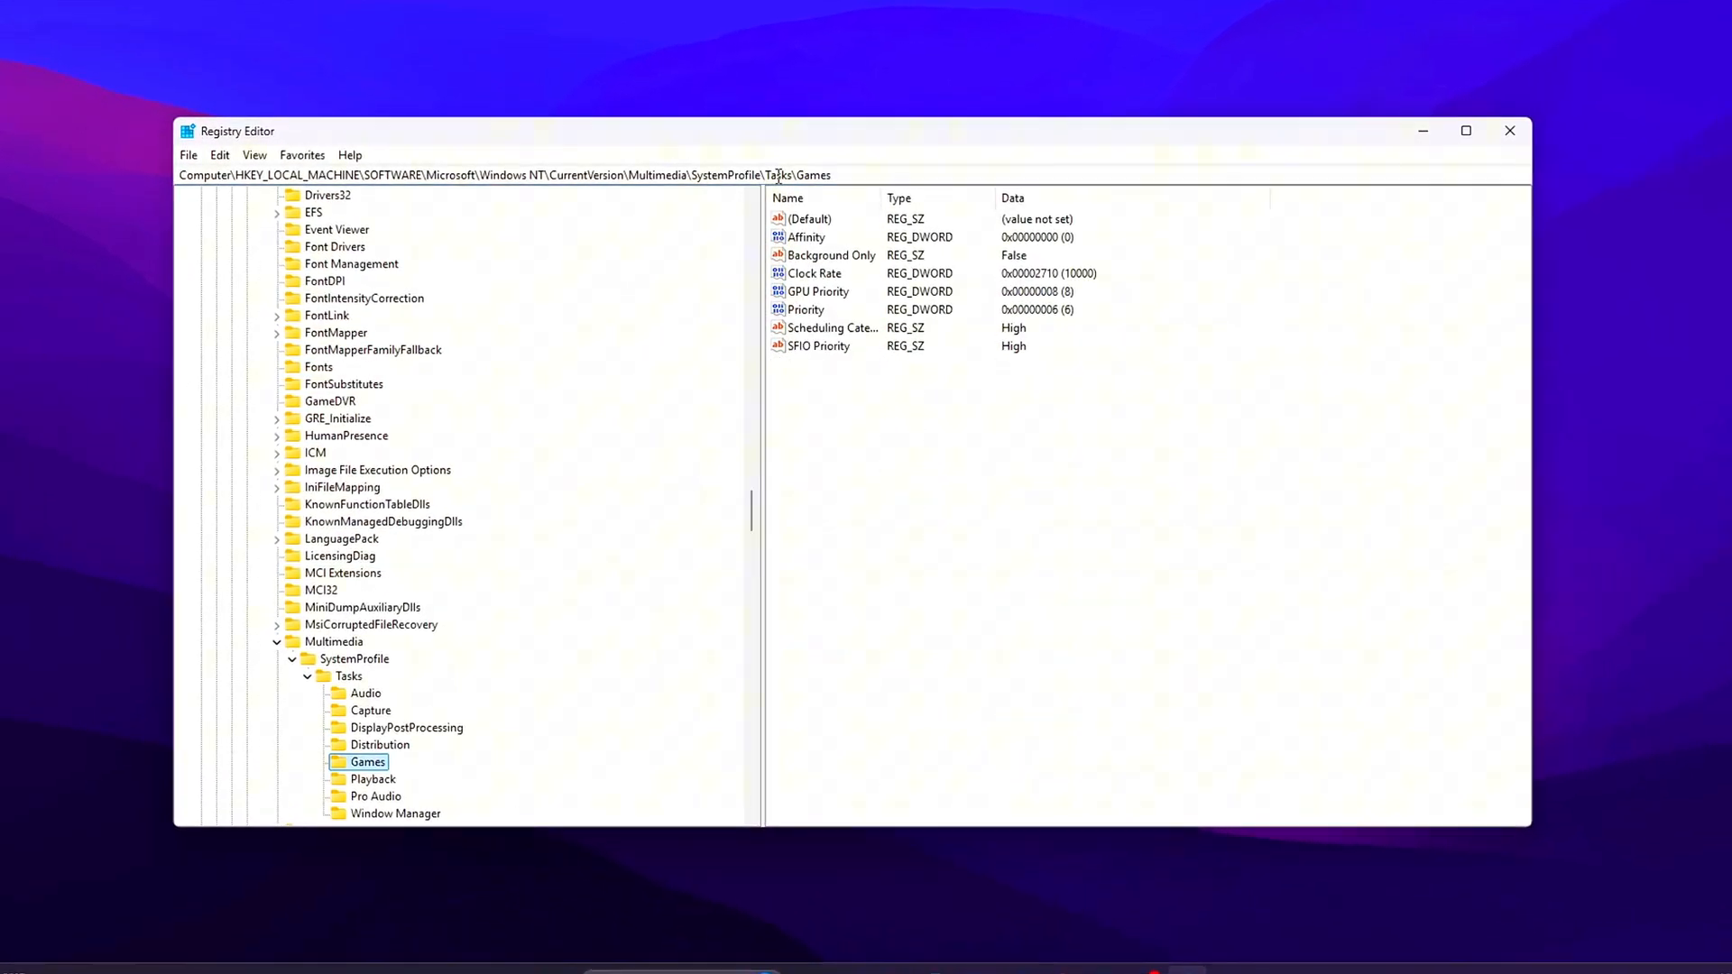
{"action": "double_click", "coordinate": [818, 292]}
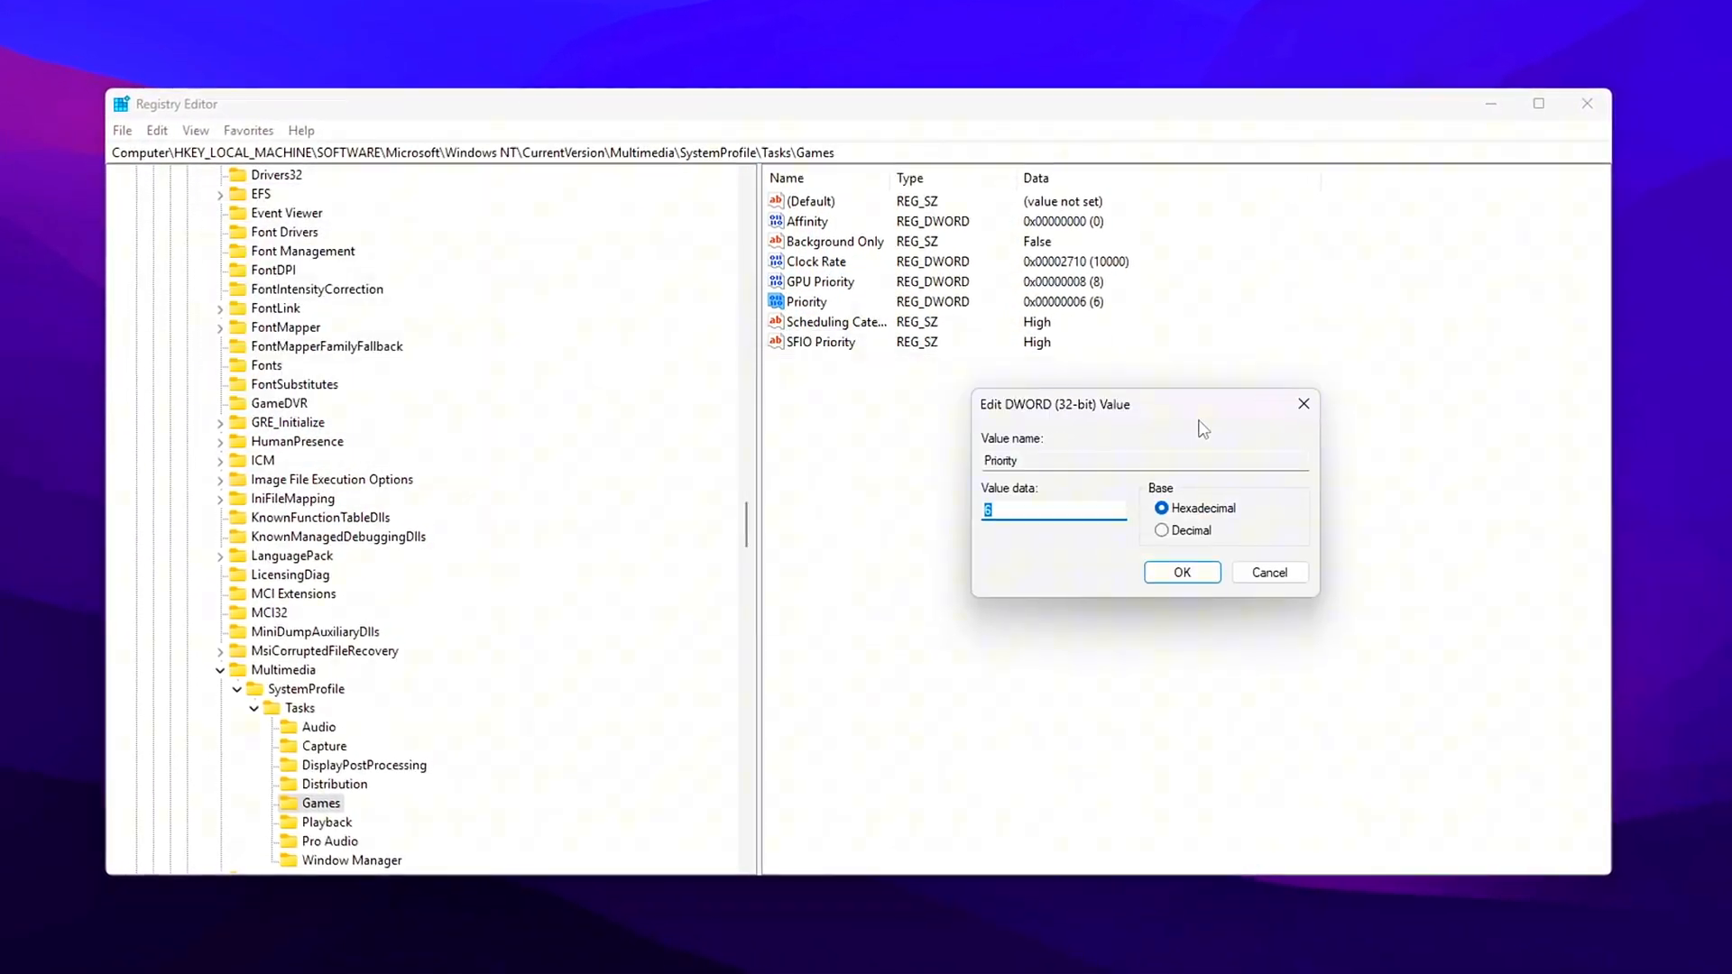
{"action": "left_click", "coordinate": [1181, 572]}
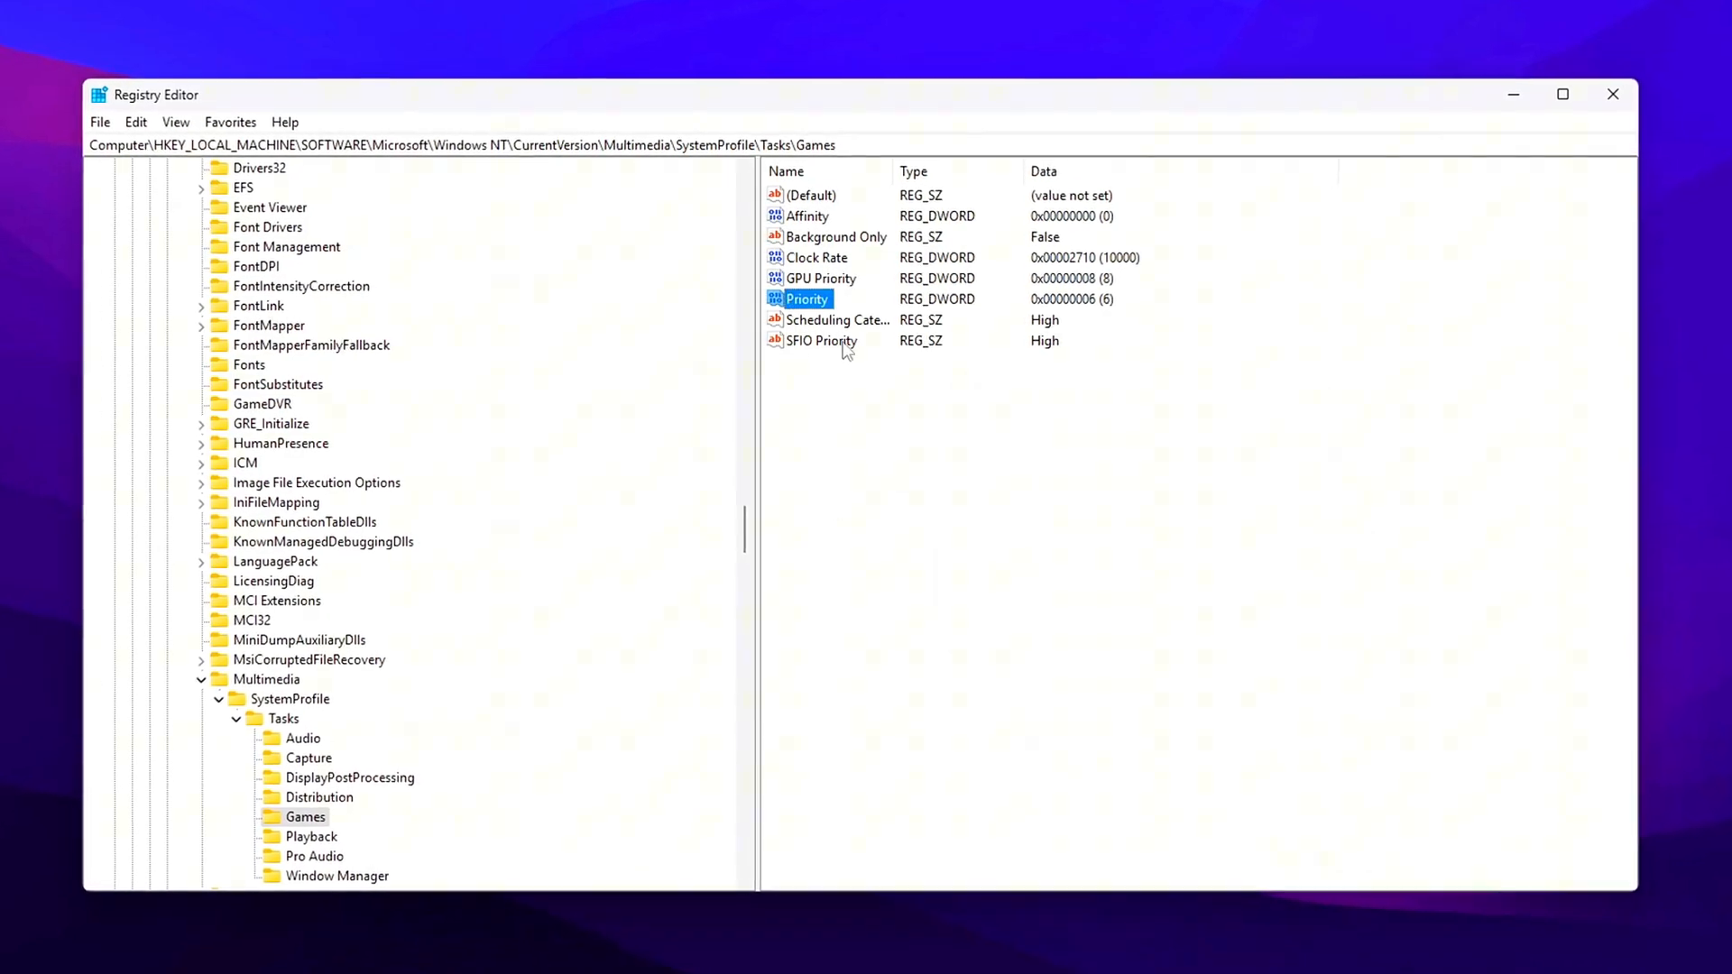
{"action": "double_click", "coordinate": [836, 319]}
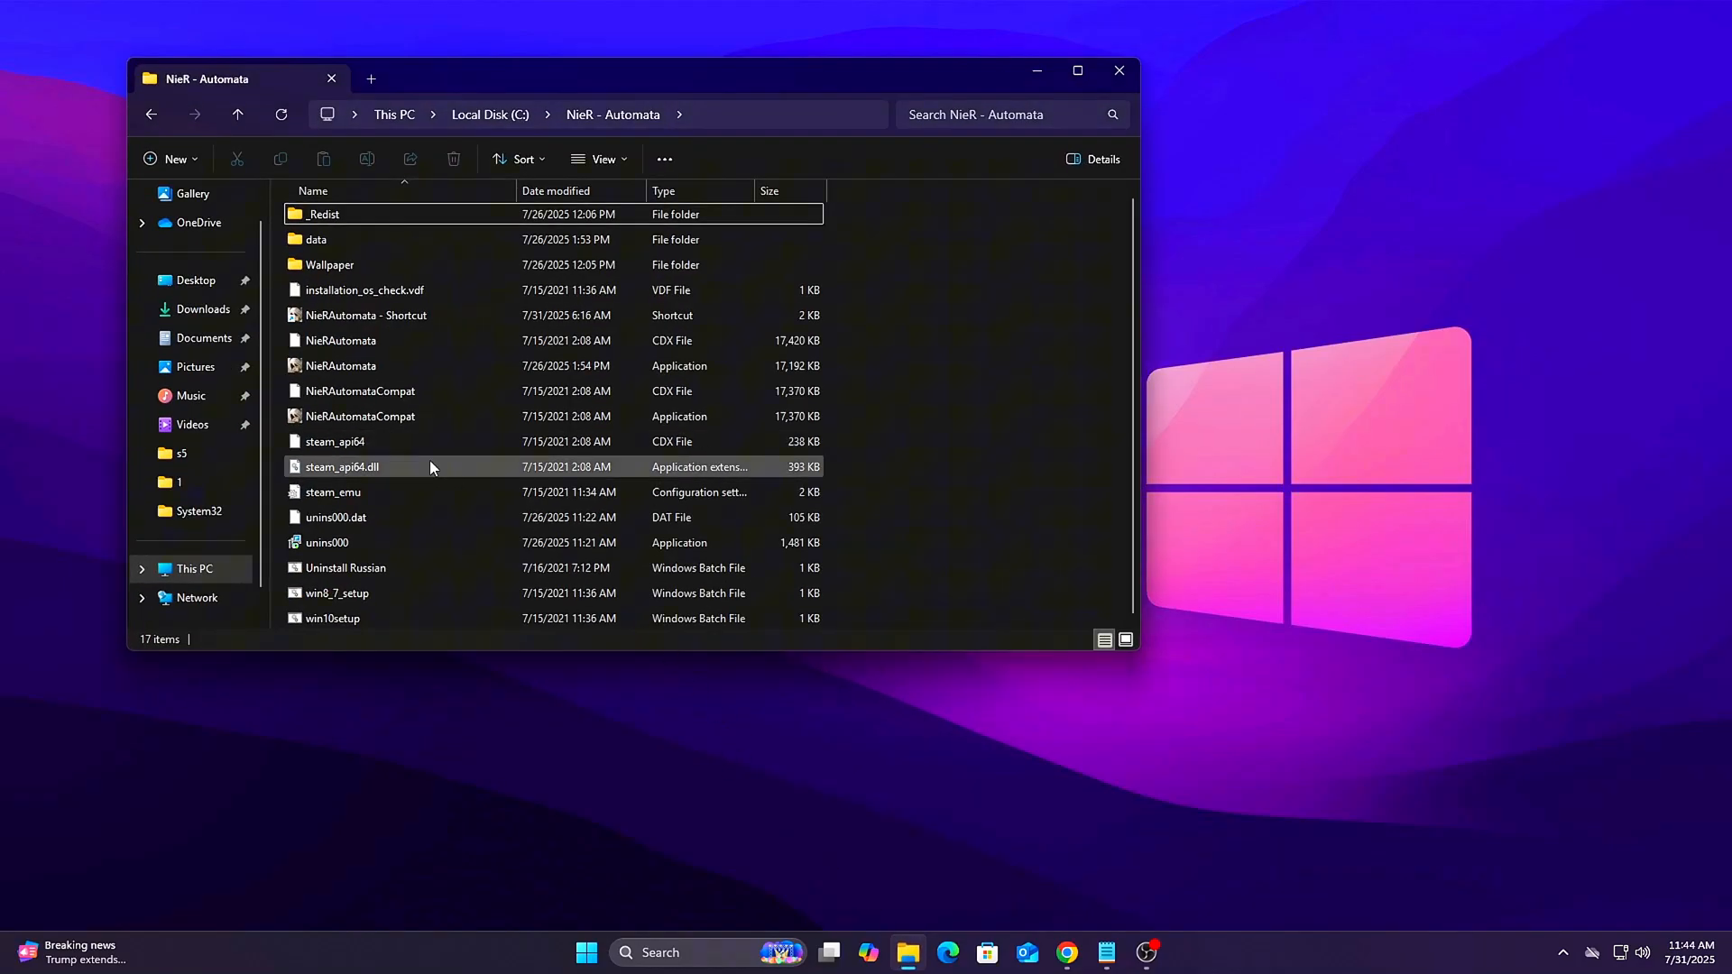
- In NieRAutomata.exe's compatibility properties, override high DPI scaling with scaling performed by Application
{"action": "right_click", "coordinate": [340, 366]}
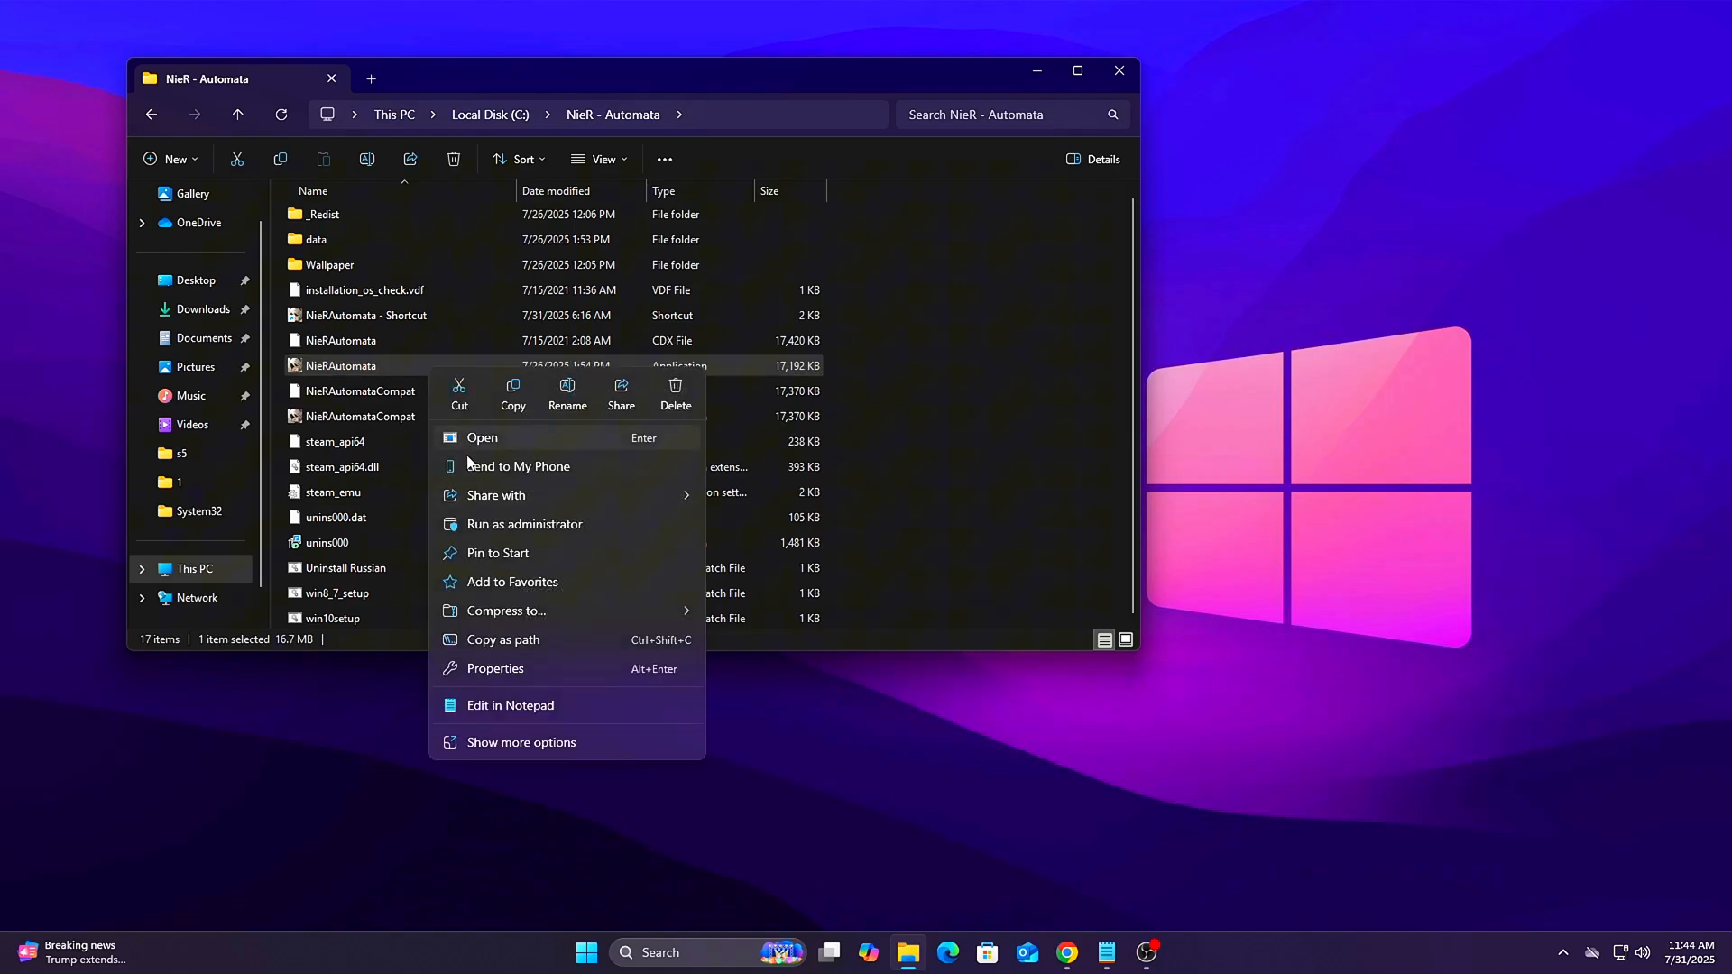
{"action": "left_click", "coordinate": [521, 742]}
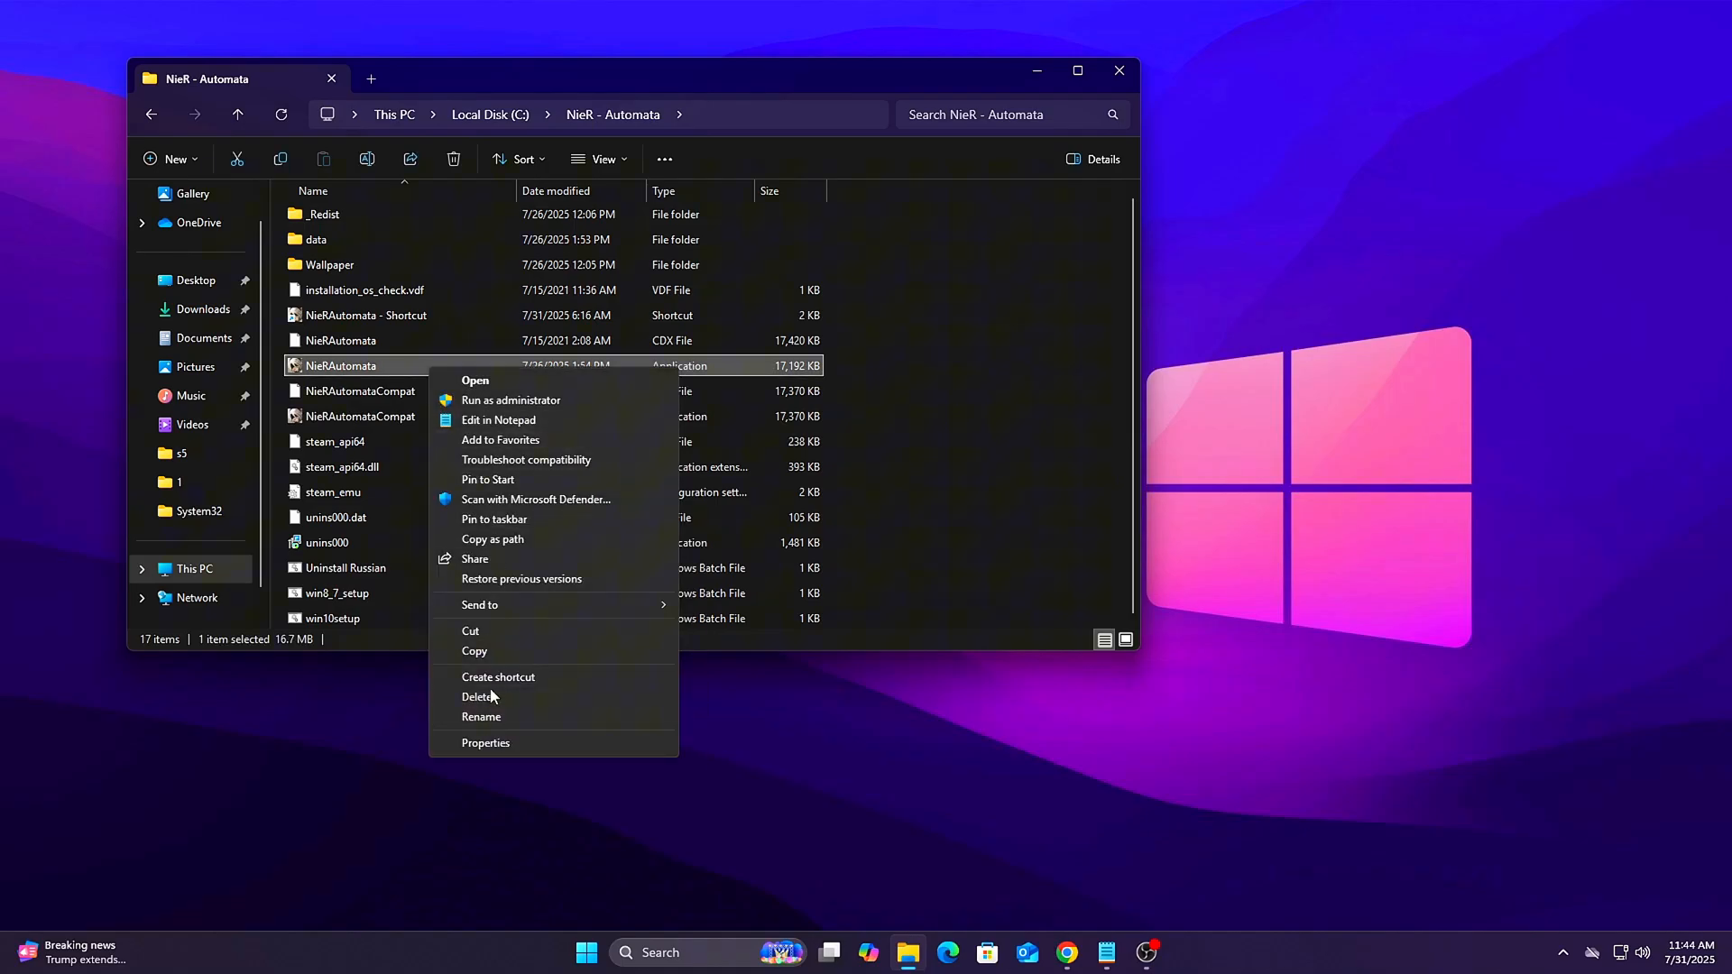
{"action": "left_click", "coordinate": [485, 743]}
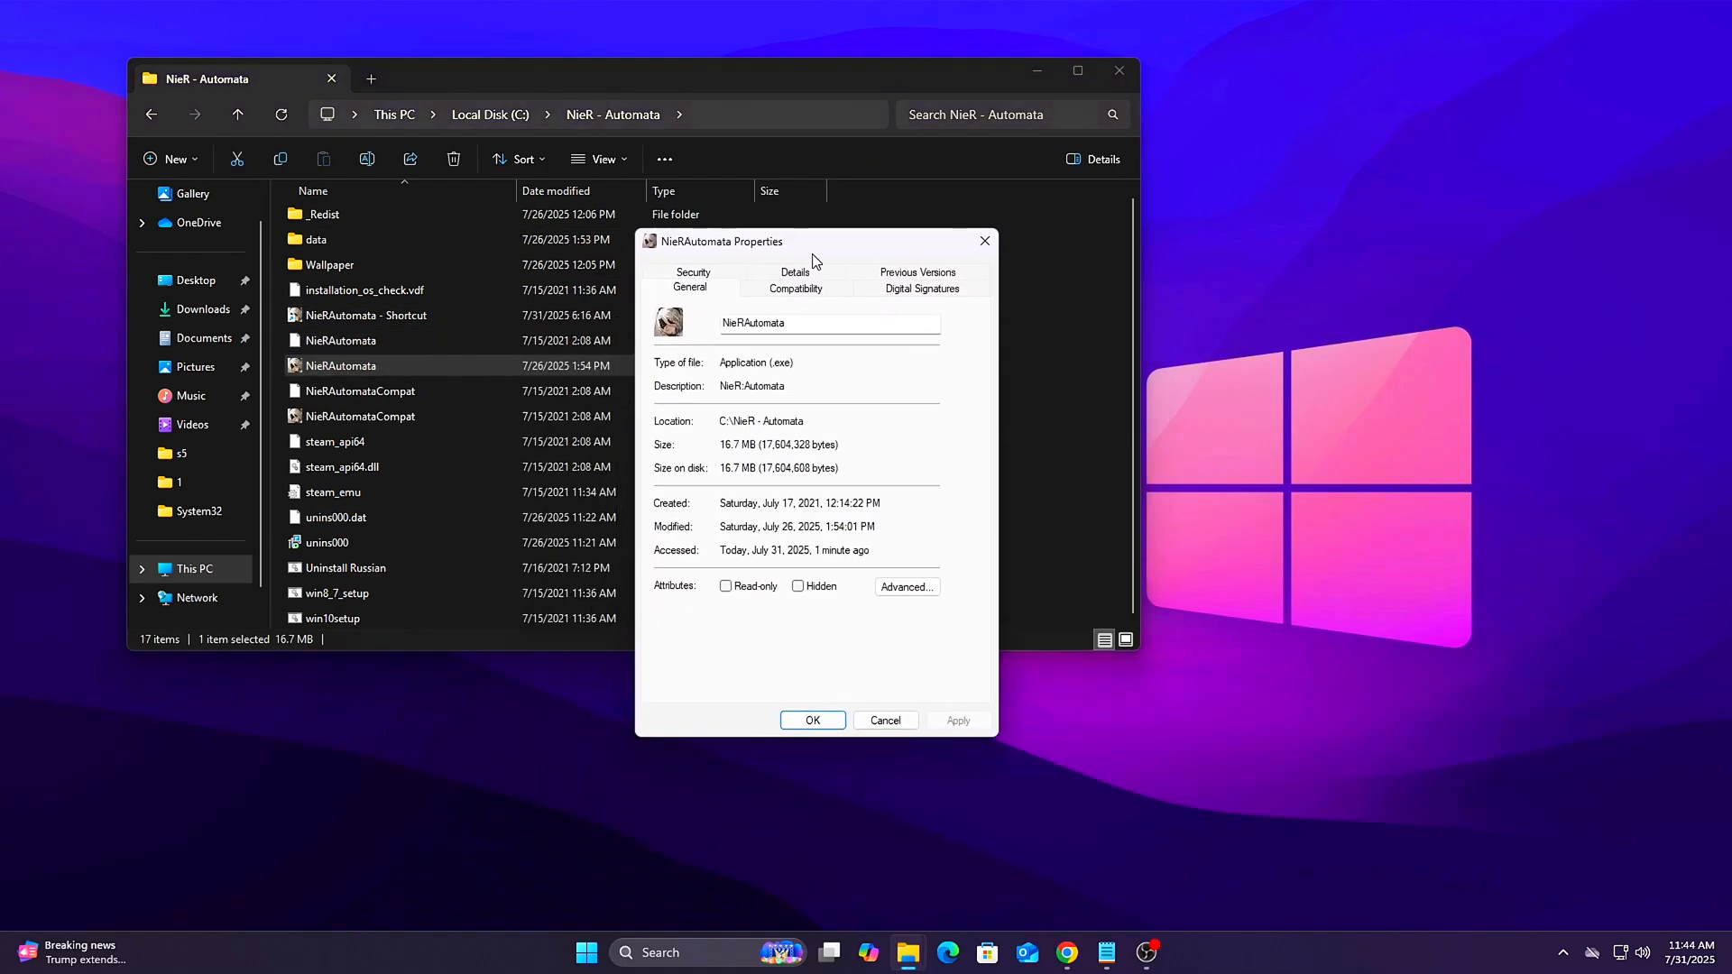
{"action": "left_click", "coordinate": [794, 287]}
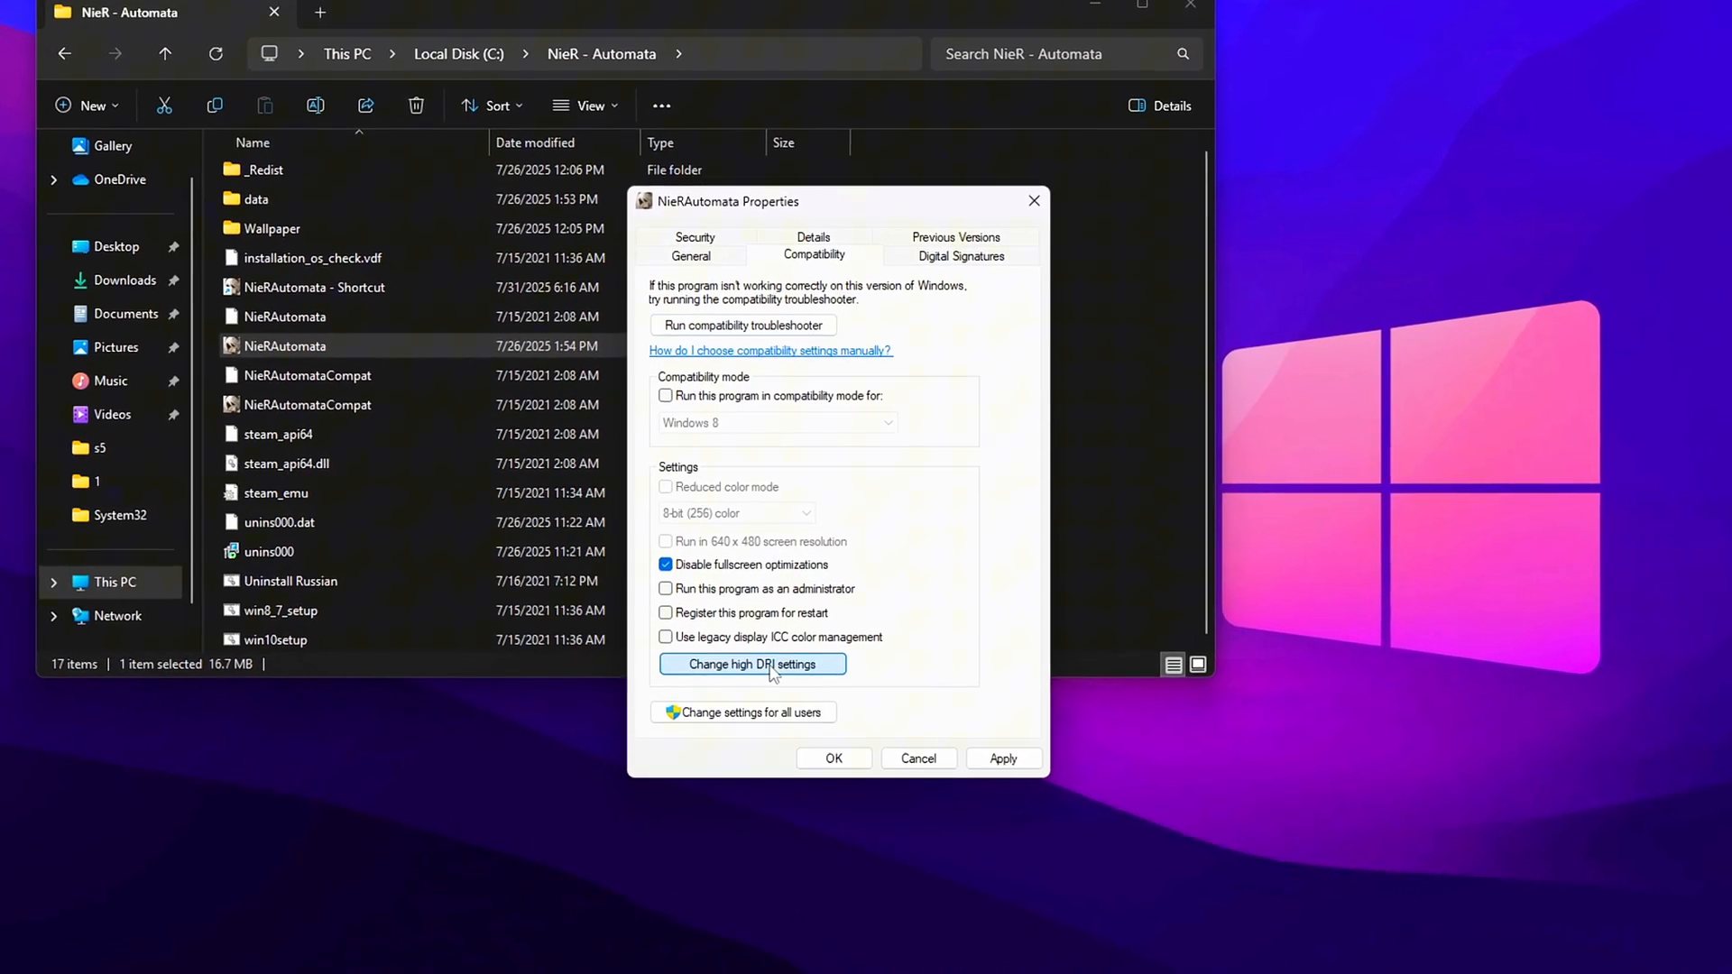
{"action": "left_click", "coordinate": [751, 664]}
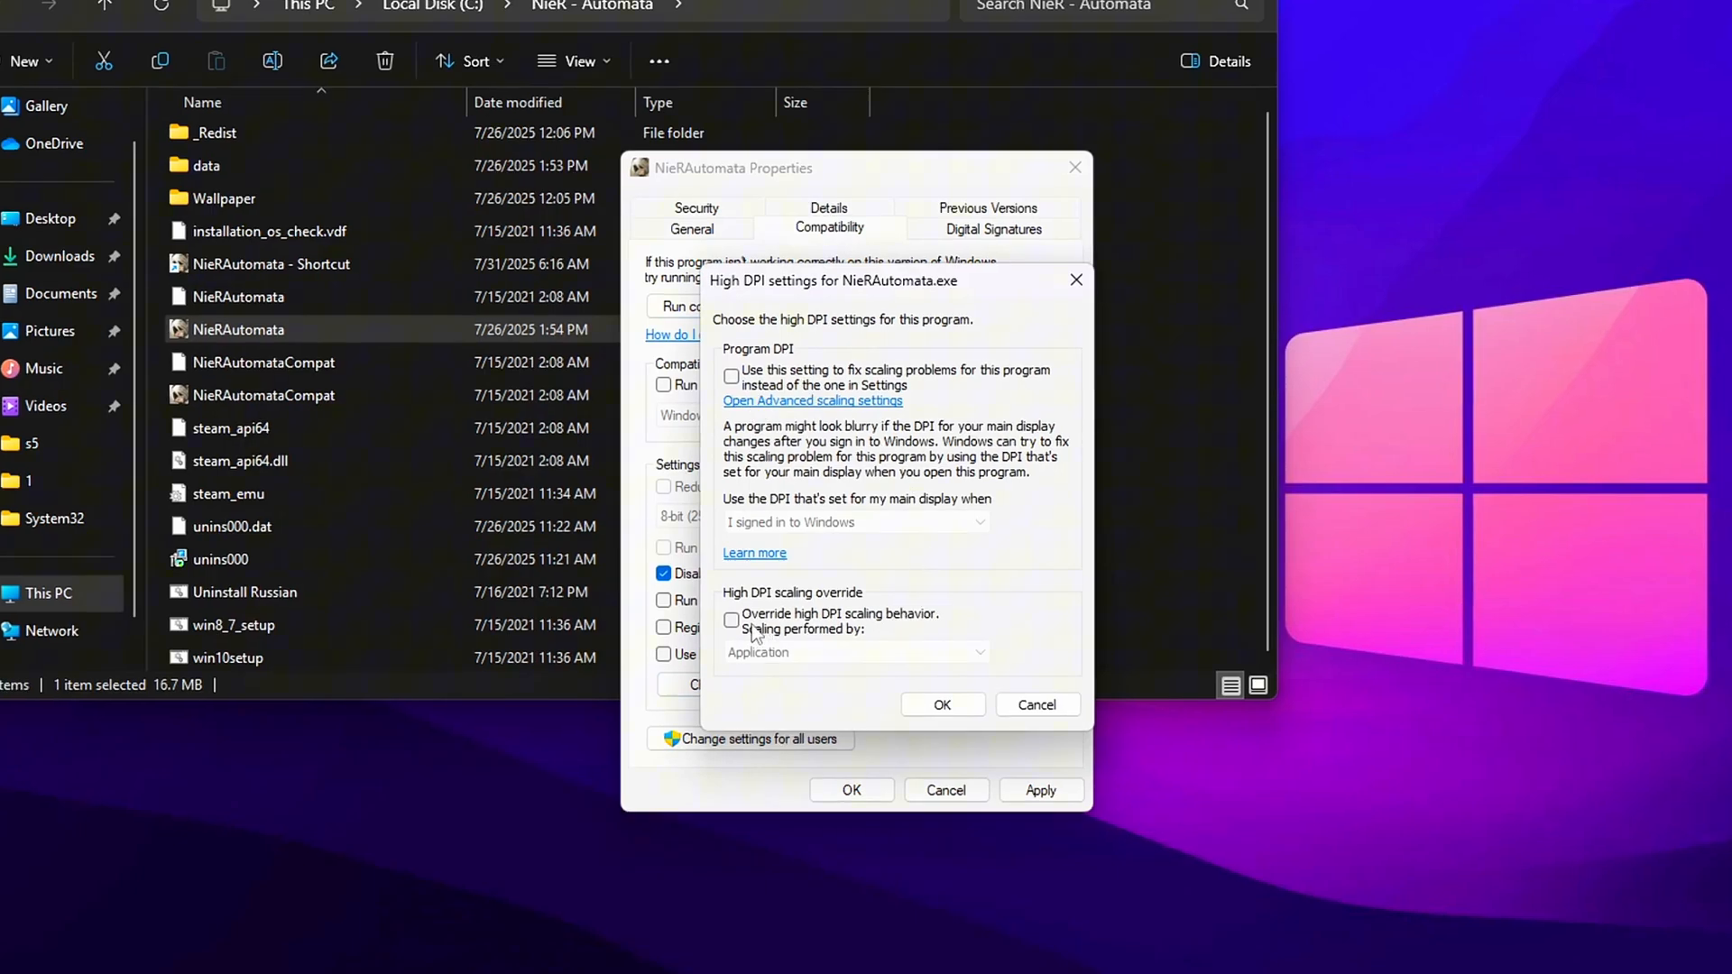
{"action": "left_click", "coordinate": [732, 620]}
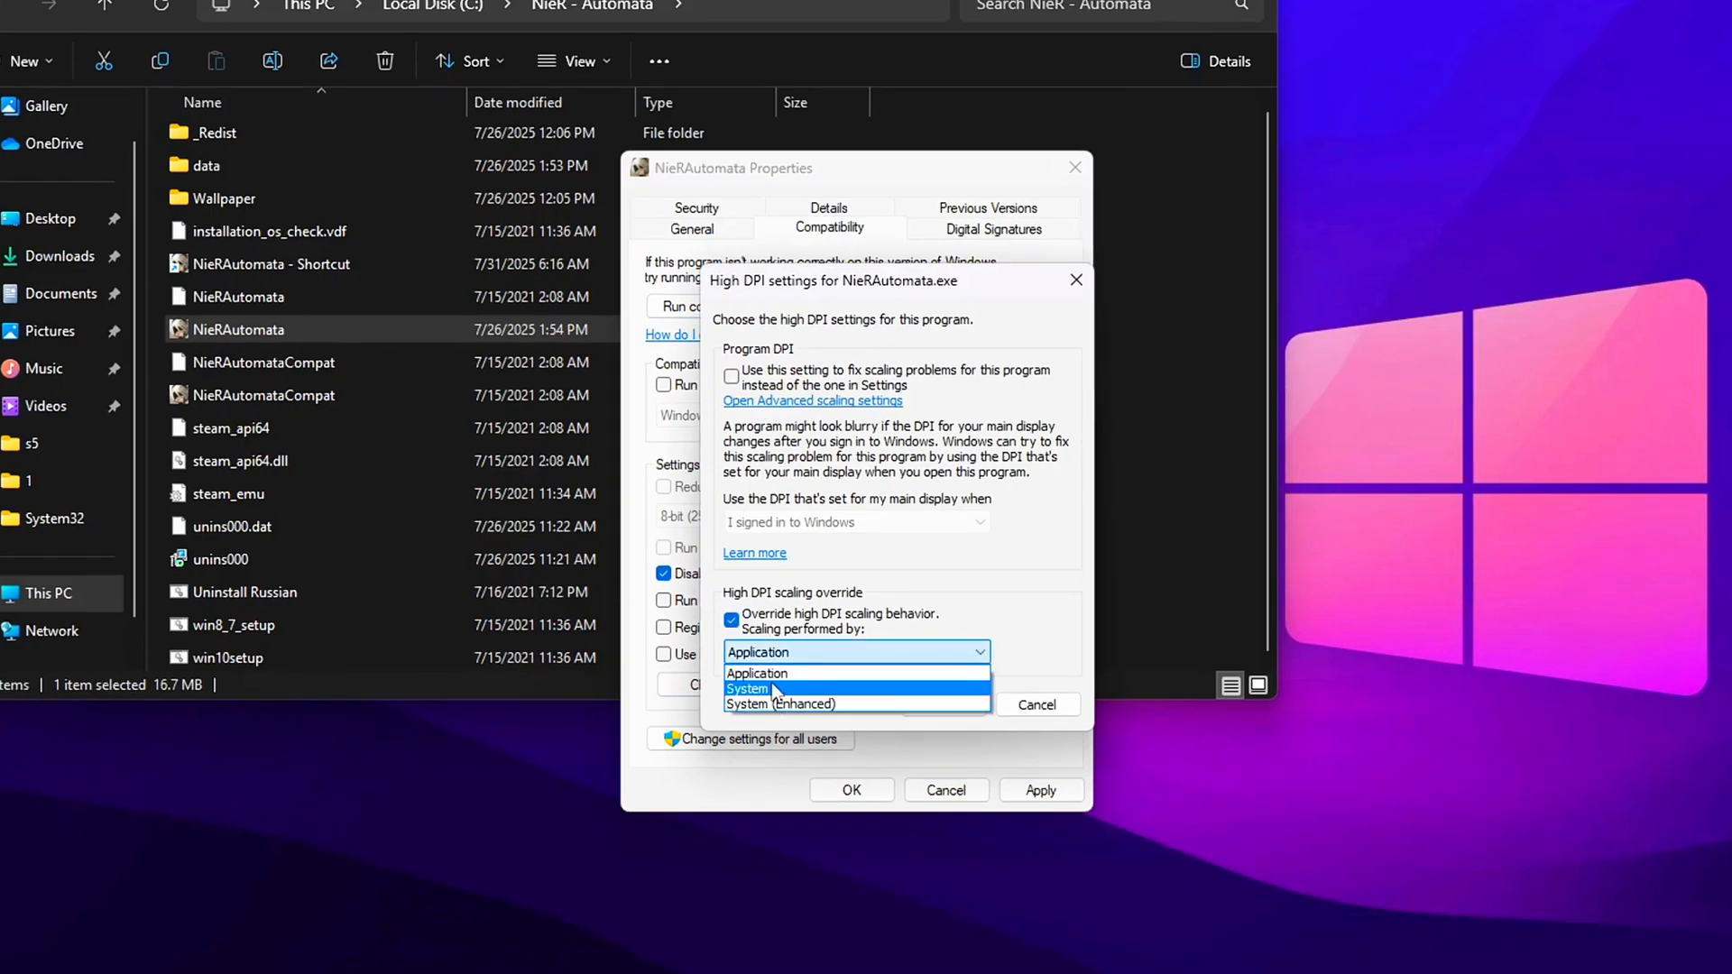
{"action": "left_click", "coordinate": [758, 674]}
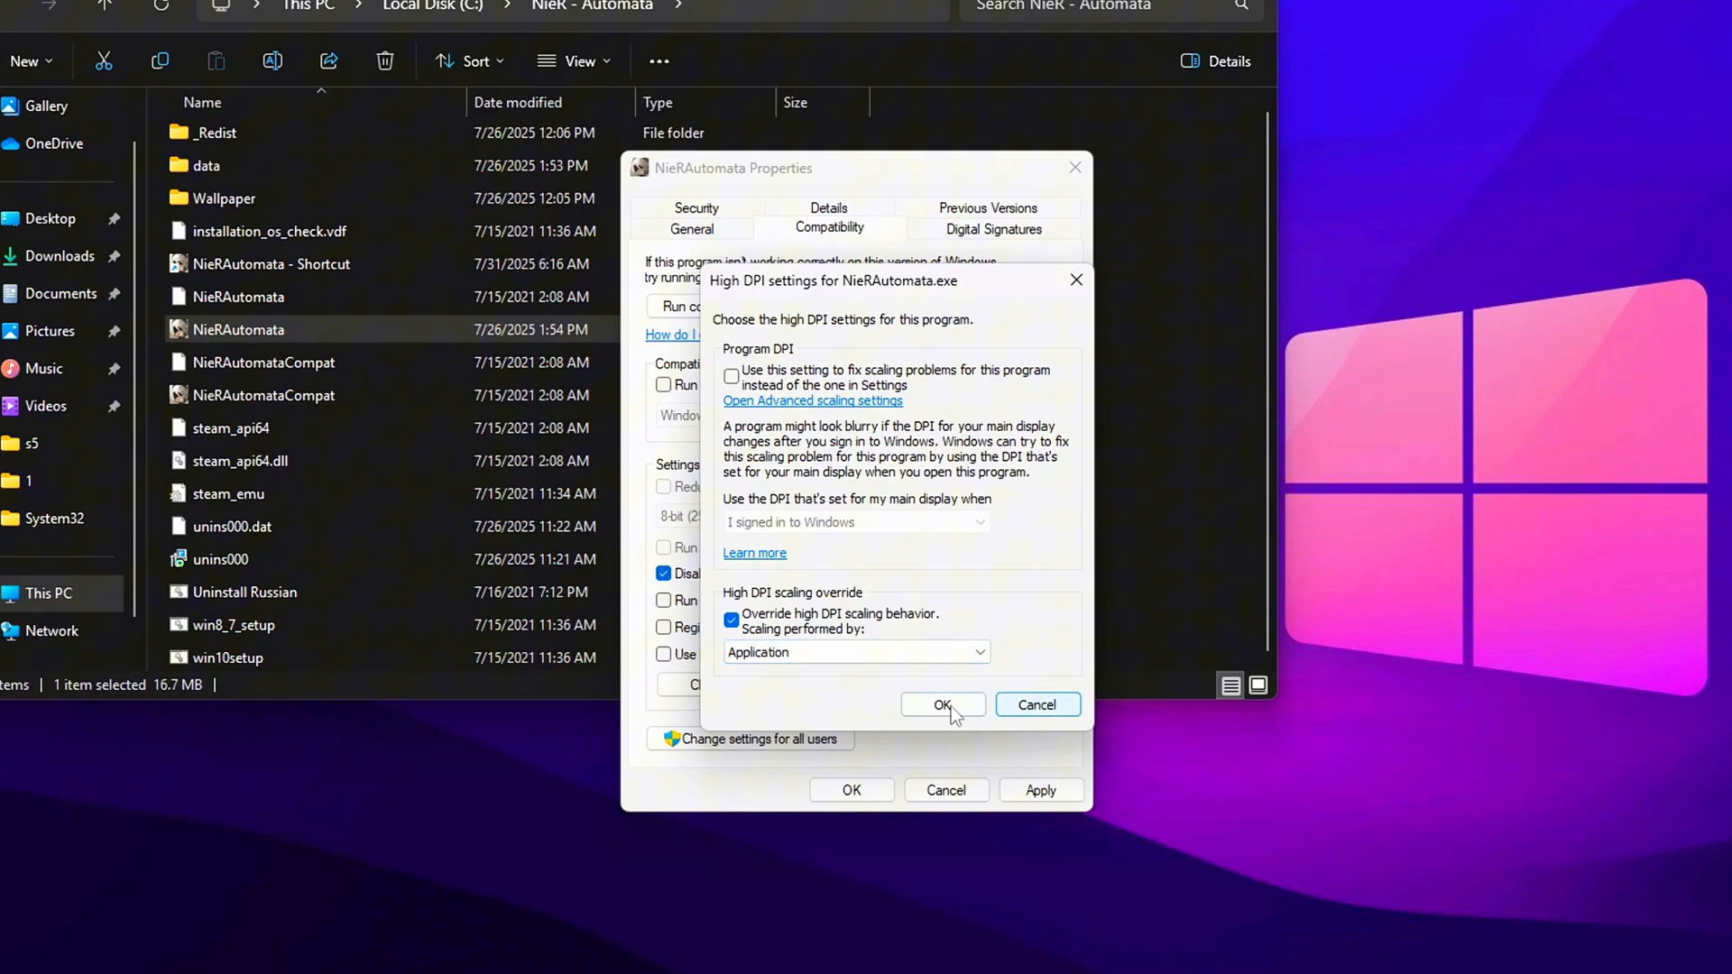
{"action": "left_click", "coordinate": [942, 705]}
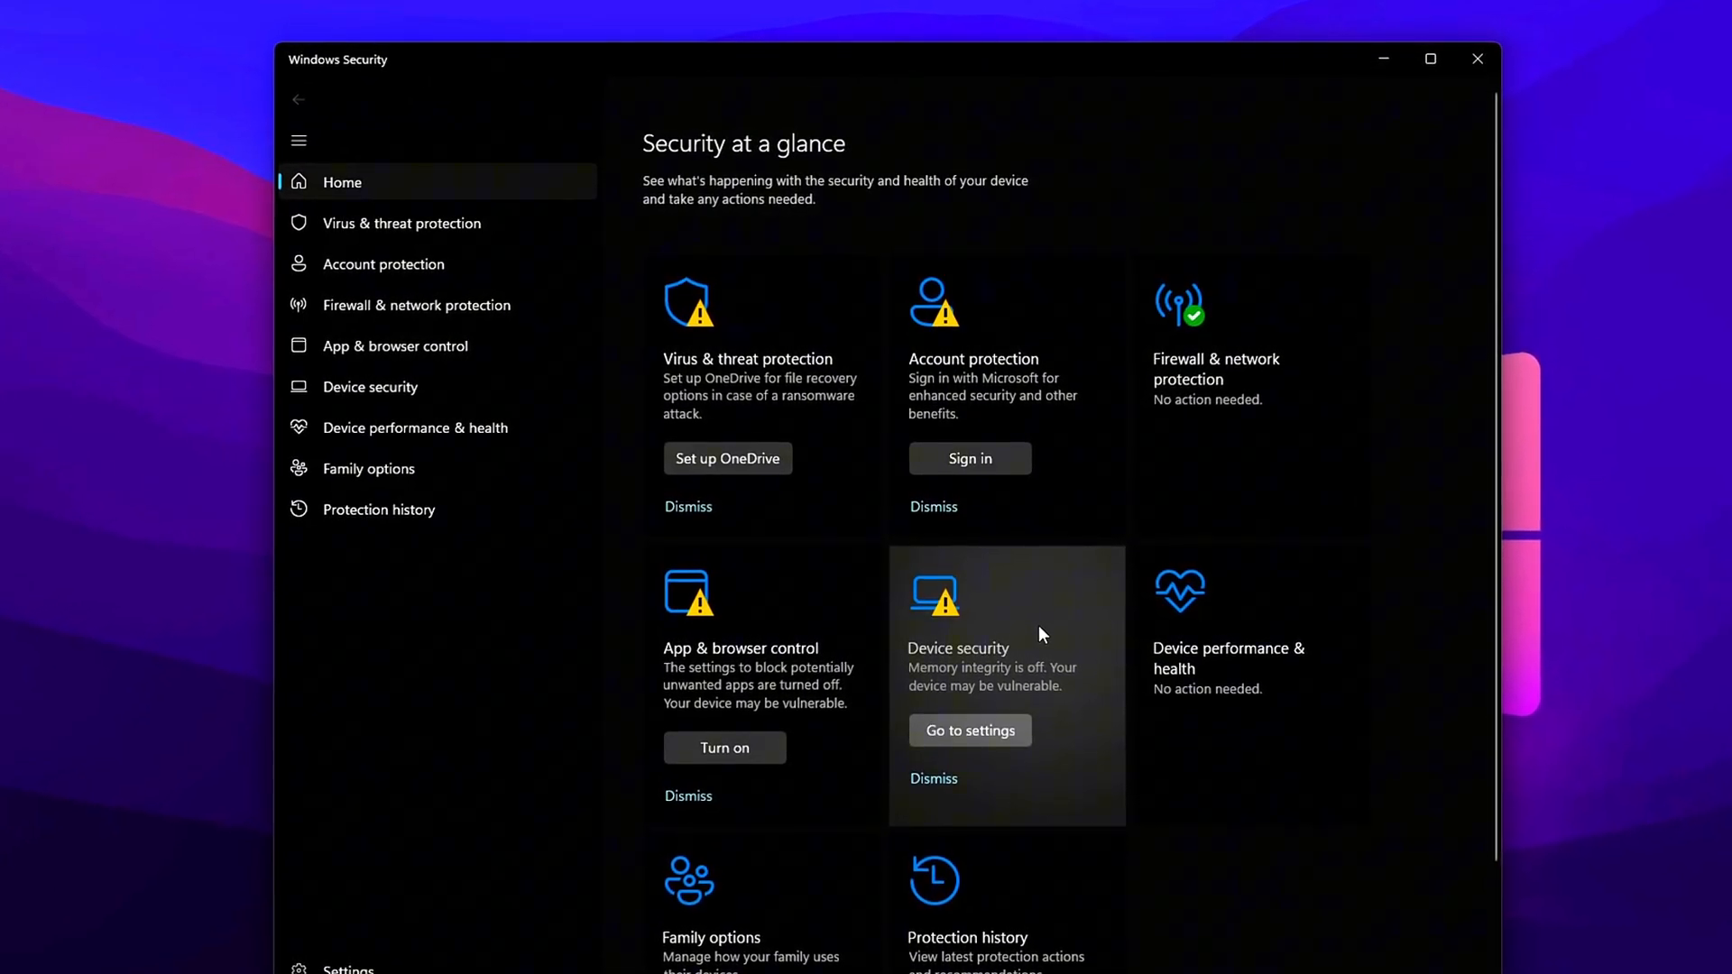
- Go to Device security settings and open Core isolation details, showing memory integrity off
{"action": "left_click", "coordinate": [969, 730]}
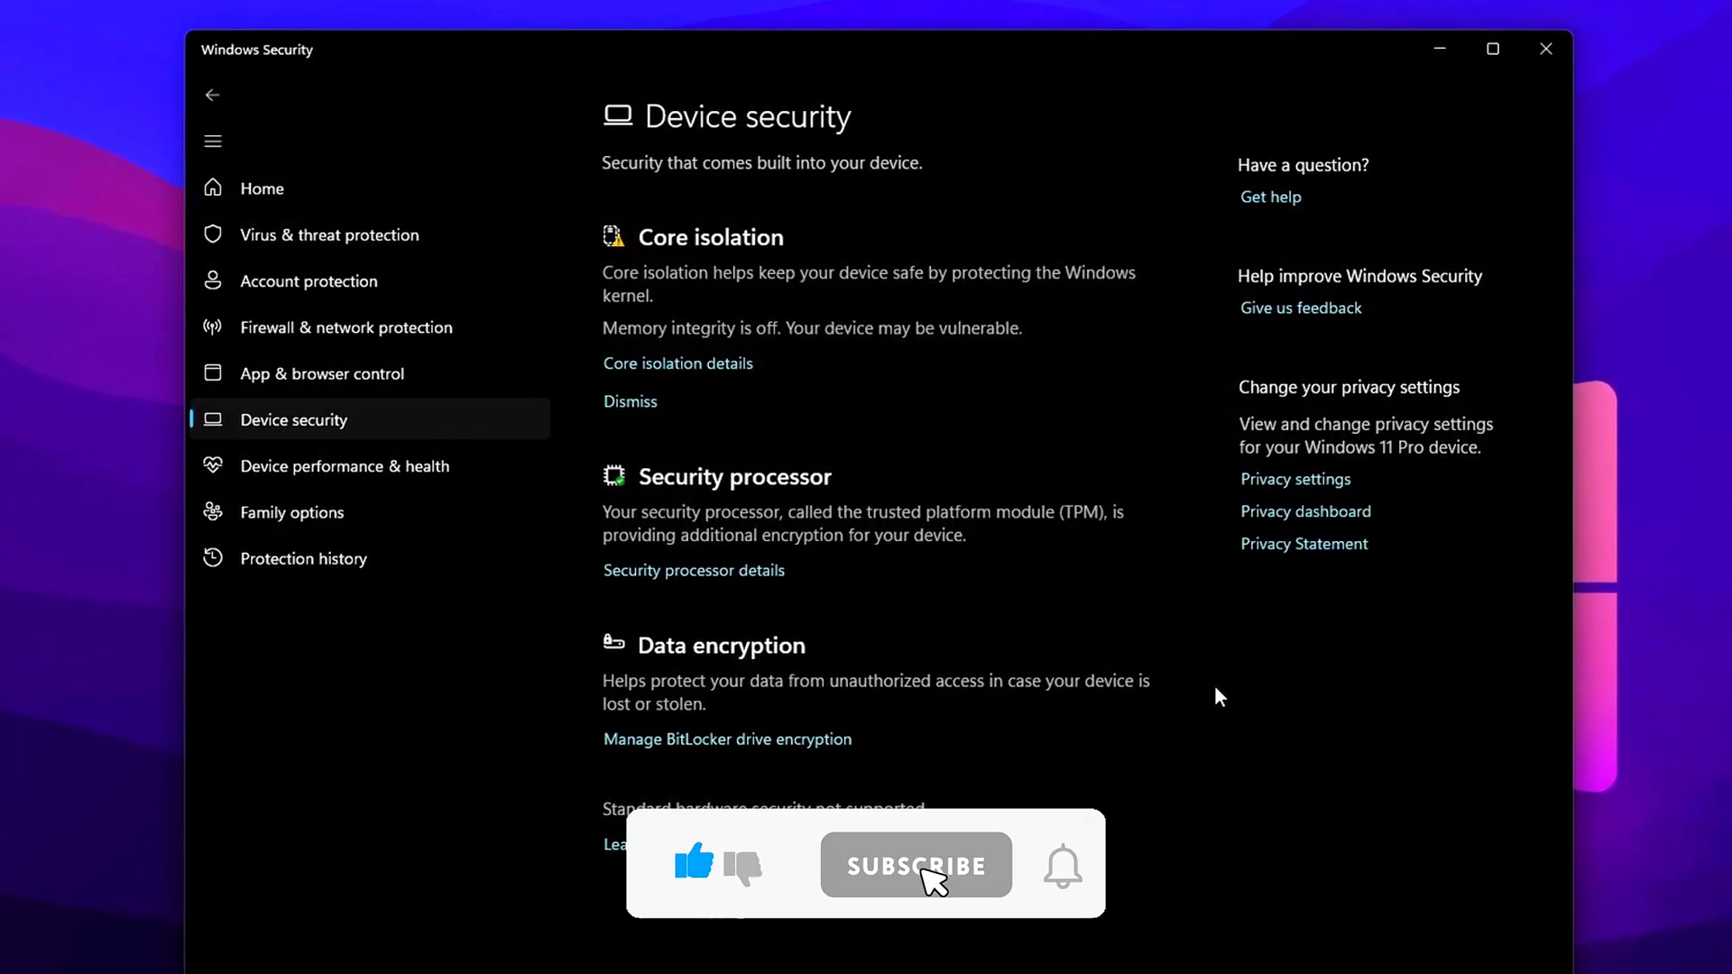
{"action": "left_click", "coordinate": [915, 866]}
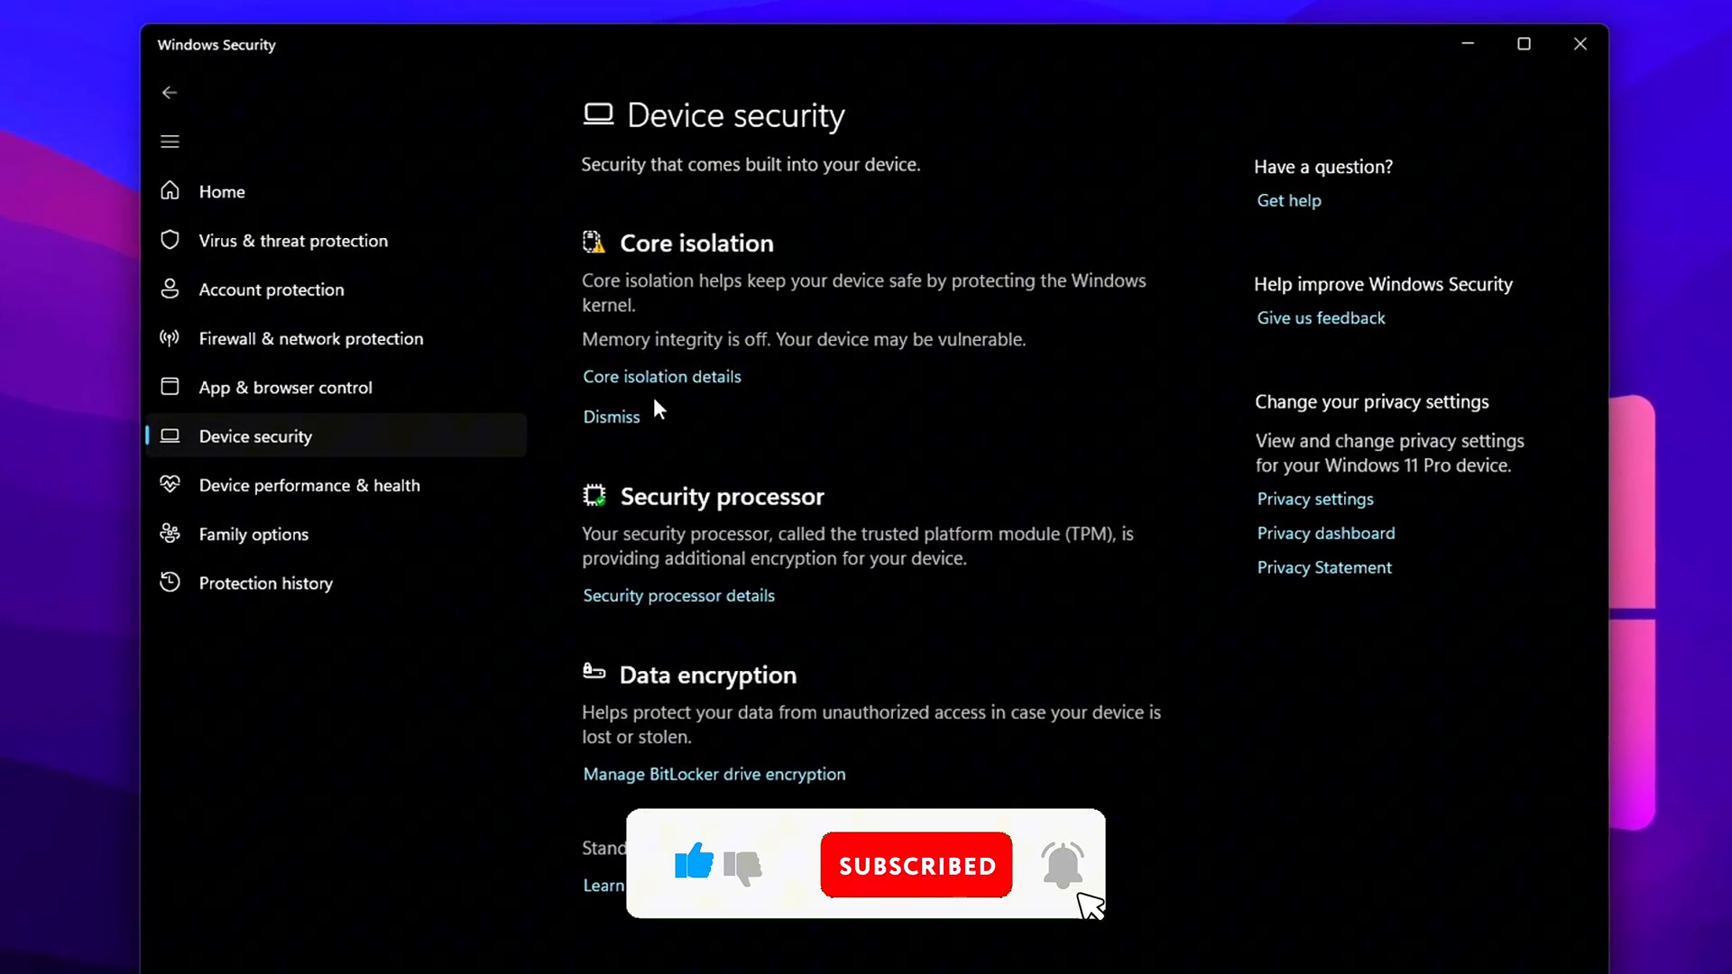
{"action": "left_click", "coordinate": [661, 377]}
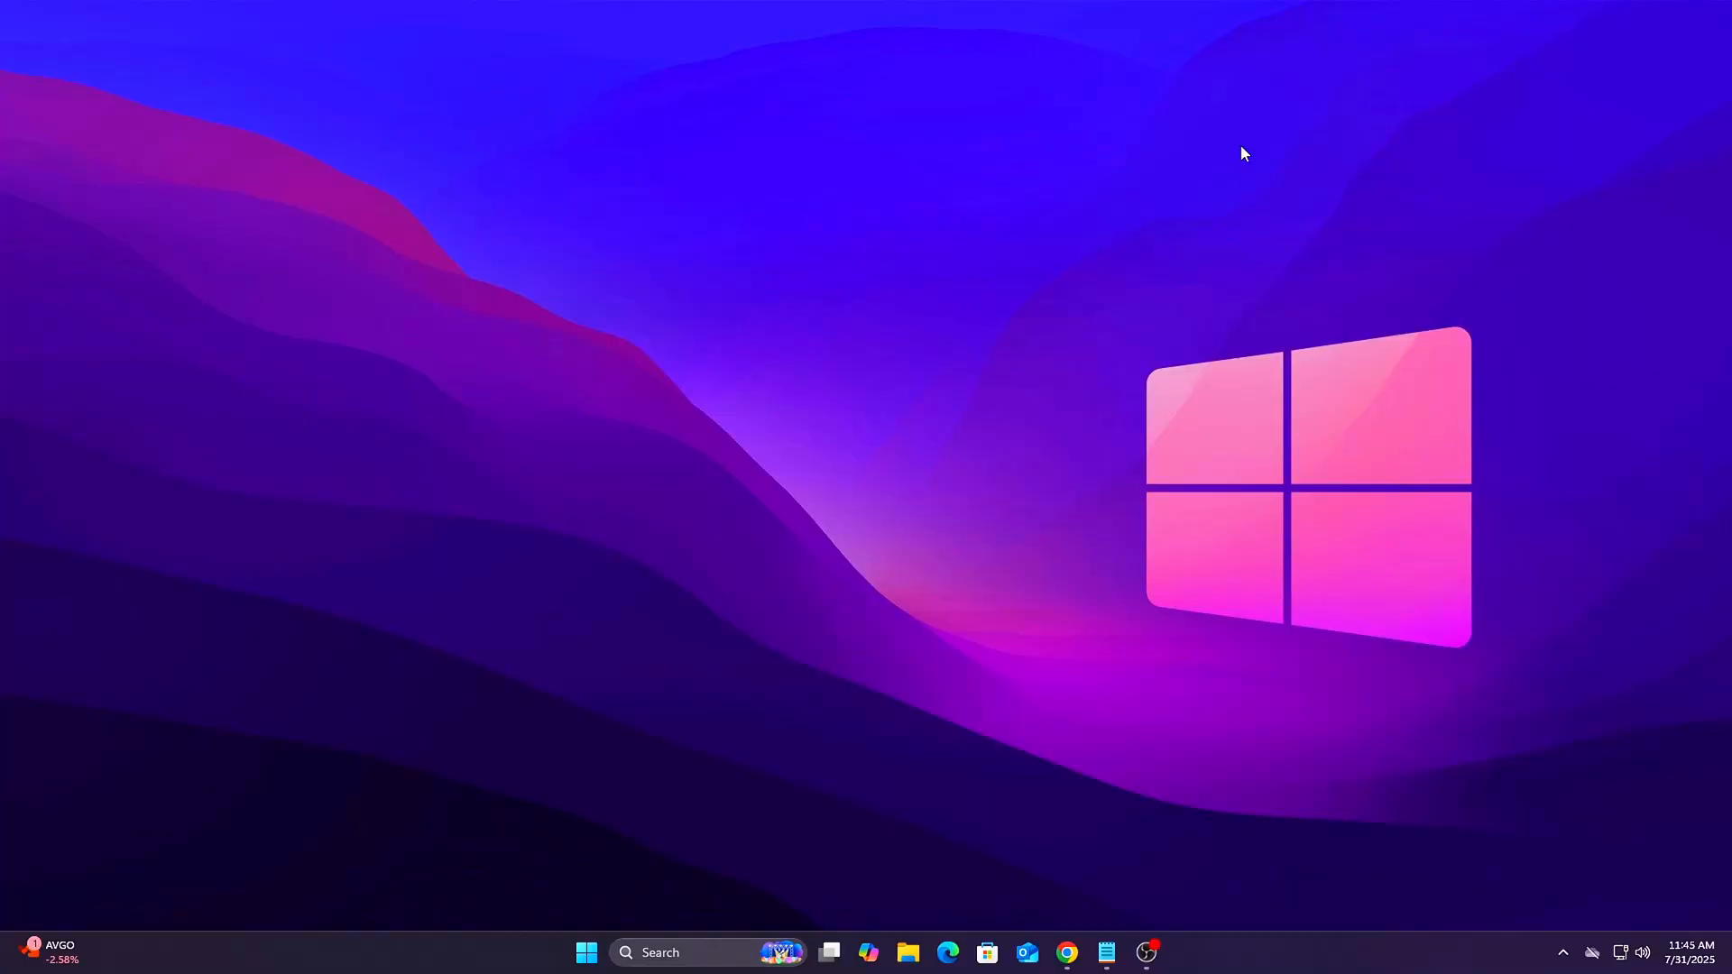
- Search for Windows Security and open Core isolation, confirming memory integrity is off
{"action": "type", "text": "Windows Security"}
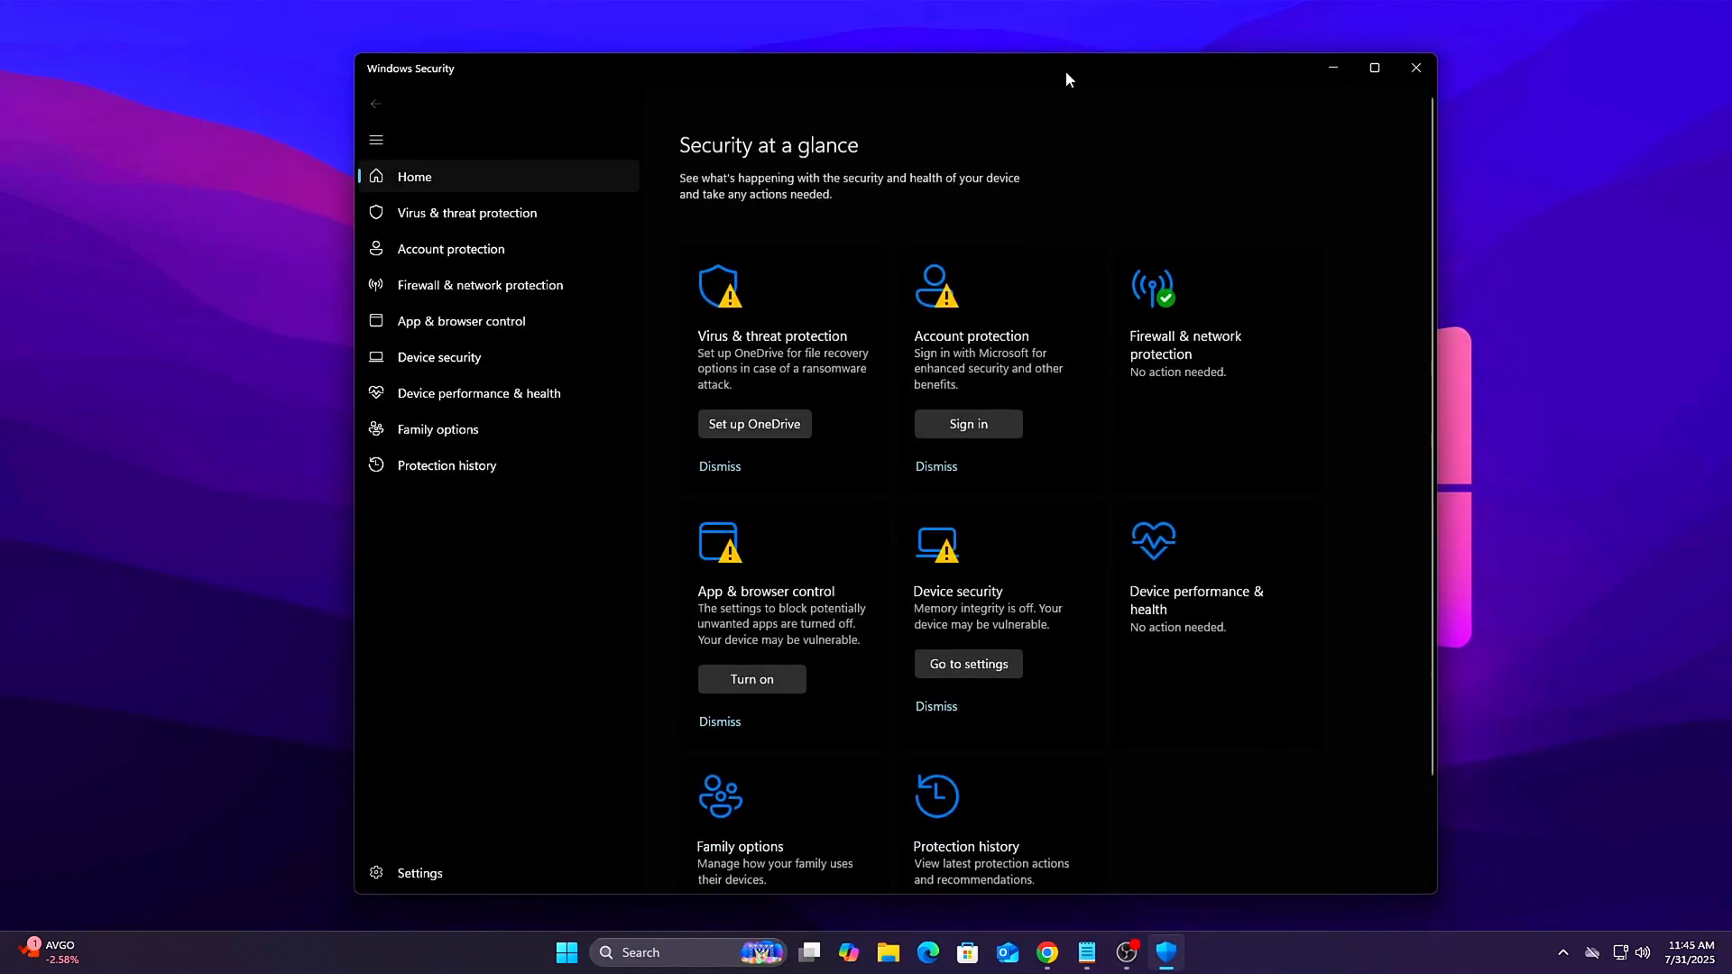
{"action": "mouse_move", "coordinate": [1028, 575]}
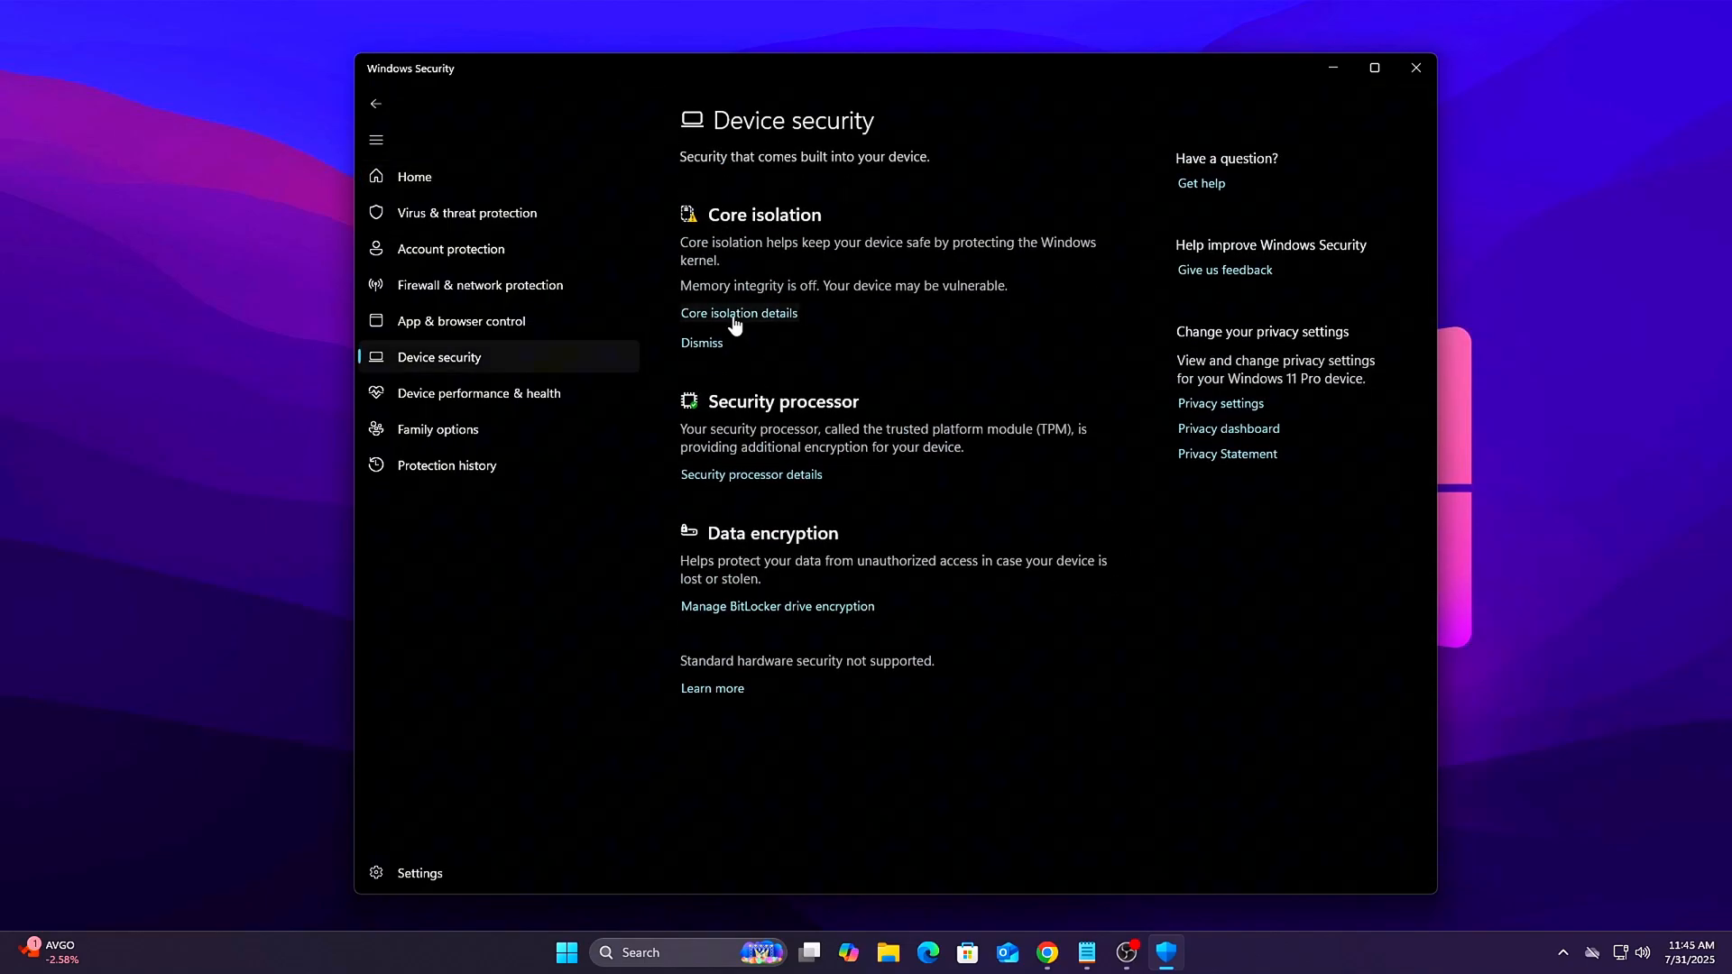
{"action": "left_click", "coordinate": [738, 313]}
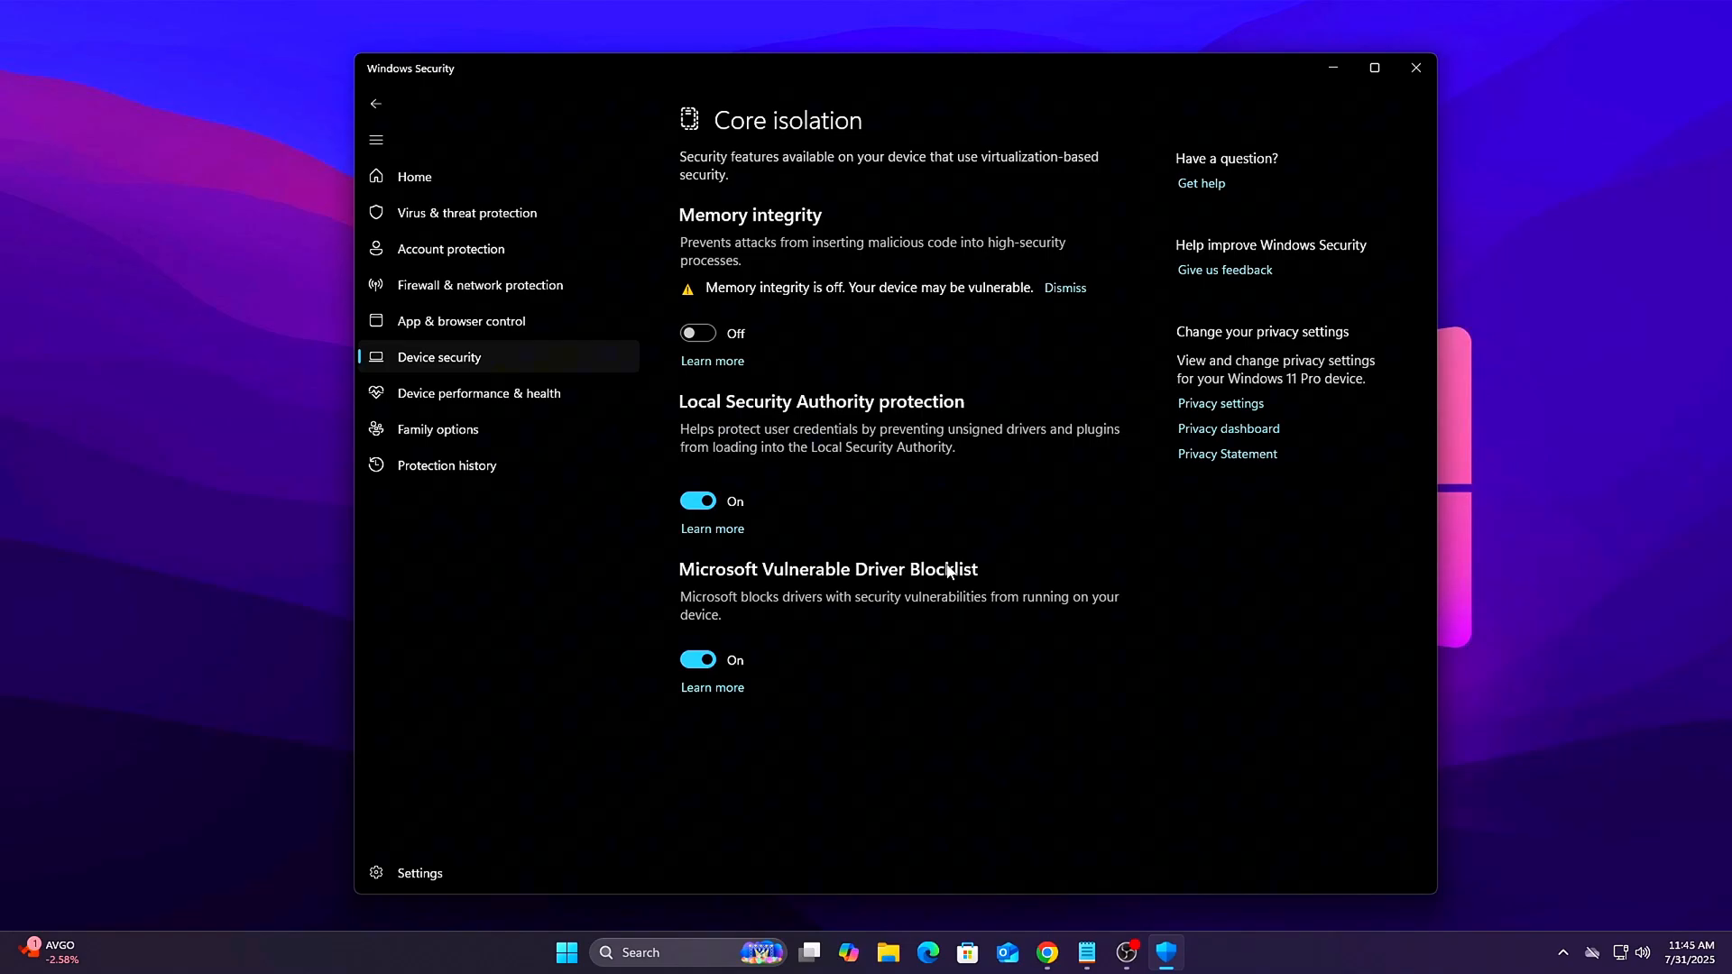
{"action": "mouse_move", "coordinate": [762, 300]}
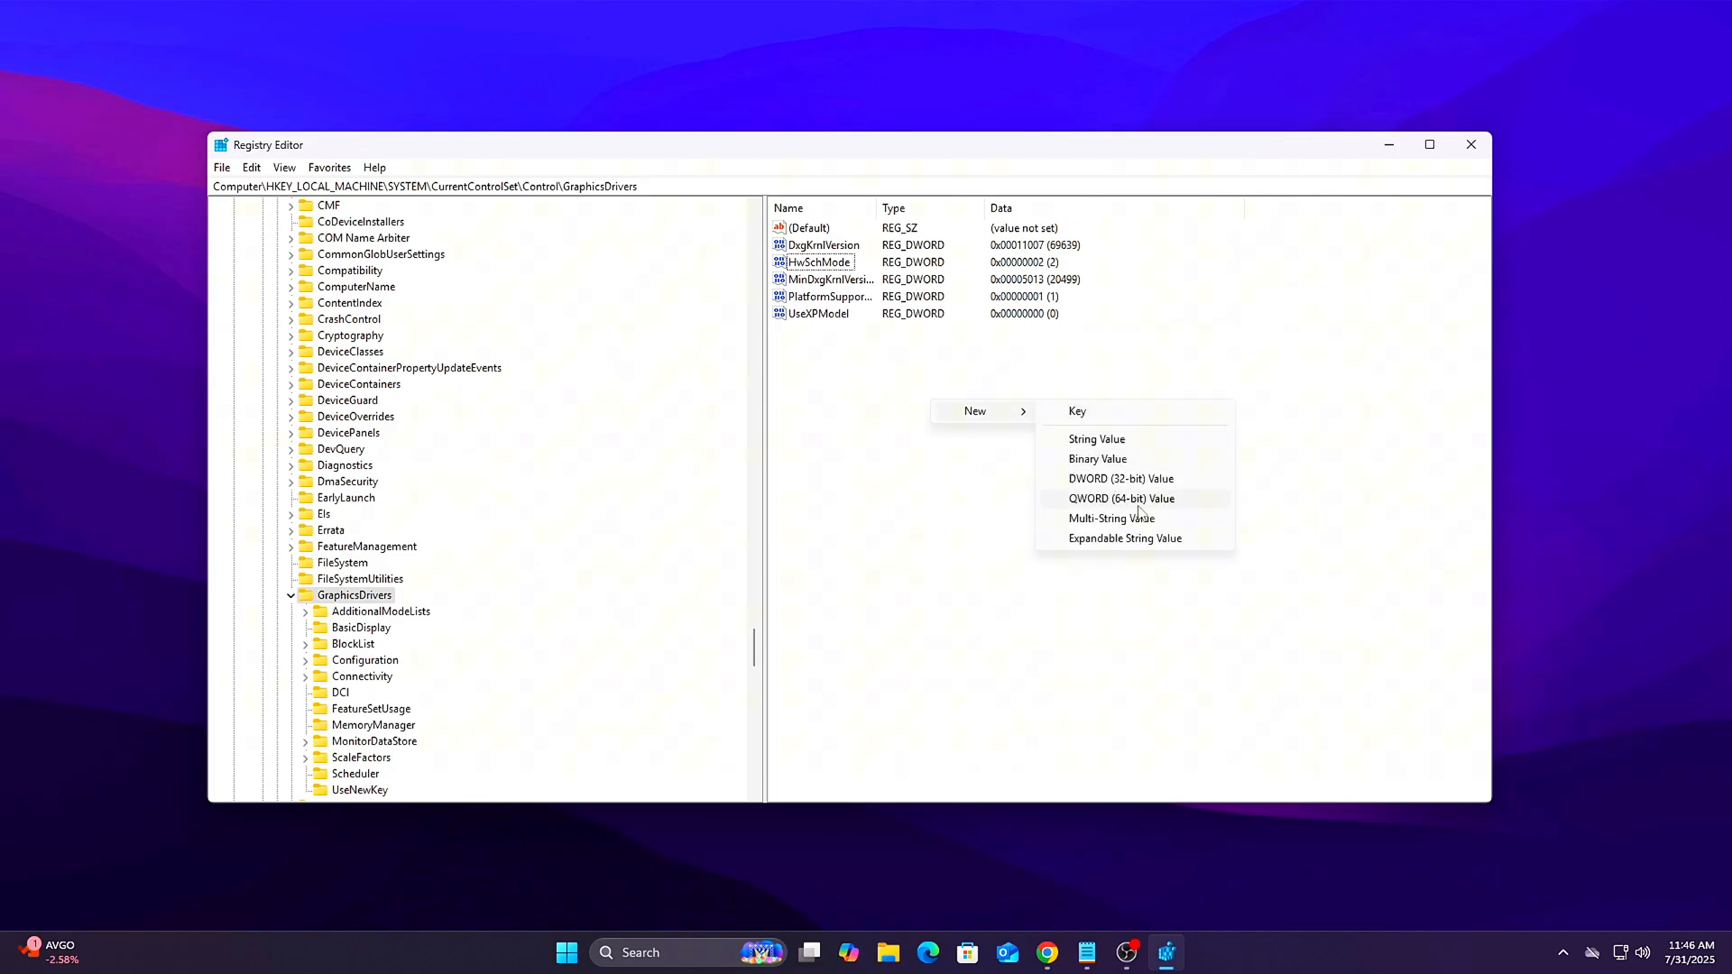
- Create a TdrDelay DWORD with data 10 under GraphicsDrivers; dismiss the duplicate-name error when renaming to HwSchMode
{"action": "left_click", "coordinate": [1119, 478]}
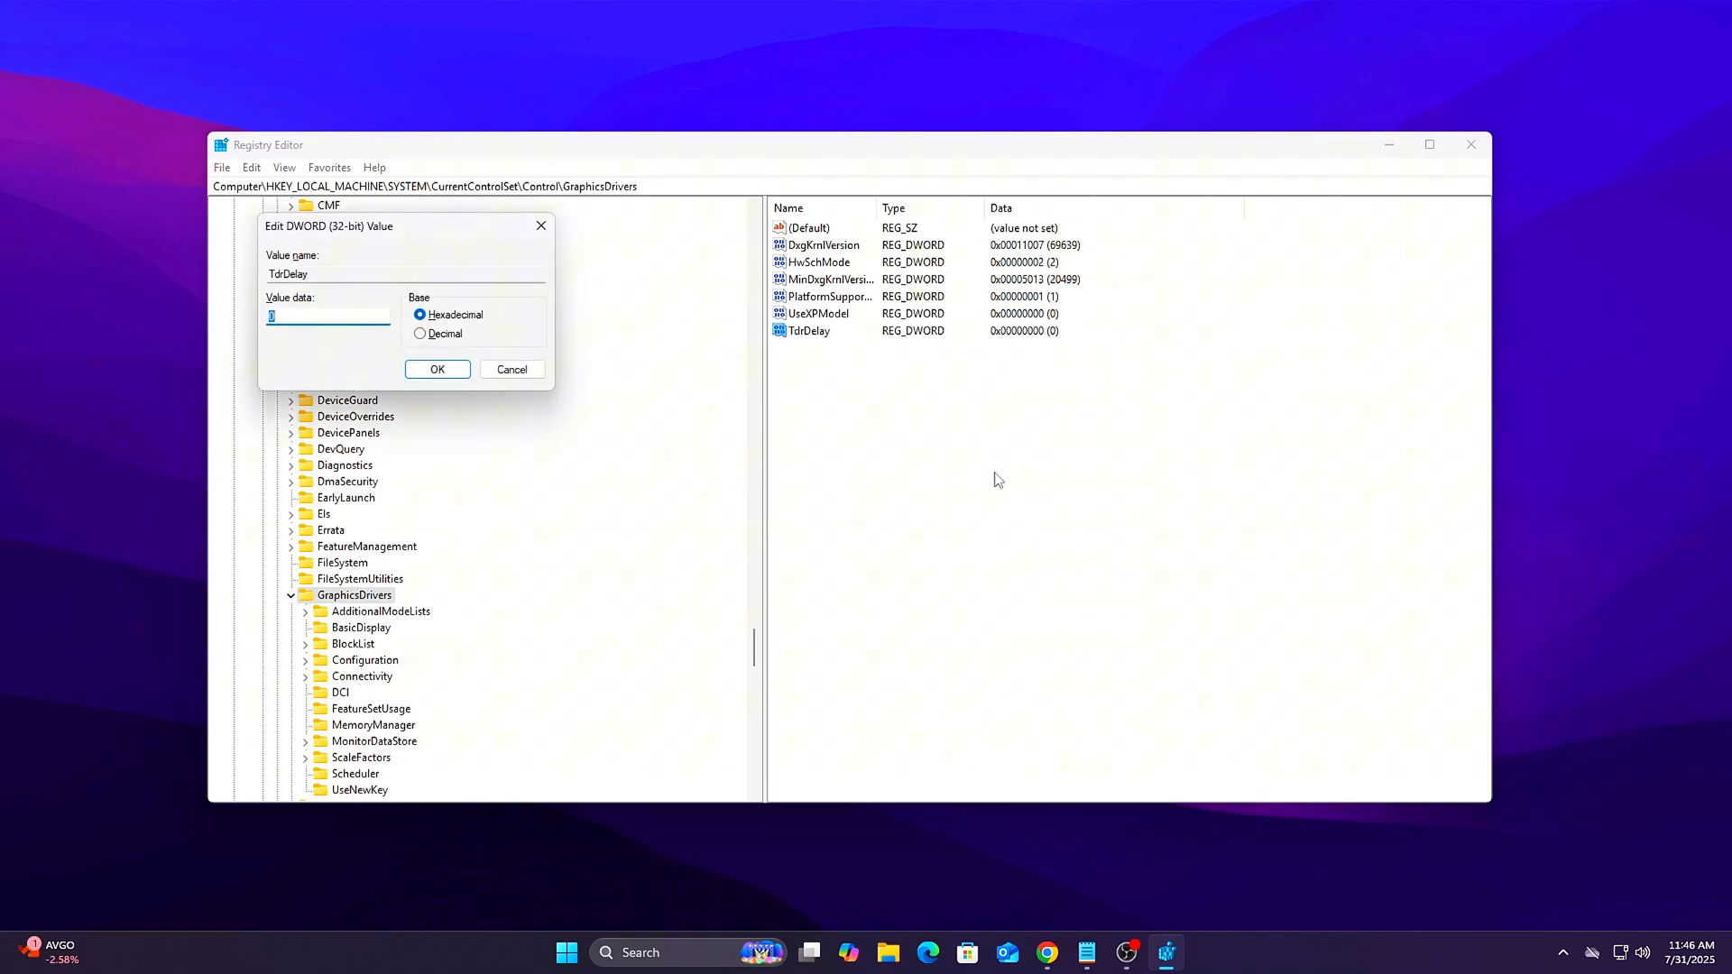
{"action": "type", "text": "10"}
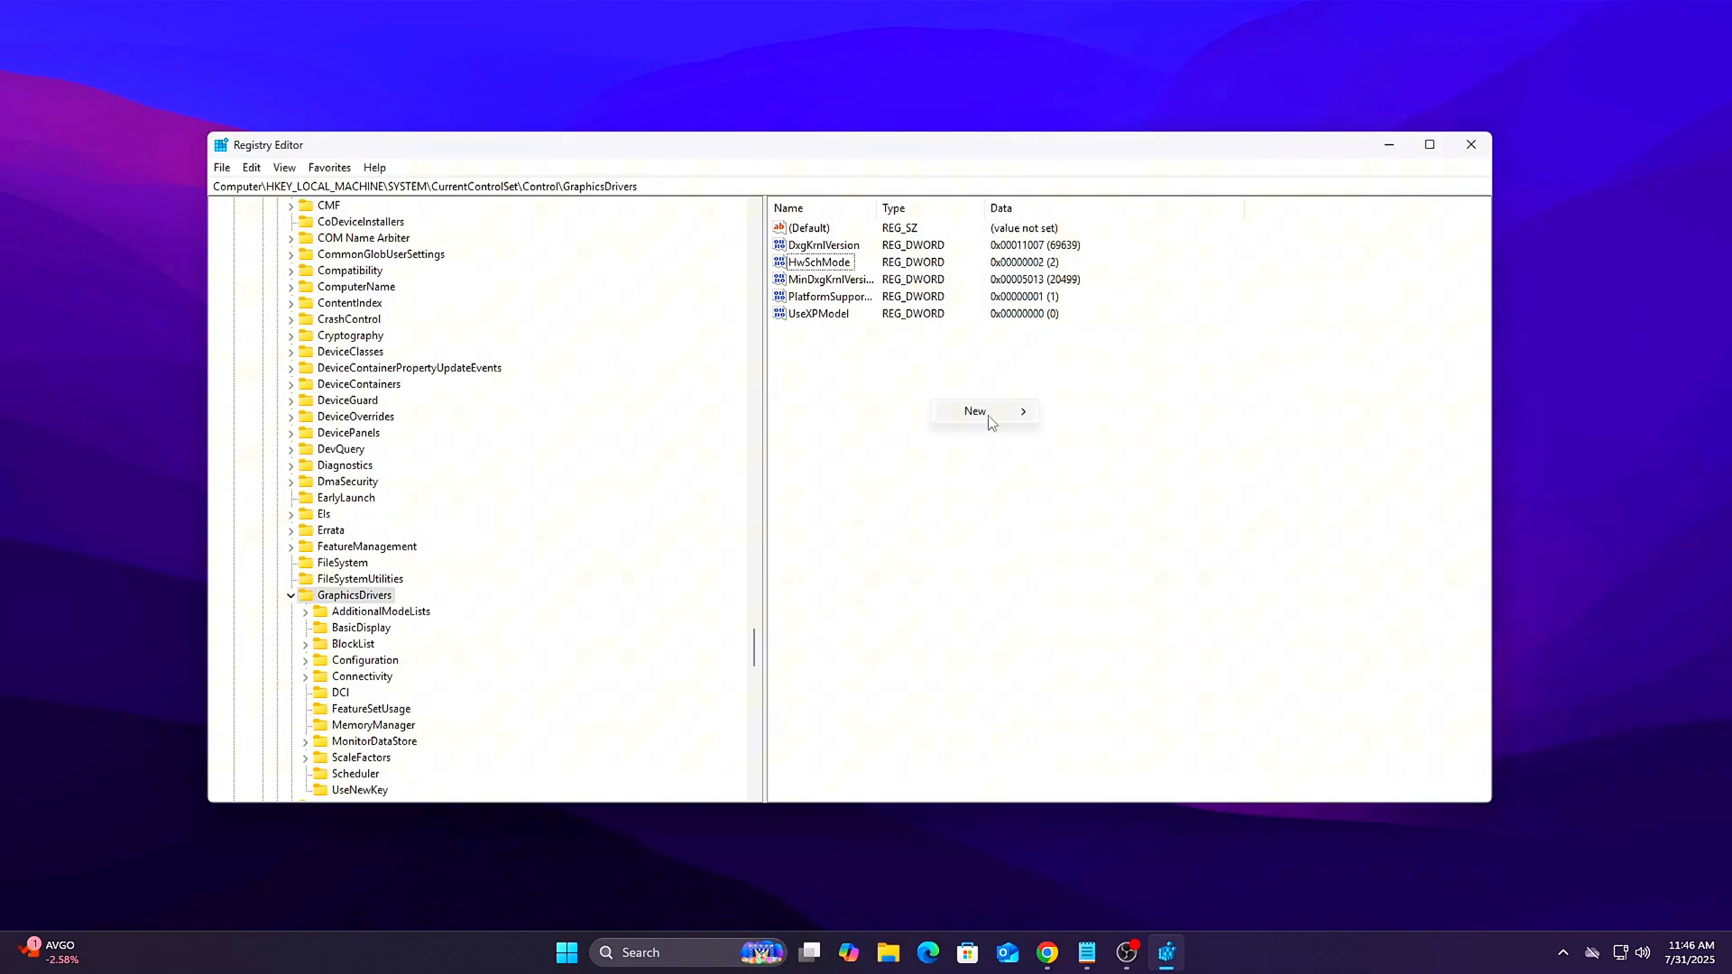
{"action": "type", "text": "TdrDelay"}
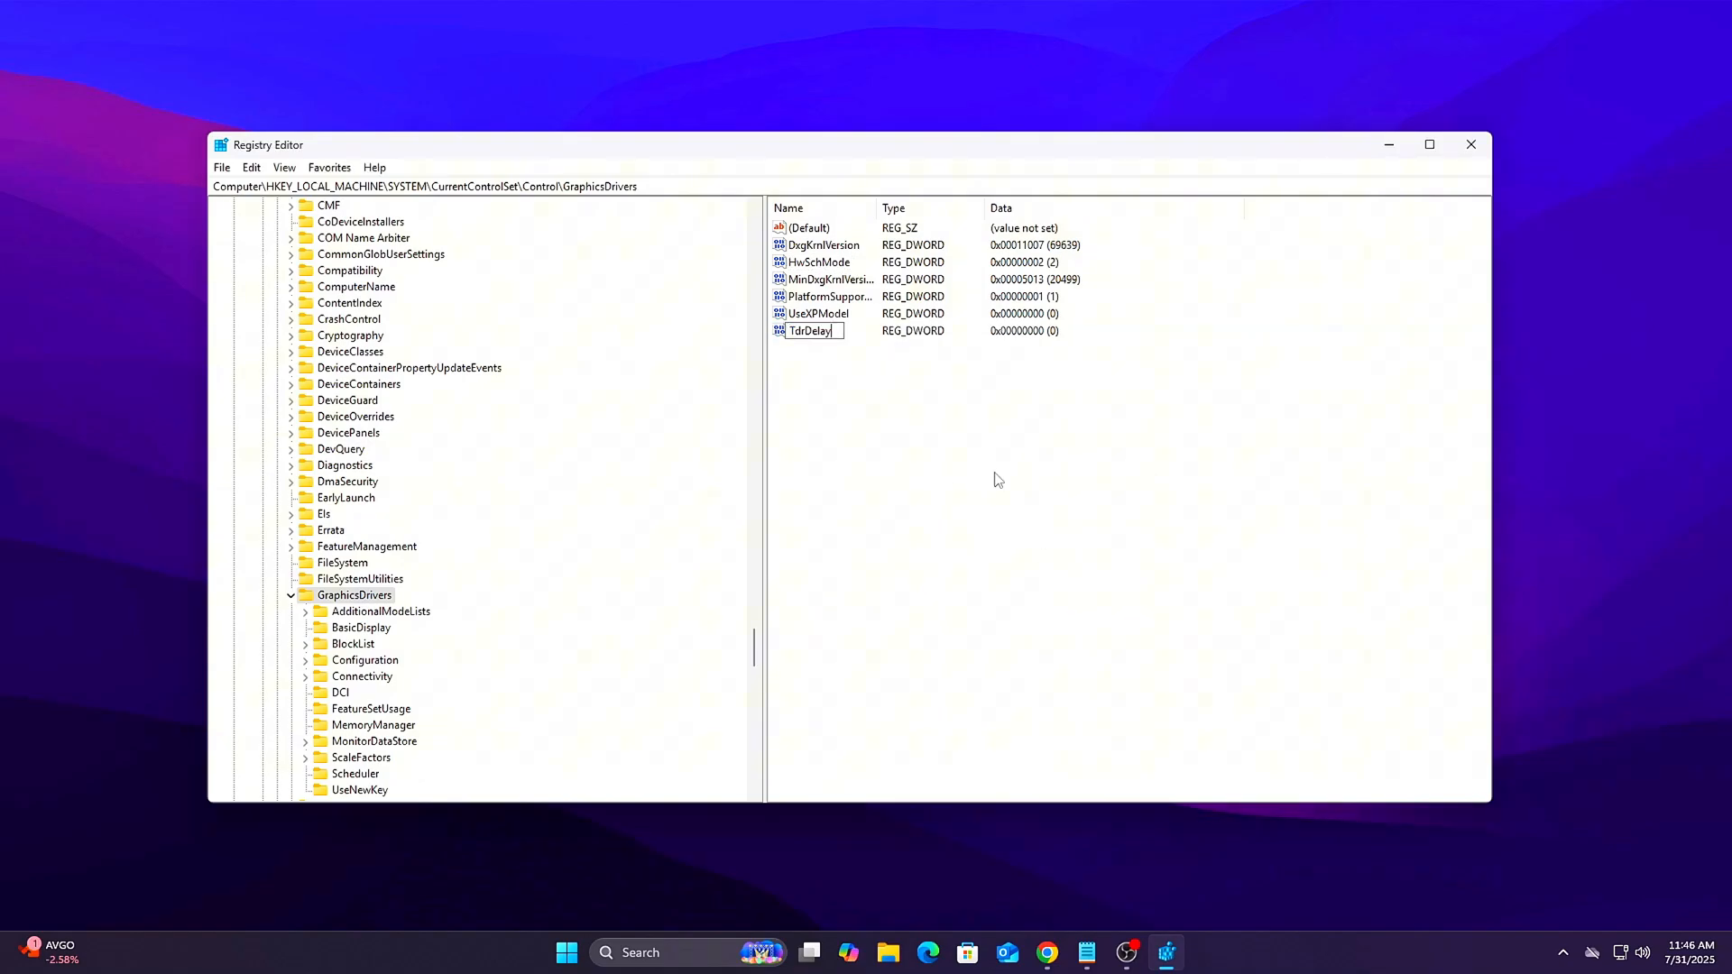
{"action": "double_click", "coordinate": [811, 330]}
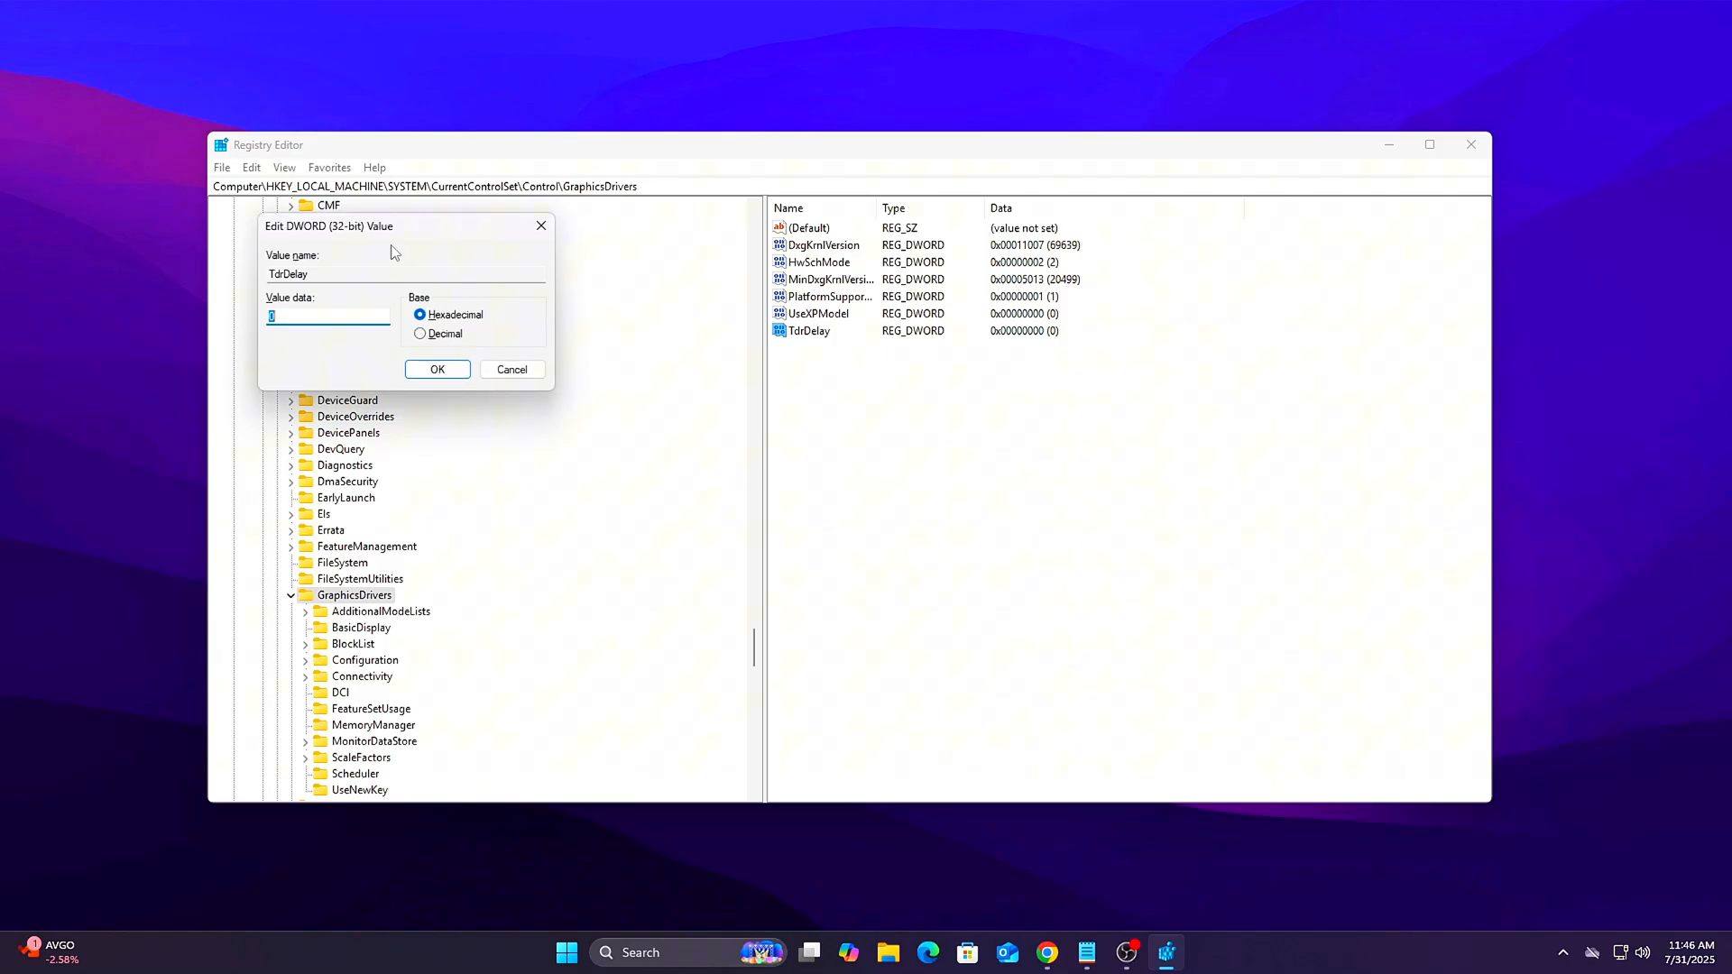
{"action": "type", "text": "10"}
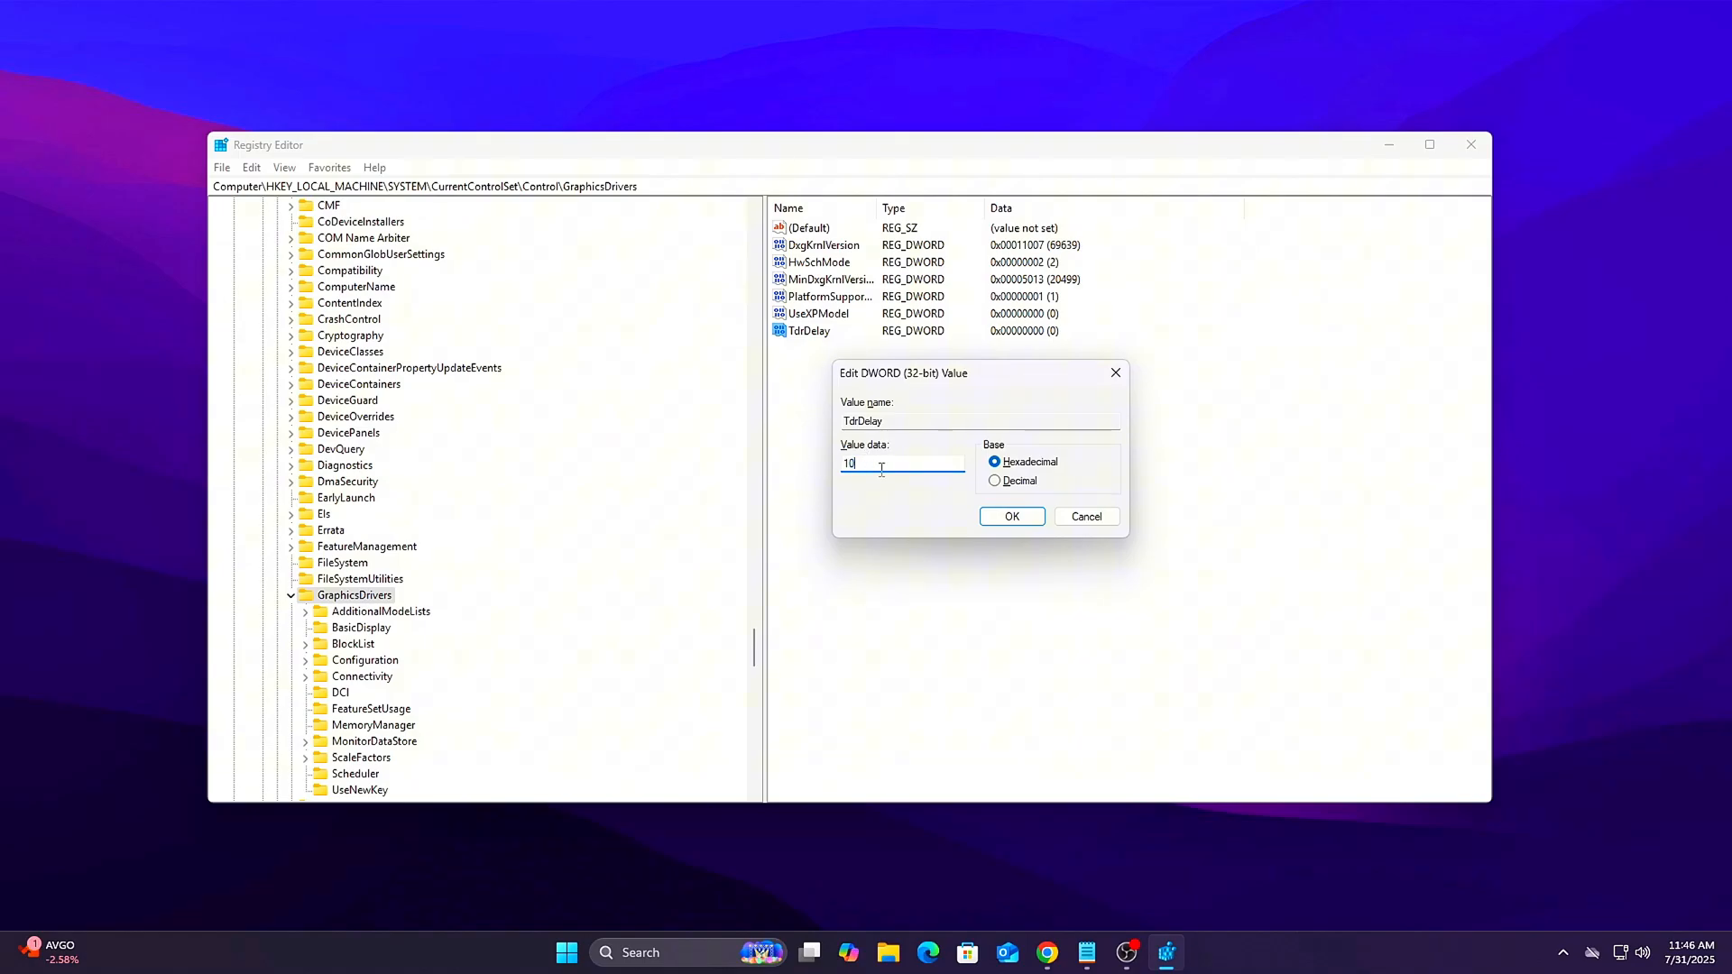
{"action": "left_click", "coordinate": [1011, 516]}
{"action": "type", "text": "HwSchMode"}
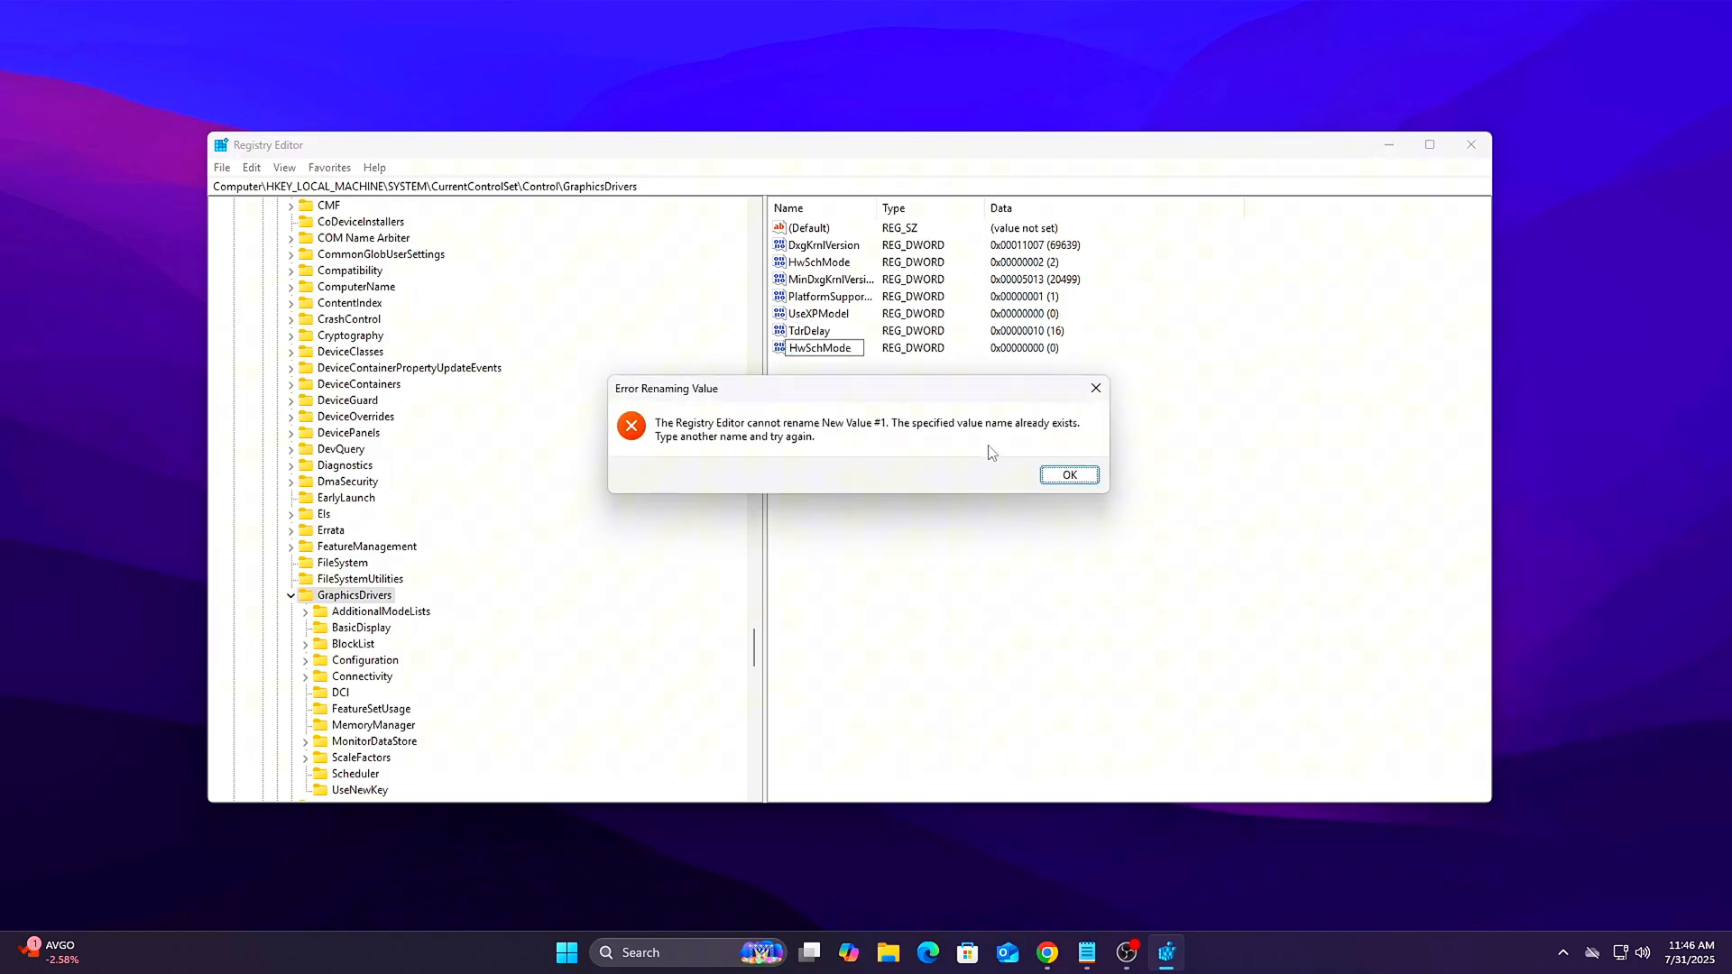
{"action": "left_click", "coordinate": [1067, 473]}
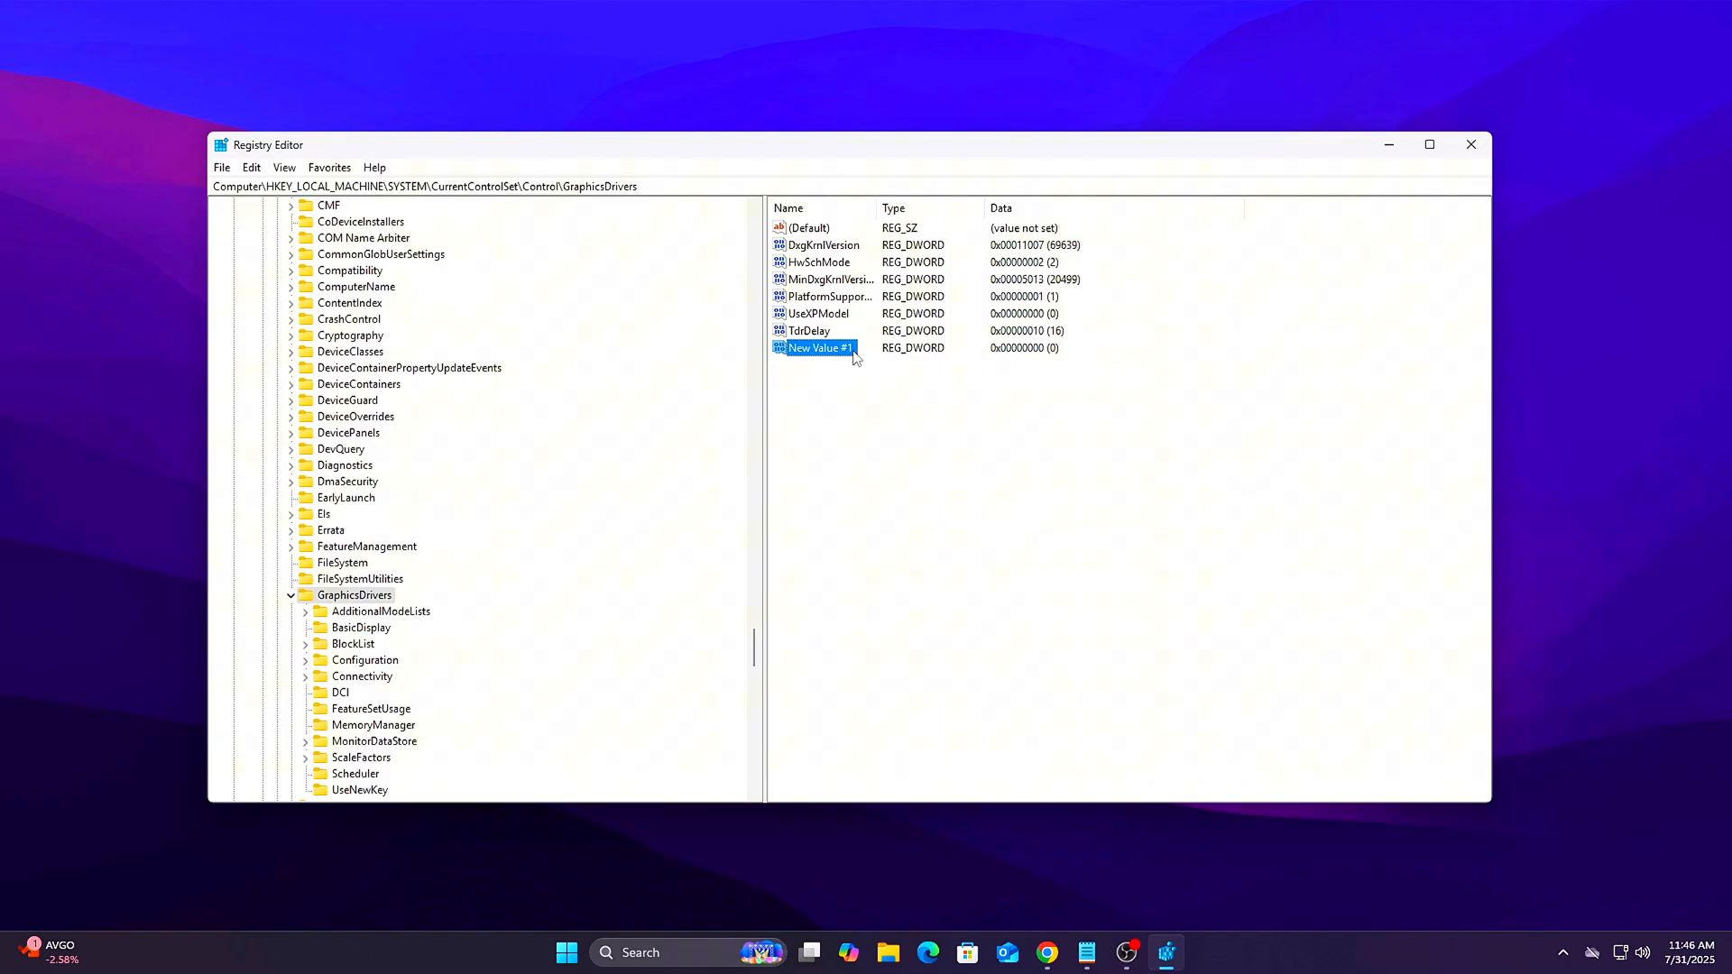
{"action": "double_click", "coordinate": [816, 261]}
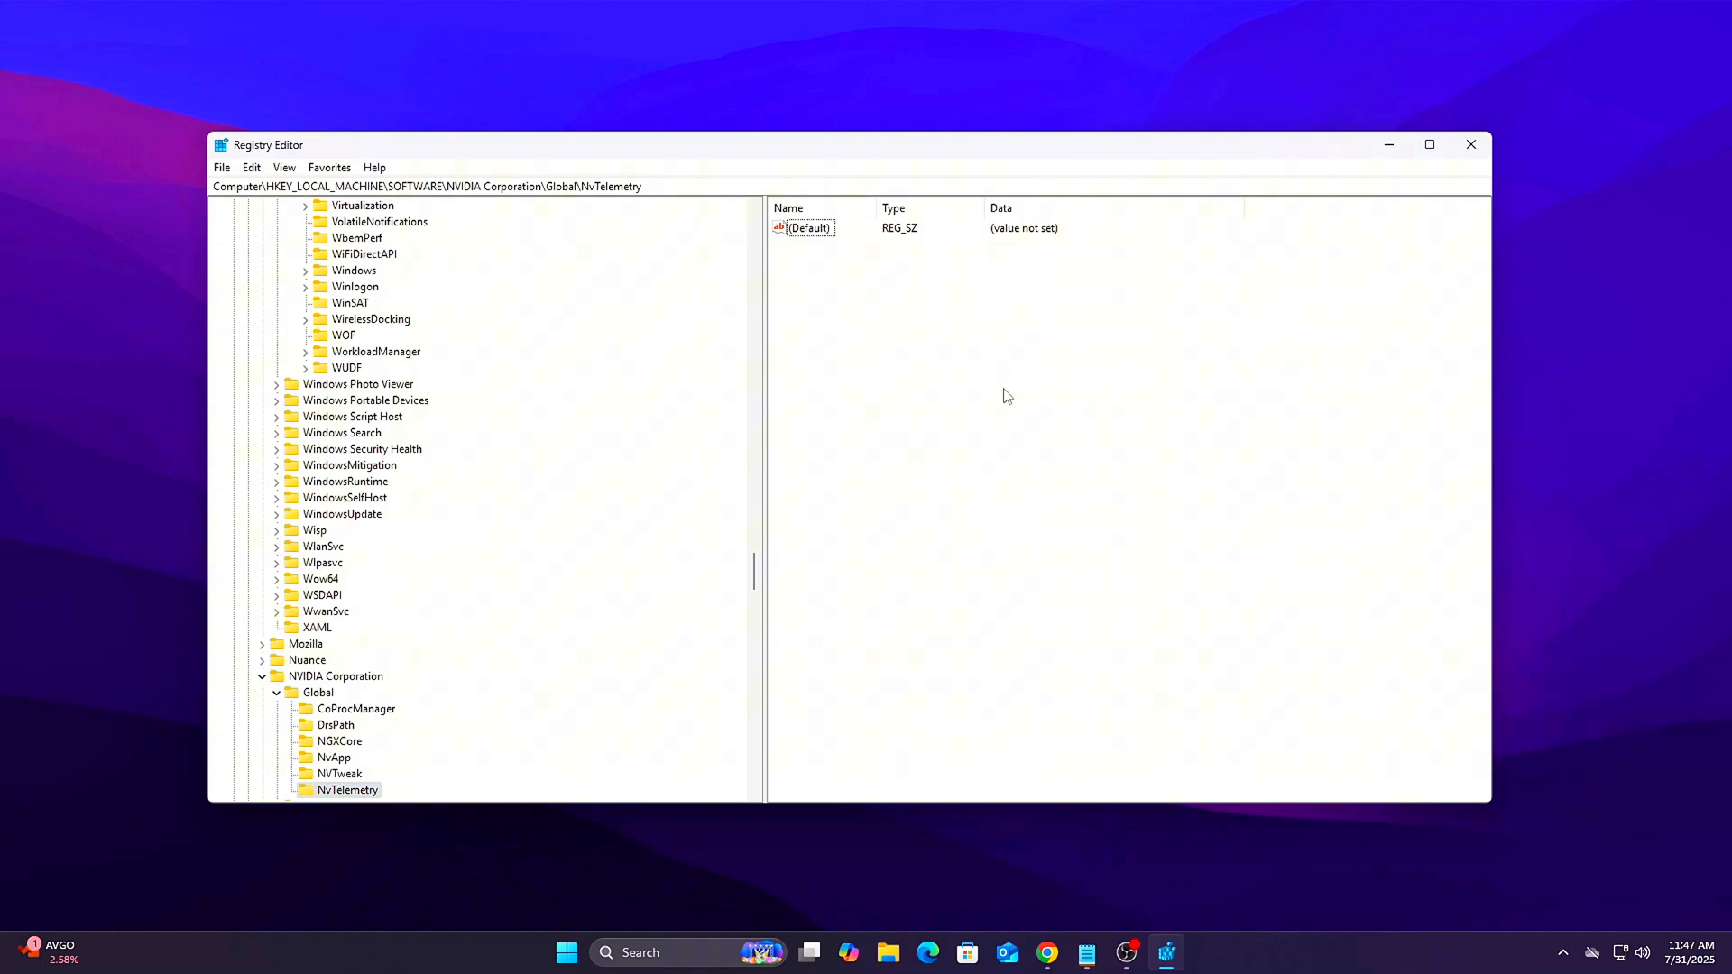
- Add a NvTelemetryEnable DWORD value under the NVIDIA Global NvTelemetry key and open it for editing
{"action": "right_click", "coordinate": [1004, 397]}
{"action": "type", "text": "NvTelemetryEnable"}
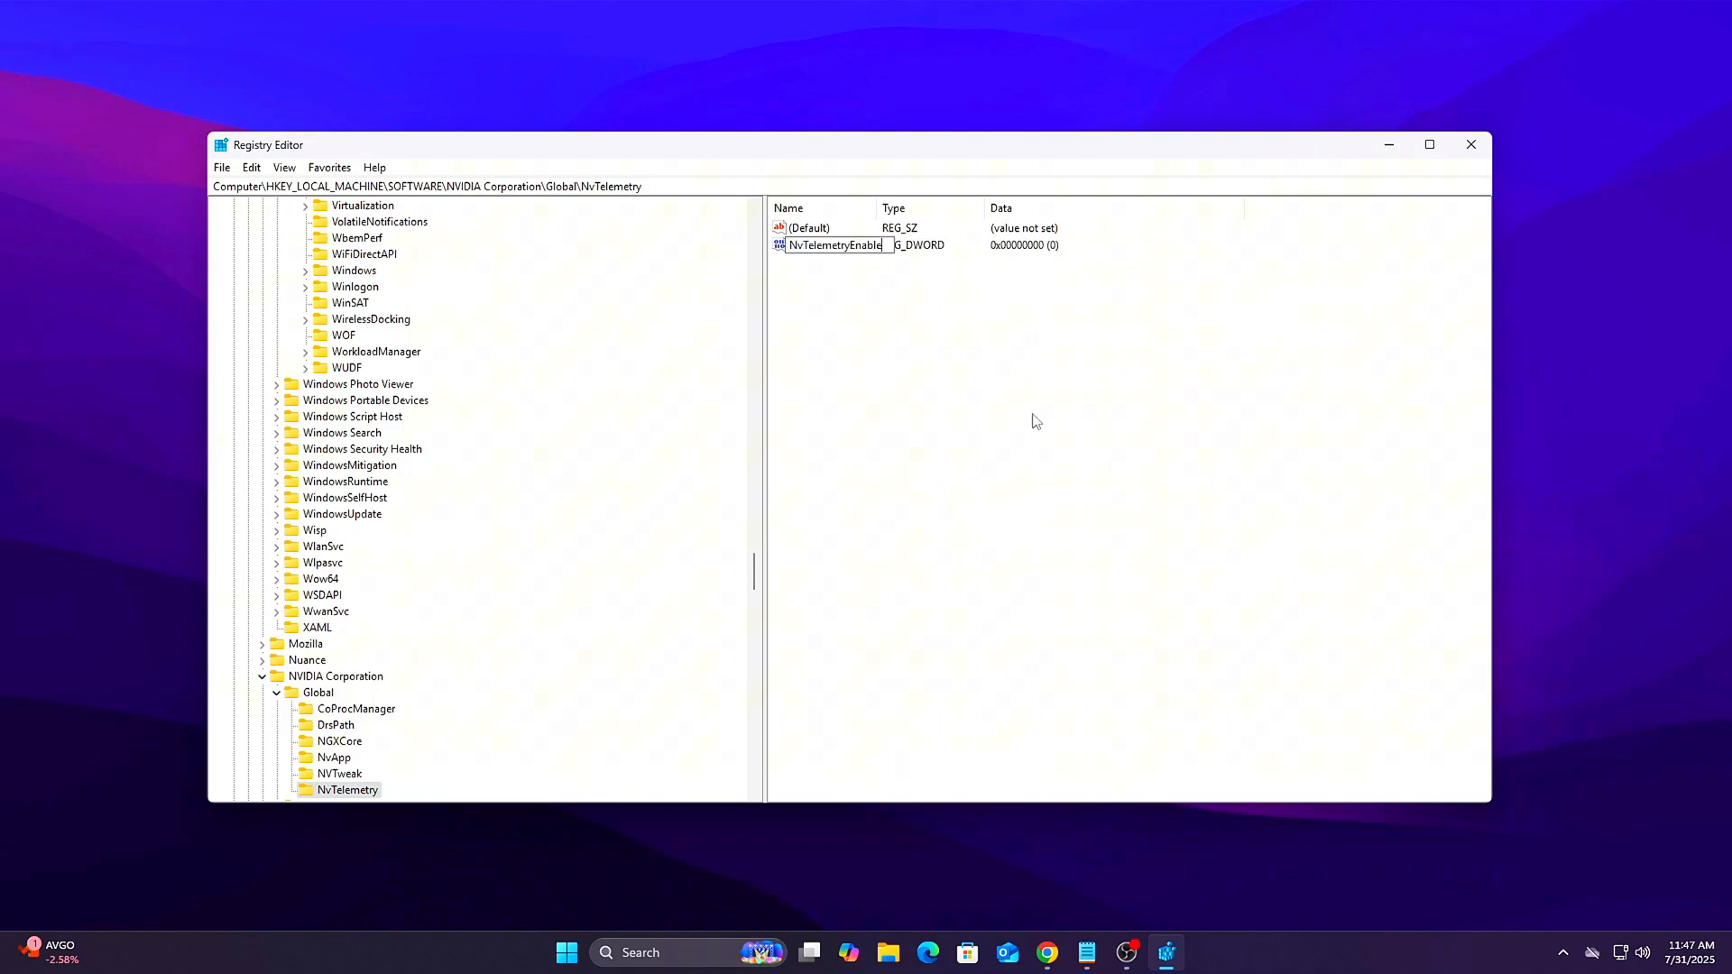
{"action": "double_click", "coordinate": [836, 245]}
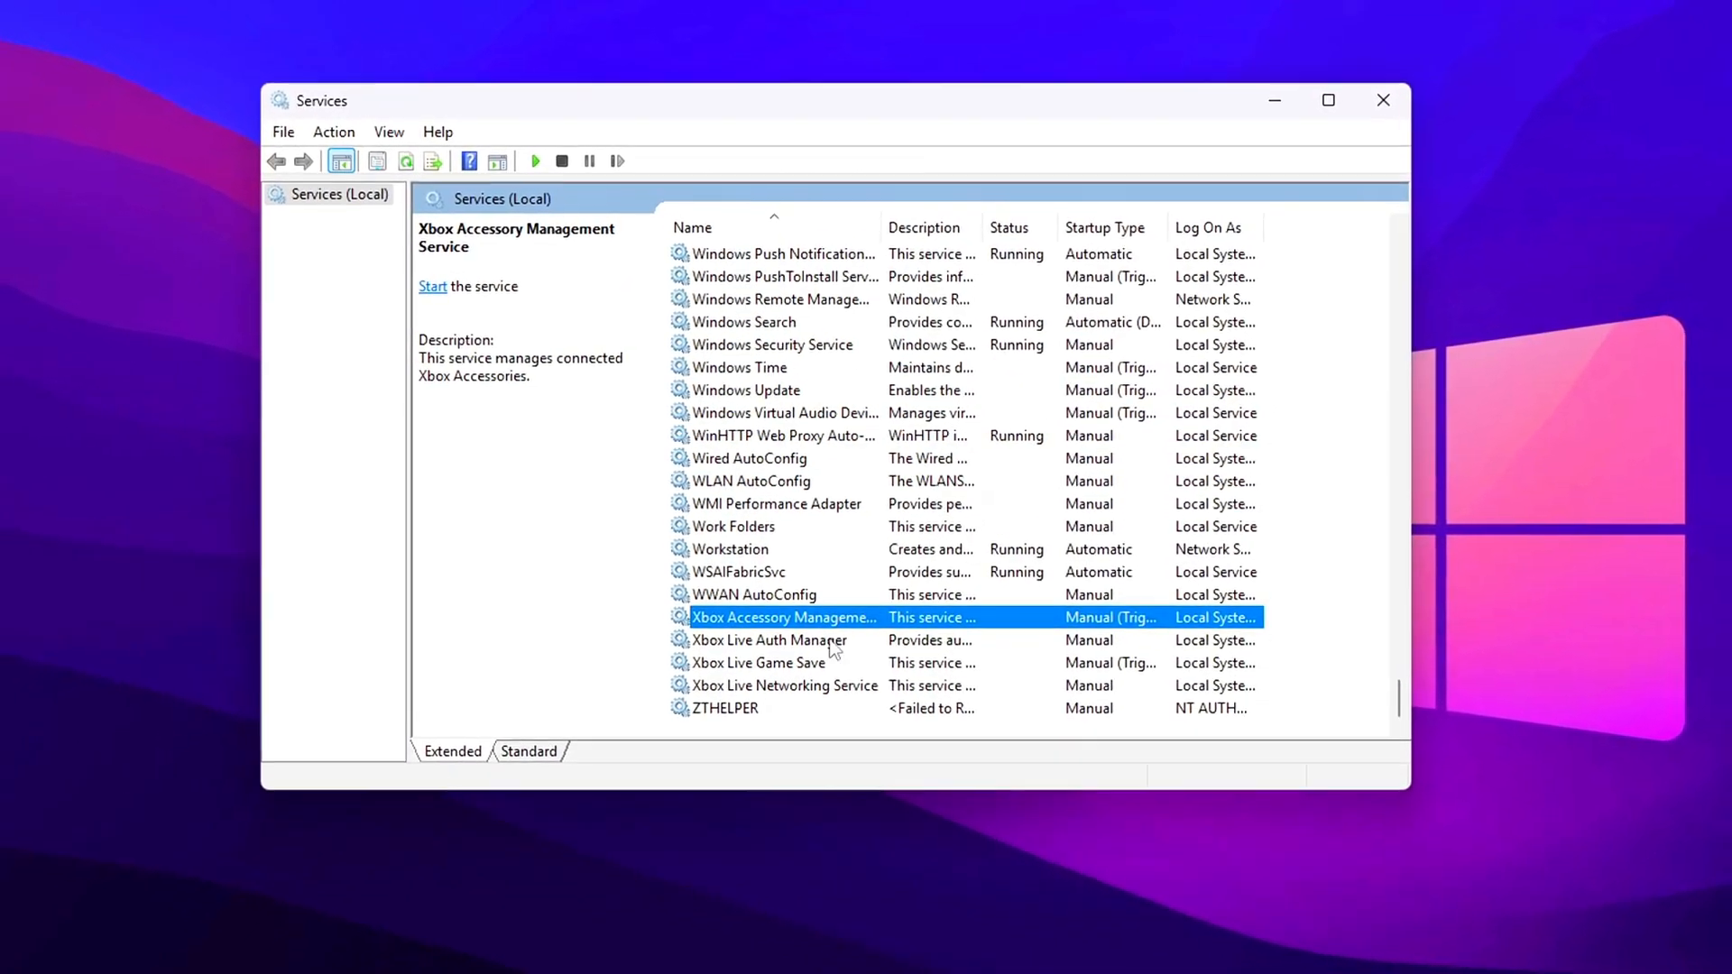
- Set Xbox Accessory Management Service's startup type to Disabled and confirm
{"action": "double_click", "coordinate": [784, 616]}
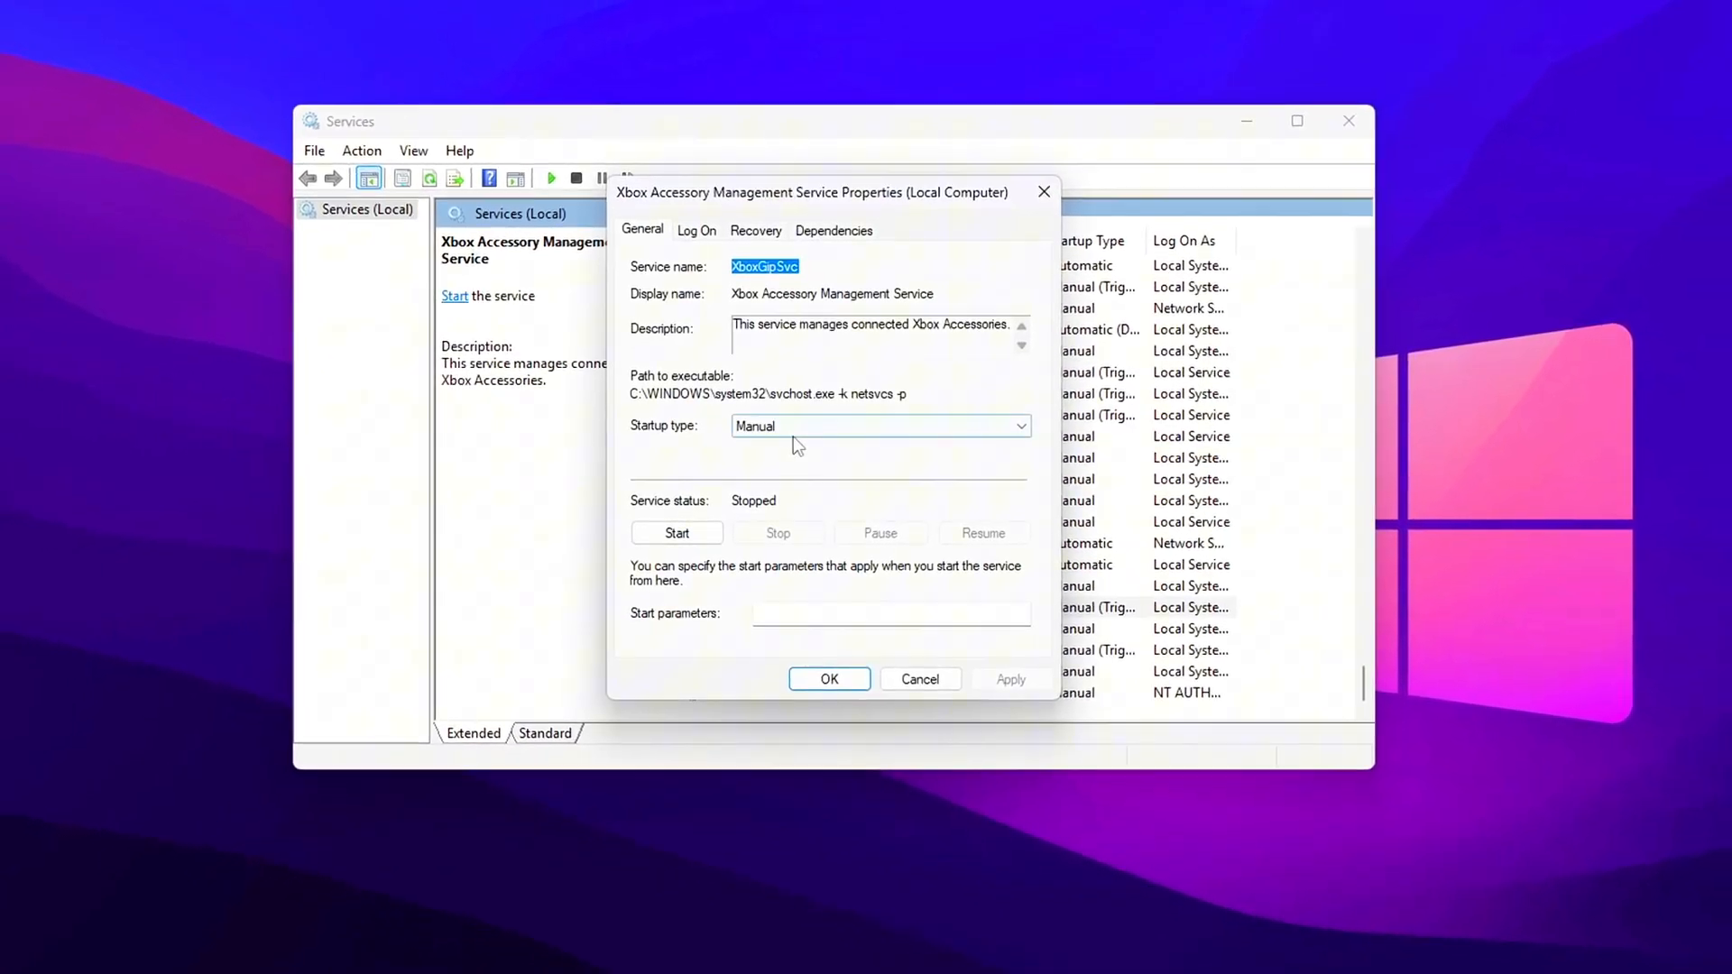
{"action": "left_click", "coordinate": [880, 426]}
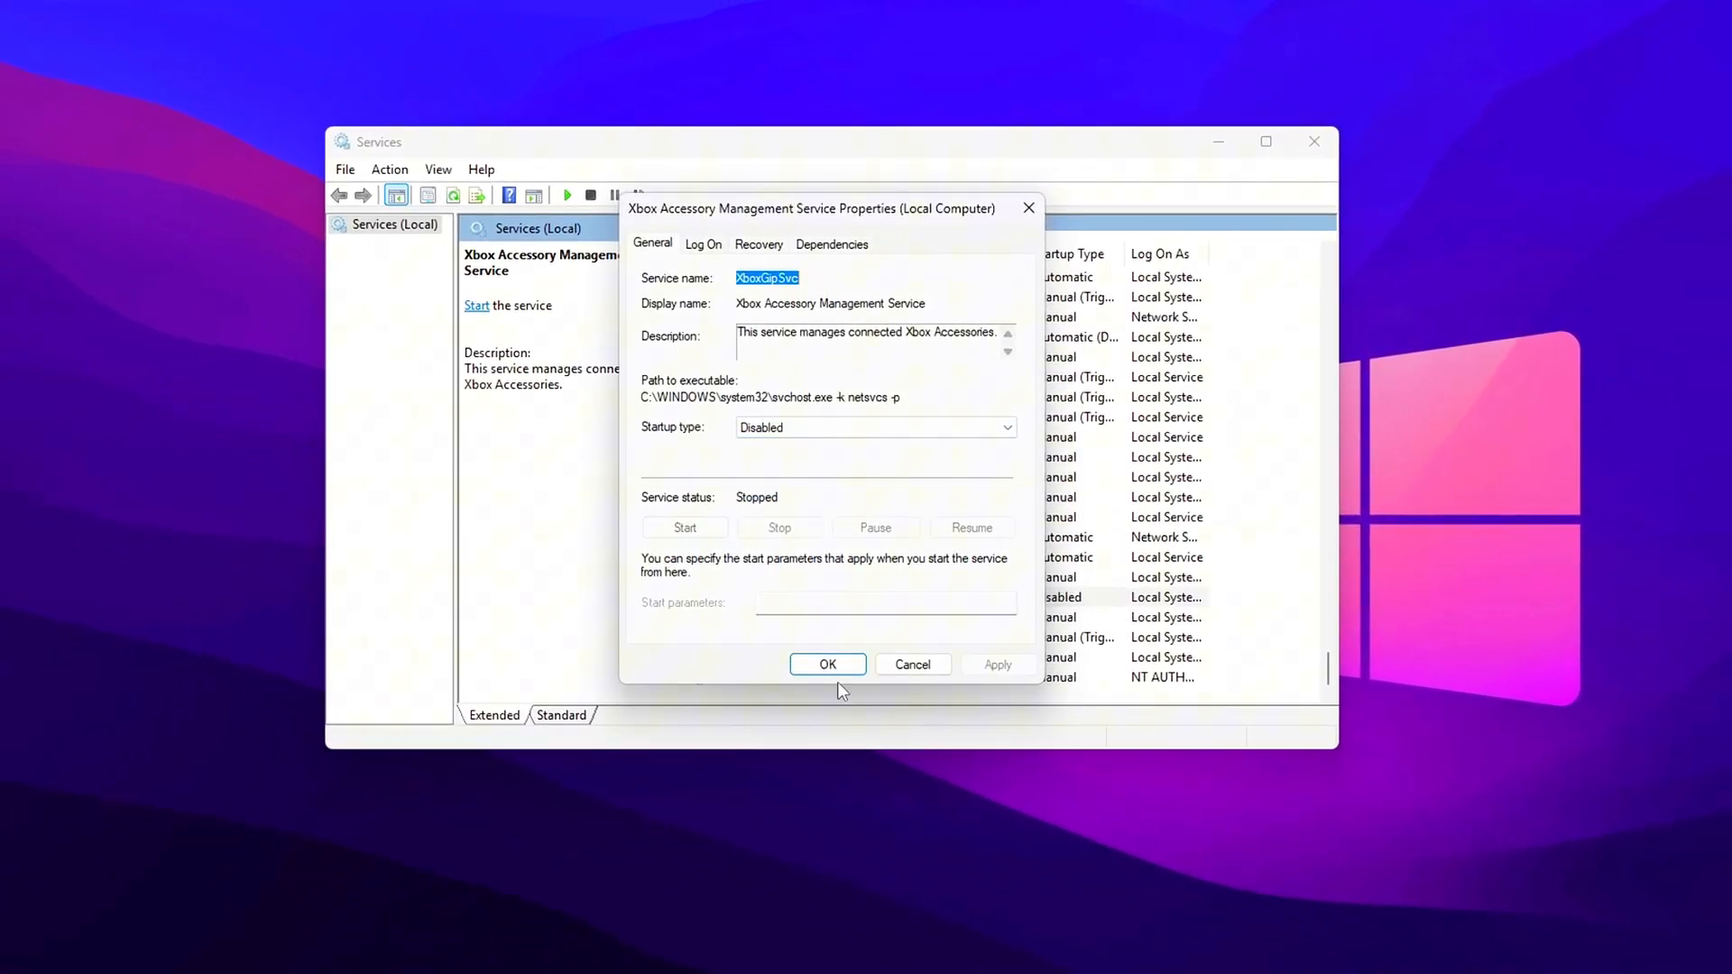
{"action": "left_click", "coordinate": [991, 429]}
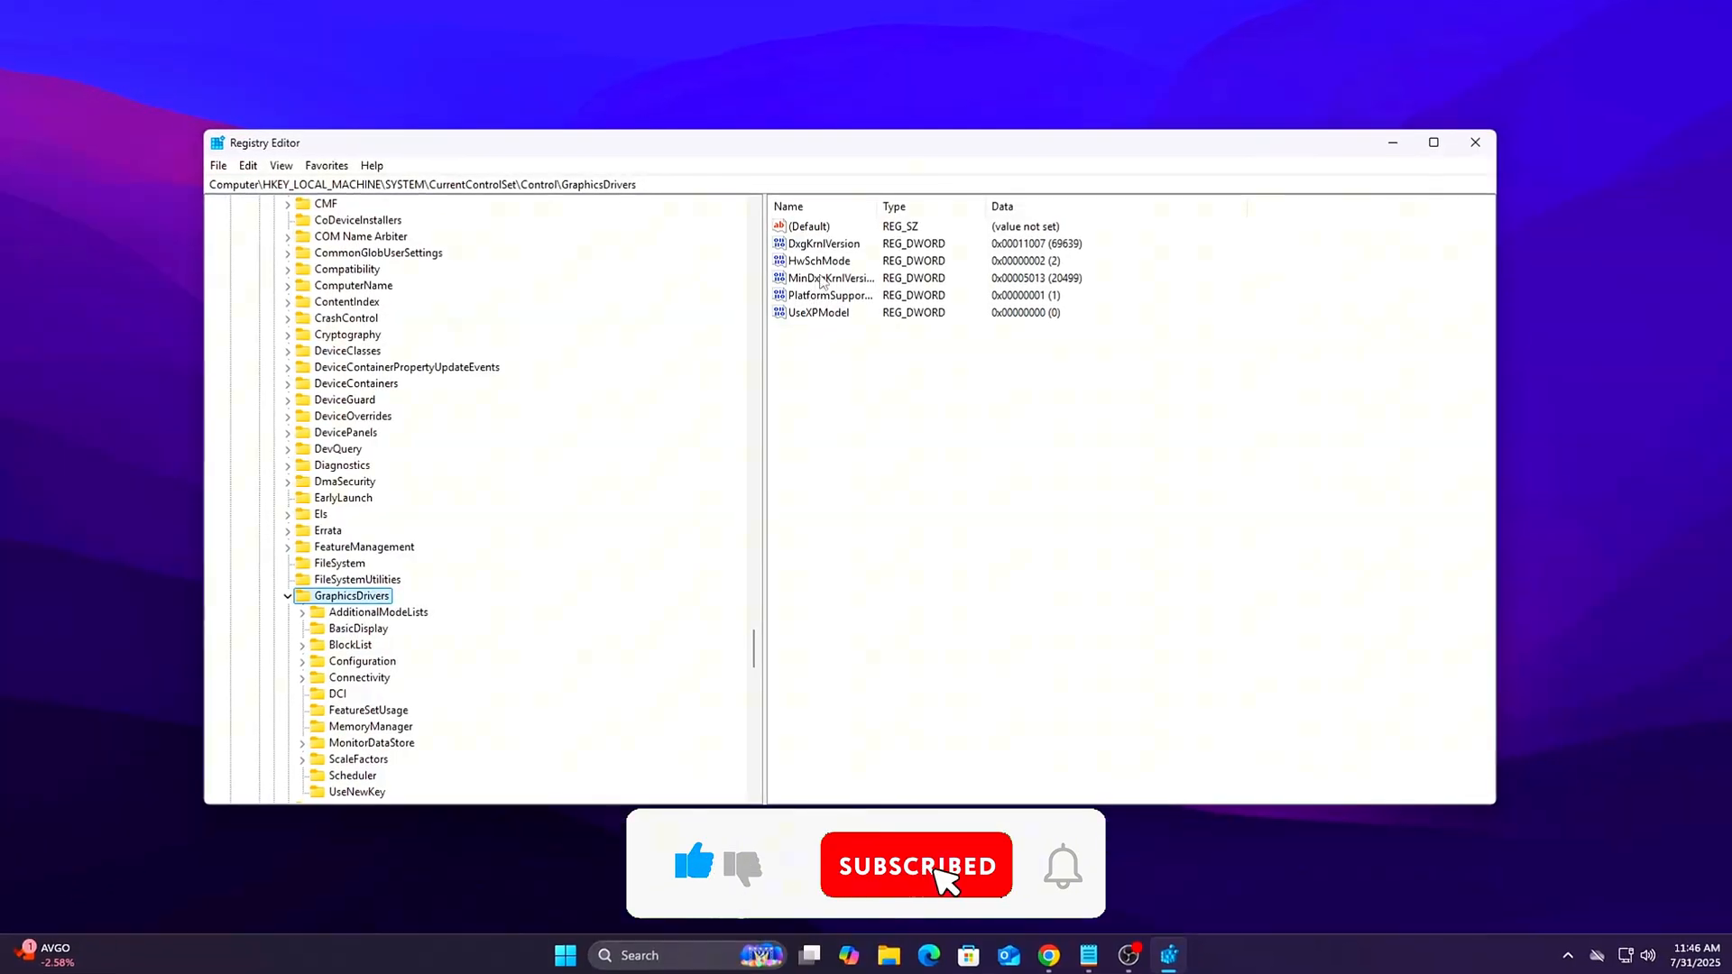
- Keep HwSchMode at 2, set TdrDelay to 10 hex, and add another DWORD (32-bit) value
{"action": "double_click", "coordinate": [820, 261]}
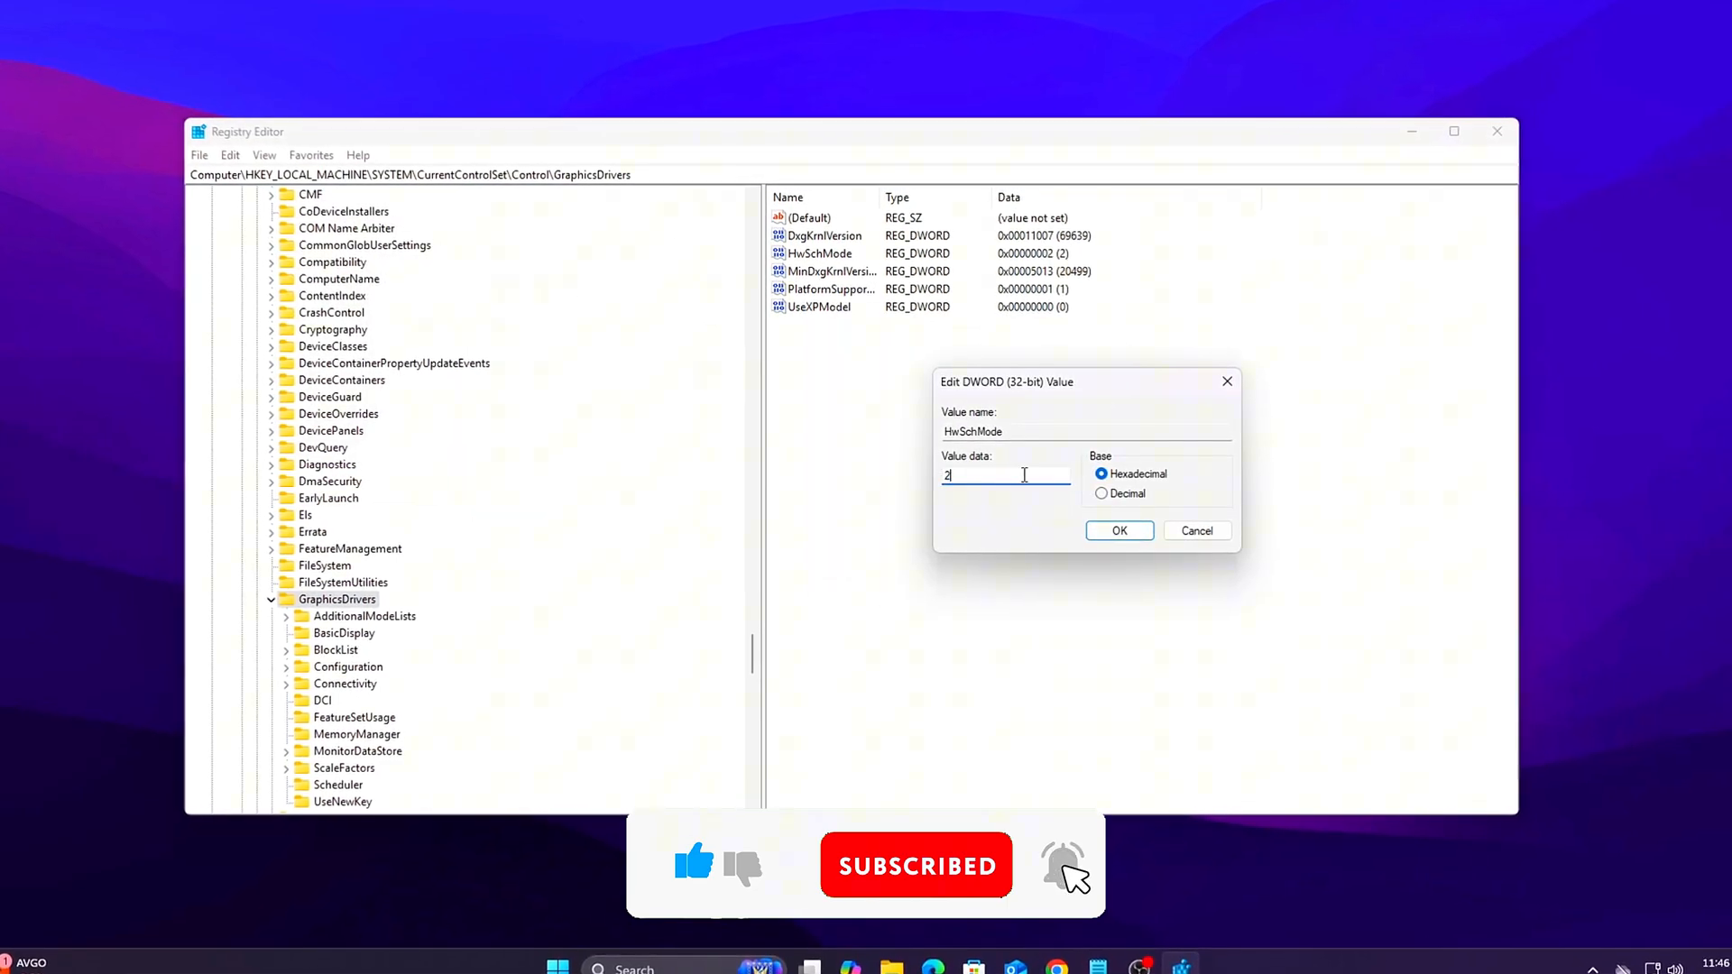
{"action": "left_click", "coordinate": [1118, 531]}
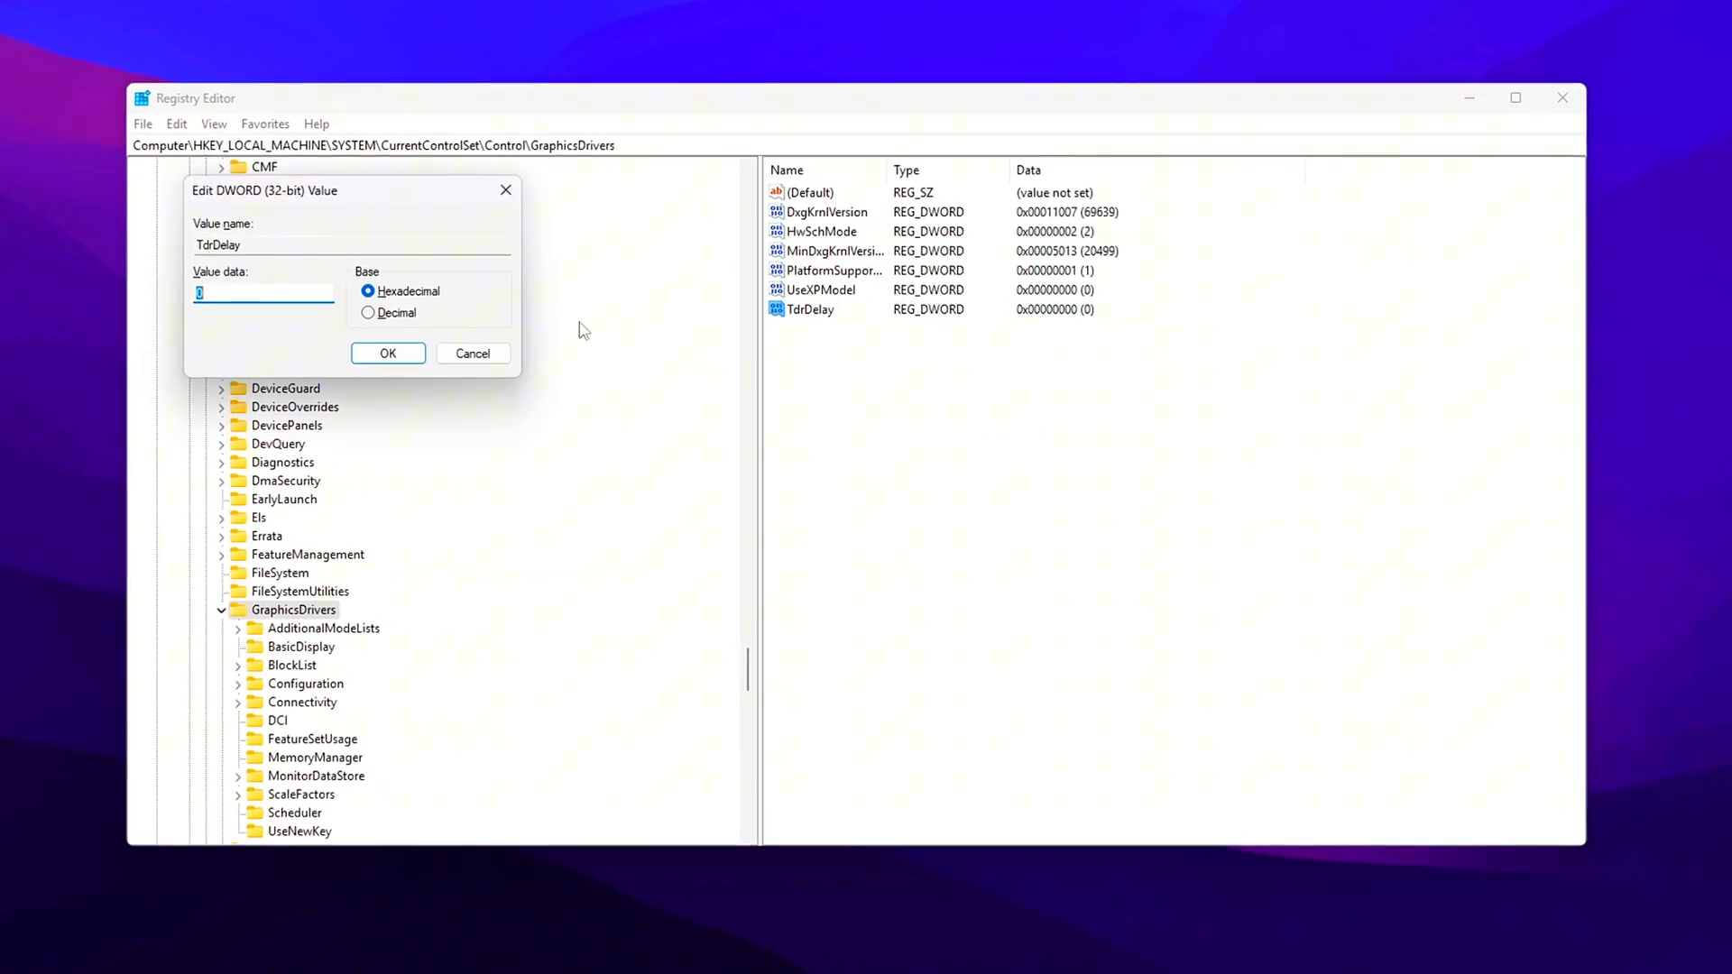
{"action": "type", "text": "10"}
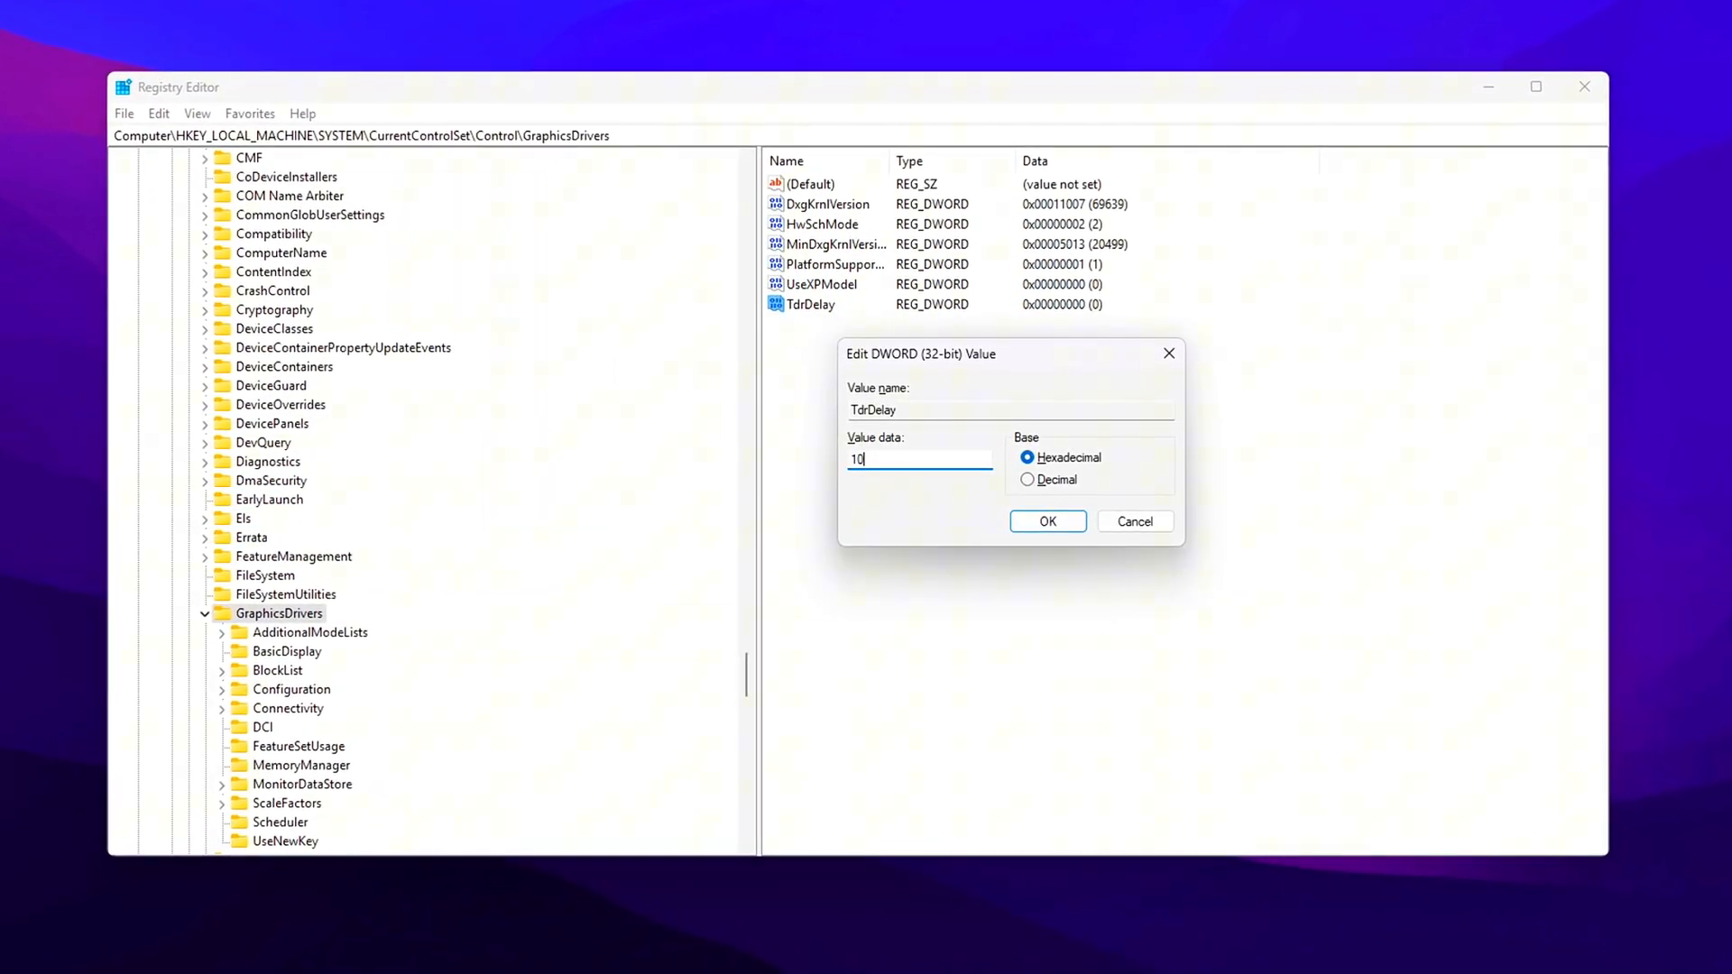
{"action": "left_click", "coordinate": [1047, 520]}
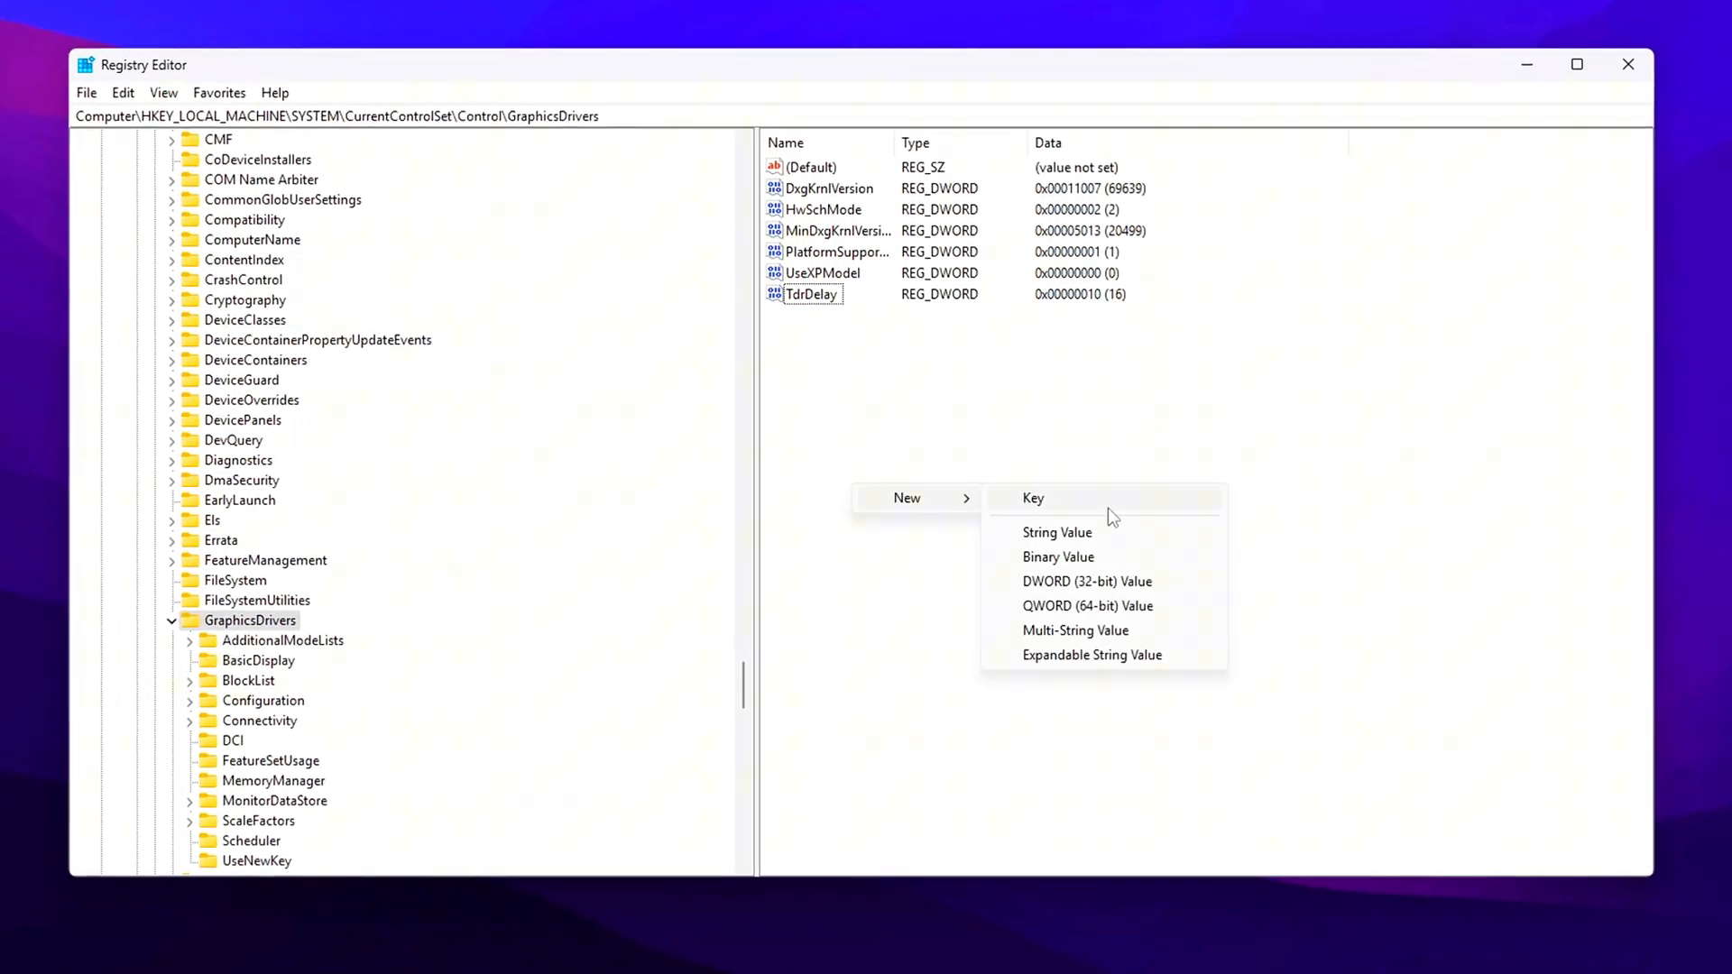
{"action": "left_click", "coordinate": [1088, 581]}
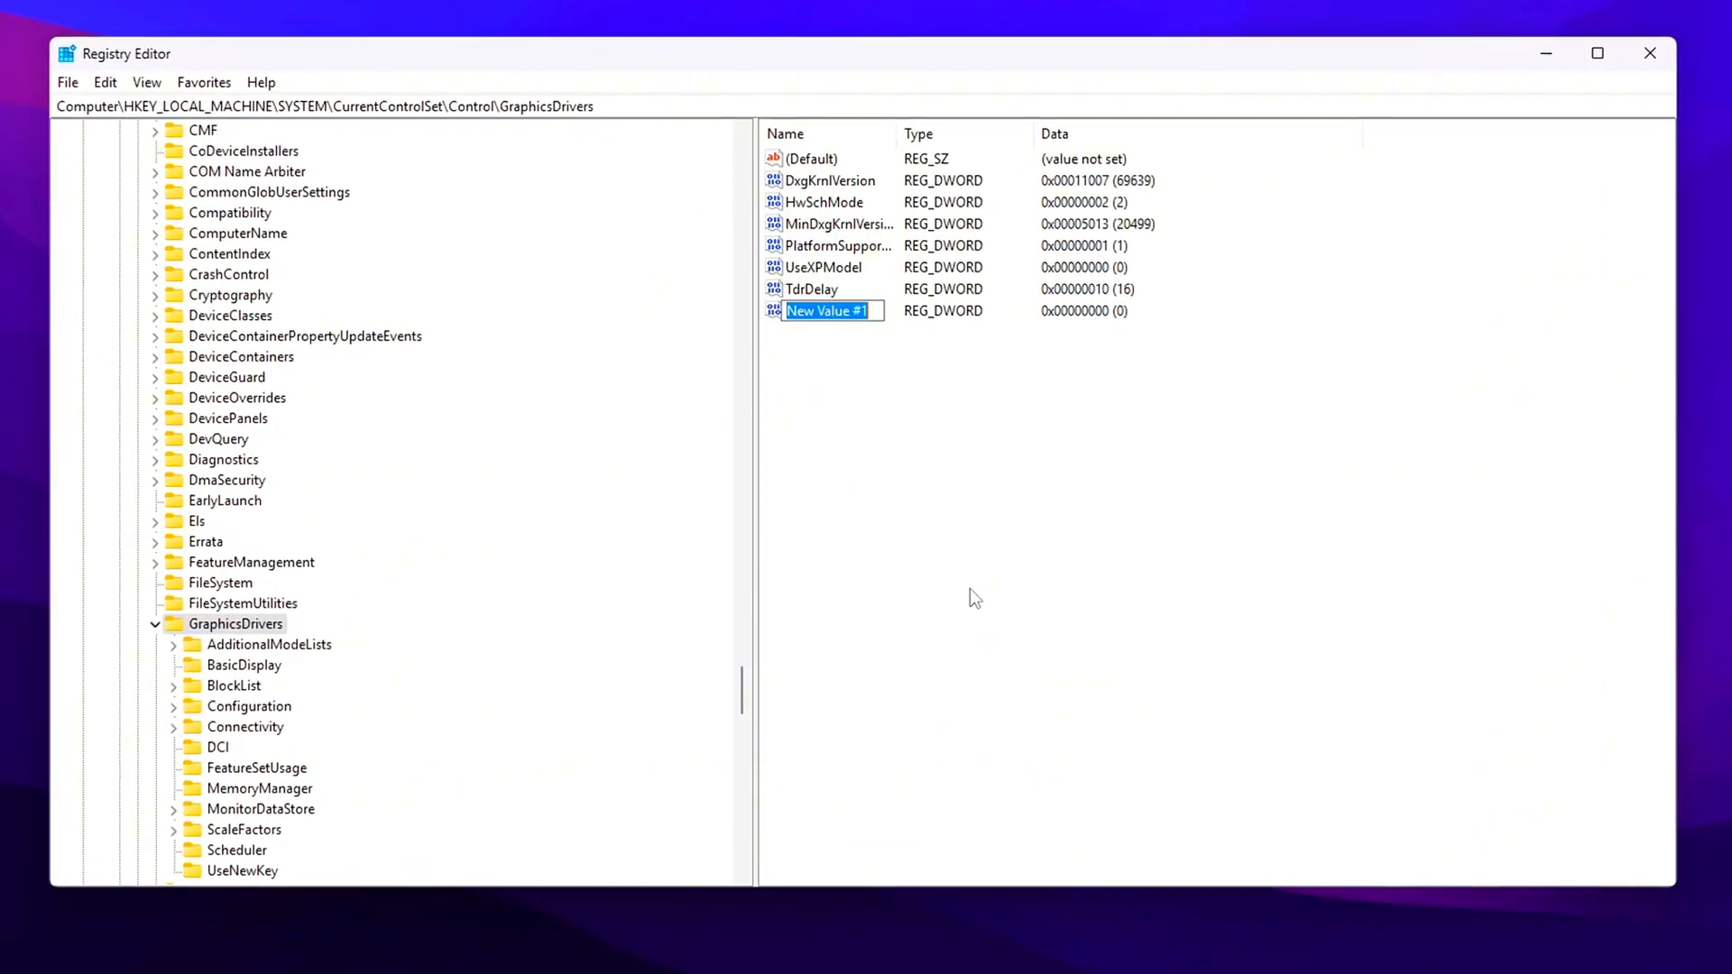